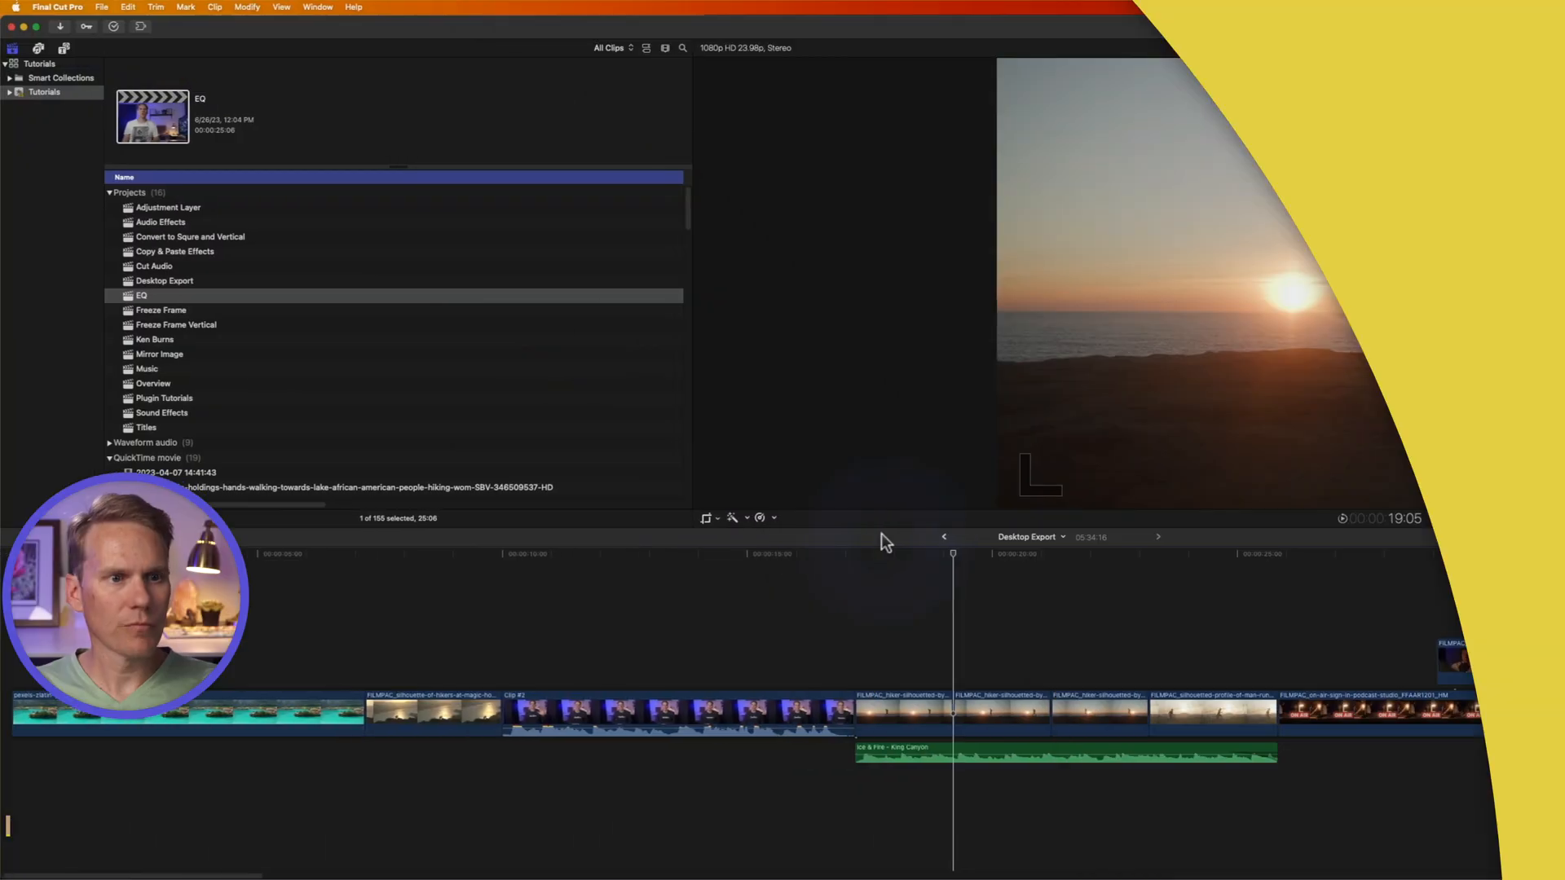
# Step: Begin a new project in the Tutorials event, replacing the suggested name with 'Square Video'
pyautogui.click(104, 8)
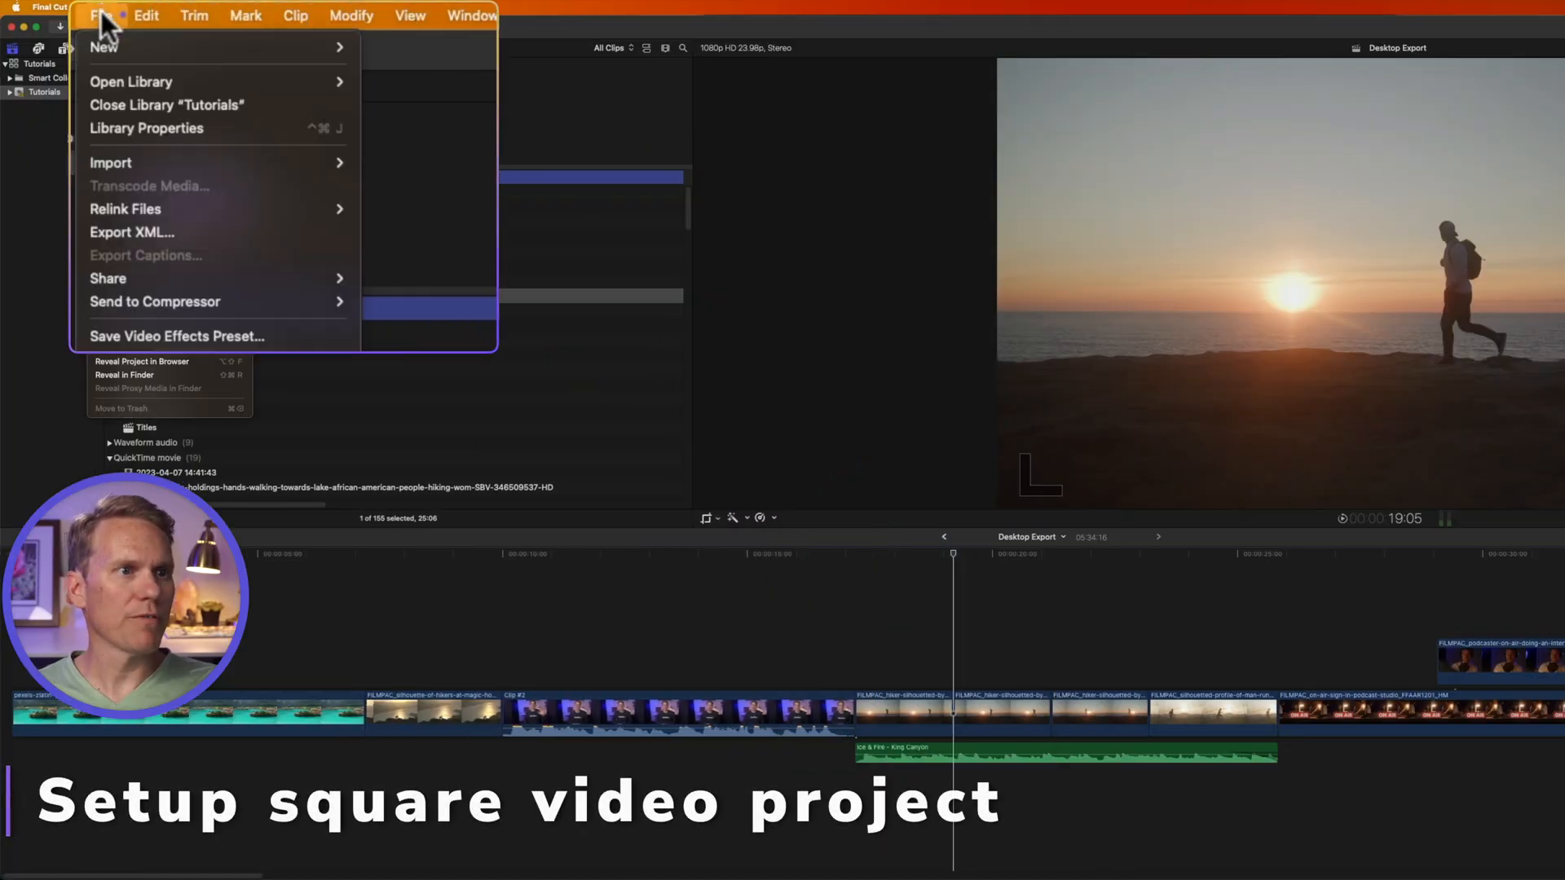
pyautogui.moveTo(104, 46)
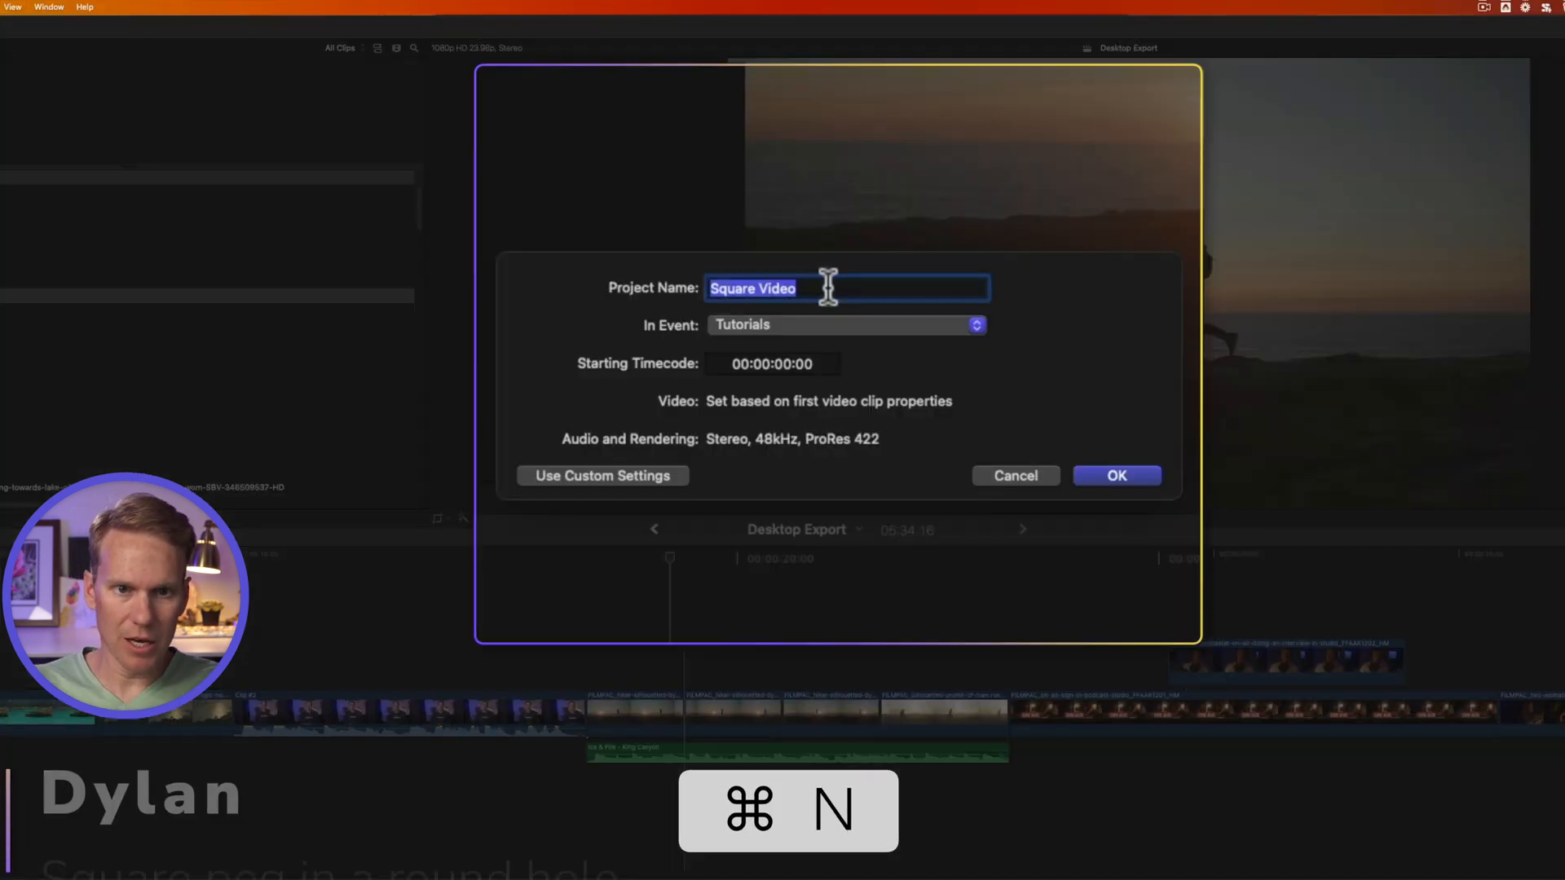
pyautogui.press('delete')
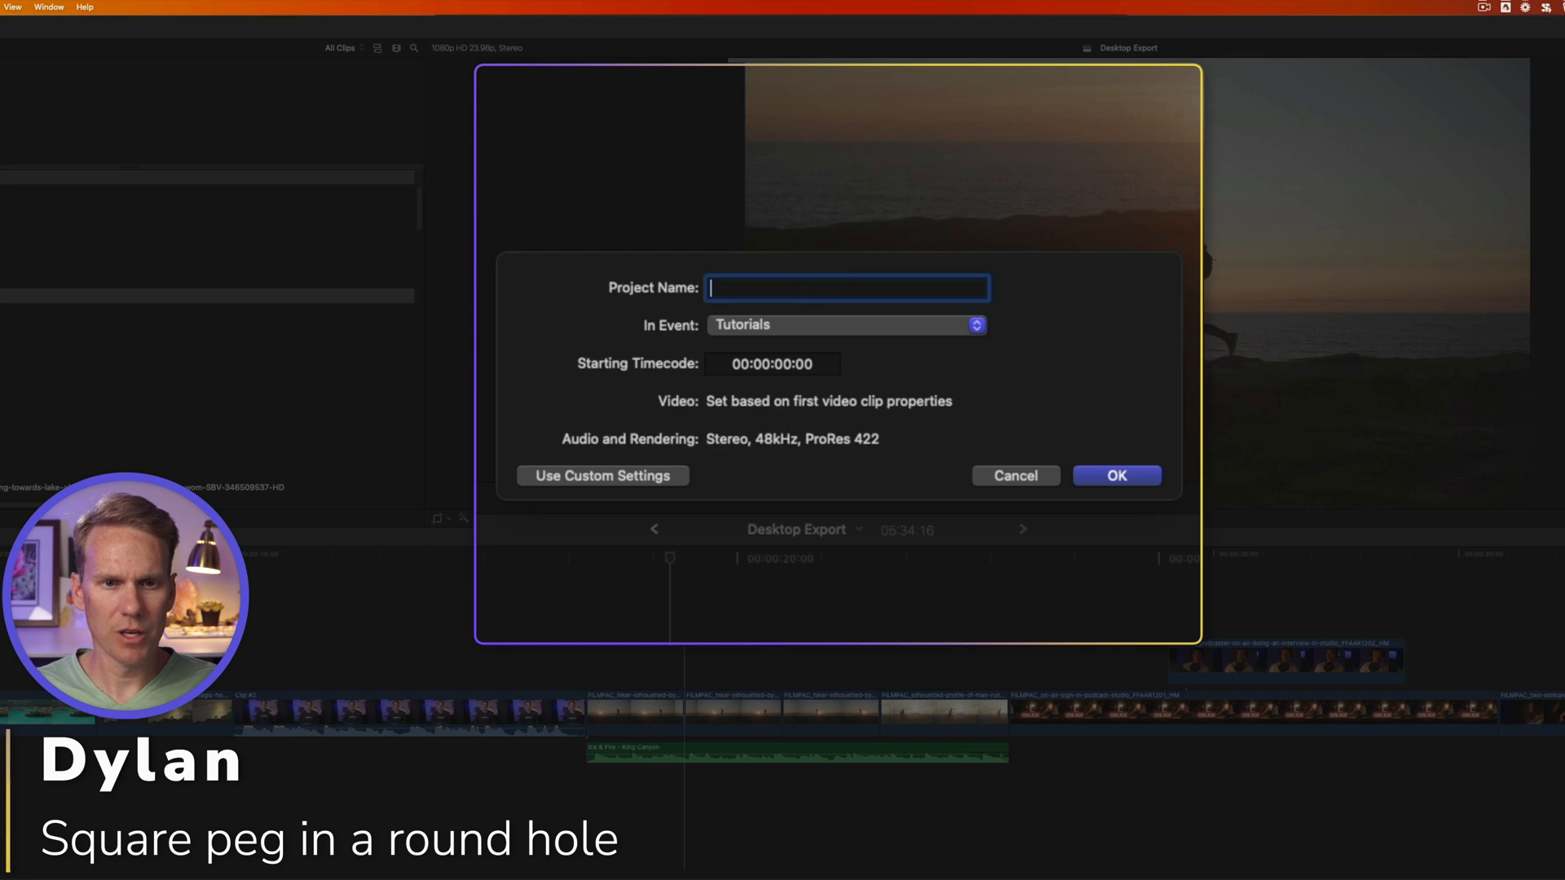
pyautogui.write('Square Video')
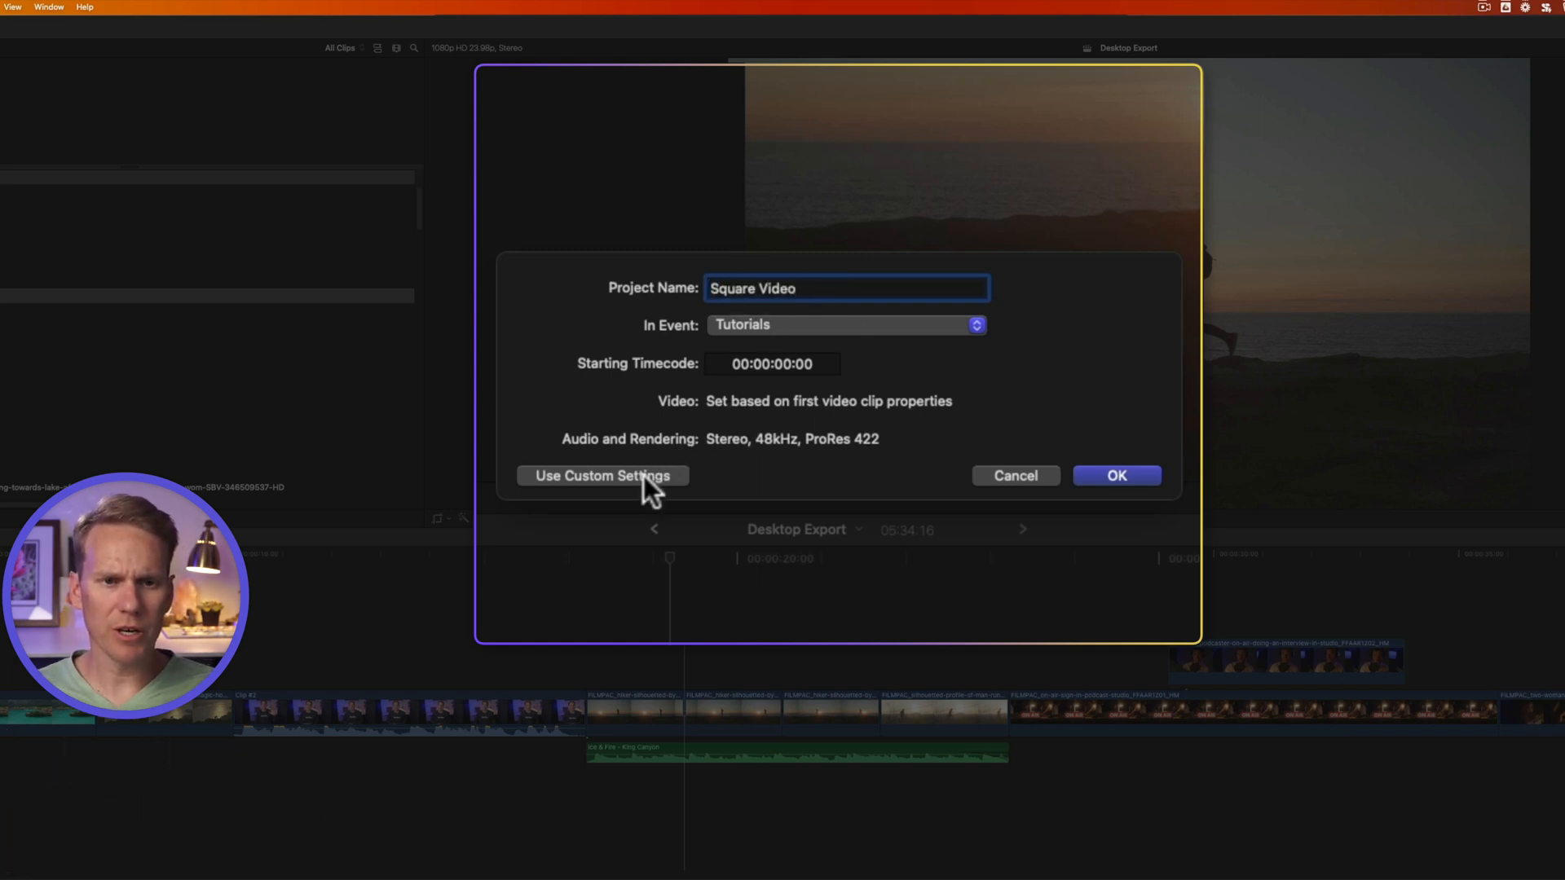
# Step: Use custom settings with Square format at 1080x1080 resolution and create the project
pyautogui.click(602, 475)
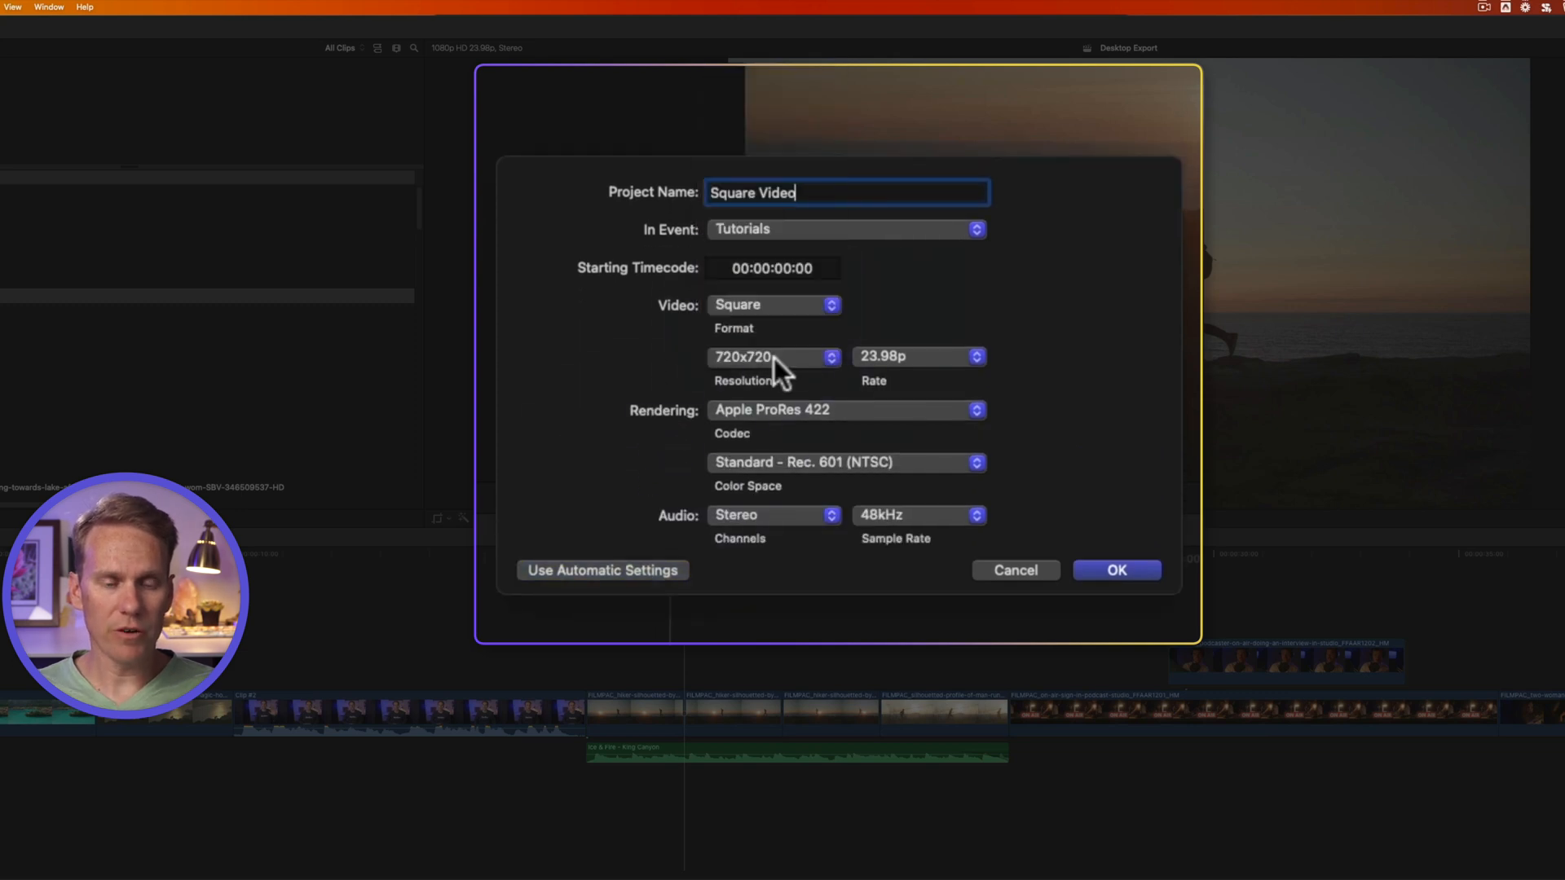
pyautogui.click(773, 357)
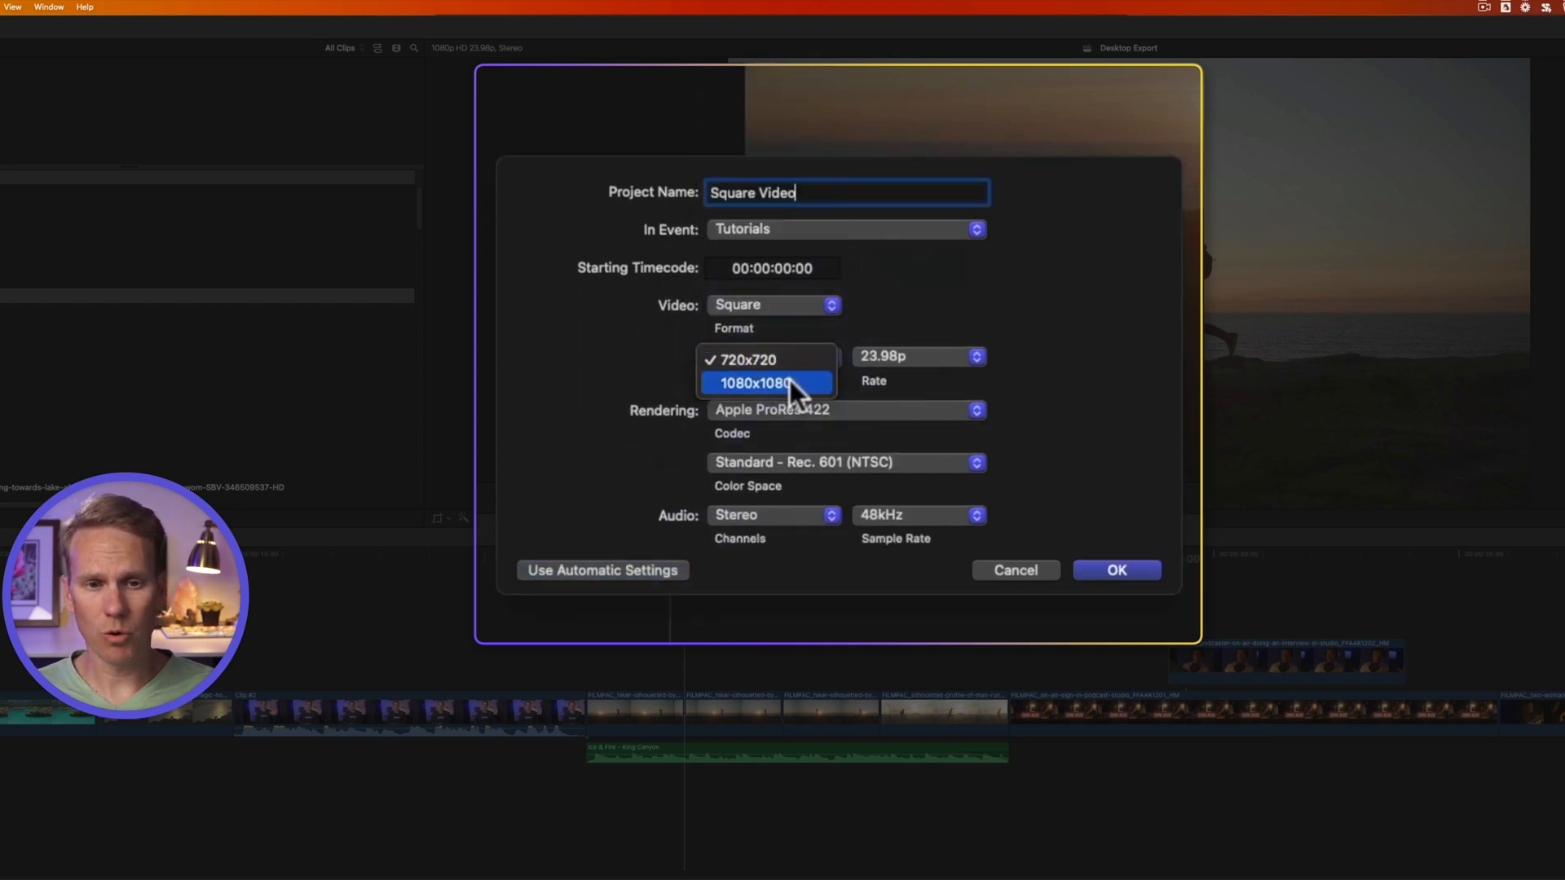
pyautogui.click(767, 382)
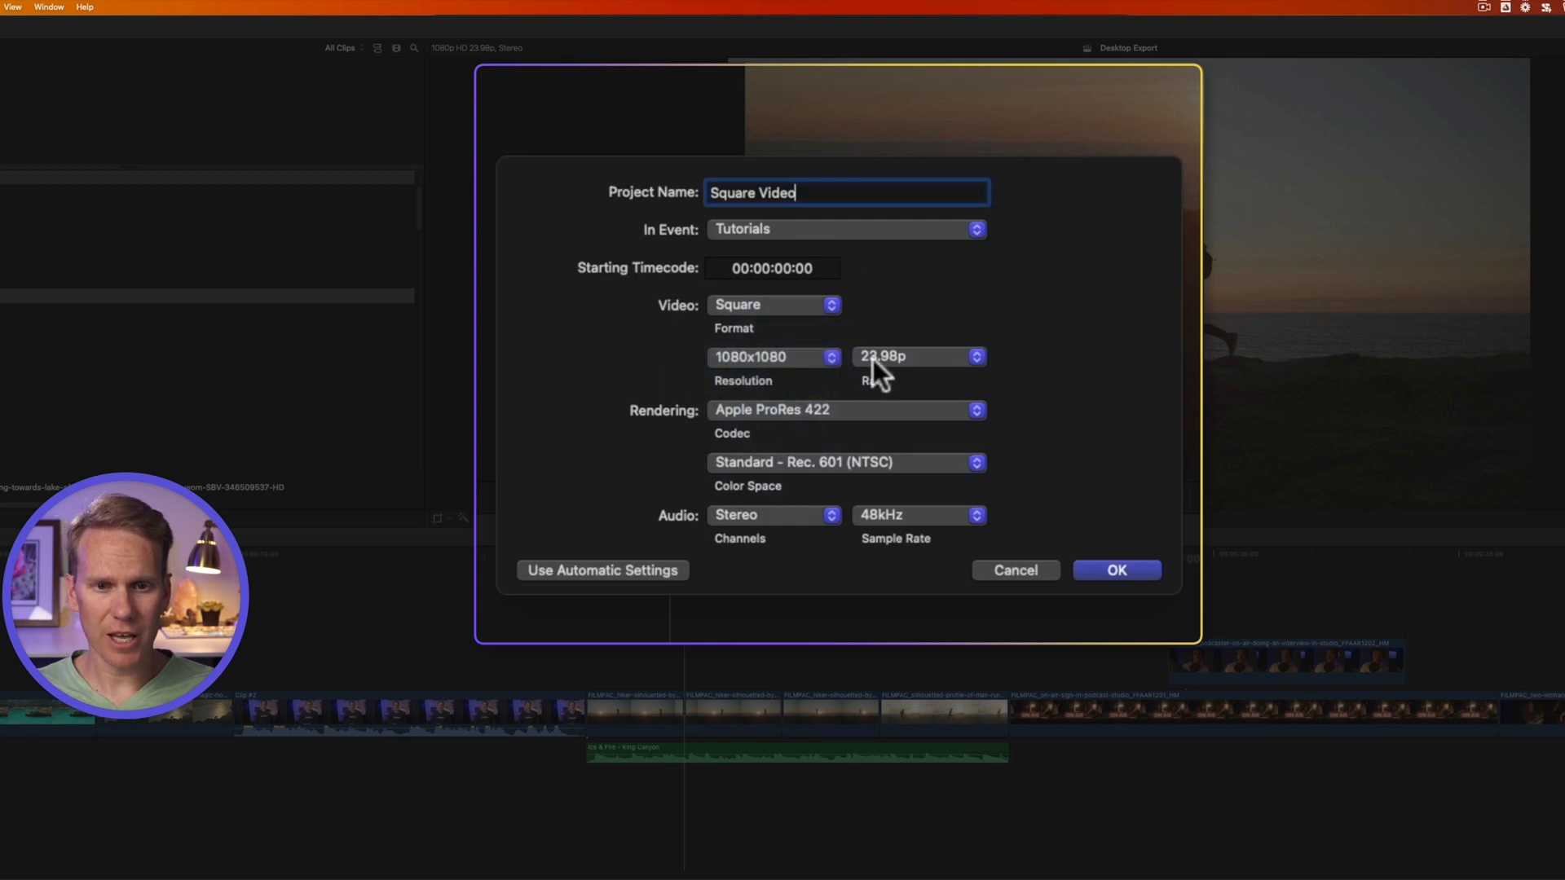
pyautogui.moveTo(728, 424)
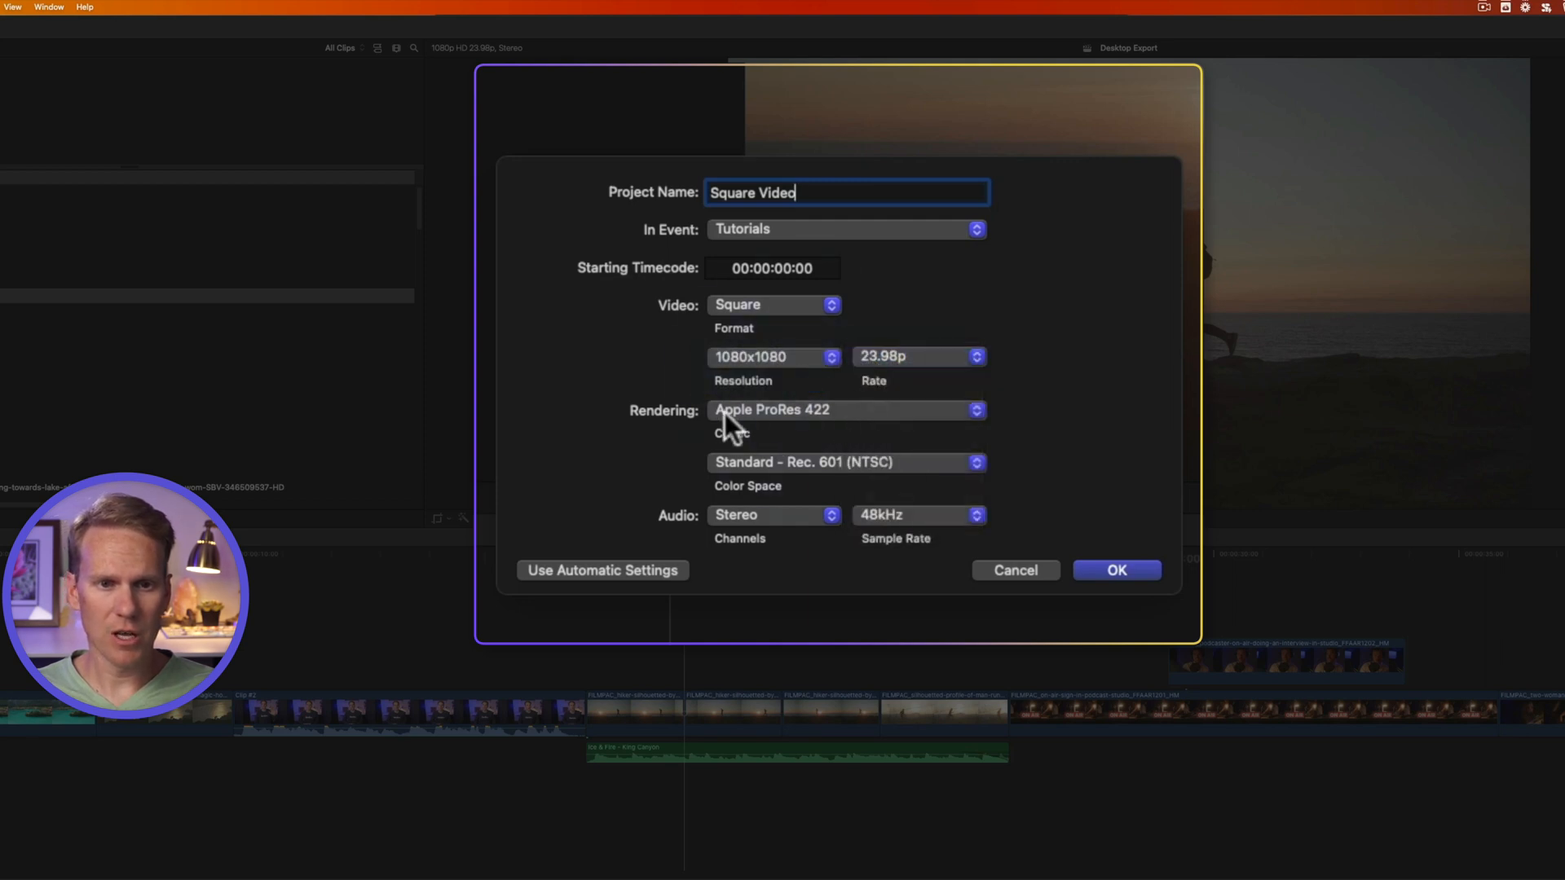
pyautogui.moveTo(897, 548)
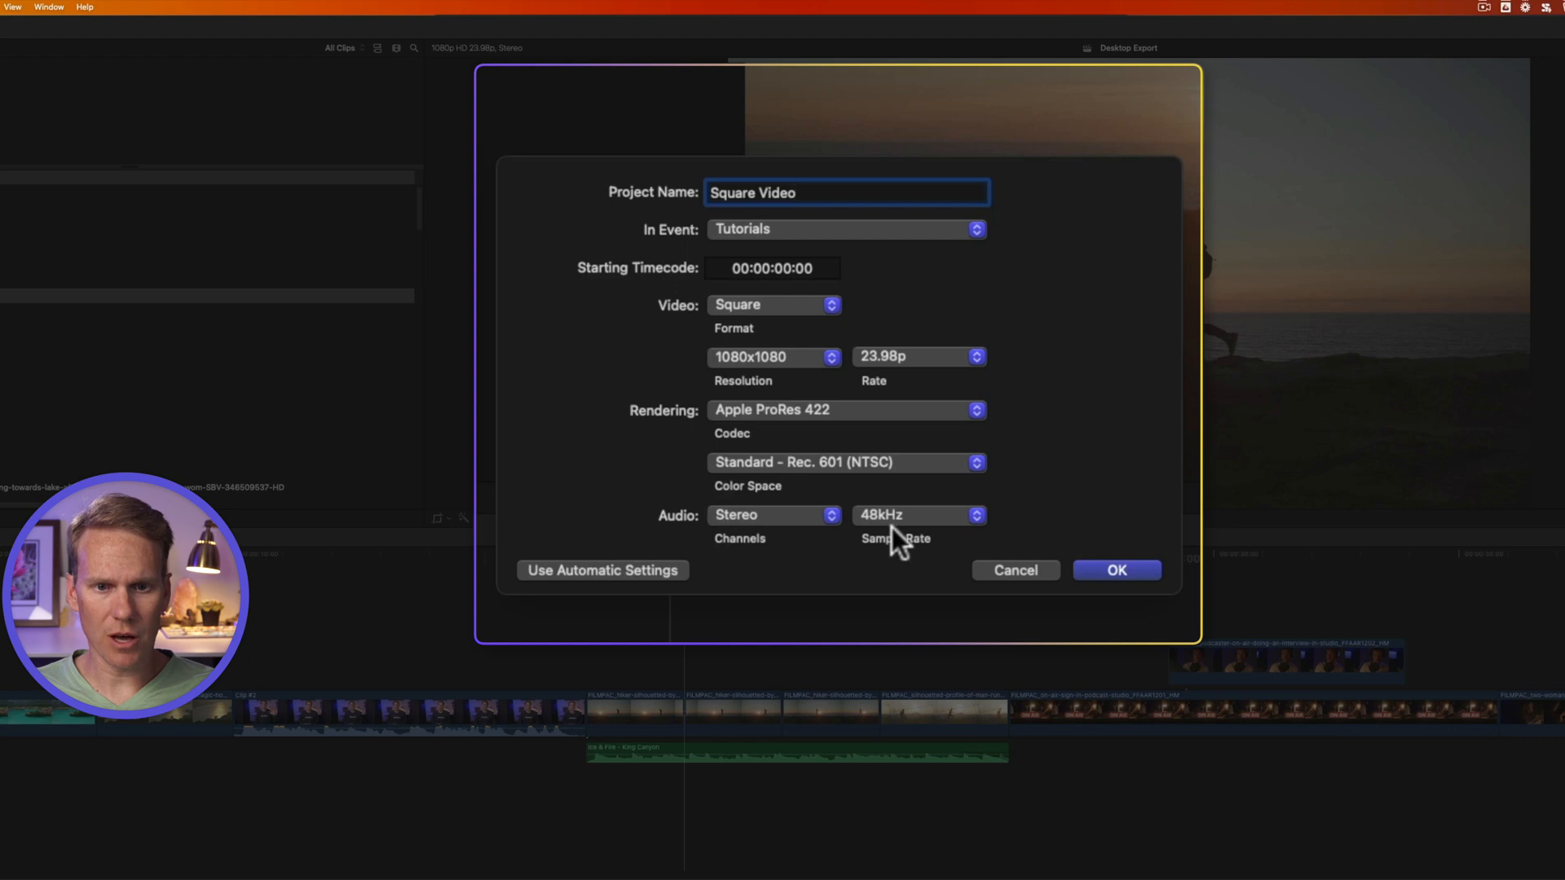
pyautogui.click(775, 357)
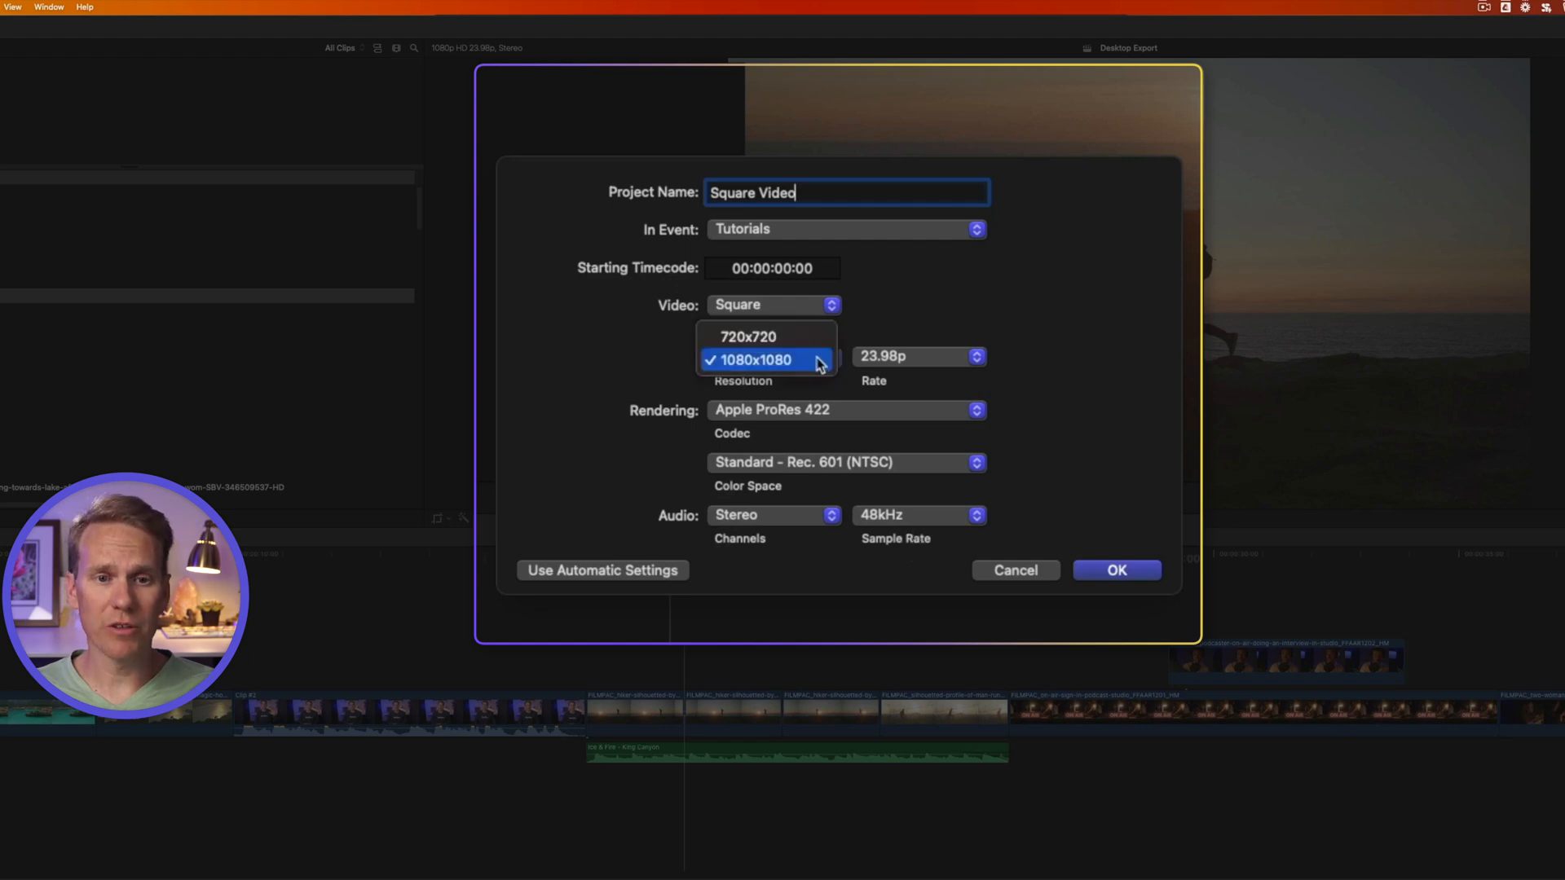
pyautogui.click(784, 361)
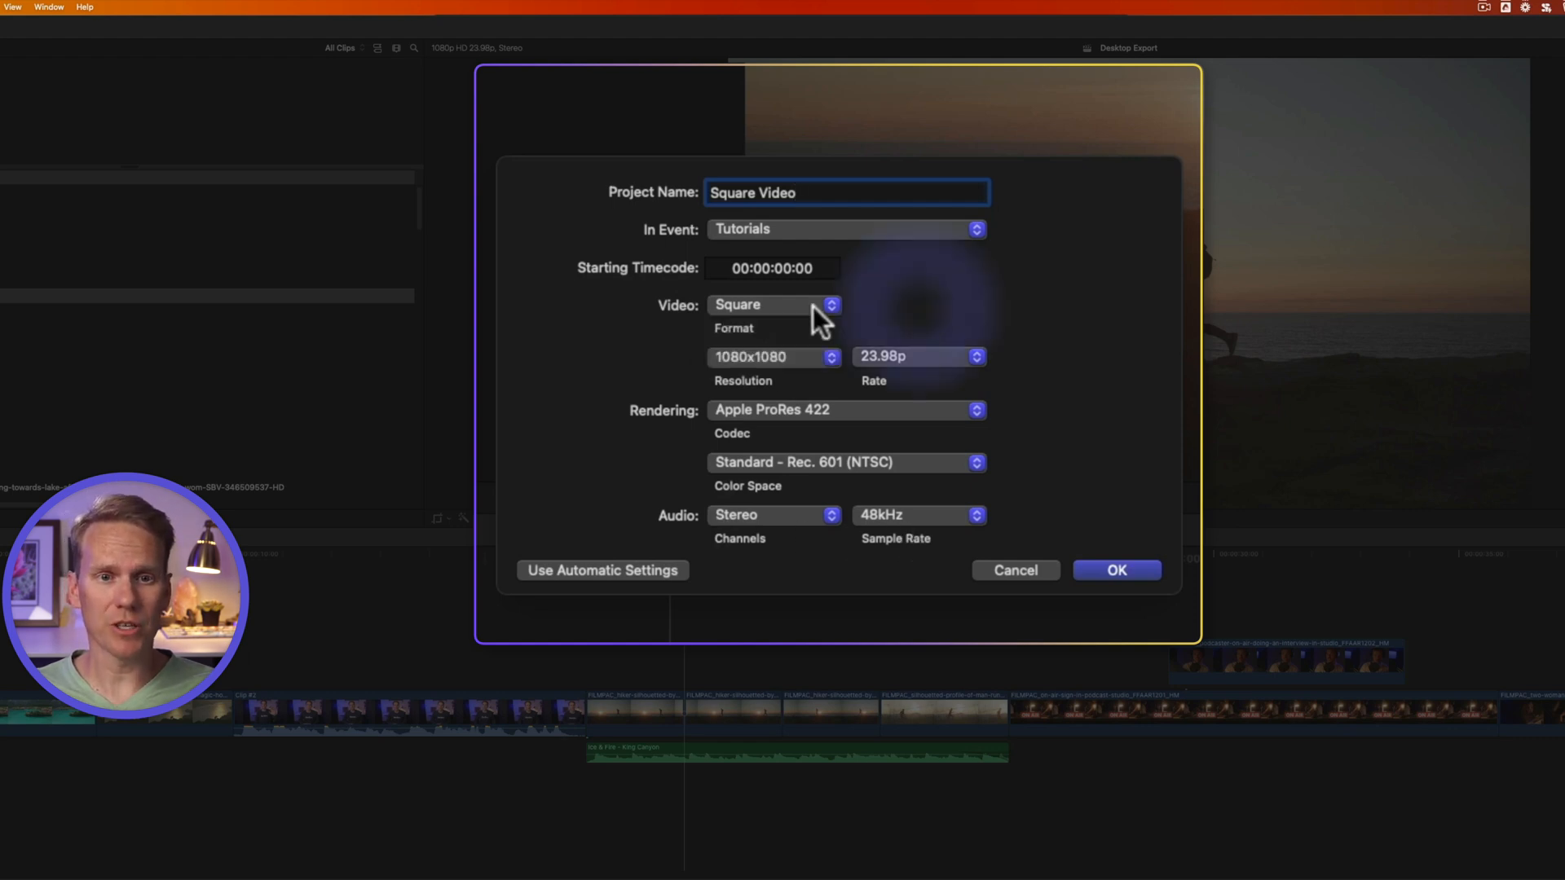
pyautogui.click(775, 305)
pyautogui.write('2000')
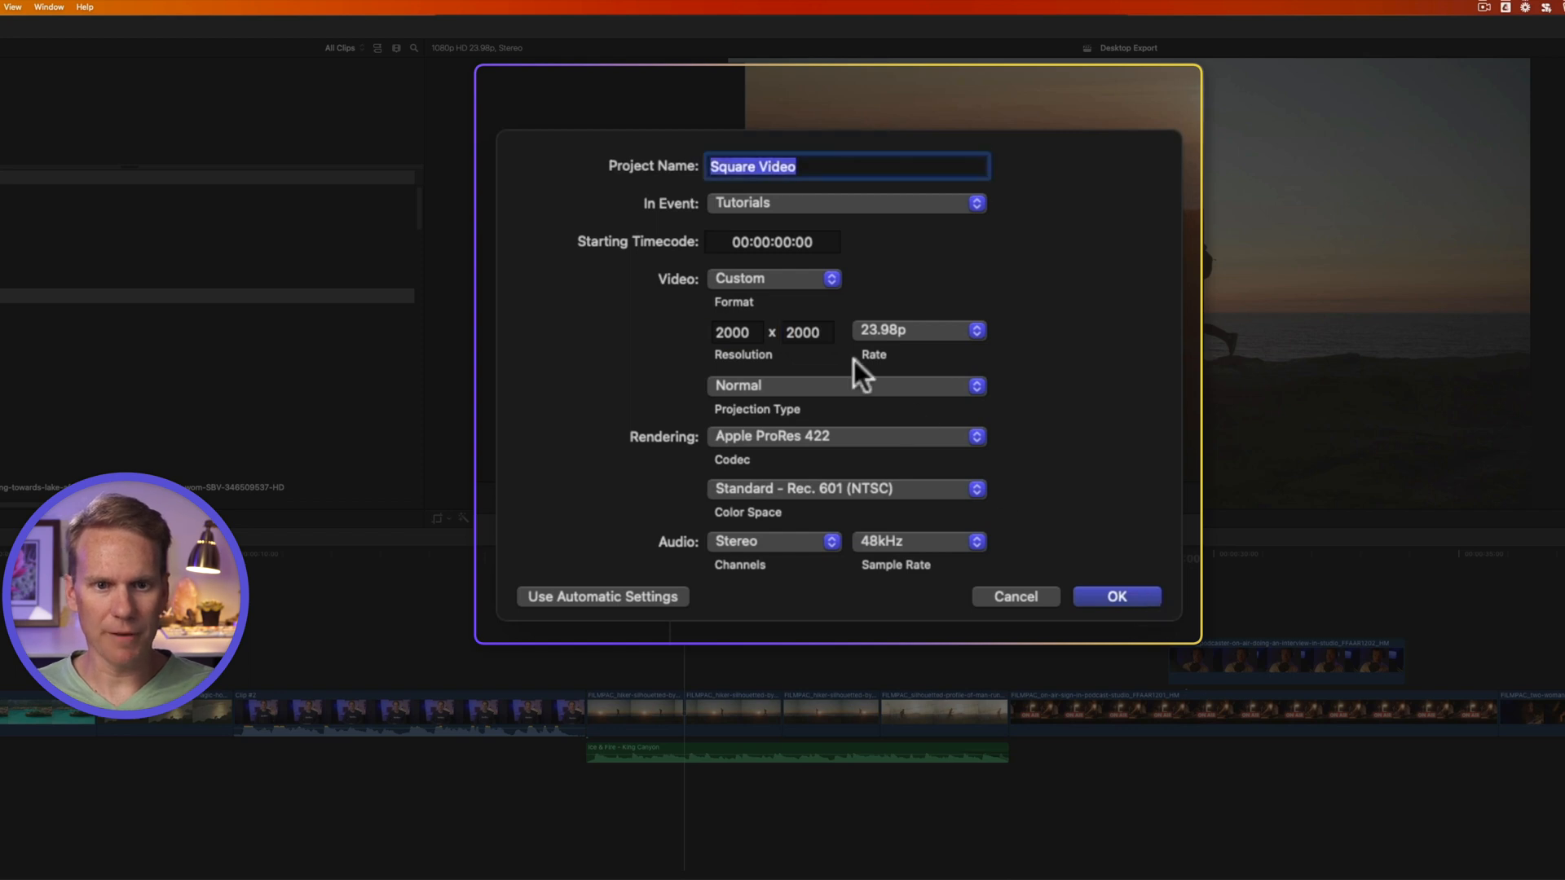
pyautogui.click(774, 278)
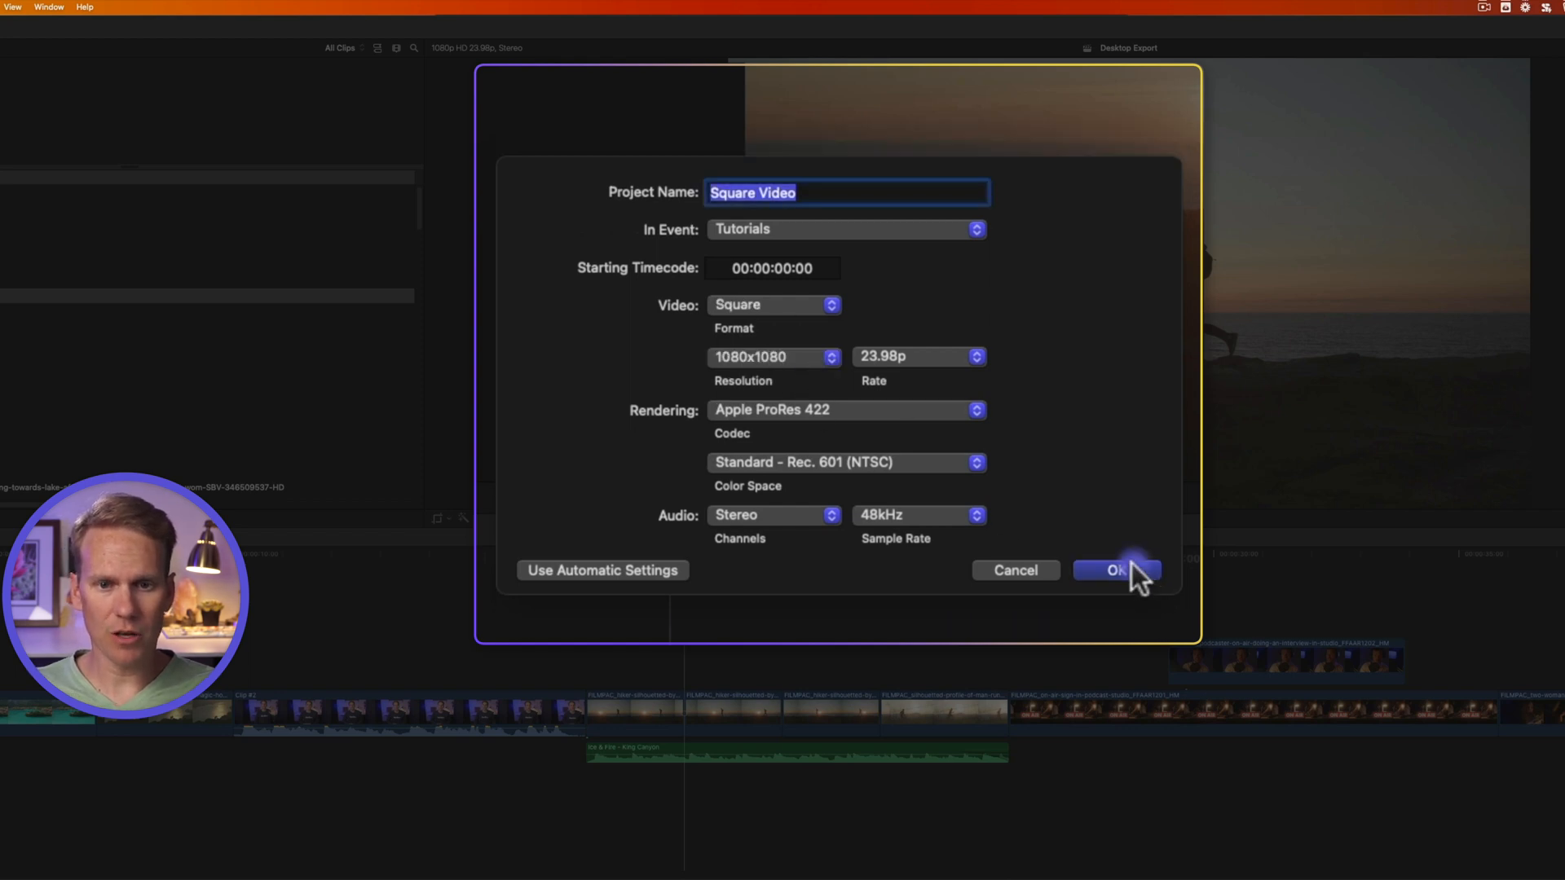
pyautogui.click(1118, 570)
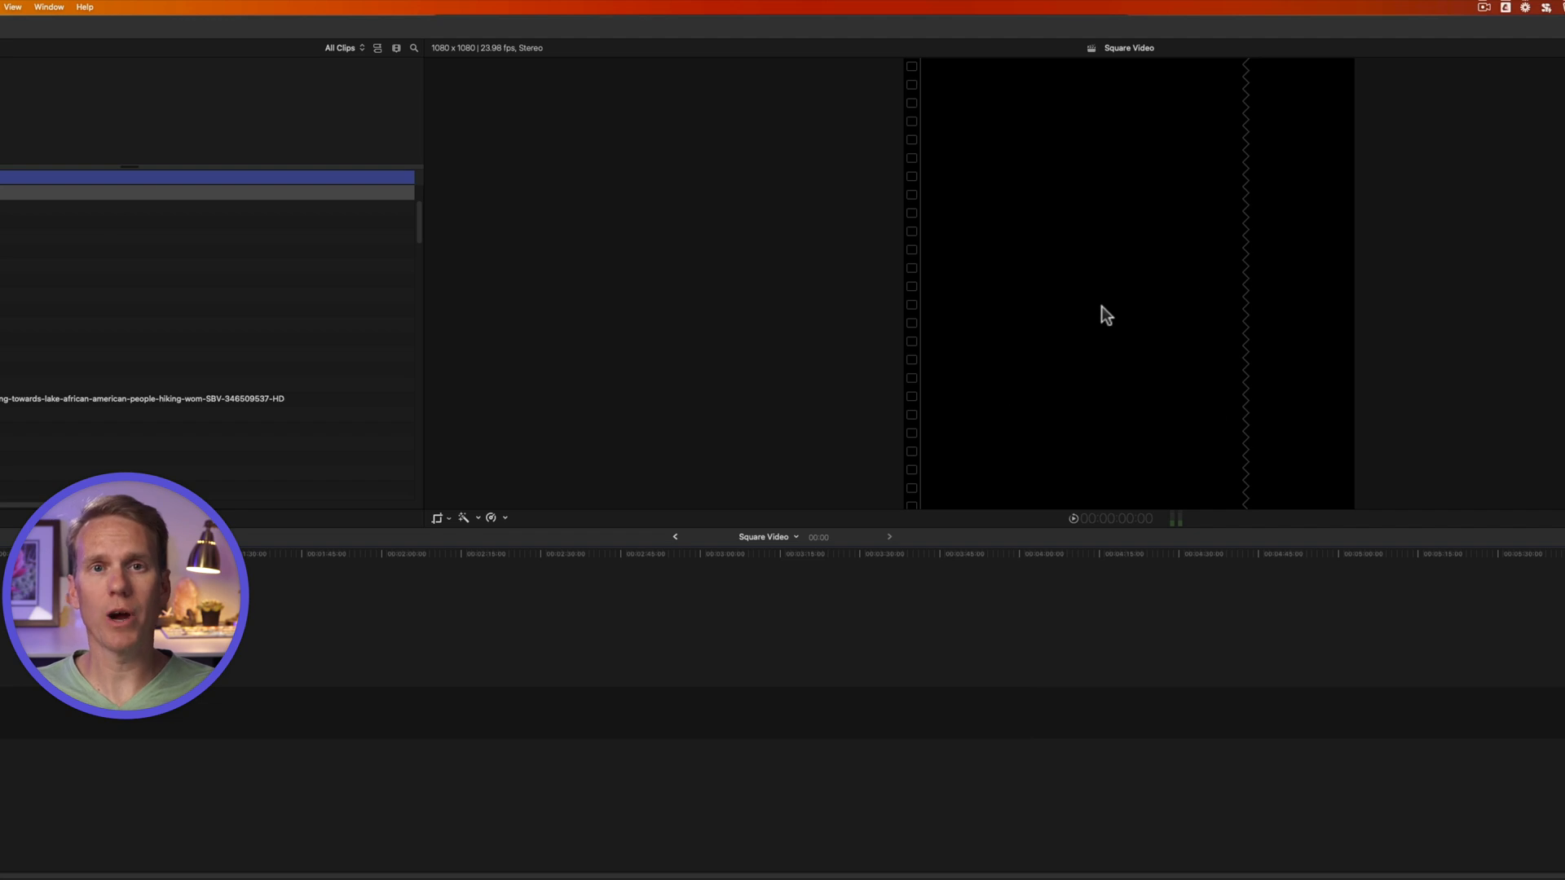
pyautogui.moveTo(1020, 397)
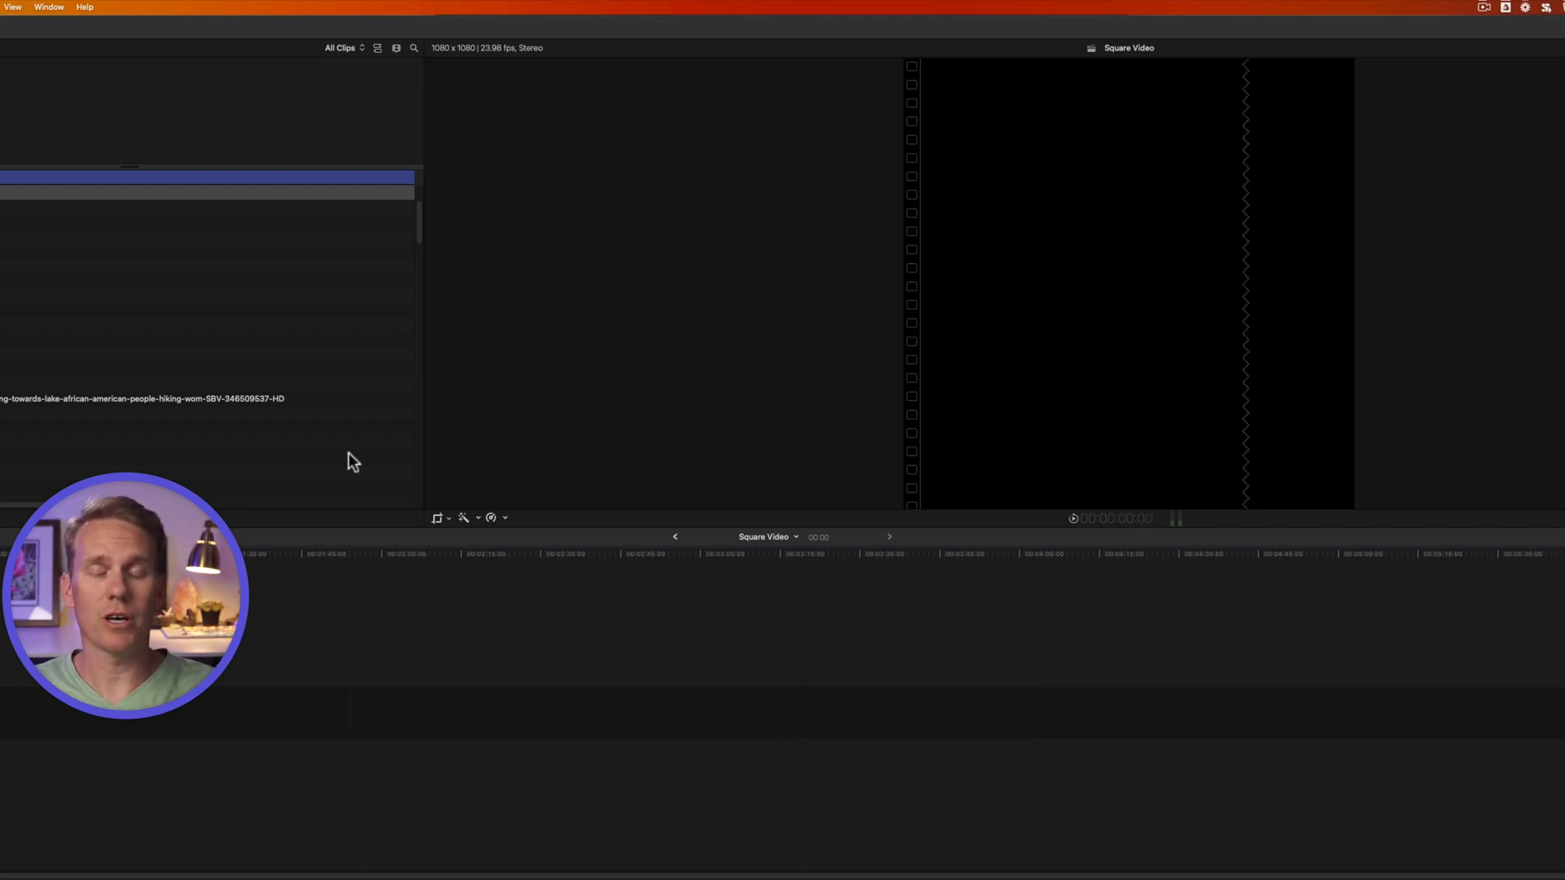
pyautogui.moveTo(210, 259)
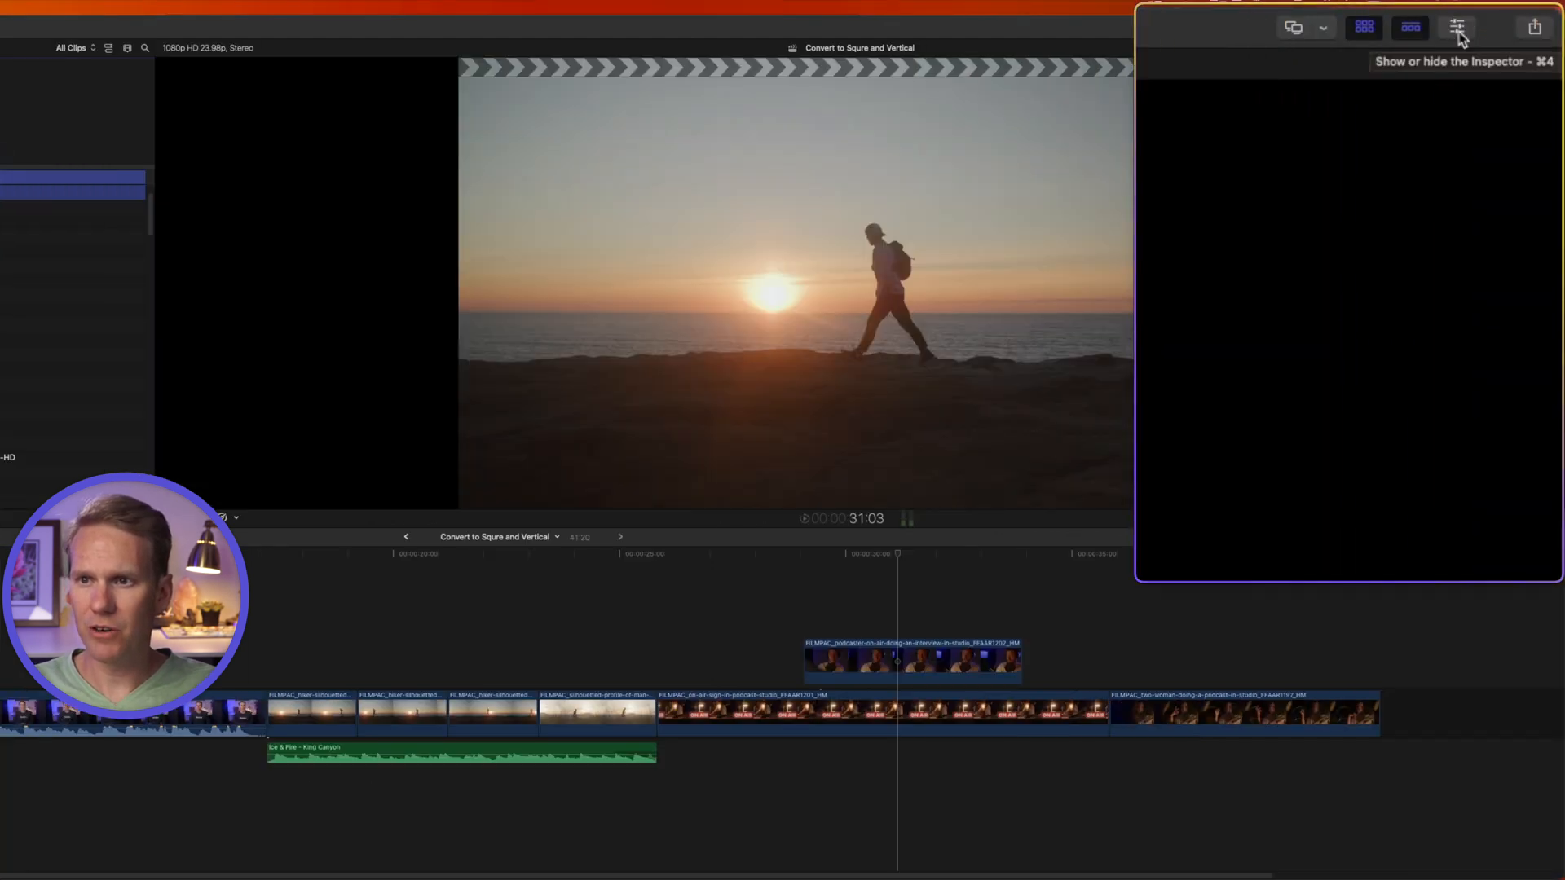
# Step: Modify the project's properties in the Inspector to use the Square video format
pyautogui.click(1456, 27)
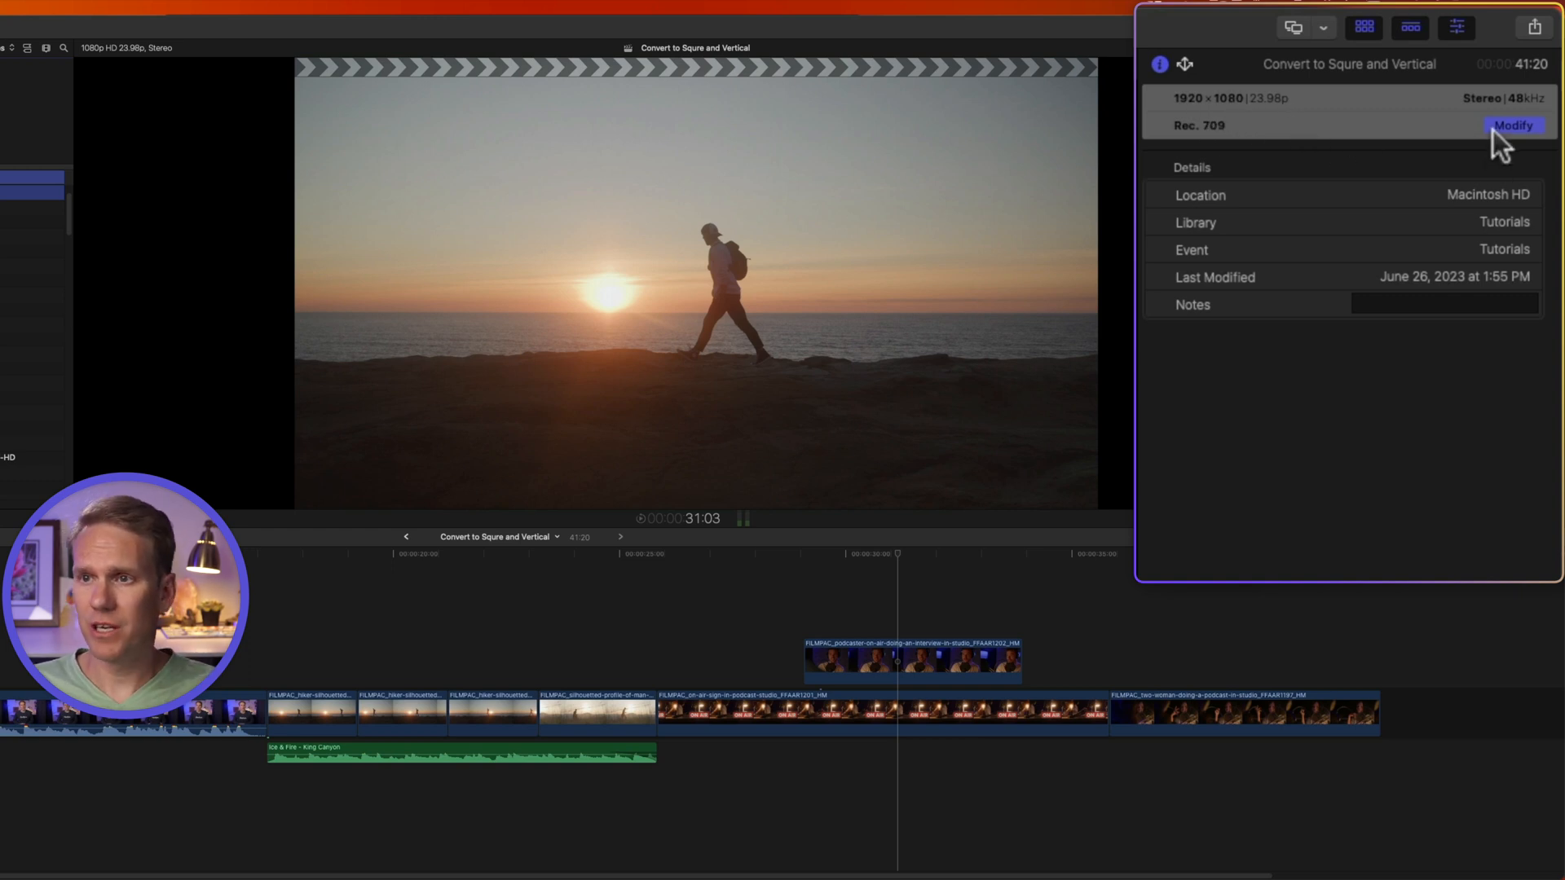
pyautogui.click(1517, 125)
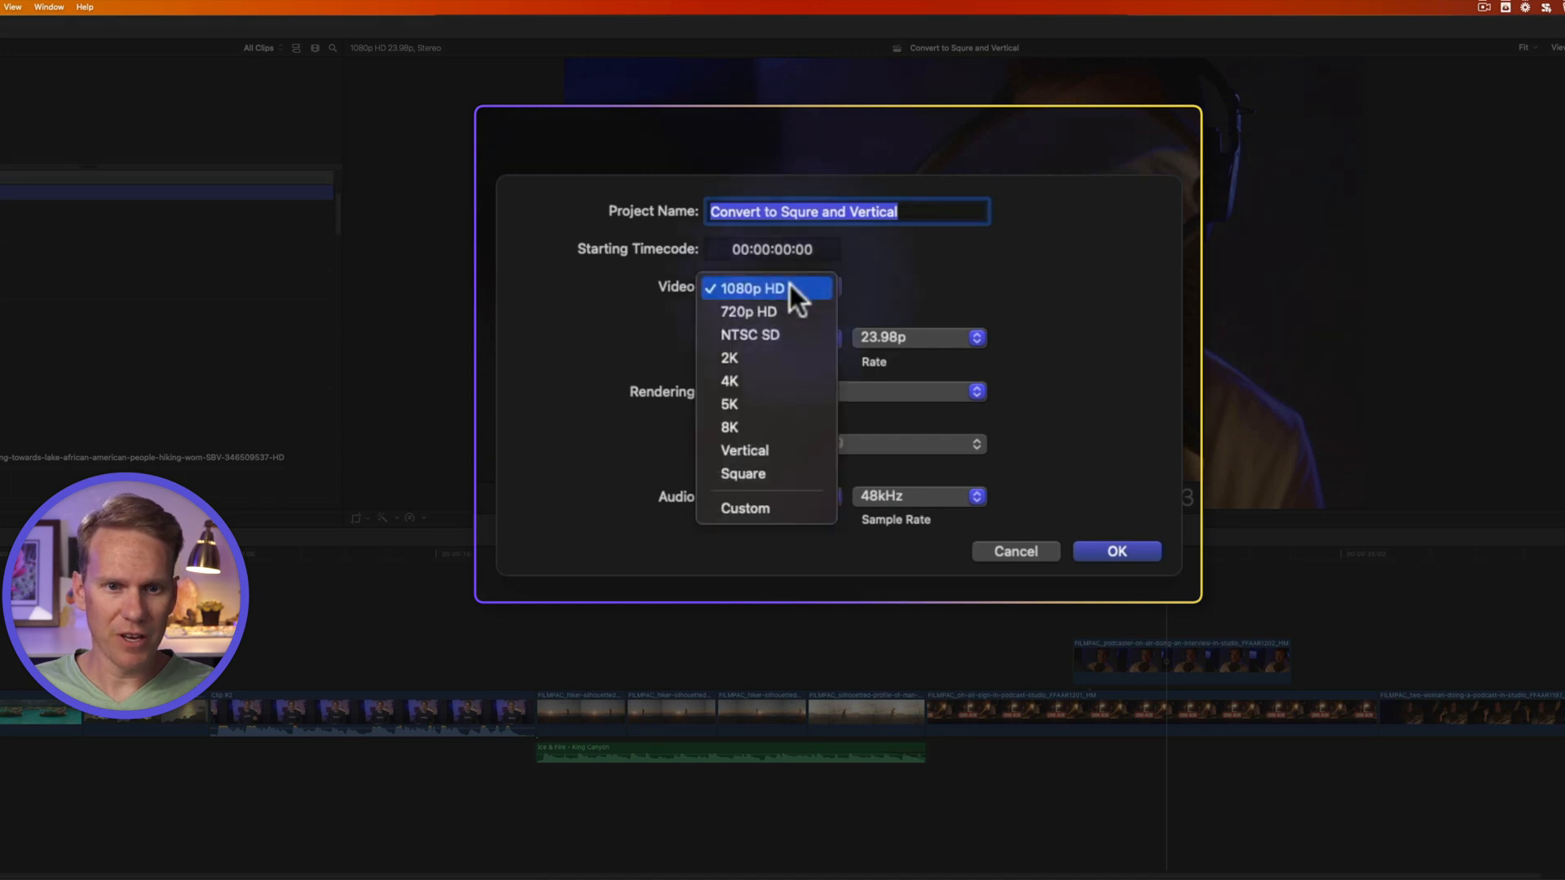
pyautogui.click(742, 473)
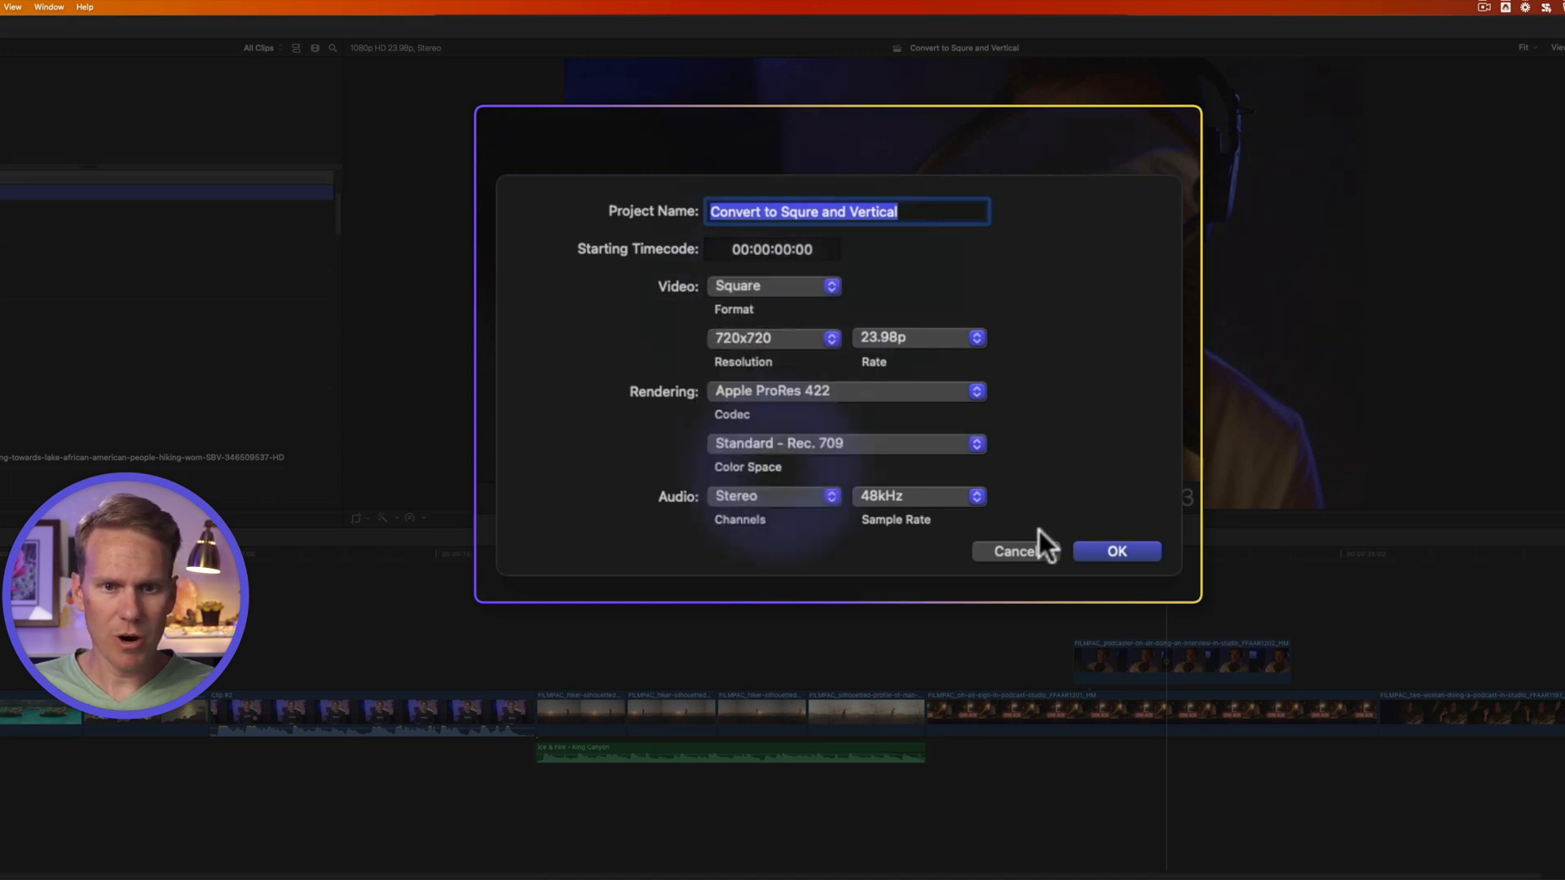
pyautogui.click(1117, 551)
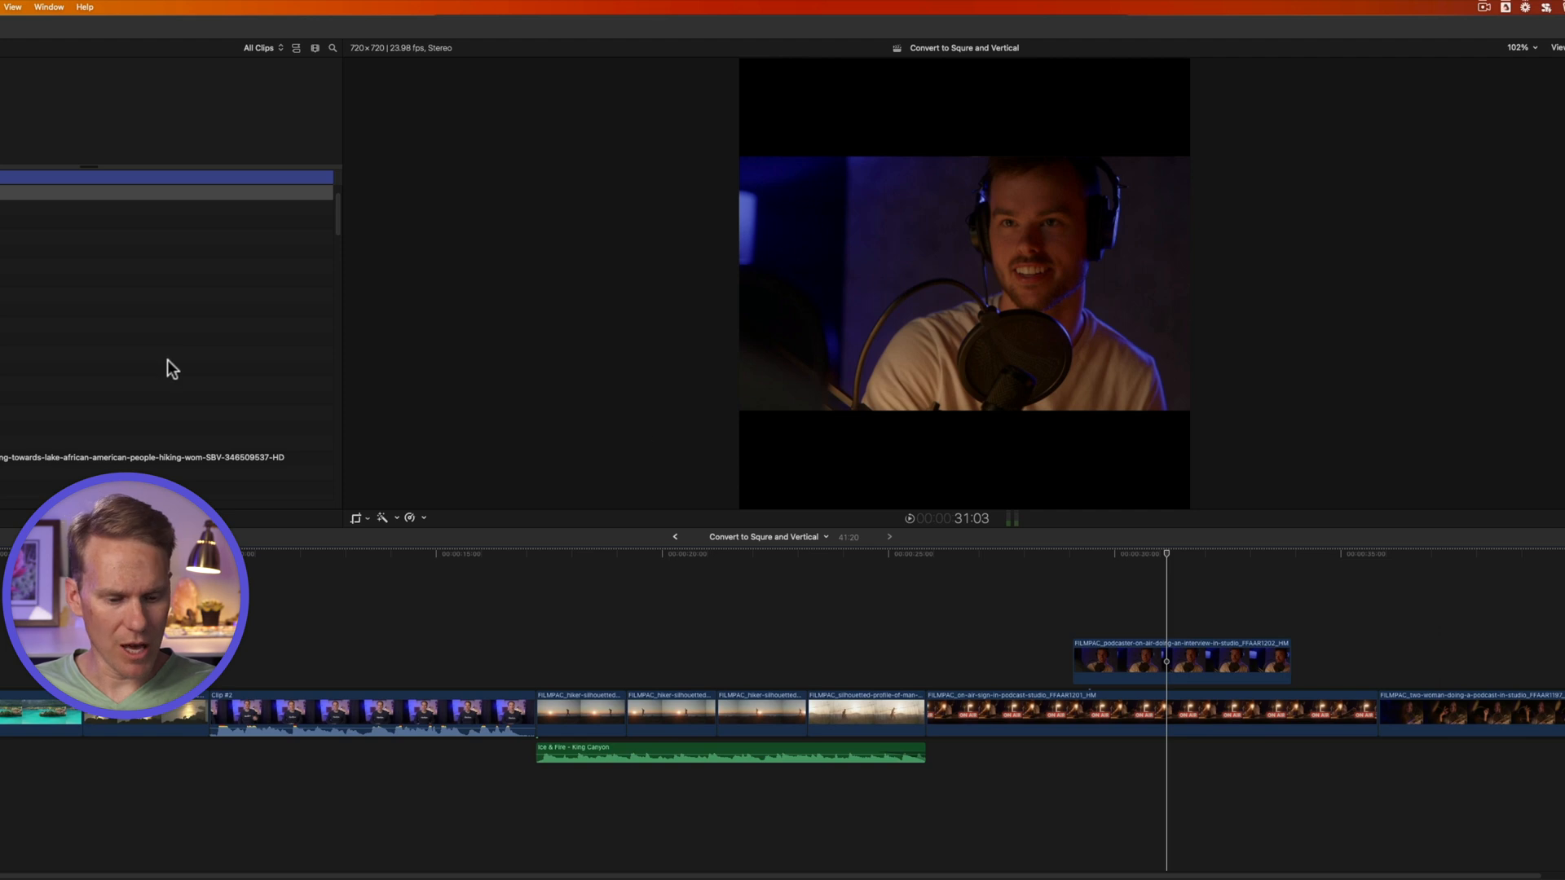
# Step: Duplicate the project as 'Square Conversion' at Square 1080x1080 with Smart Conform enabled
pyautogui.rightClick(188, 192)
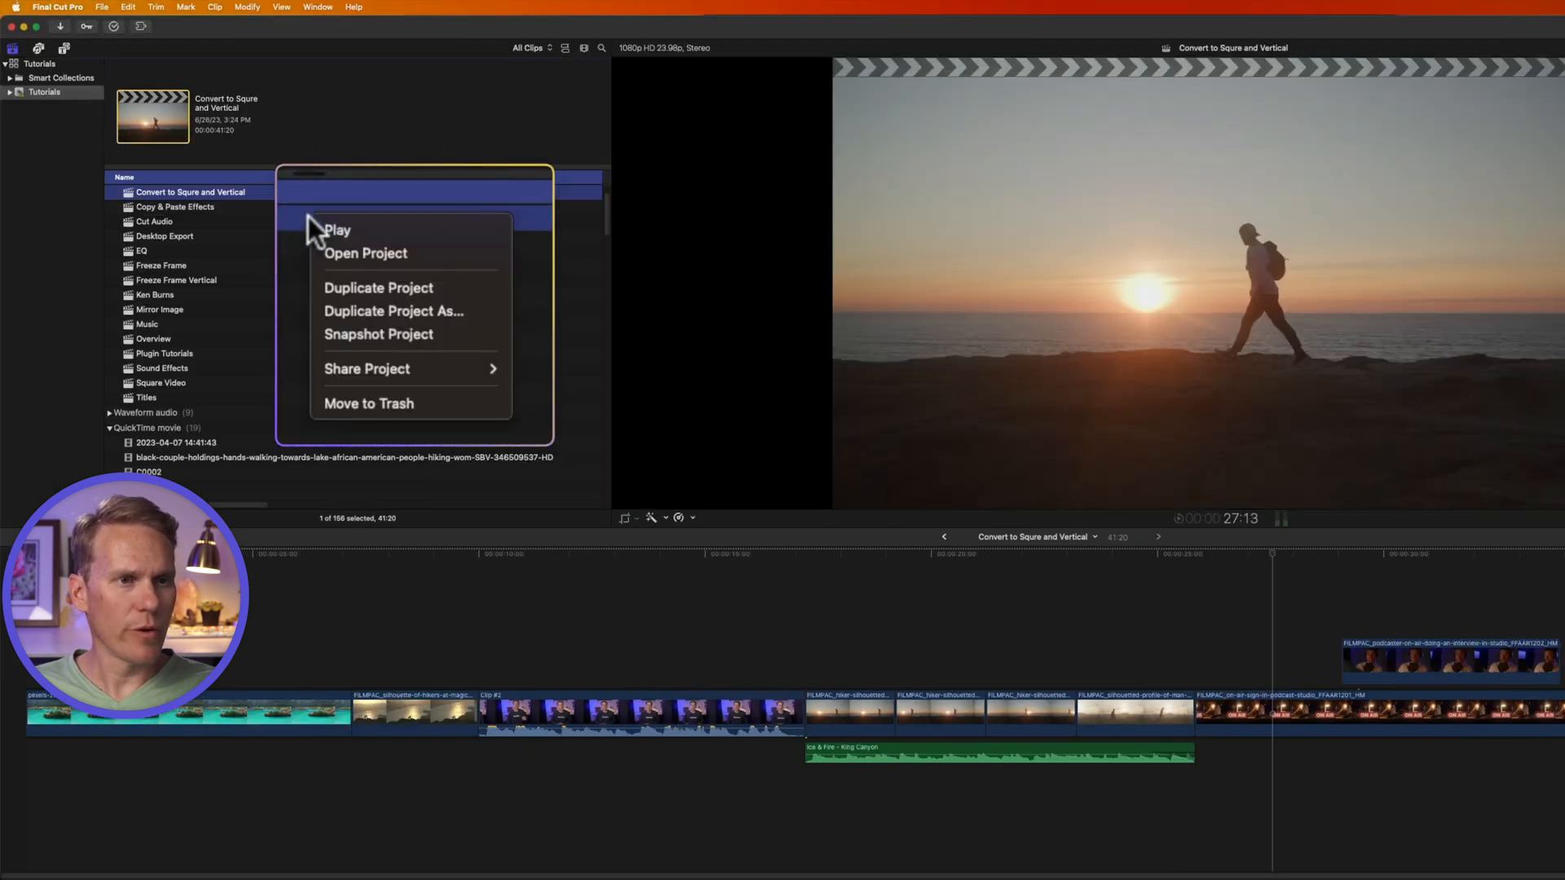
pyautogui.moveTo(414, 316)
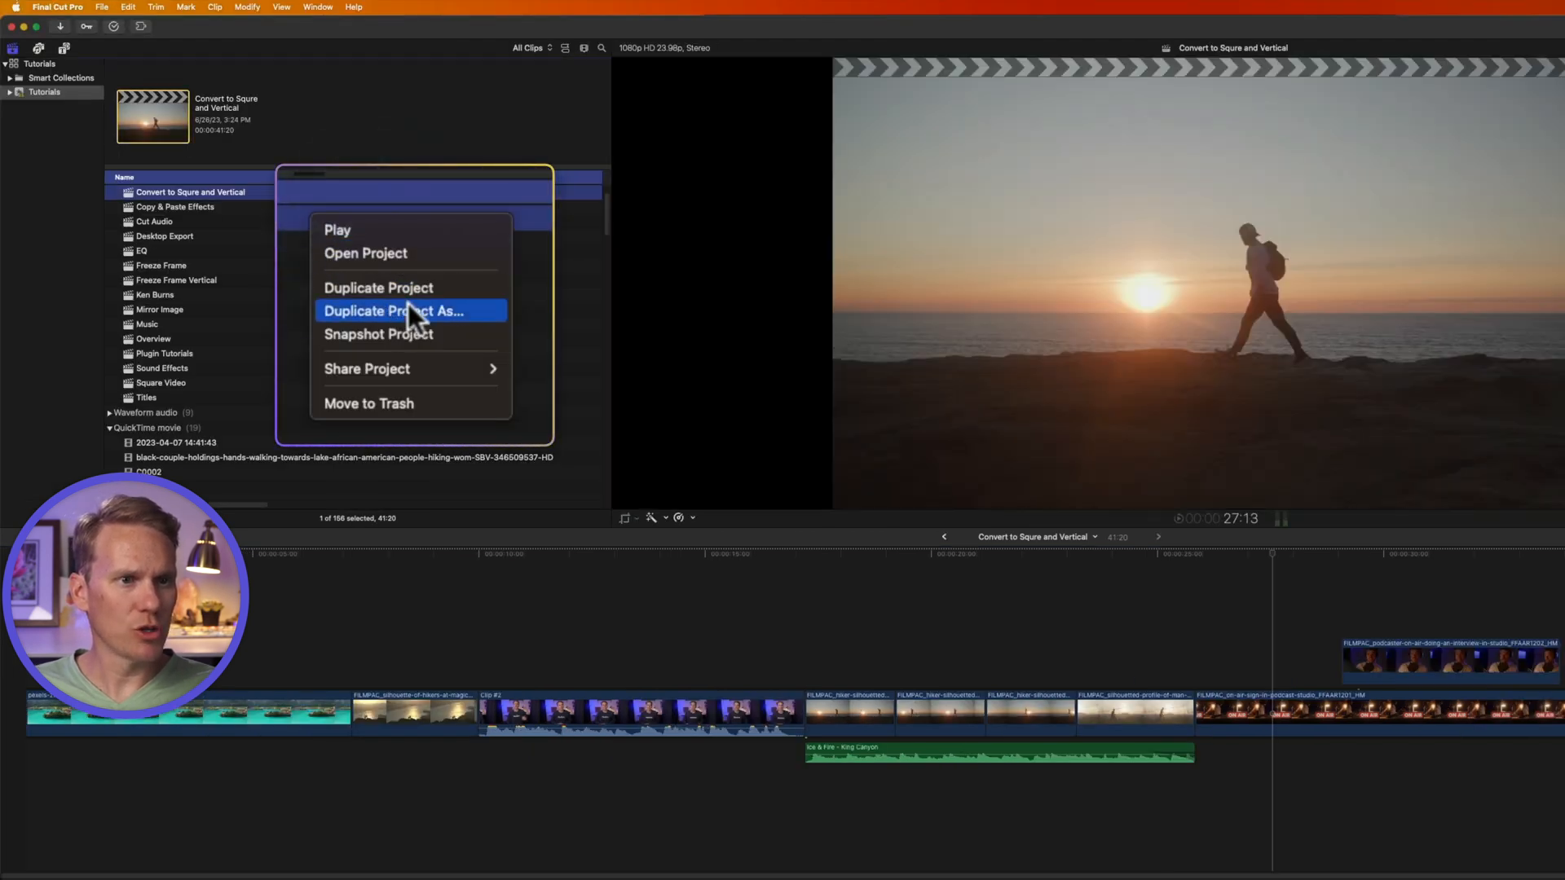
pyautogui.click(393, 311)
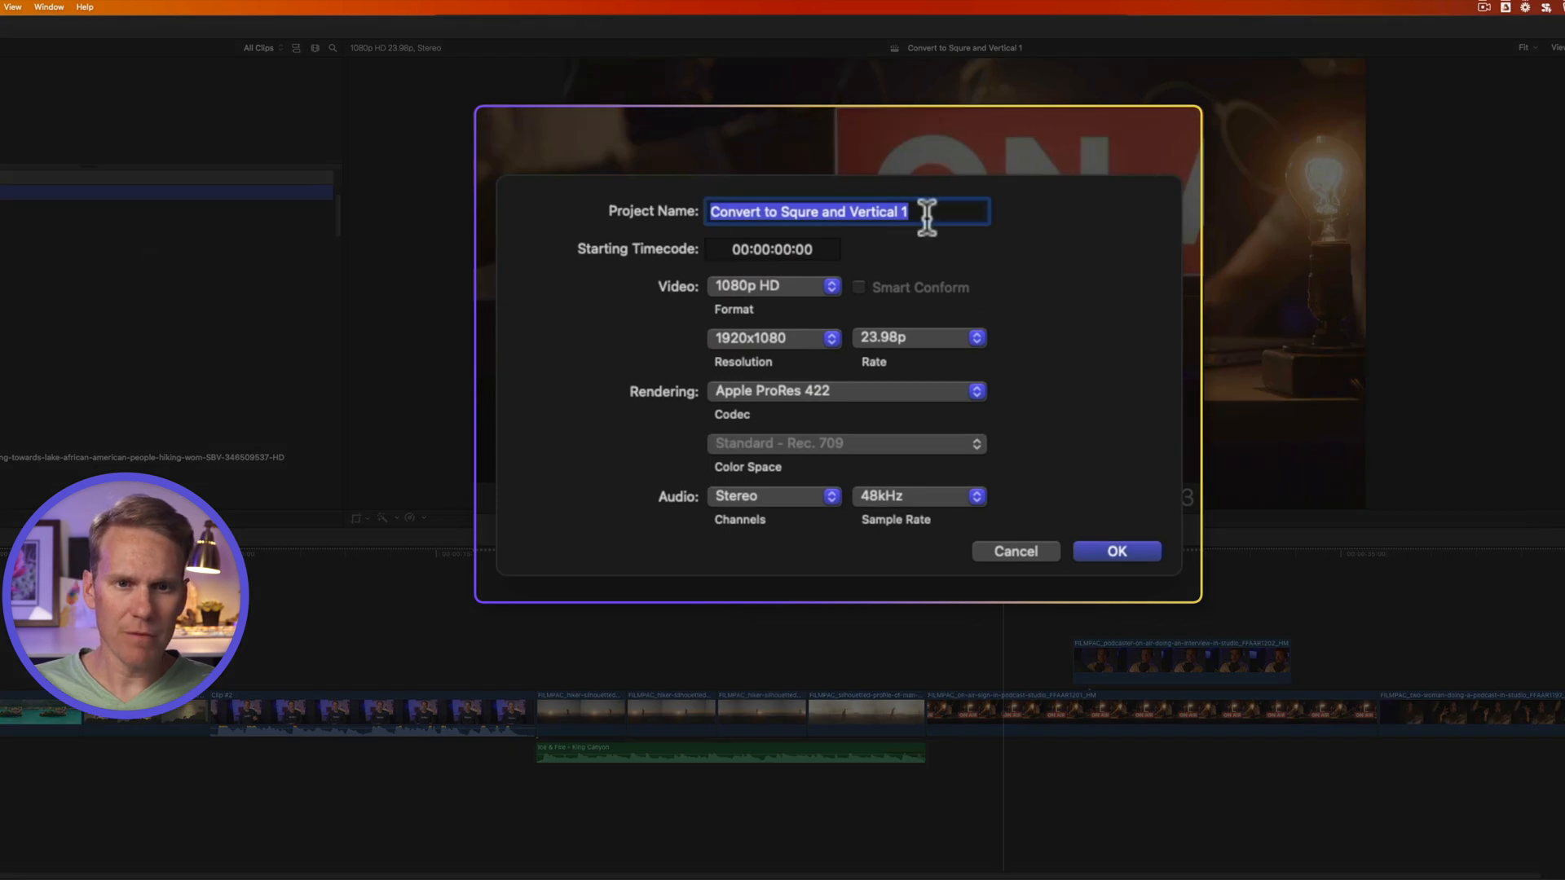
pyautogui.write('Square Conversion')
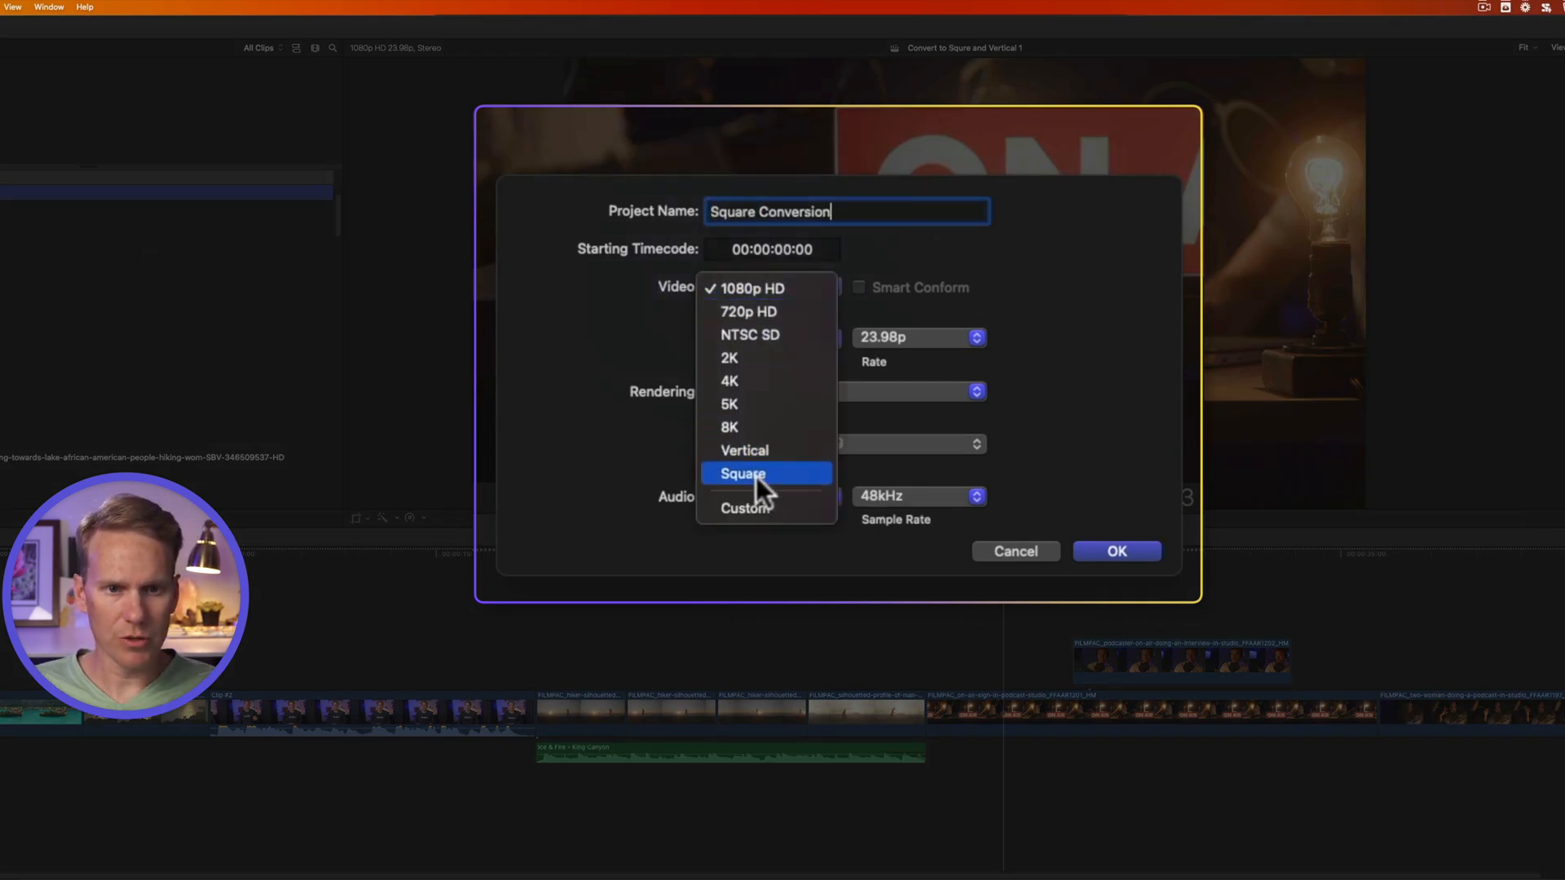
pyautogui.click(742, 474)
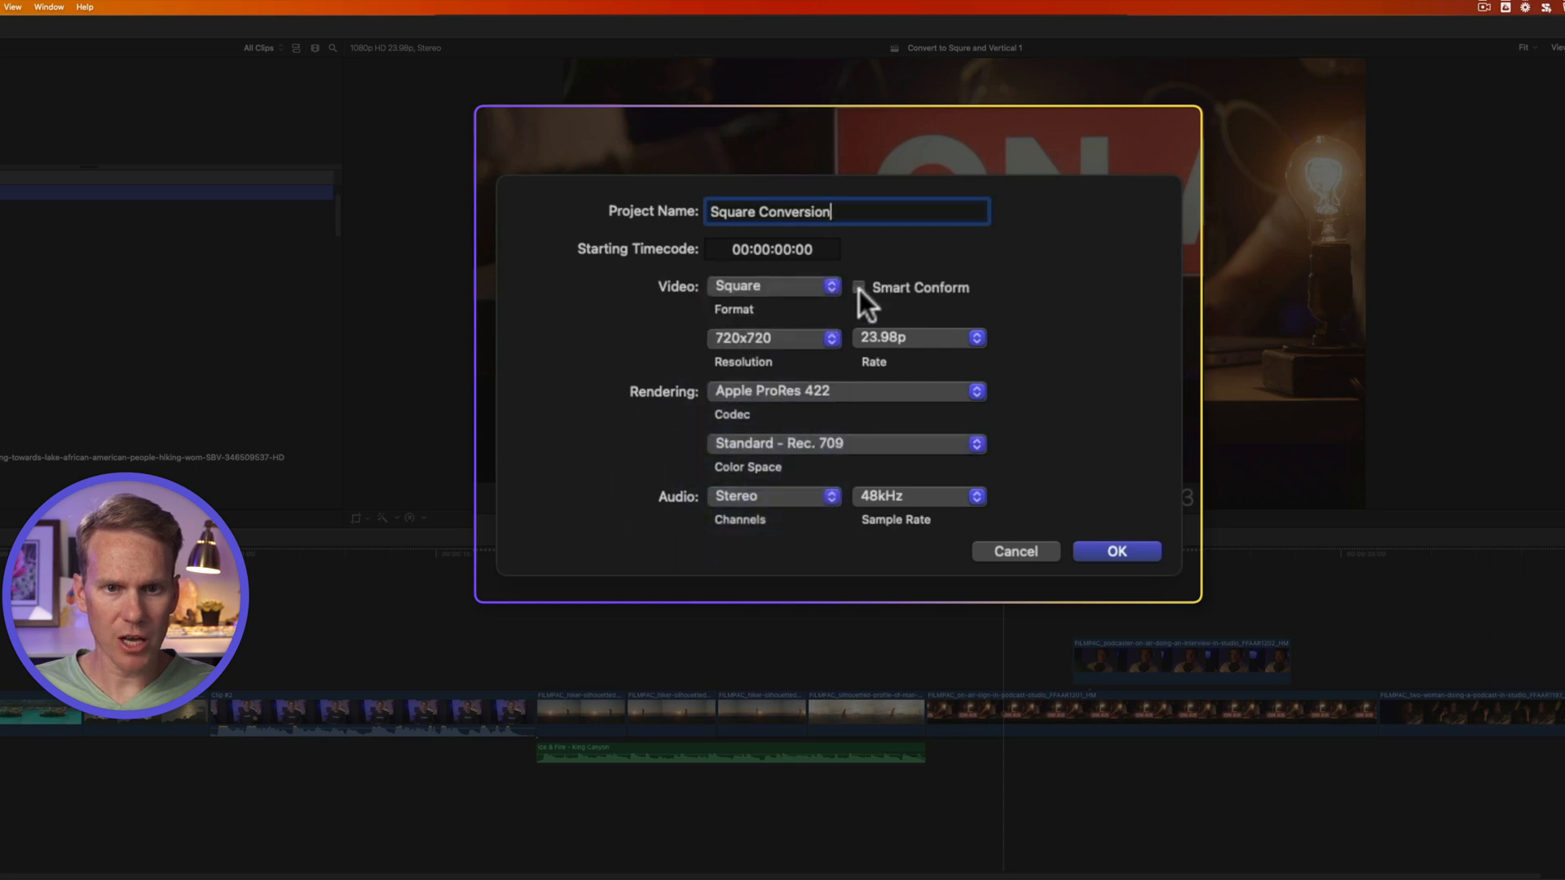
pyautogui.click(858, 288)
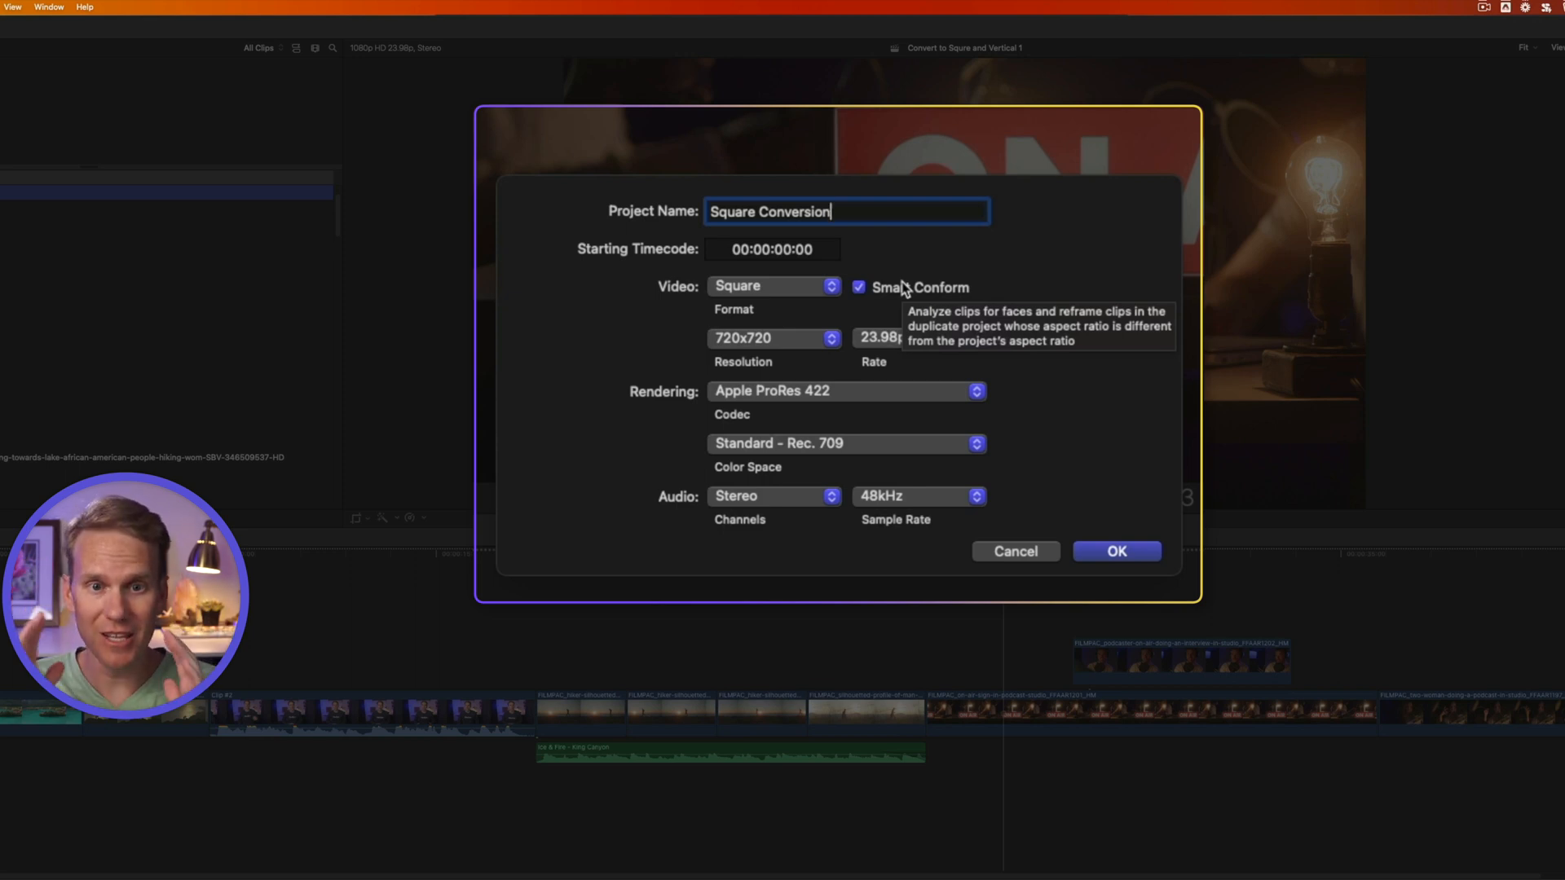
pyautogui.click(774, 338)
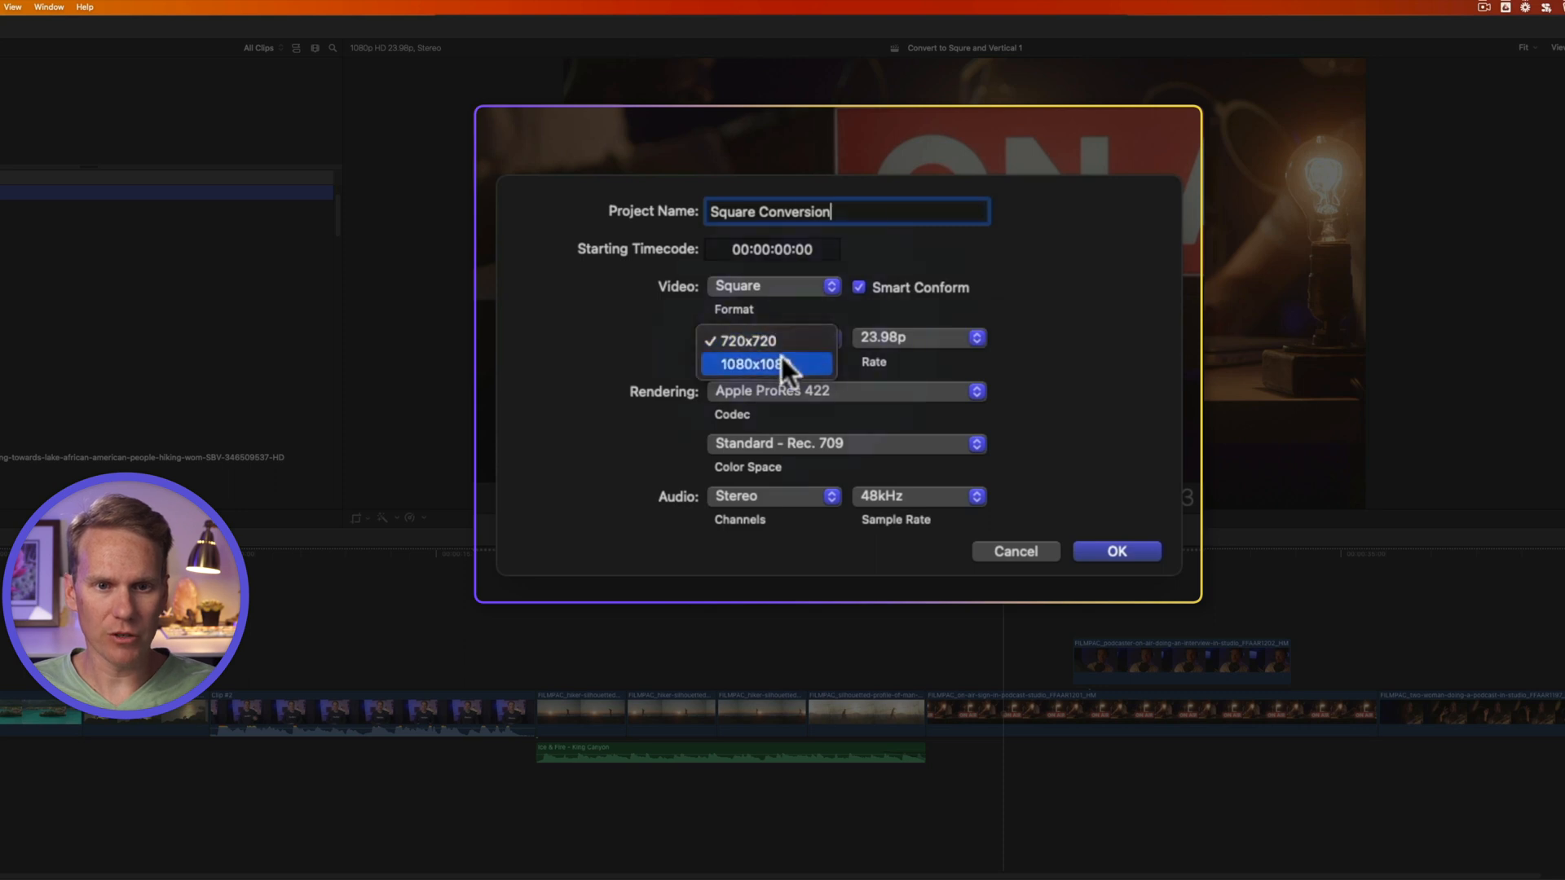
pyautogui.click(1117, 550)
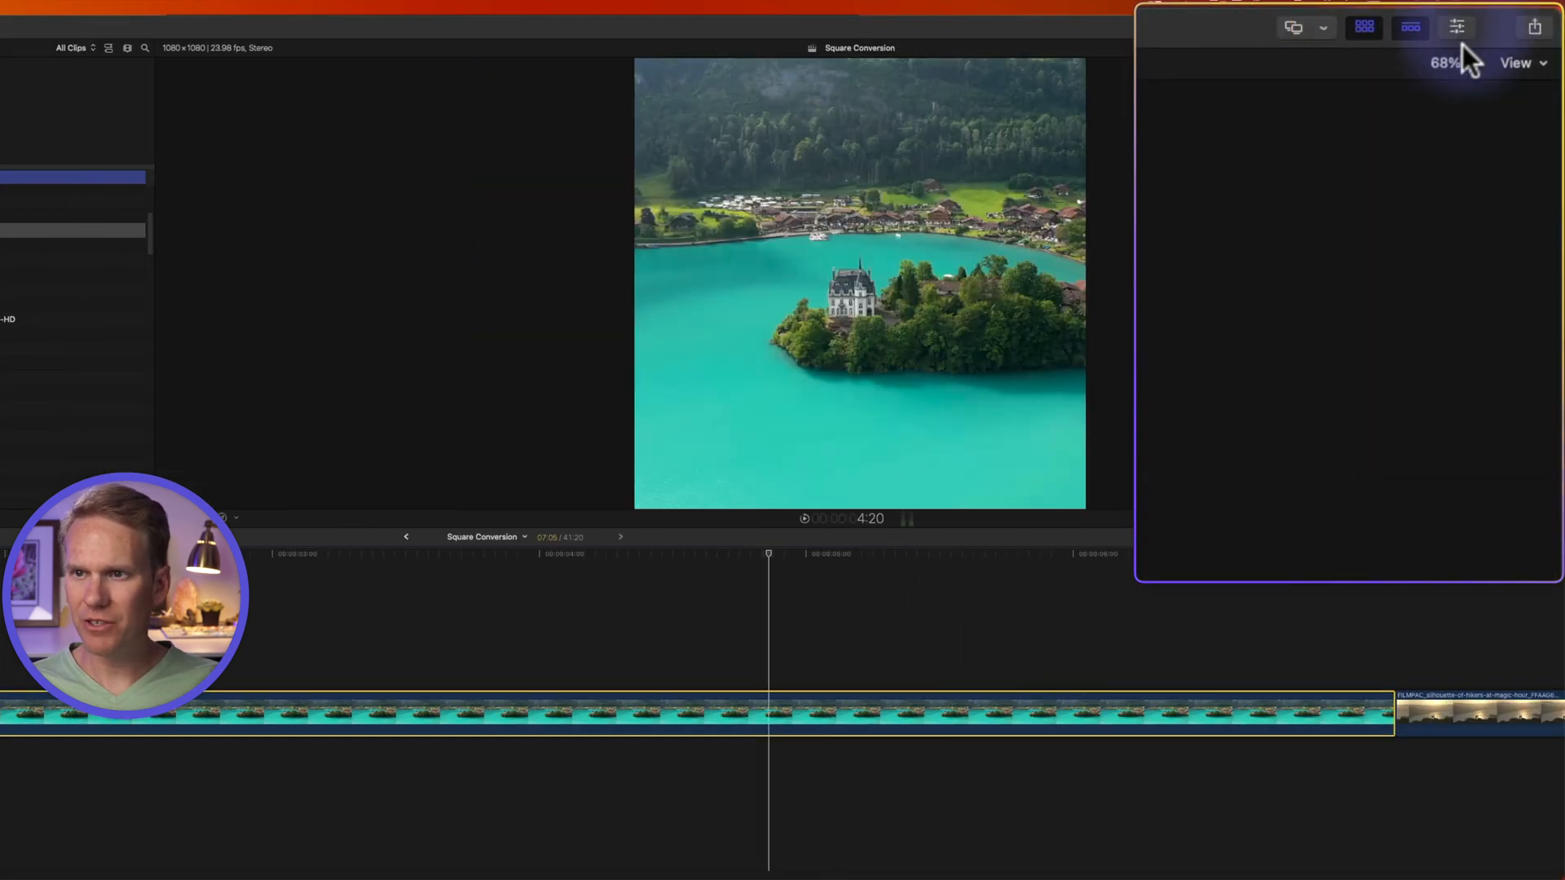
# Step: Show the clip's properties in the Inspector and review its Spatial Conform options
pyautogui.click(1455, 27)
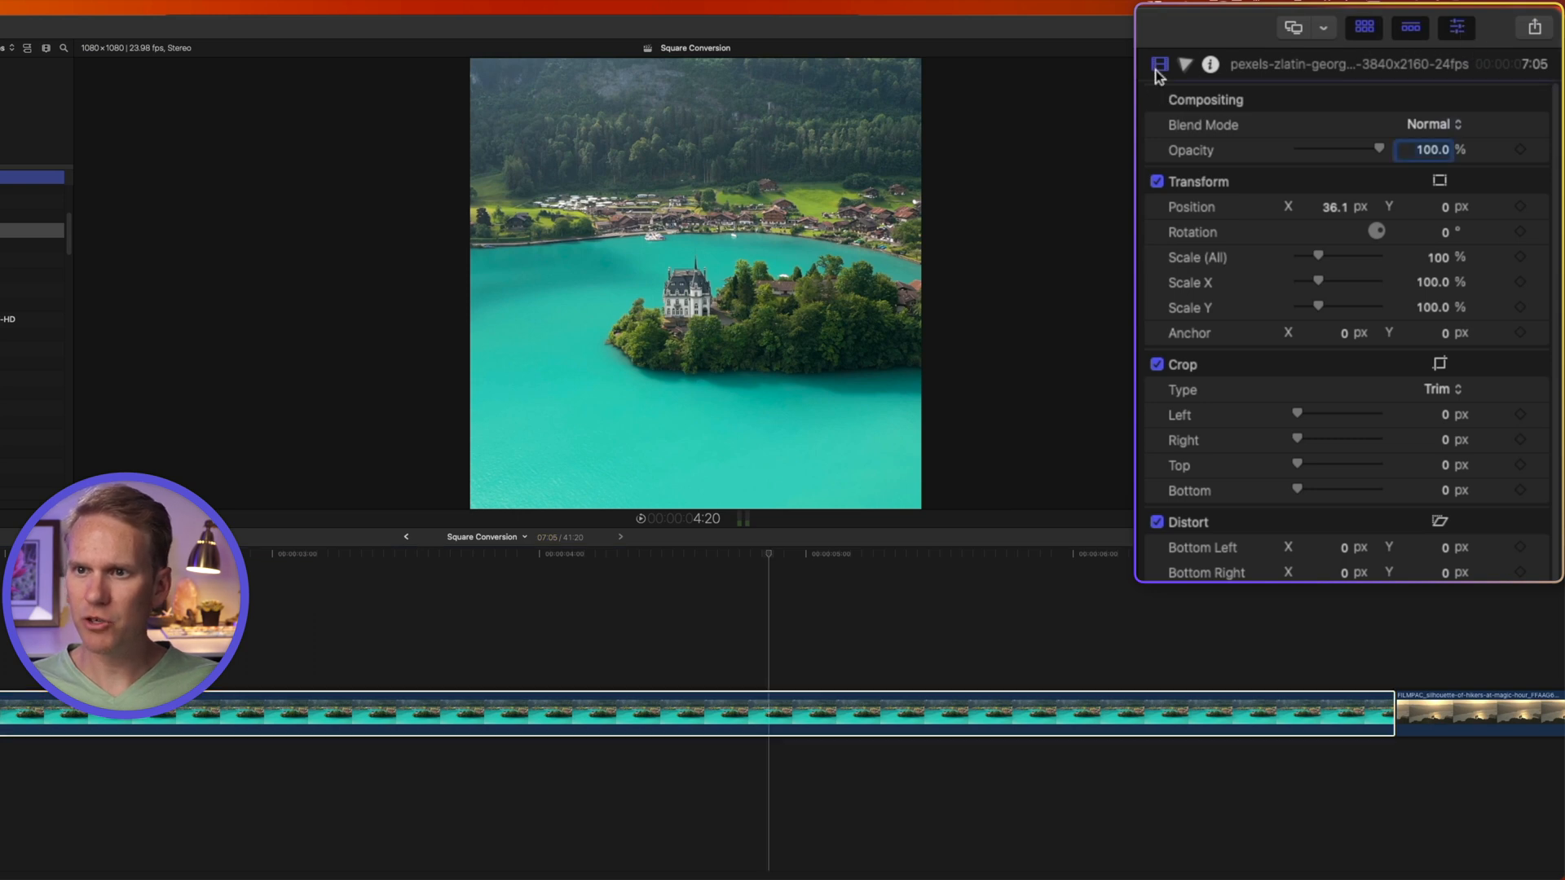
pyautogui.moveTo(1327, 186)
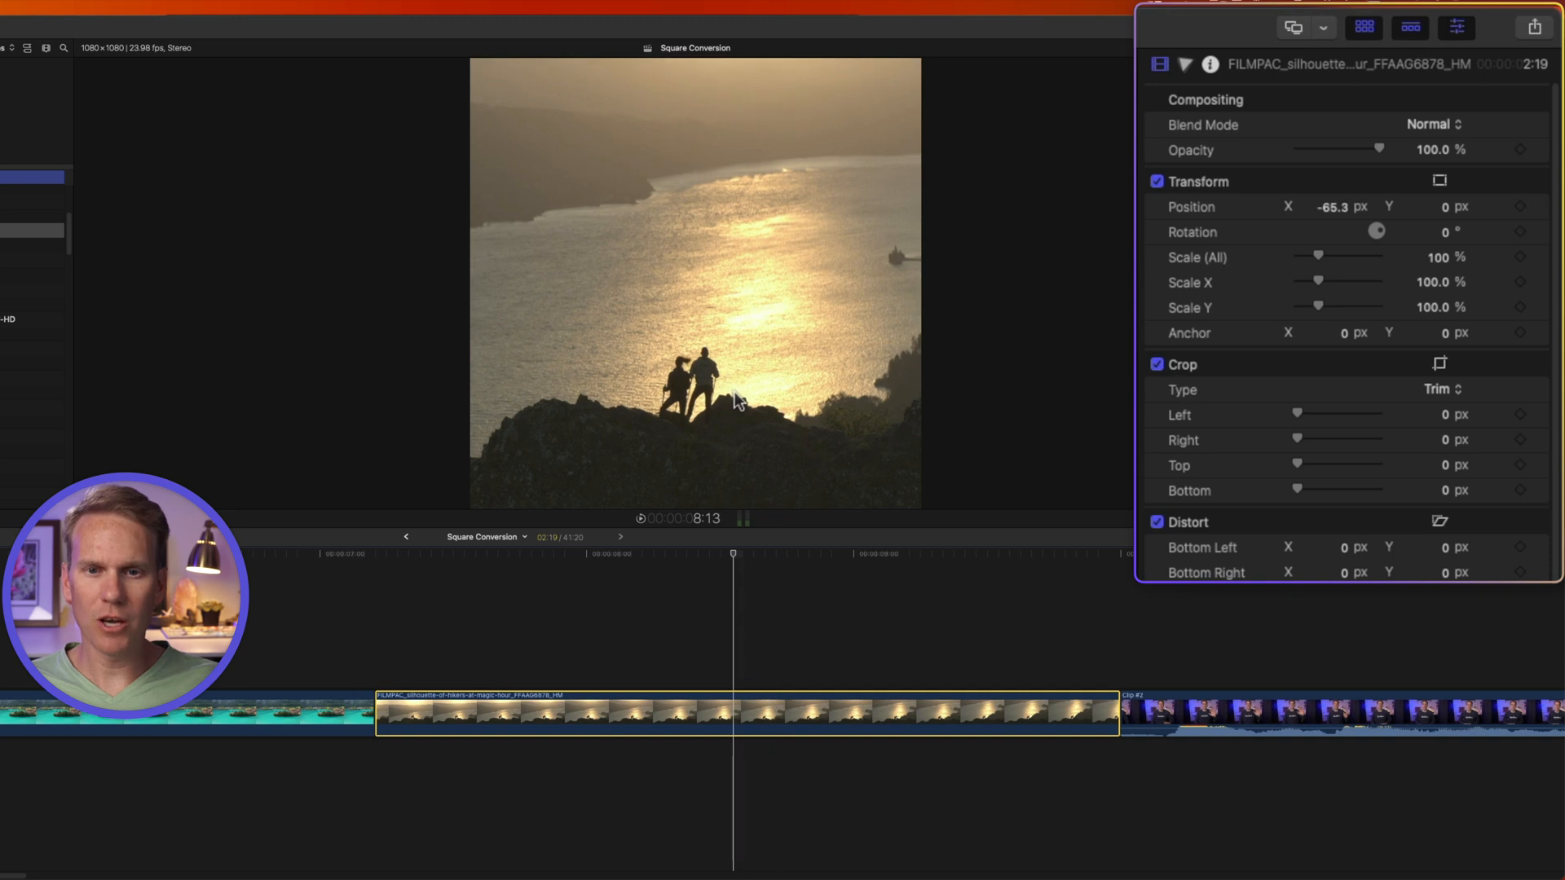
pyautogui.moveTo(748, 734)
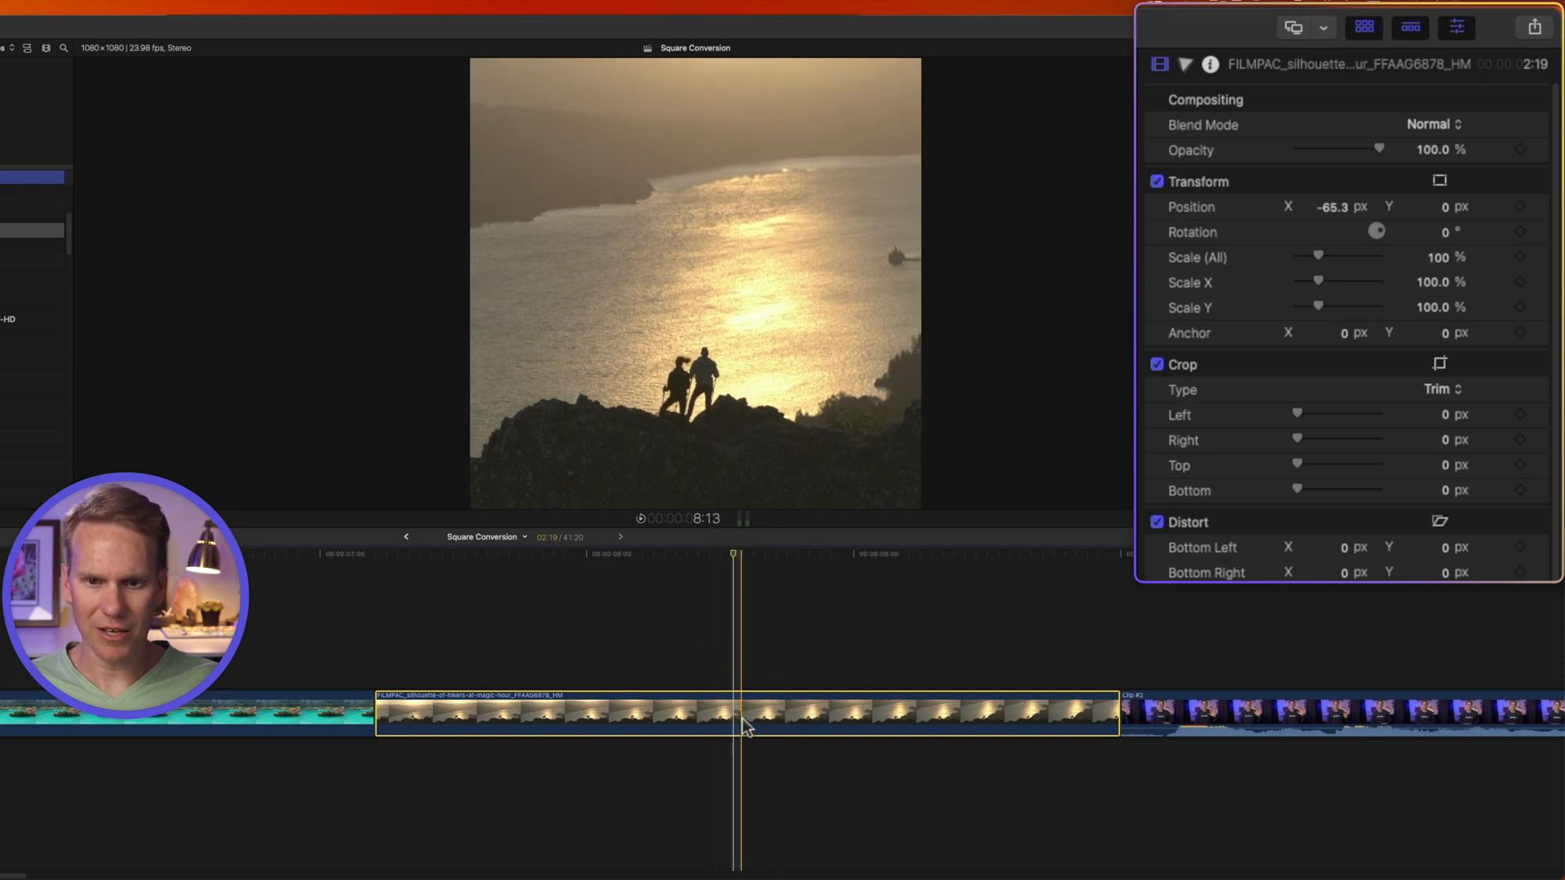
pyautogui.scroll(-3)
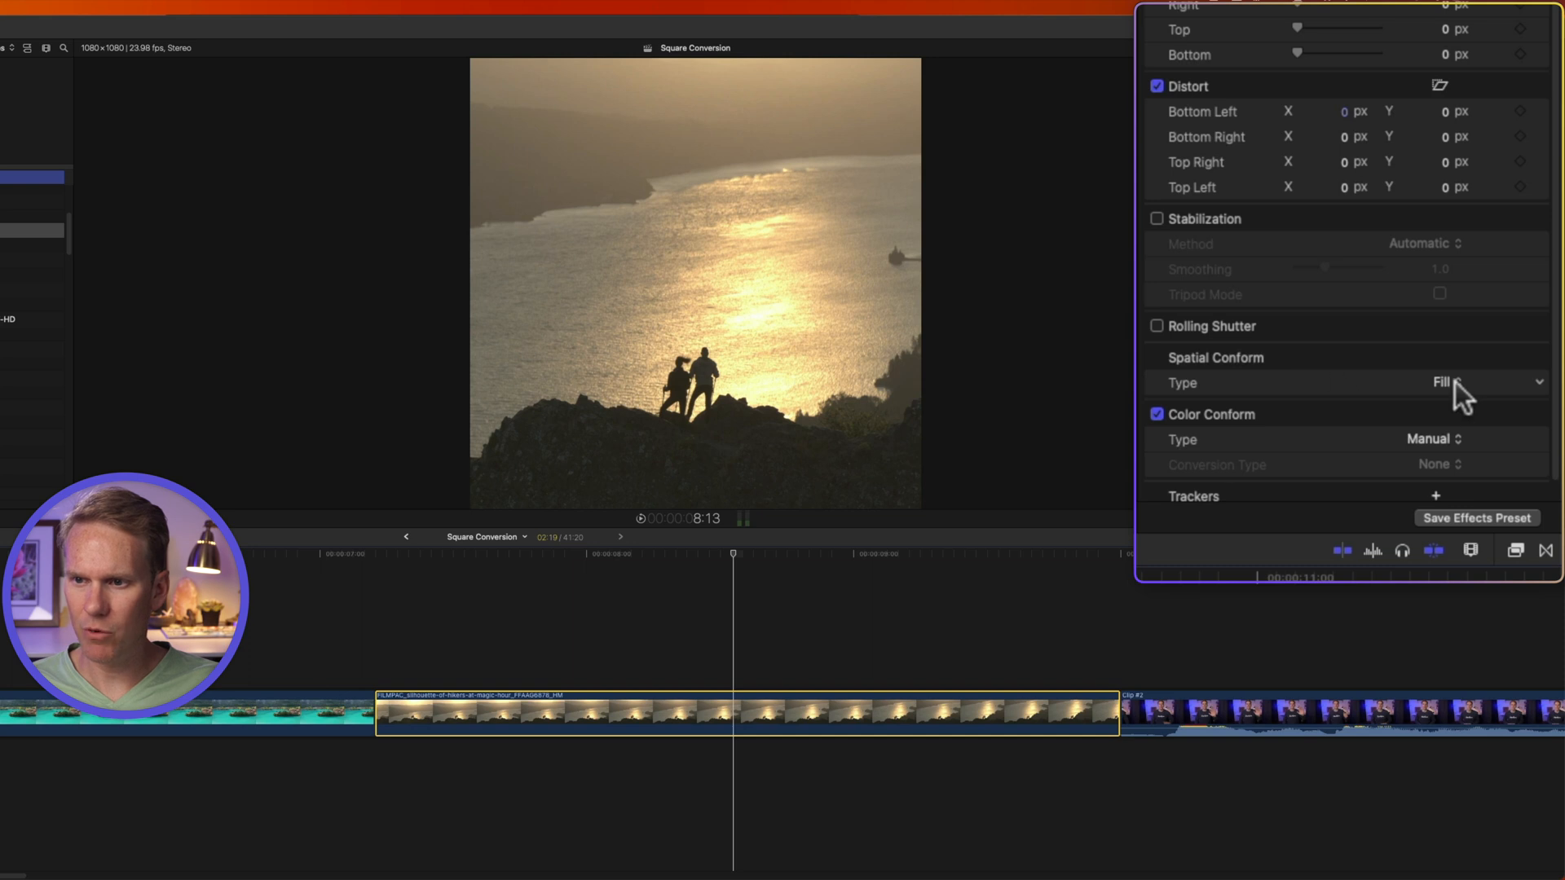
pyautogui.click(1442, 382)
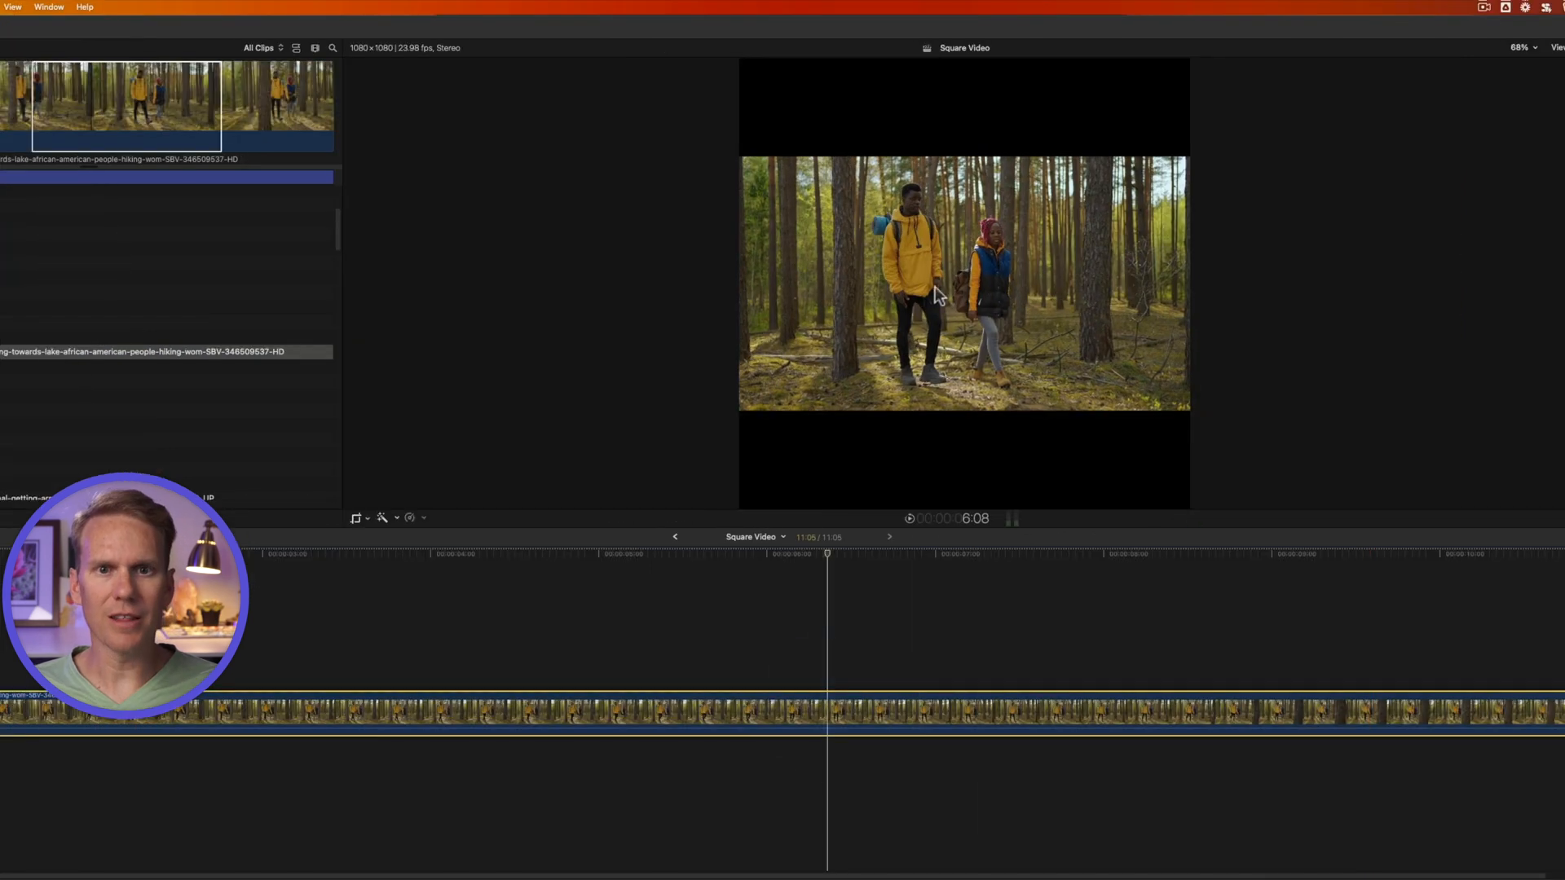
pyautogui.moveTo(1033, 417)
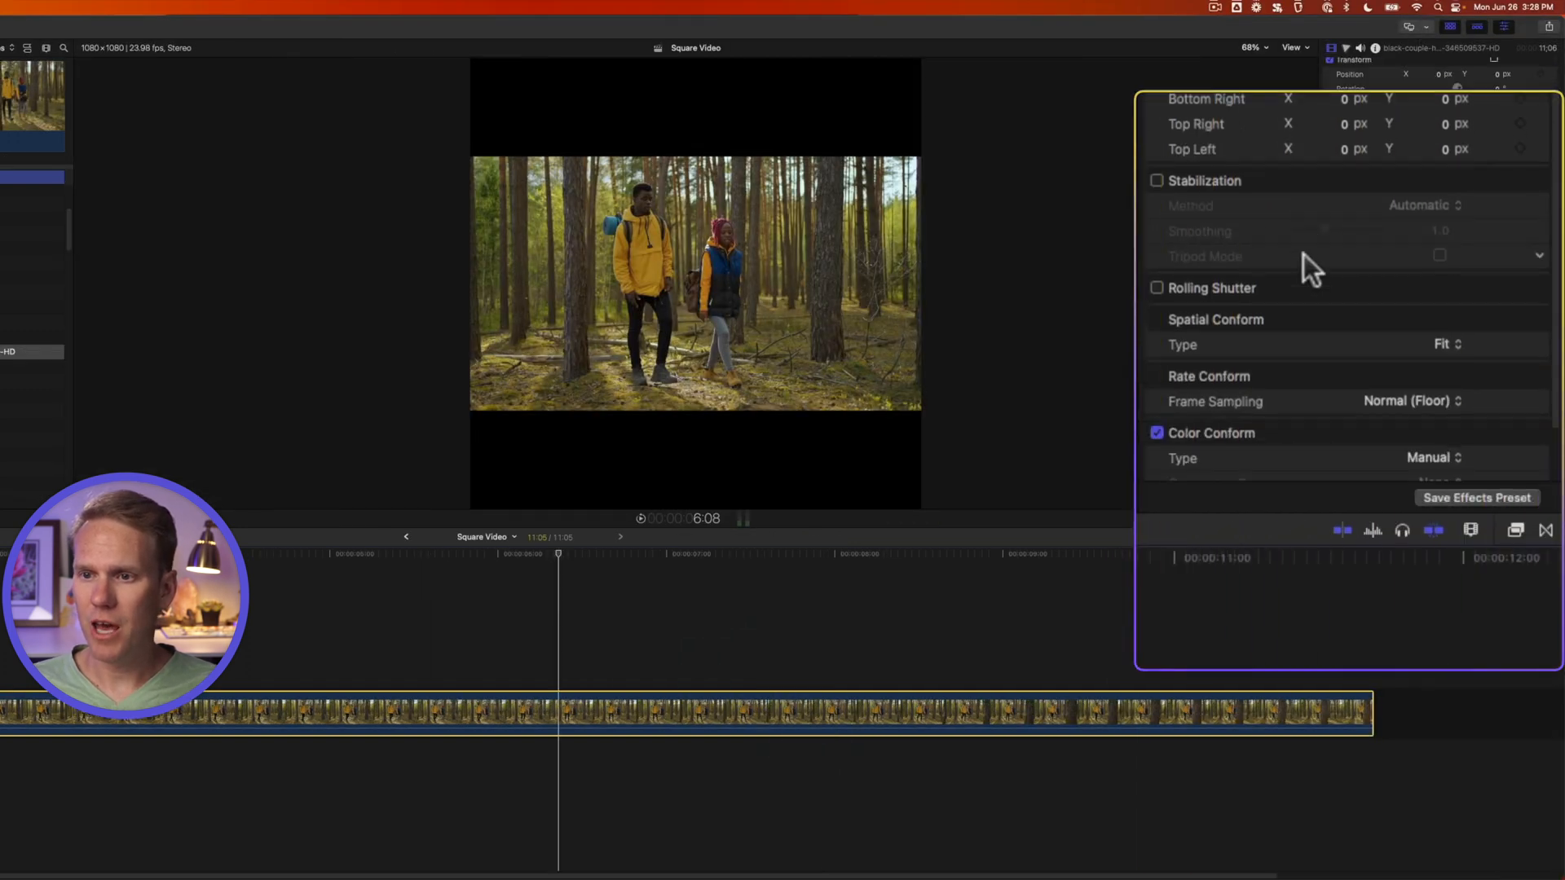
pyautogui.moveTo(1453, 349)
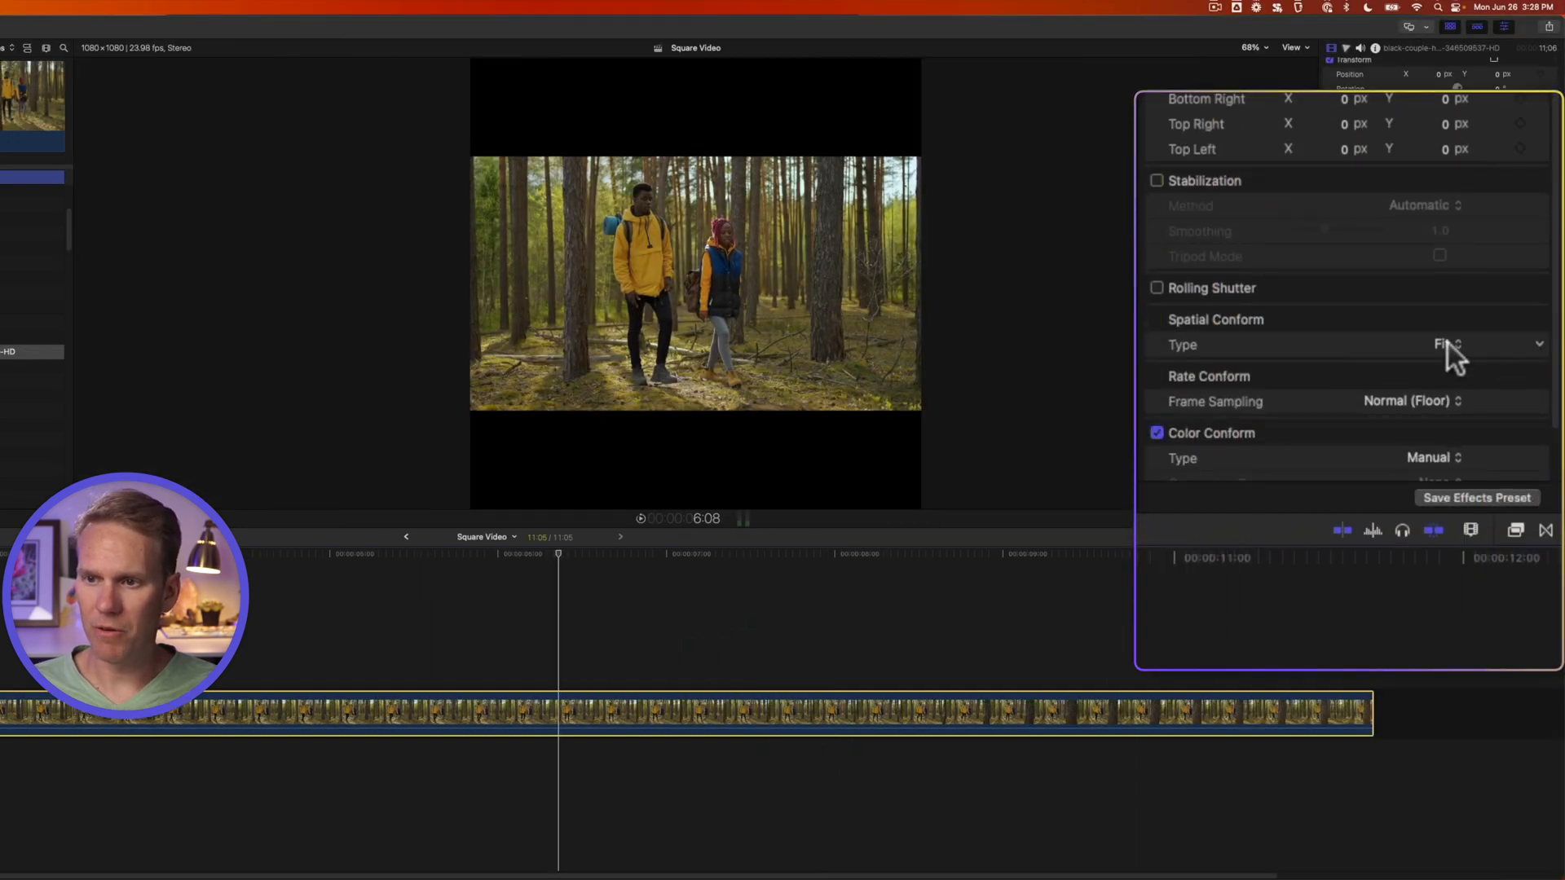
# Step: Set the hiking clip's Spatial Conform type to Fill
pyautogui.click(1446, 344)
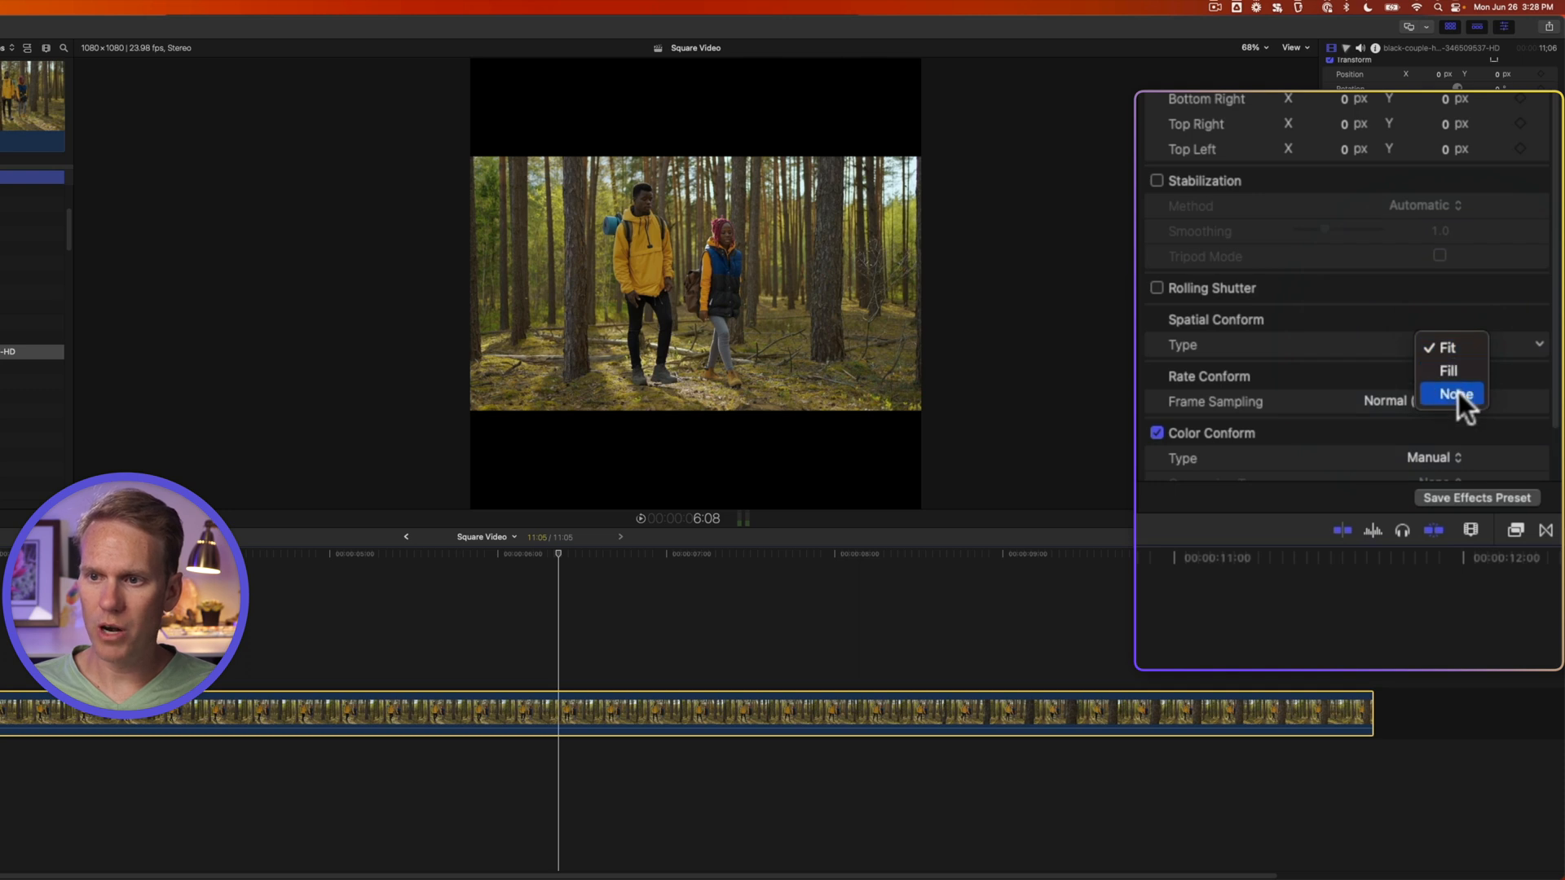
pyautogui.click(1448, 371)
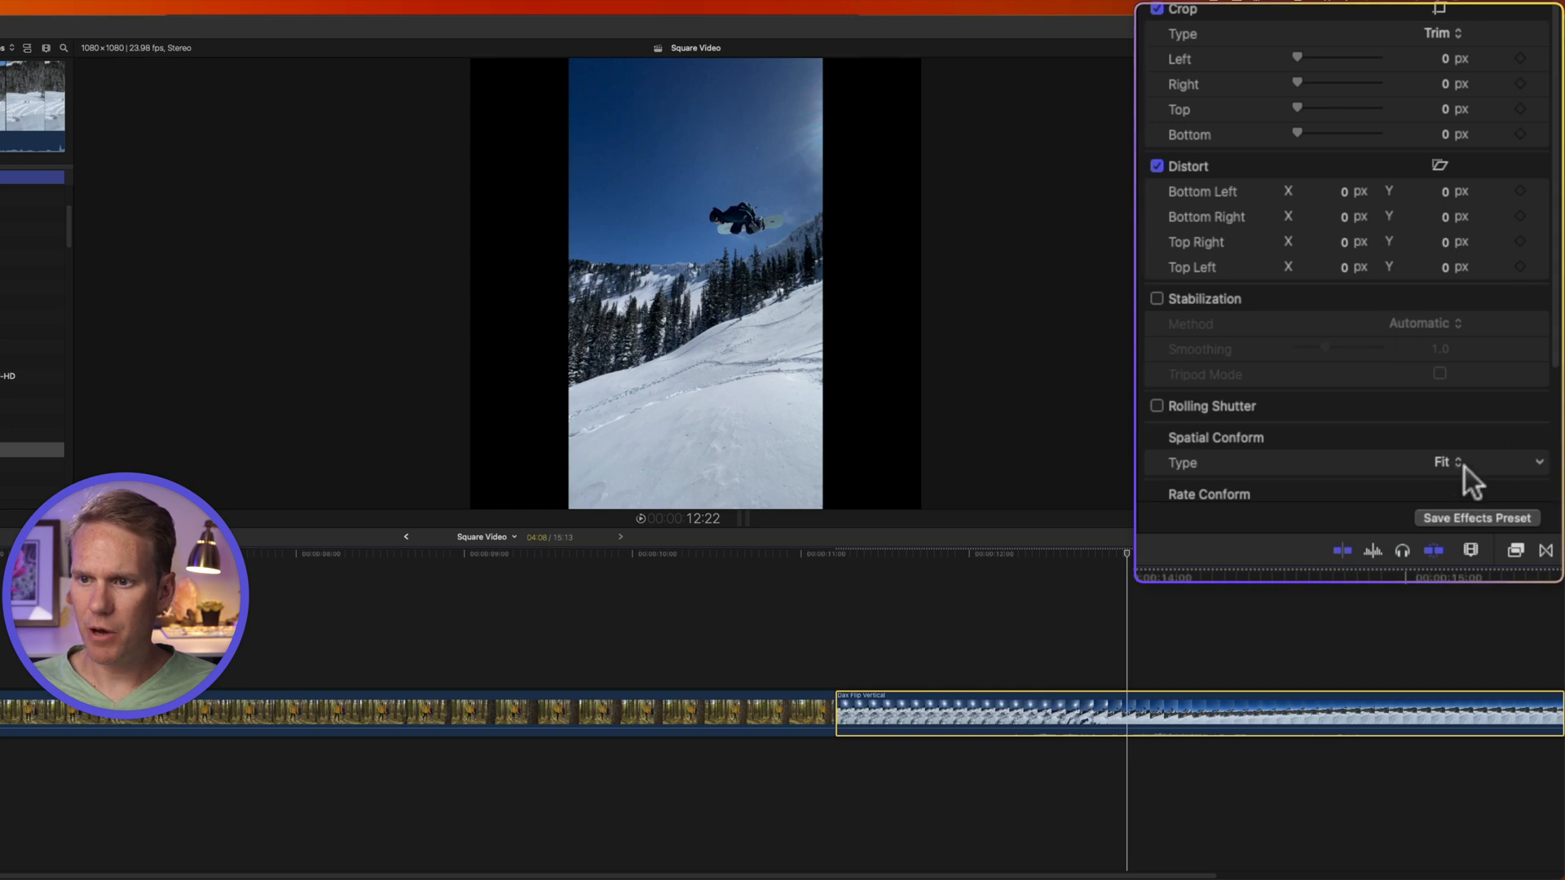
# Step: Try another conform type and 65% scale on the snowboard clip, then set Fill
pyautogui.click(1444, 463)
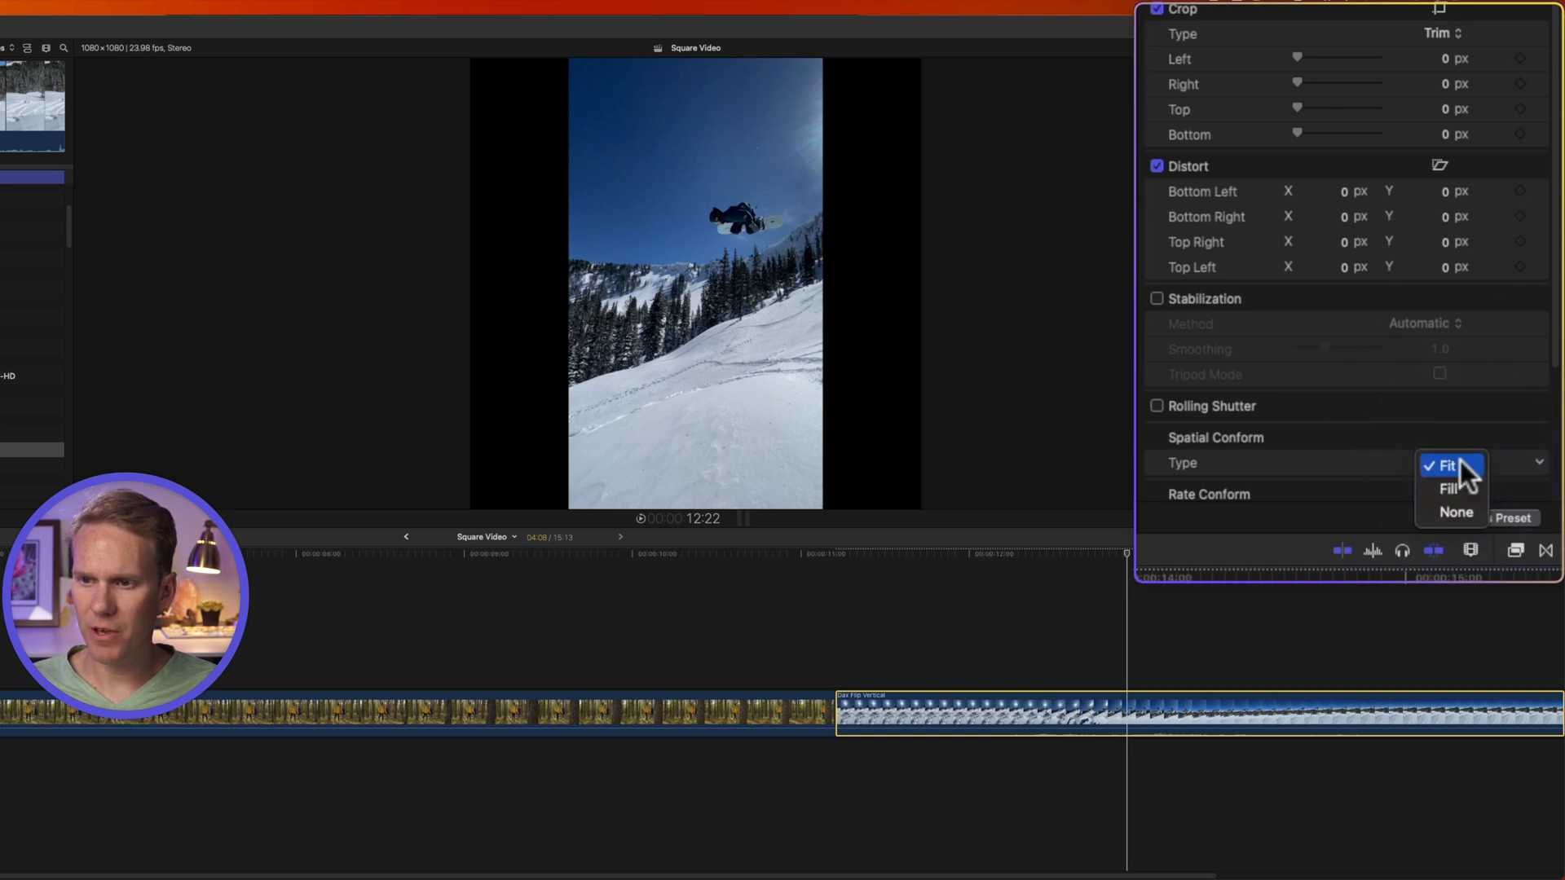
pyautogui.click(1455, 513)
pyautogui.write('65')
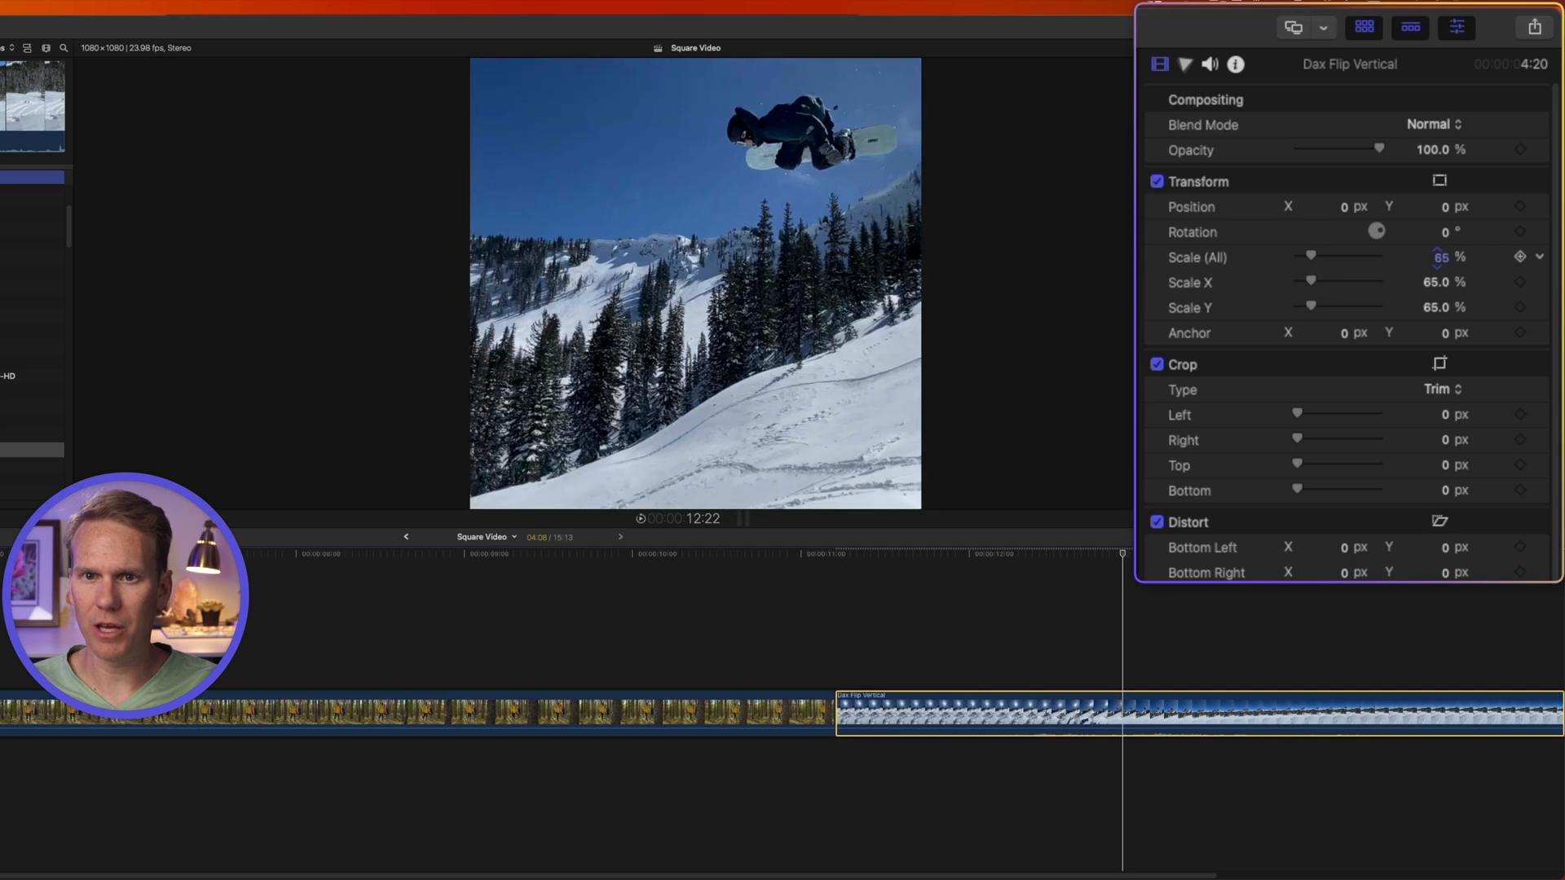
pyautogui.moveTo(1337, 256); pyautogui.dragTo(1310, 257)
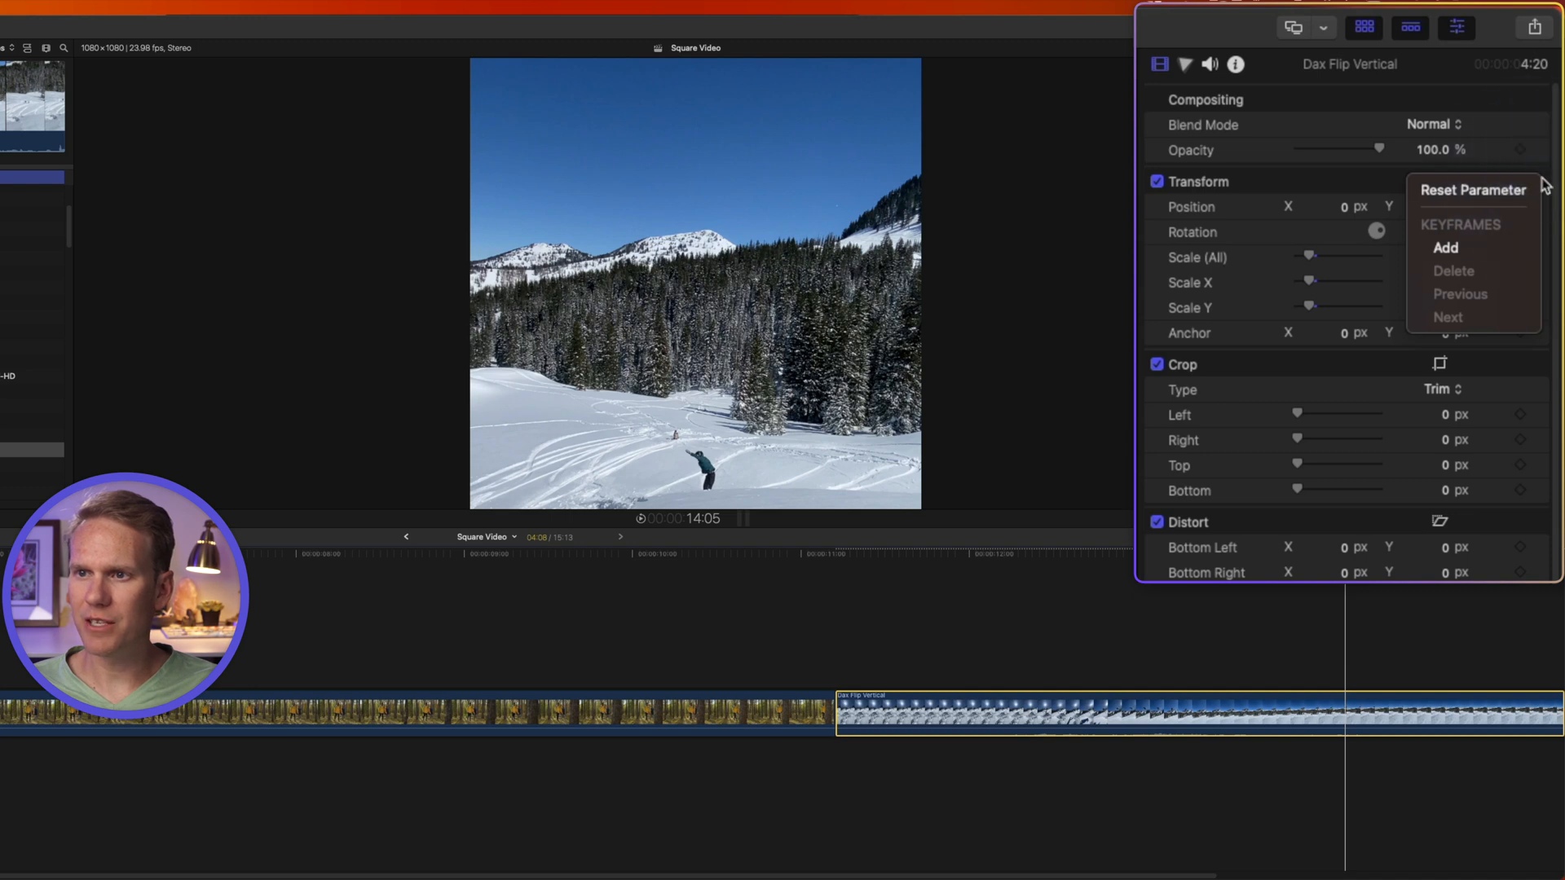
pyautogui.scroll(-3)
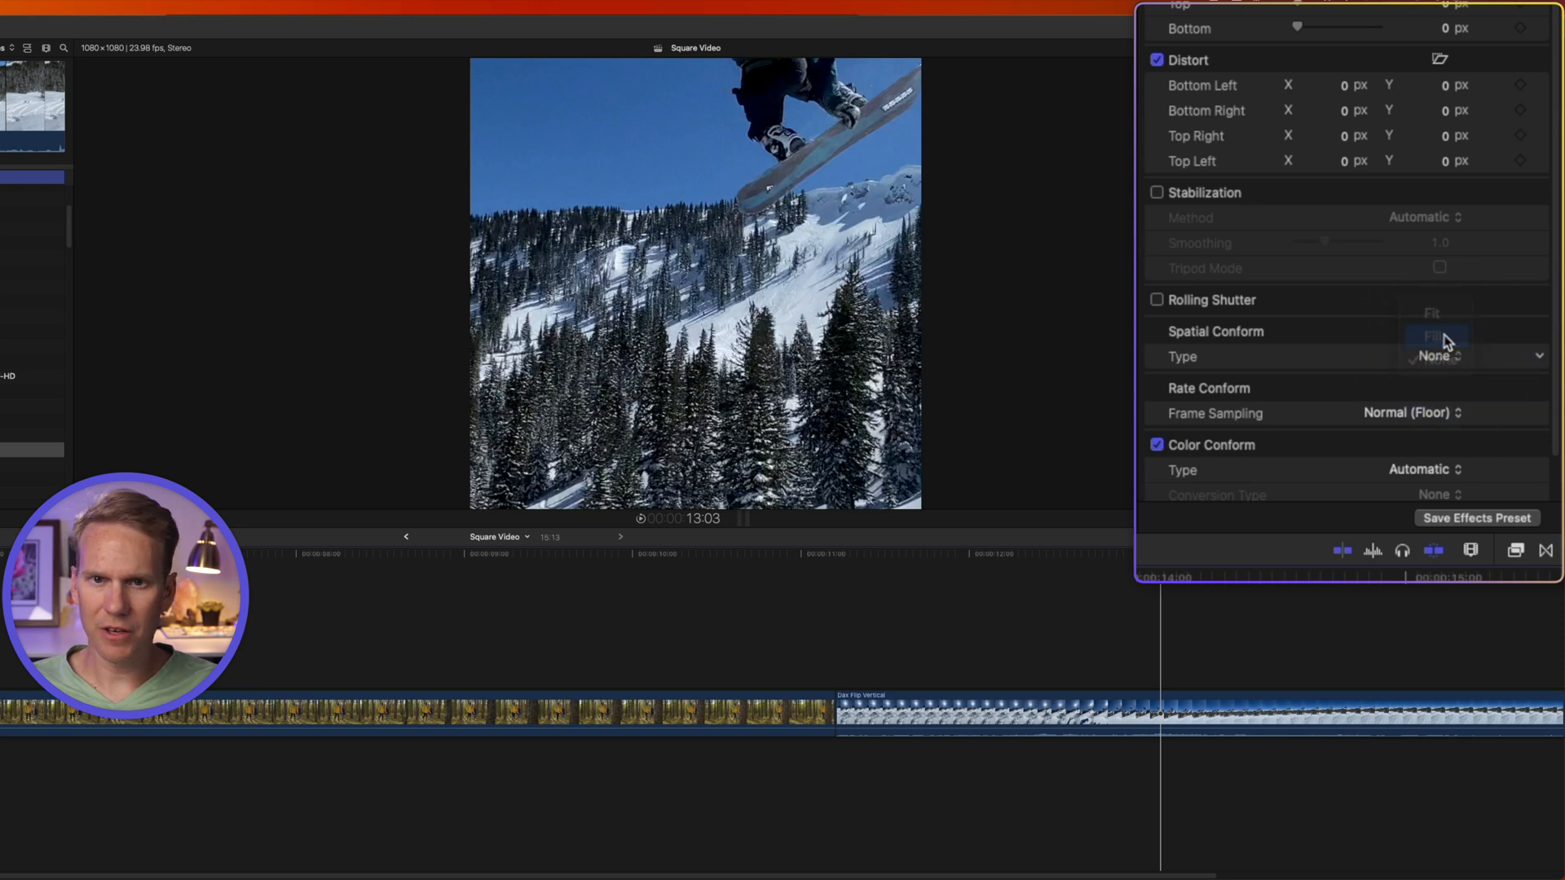
pyautogui.click(1435, 334)
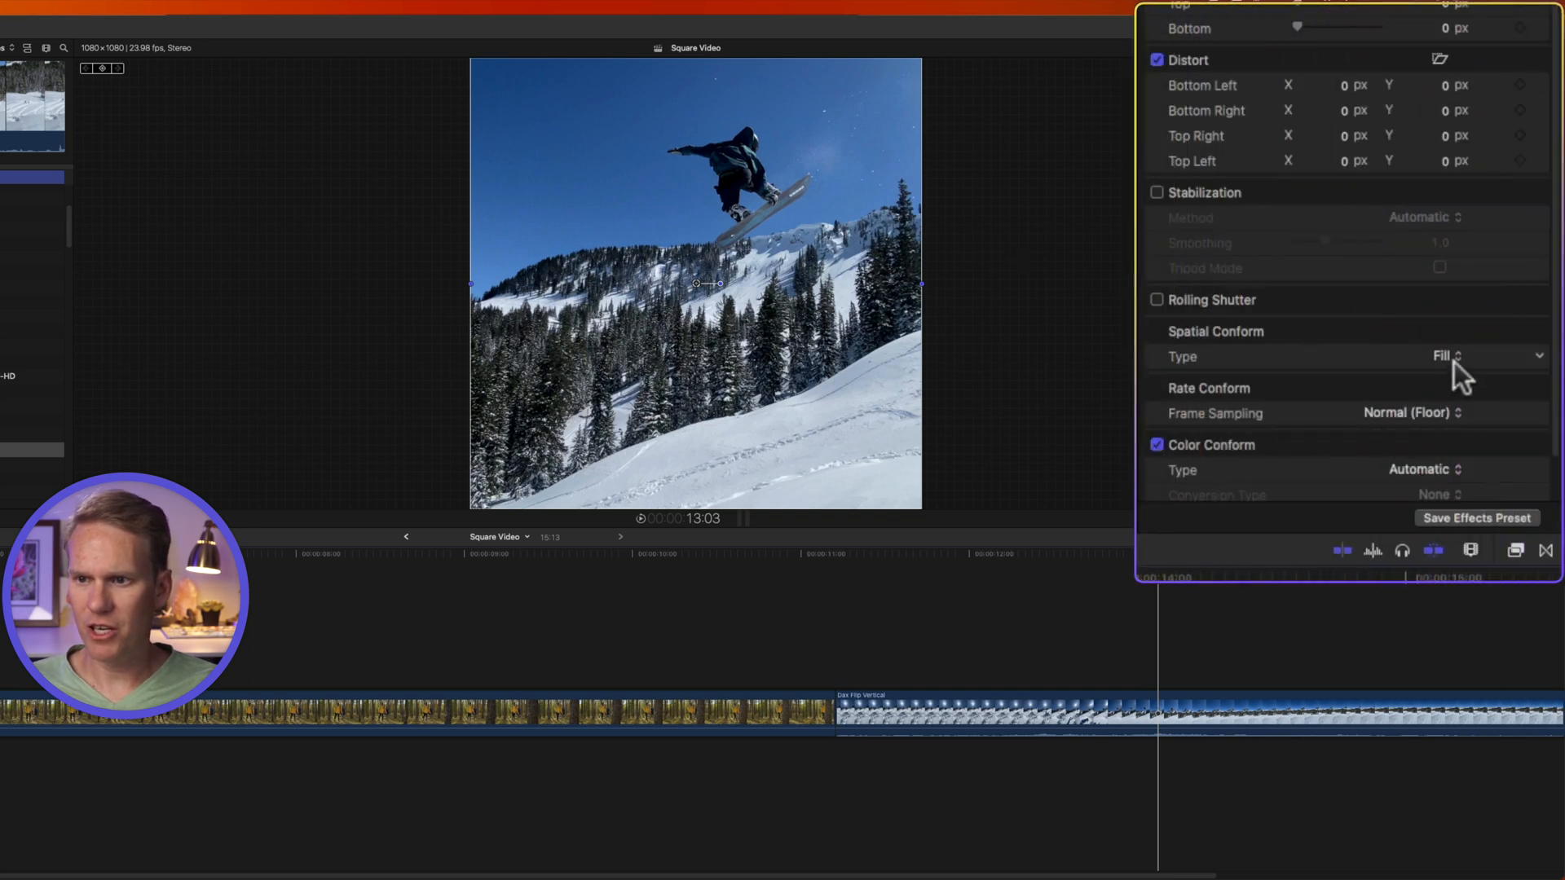
pyautogui.click(1442, 356)
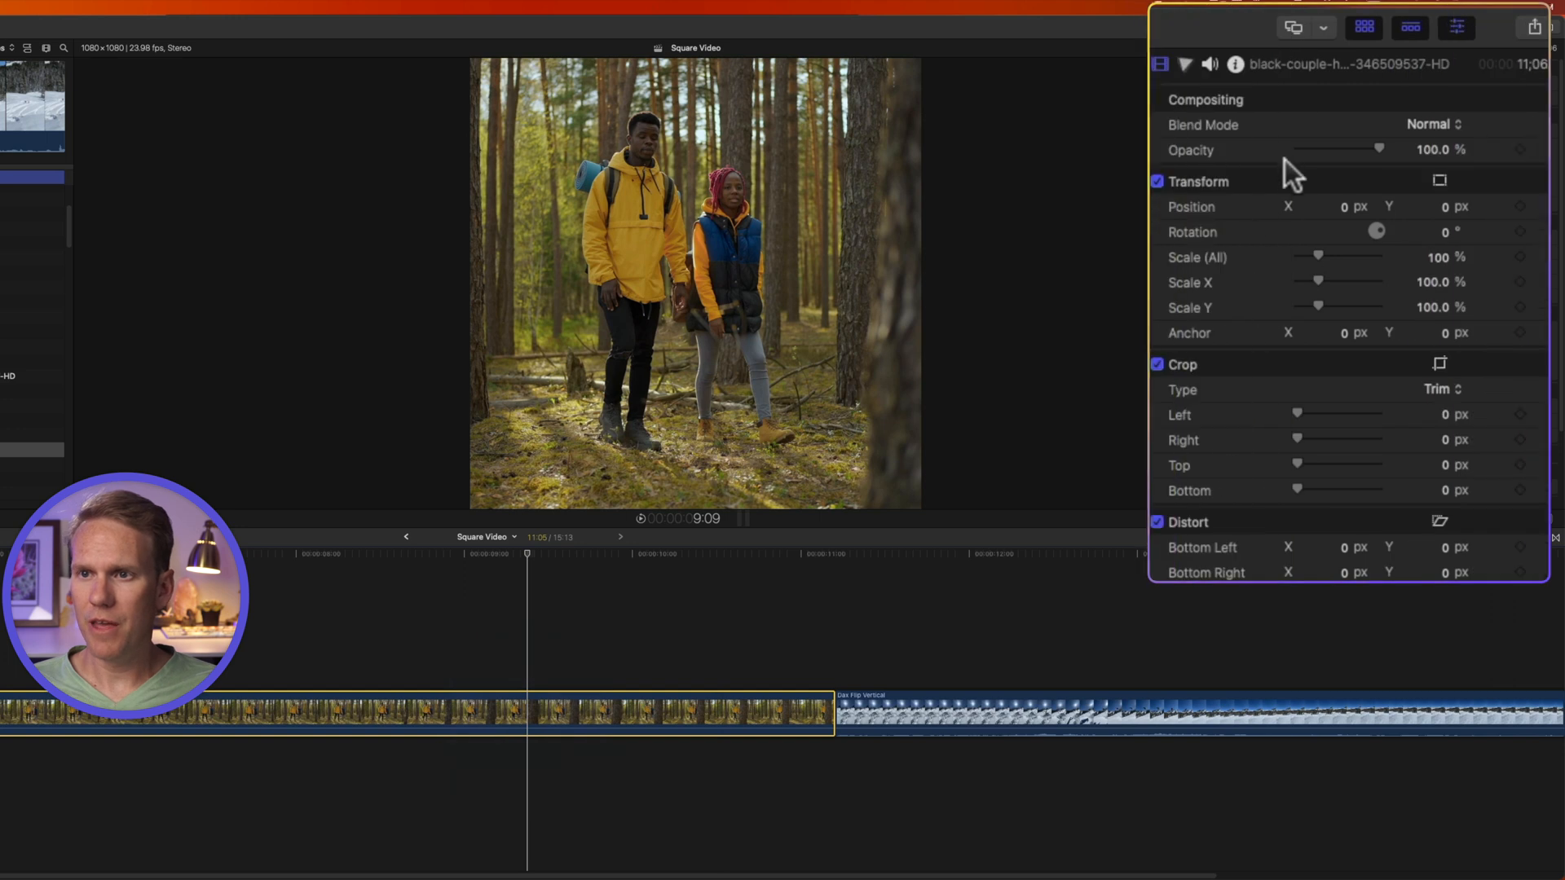
# Step: Adjust the hiking clip's Transform Position X to recenter the couple
pyautogui.click(1343, 208)
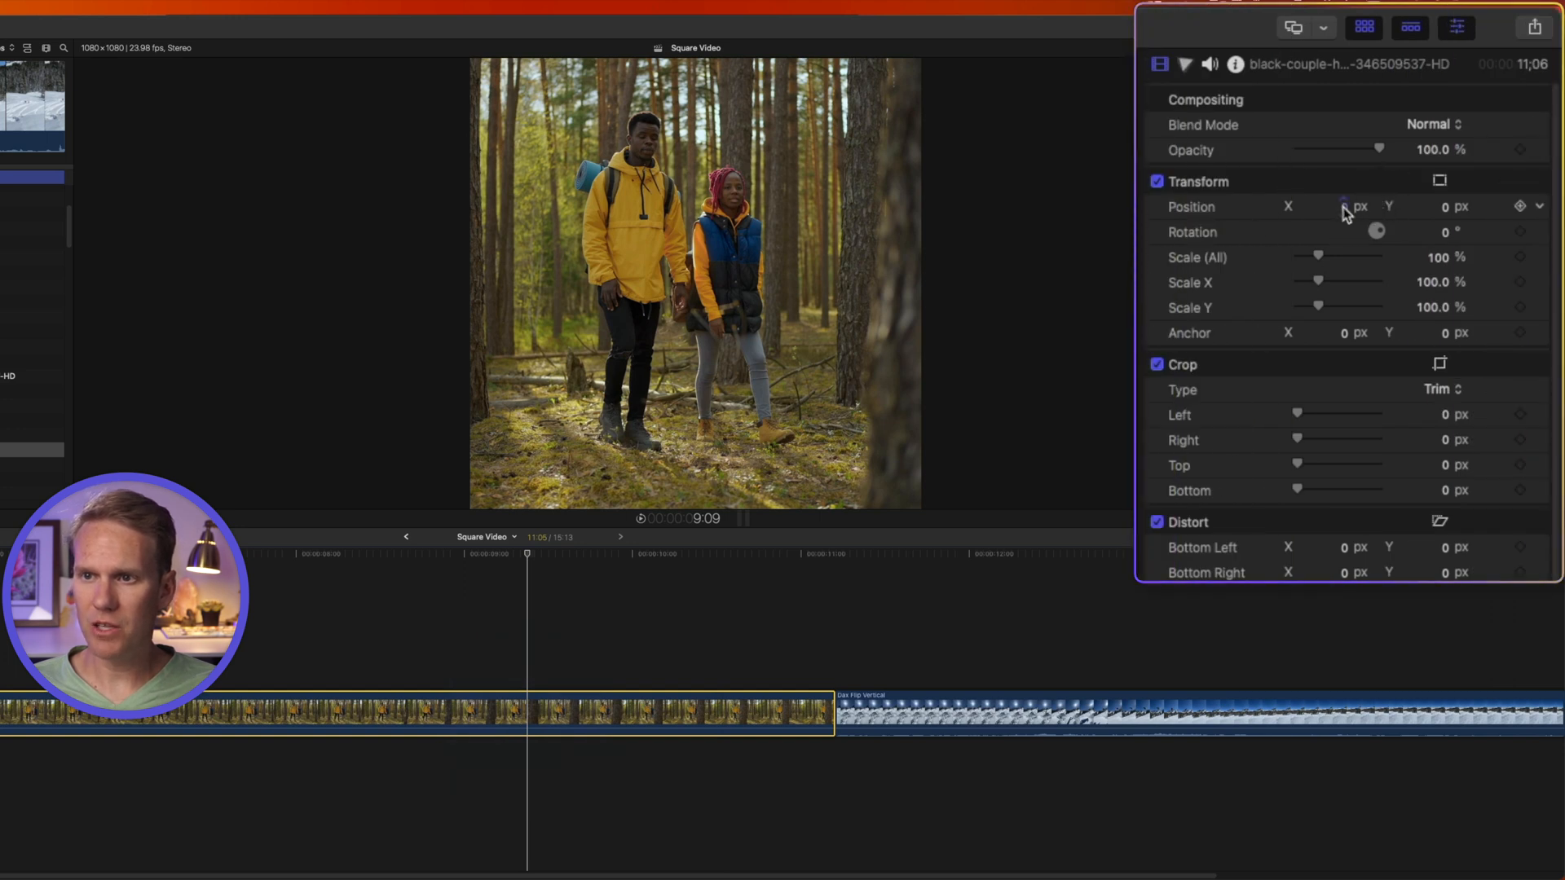
pyautogui.moveTo(1342, 206); pyautogui.dragTo(1333, 206)
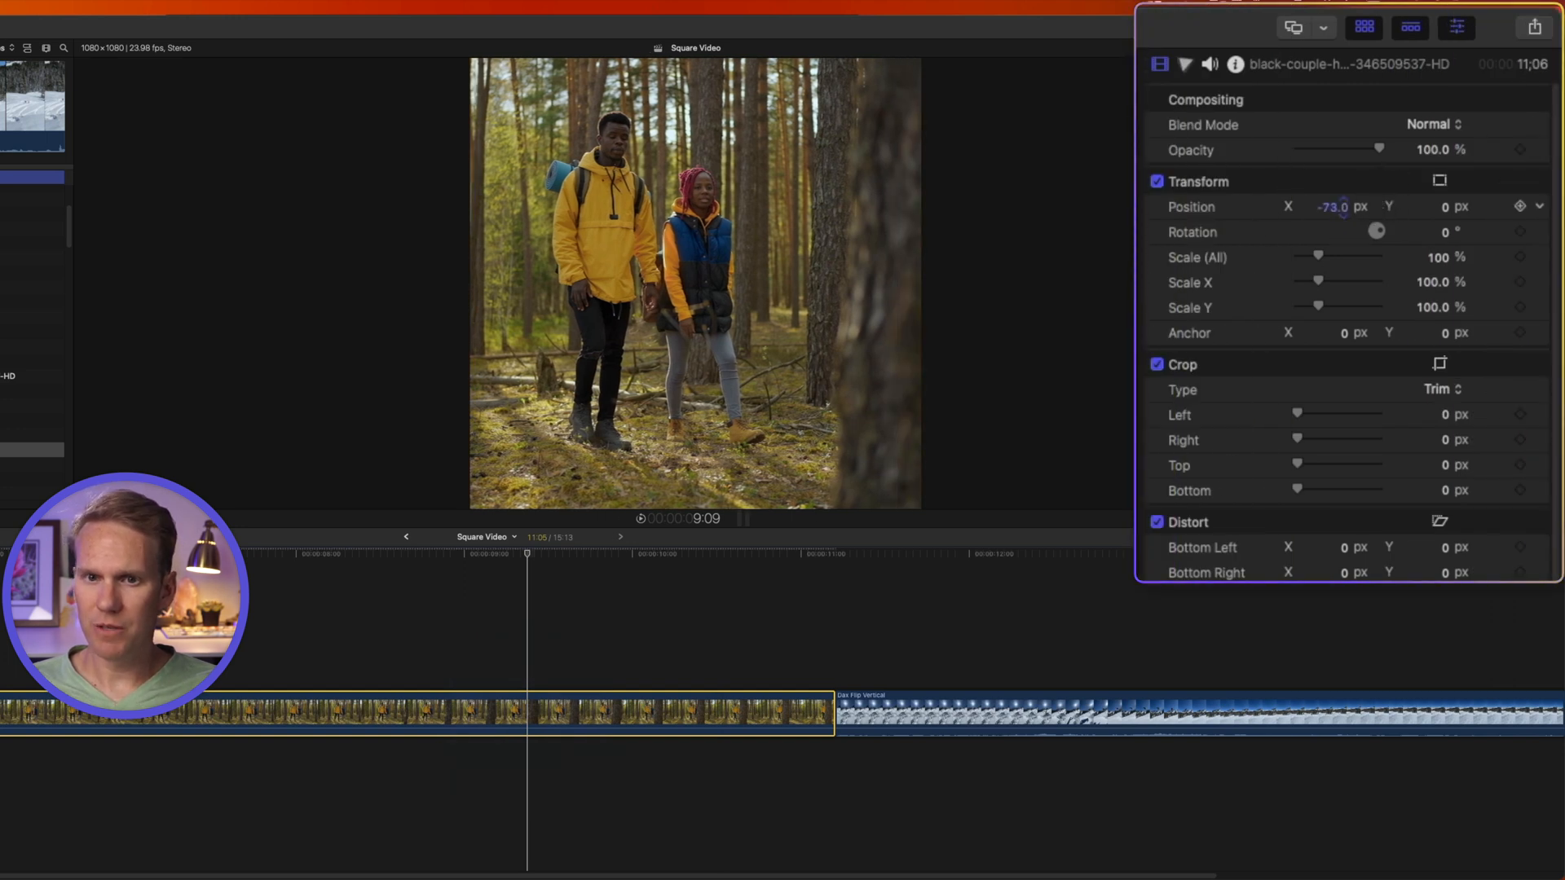
pyautogui.moveTo(1333, 206); pyautogui.dragTo(1347, 206)
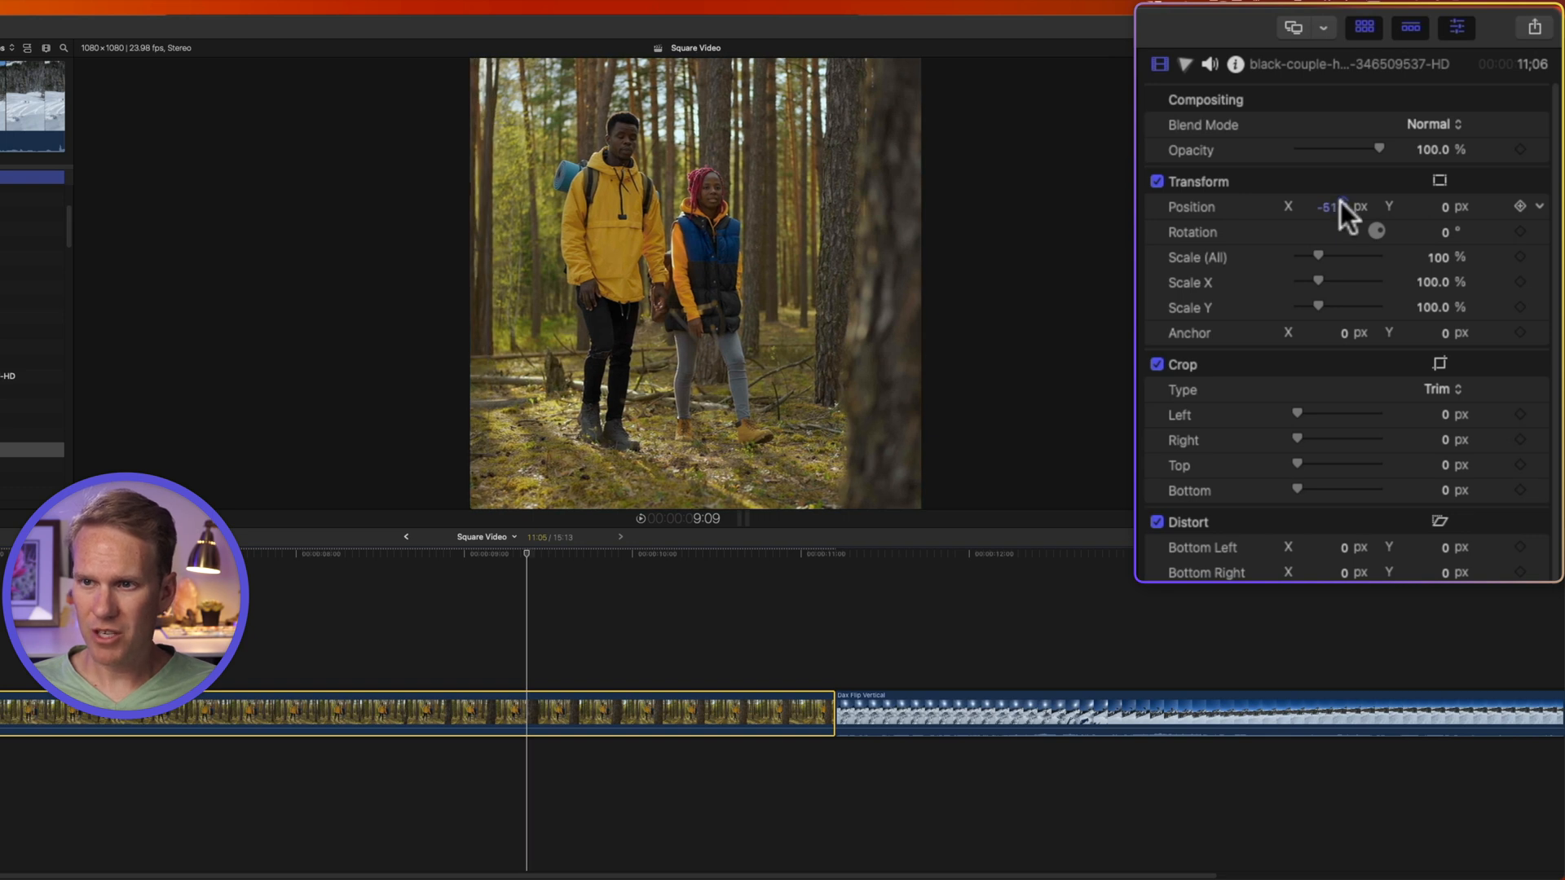
pyautogui.moveTo(1328, 206); pyautogui.dragTo(1333, 206)
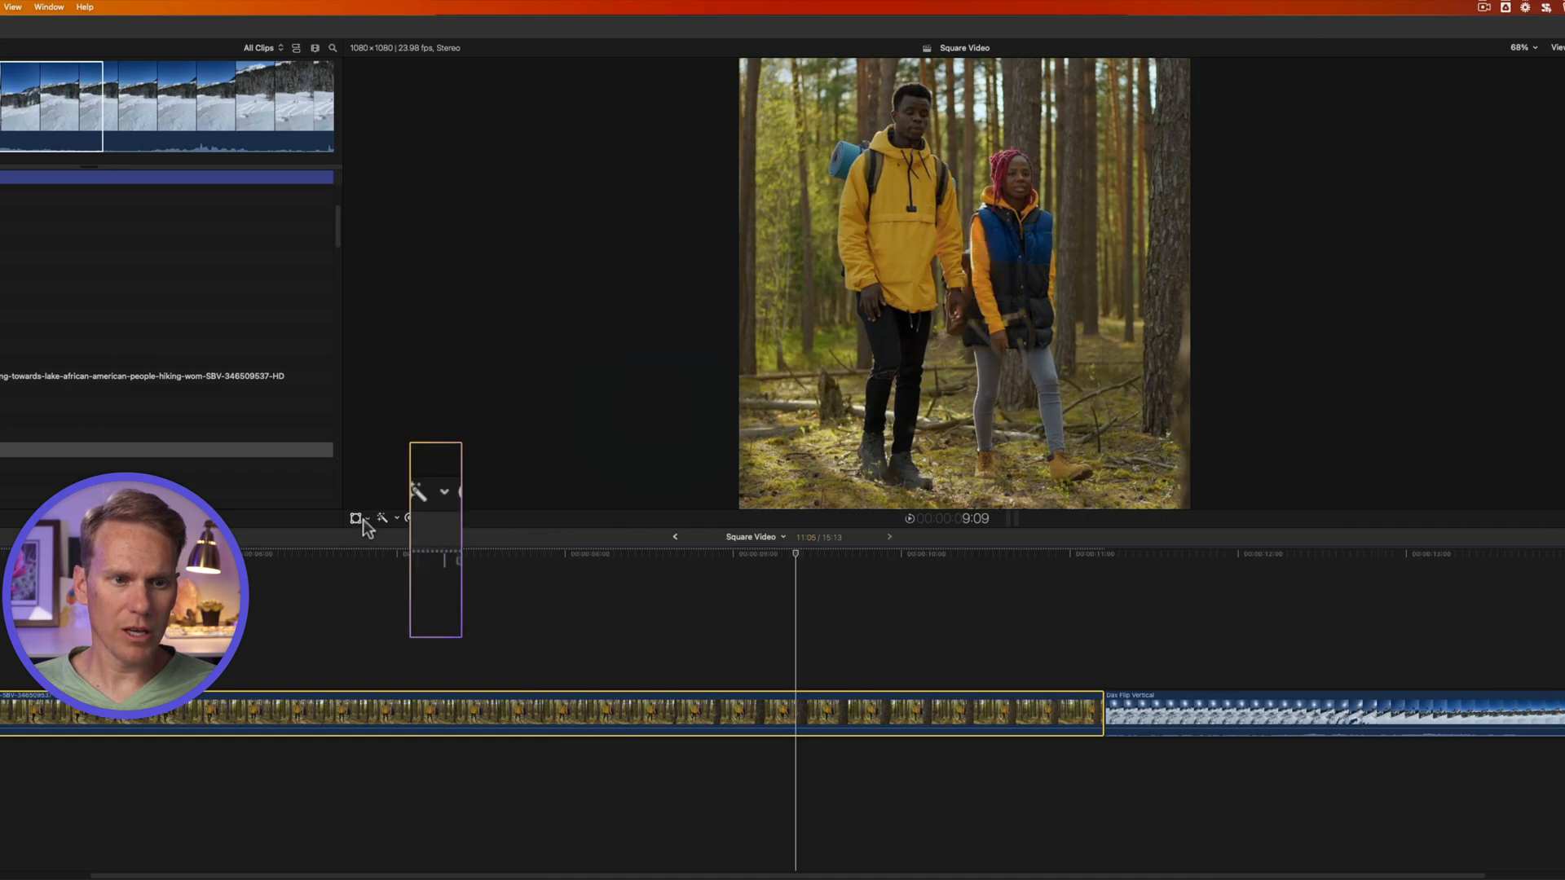
# Step: Turn on onscreen transform controls, rotate the hiking clip about -28 degrees, then straighten it
pyautogui.click(355, 519)
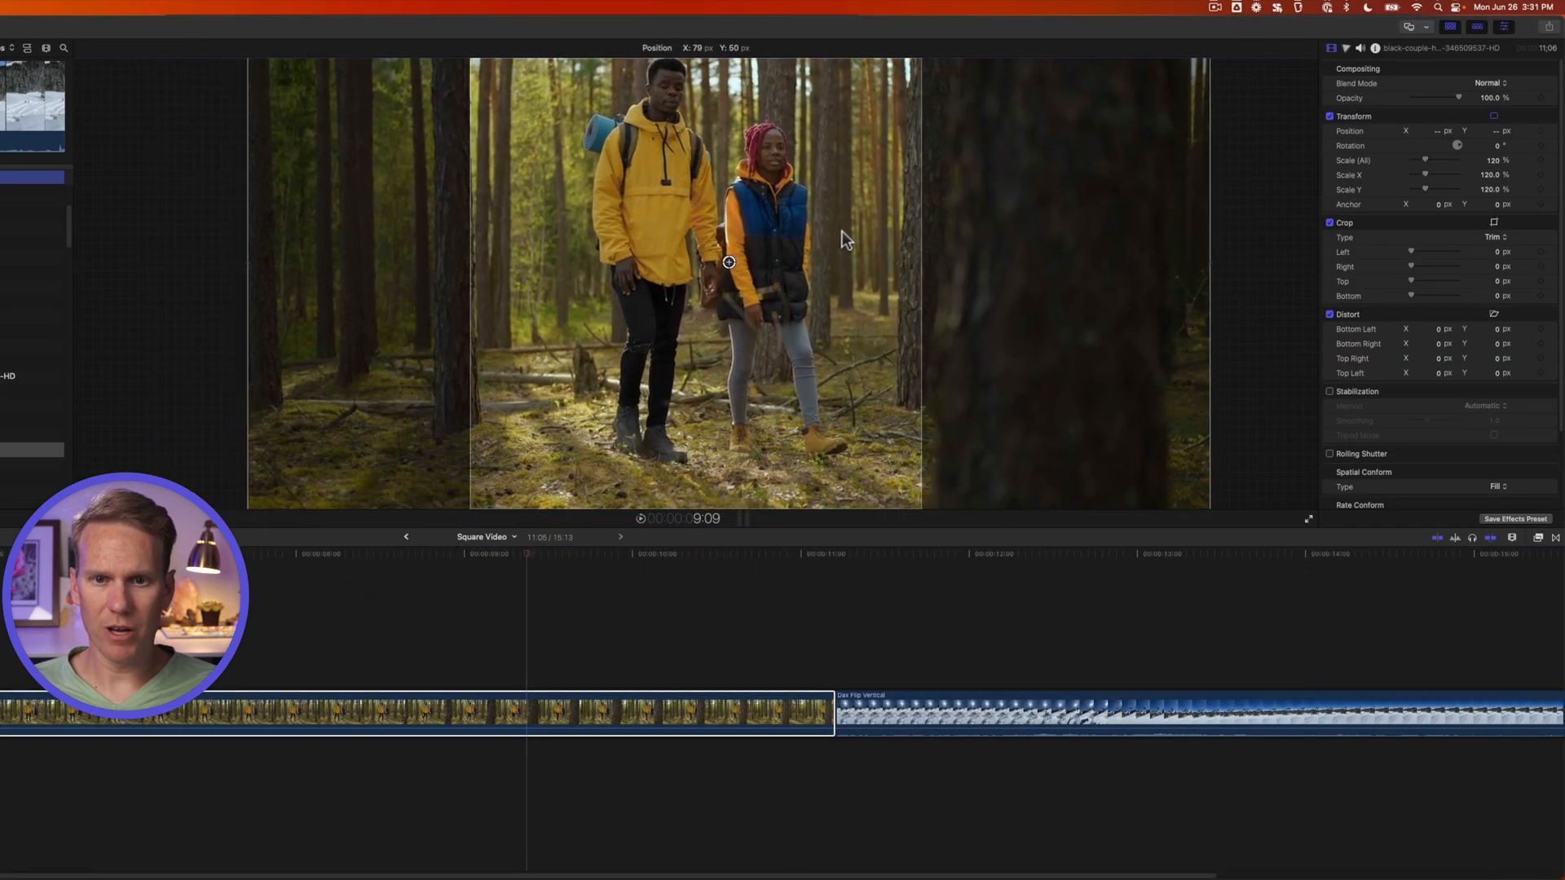
pyautogui.moveTo(729, 263); pyautogui.dragTo(740, 307)
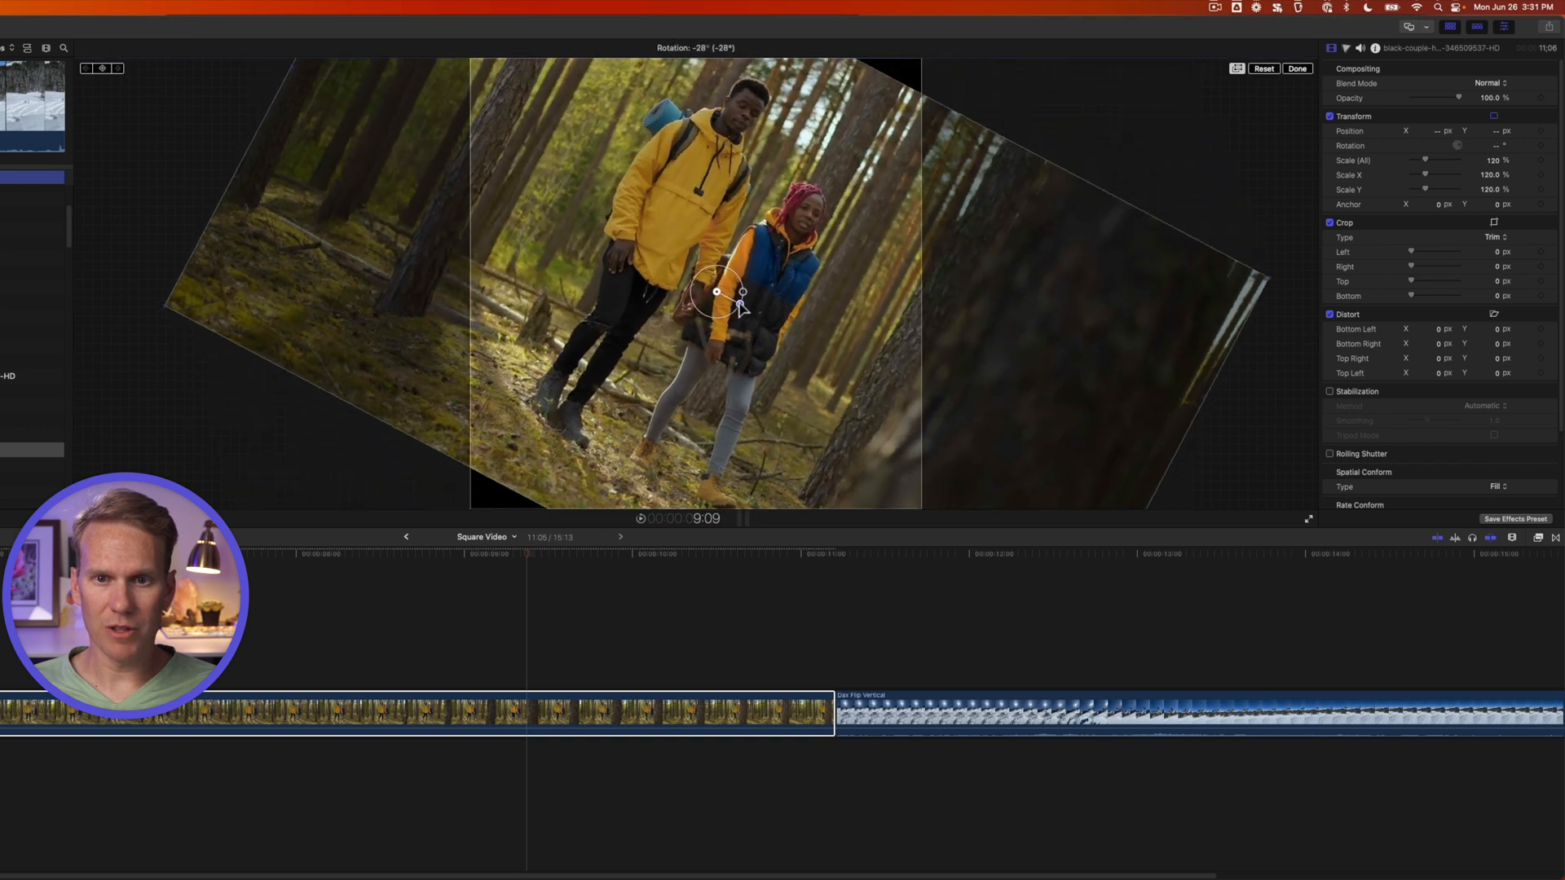
pyautogui.click(1264, 69)
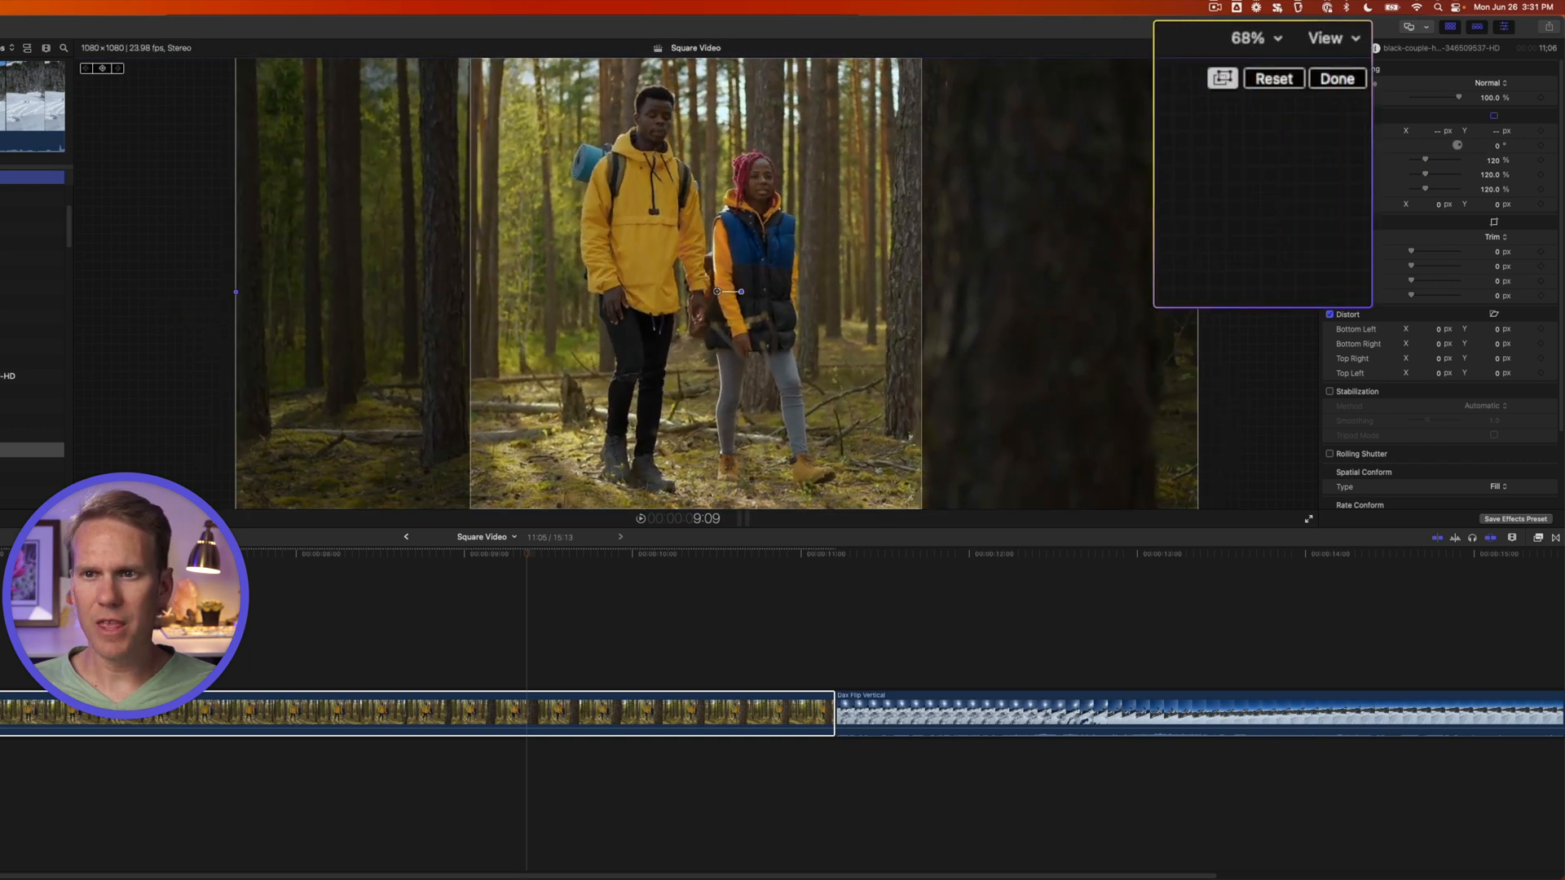
# Step: Zoom the viewer to 50%, scale the hiking clip, then reset its transform
pyautogui.click(1254, 38)
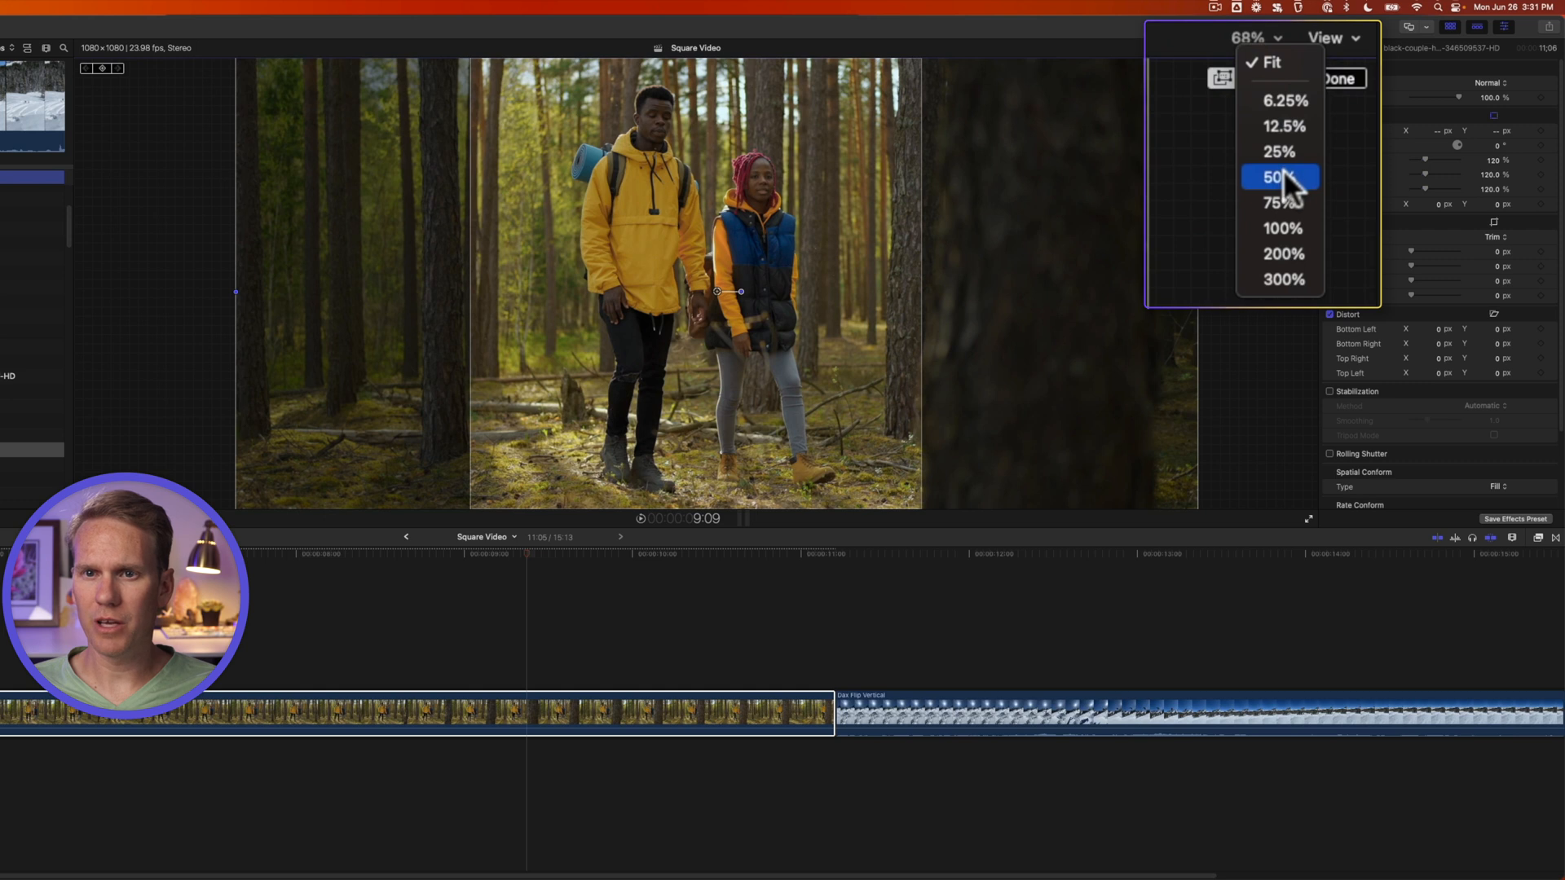
pyautogui.click(1276, 176)
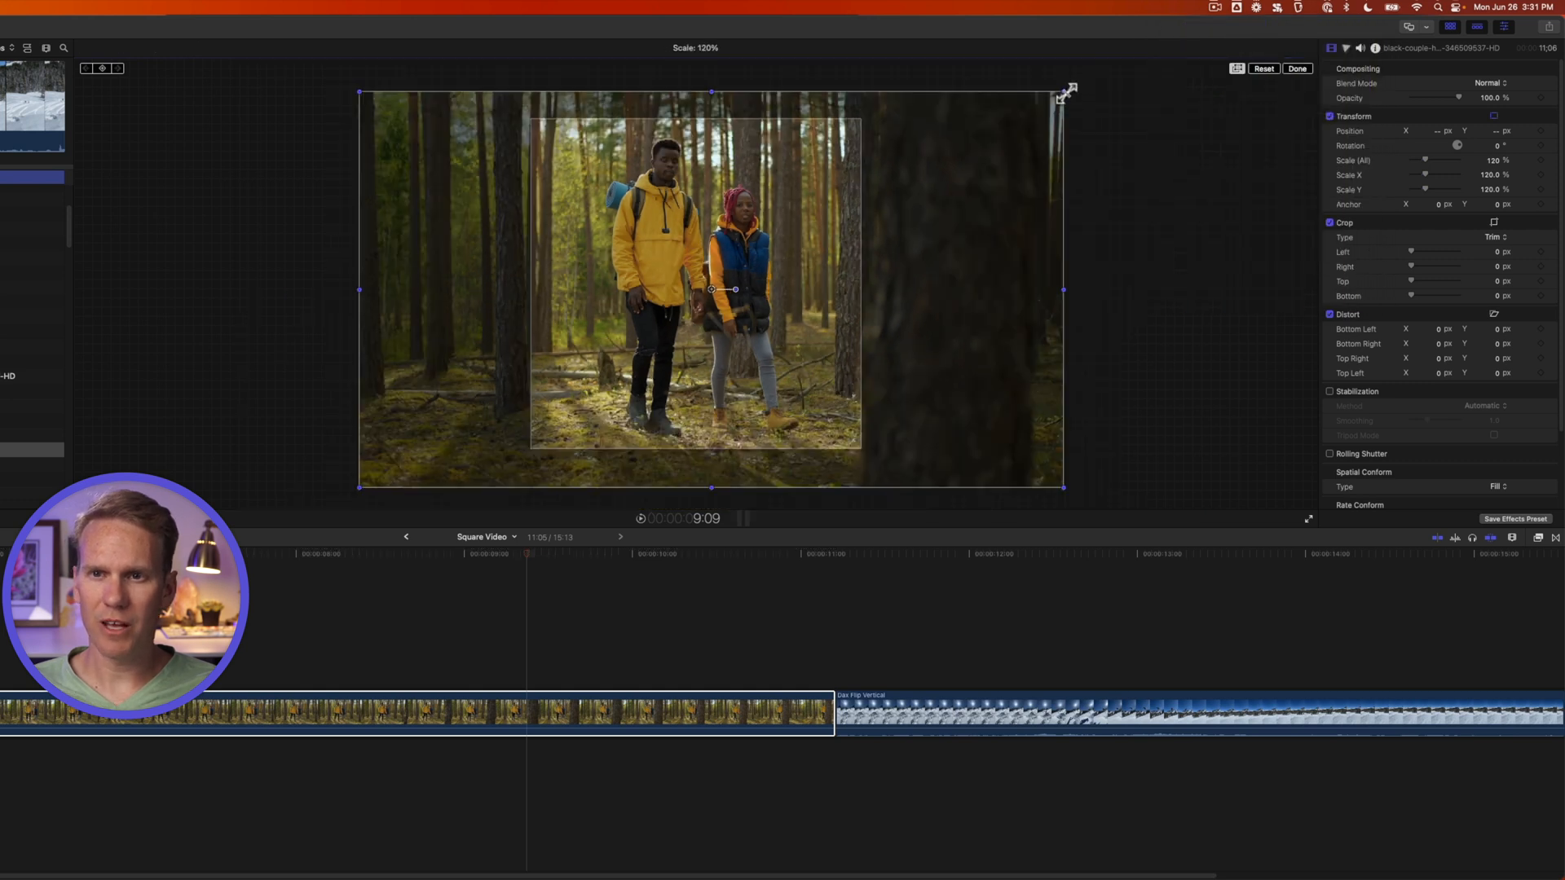
pyautogui.moveTo(1067, 89); pyautogui.dragTo(929, 169)
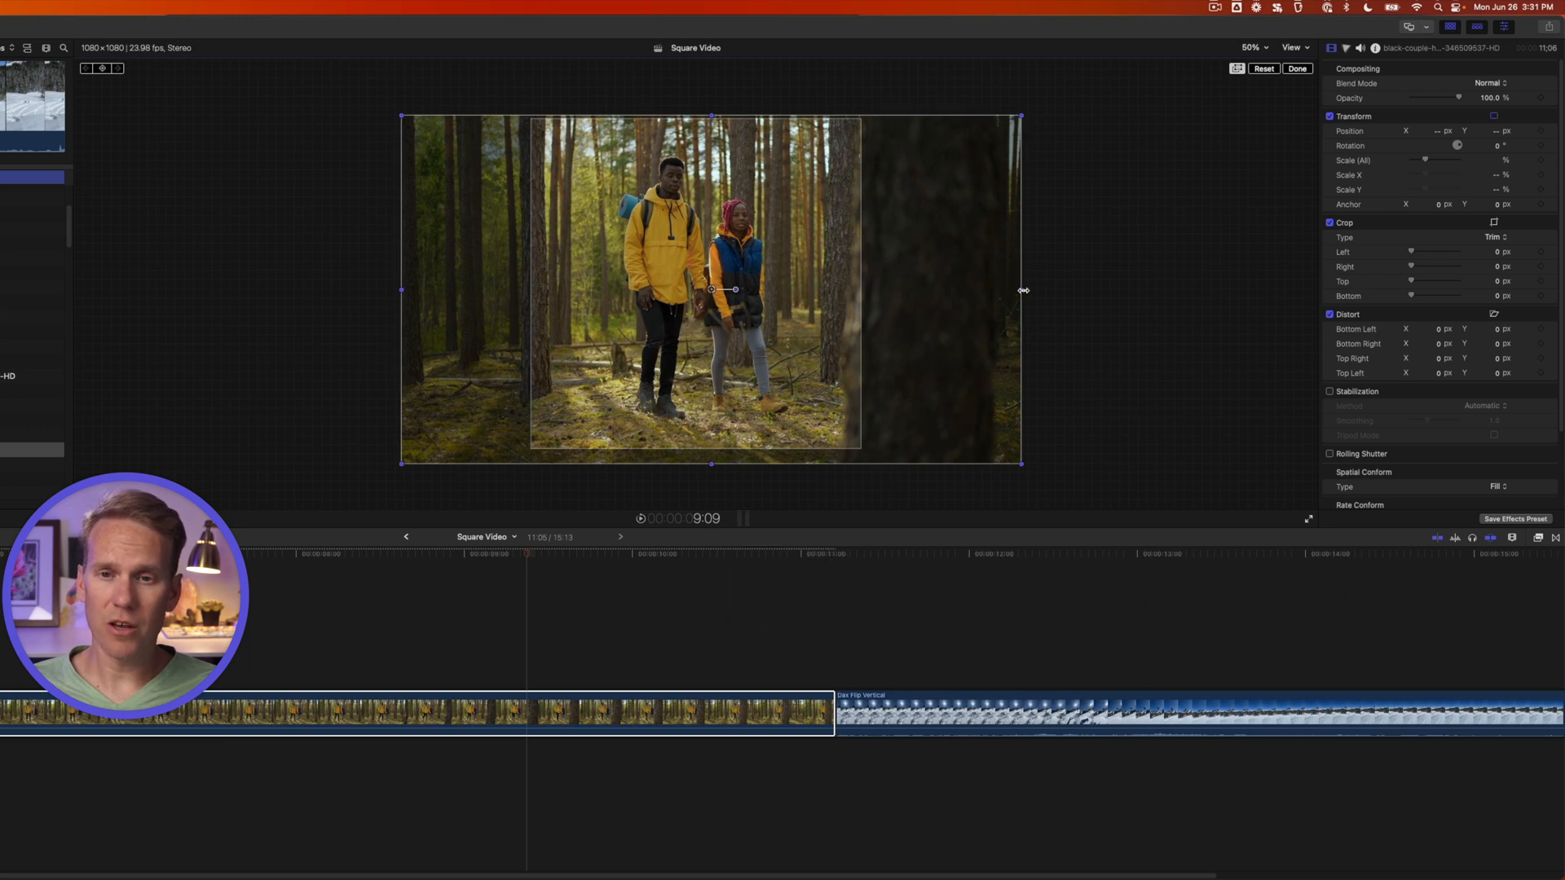
pyautogui.moveTo(1023, 290); pyautogui.dragTo(925, 293)
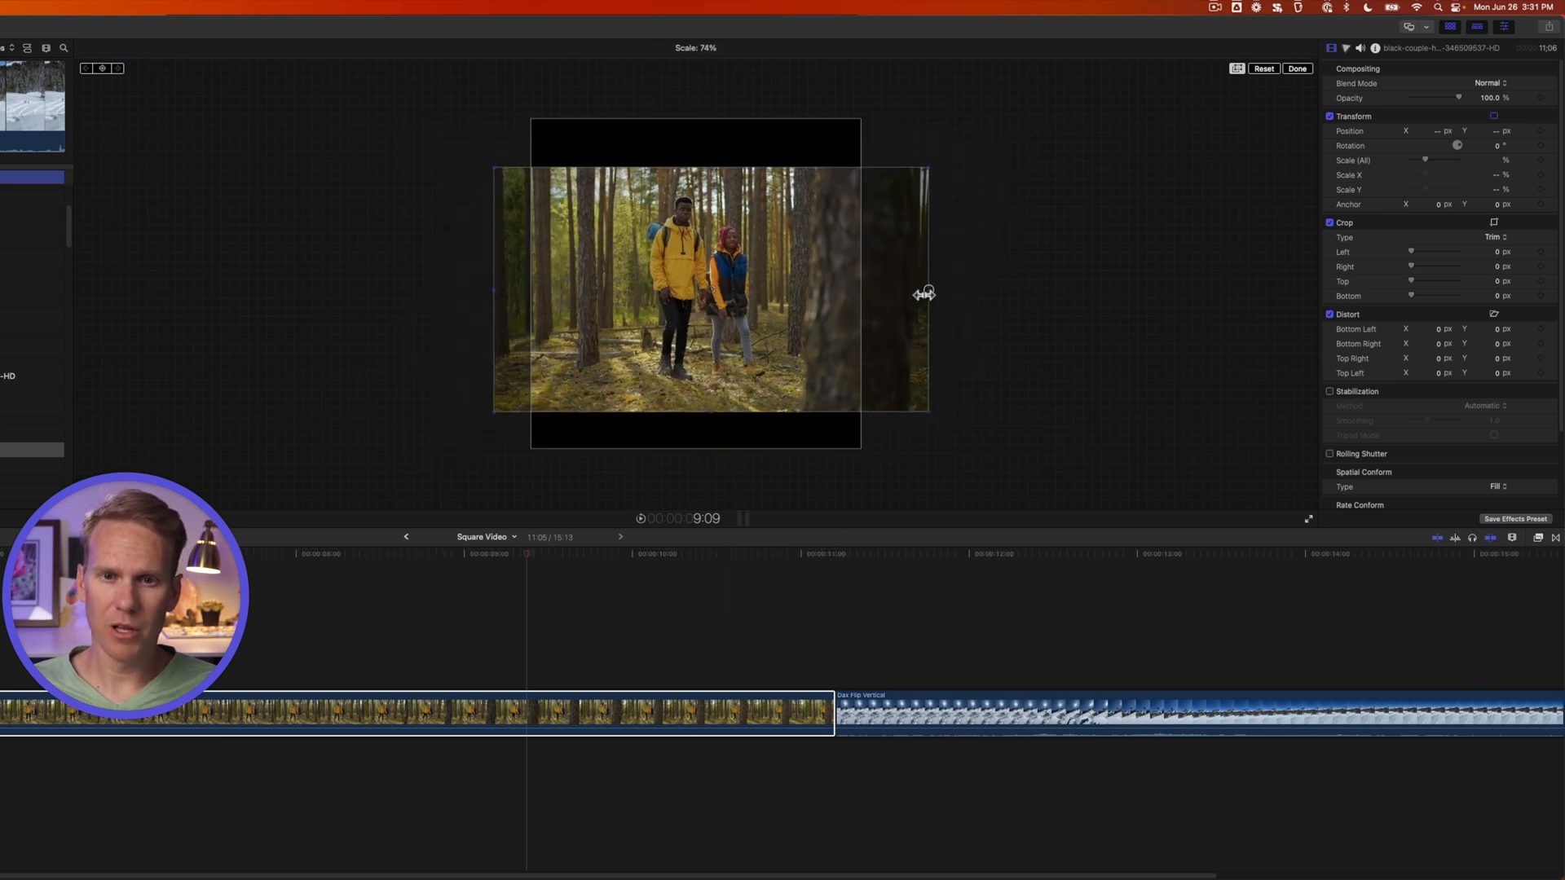
pyautogui.moveTo(924, 292); pyautogui.dragTo(818, 290)
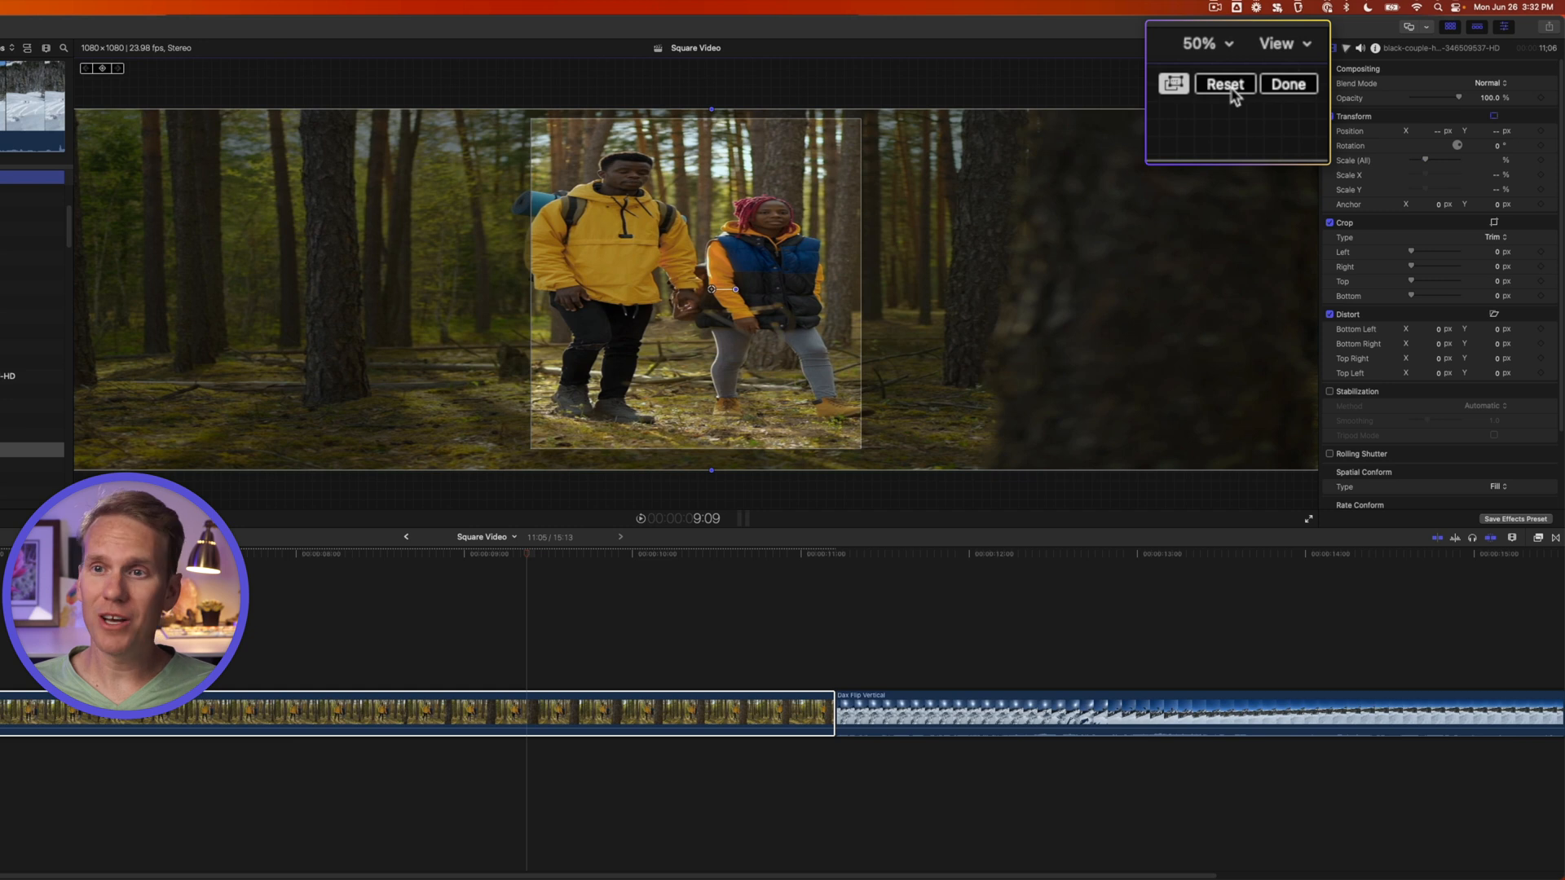
pyautogui.click(1224, 84)
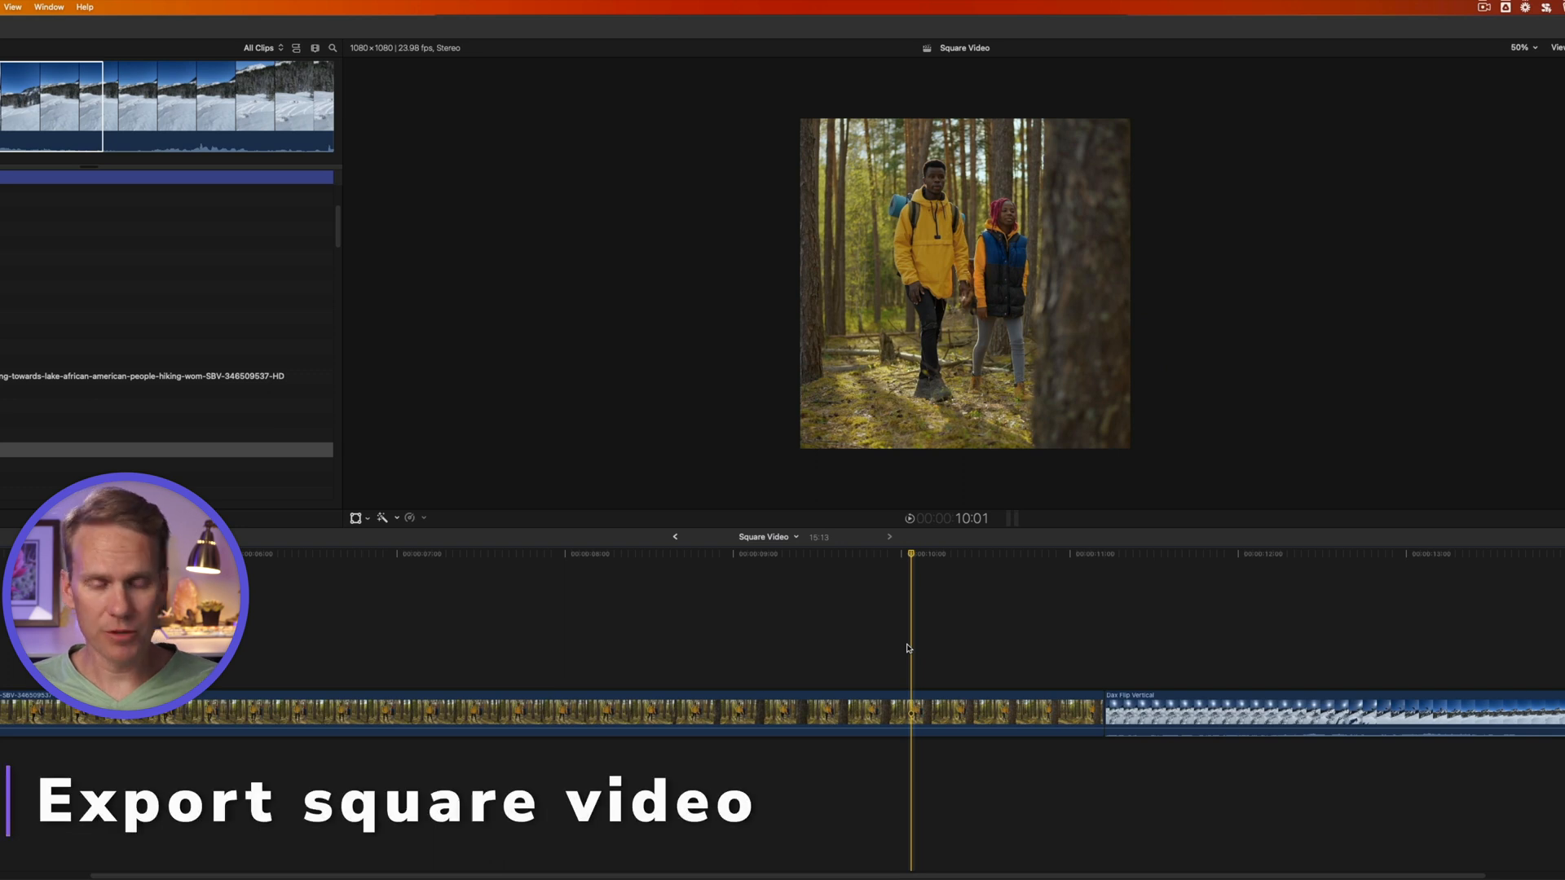
# Step: Export Square Video as a 1080x1080 H.264 file, Save only, to the Desktop
pyautogui.press('cmd+e')
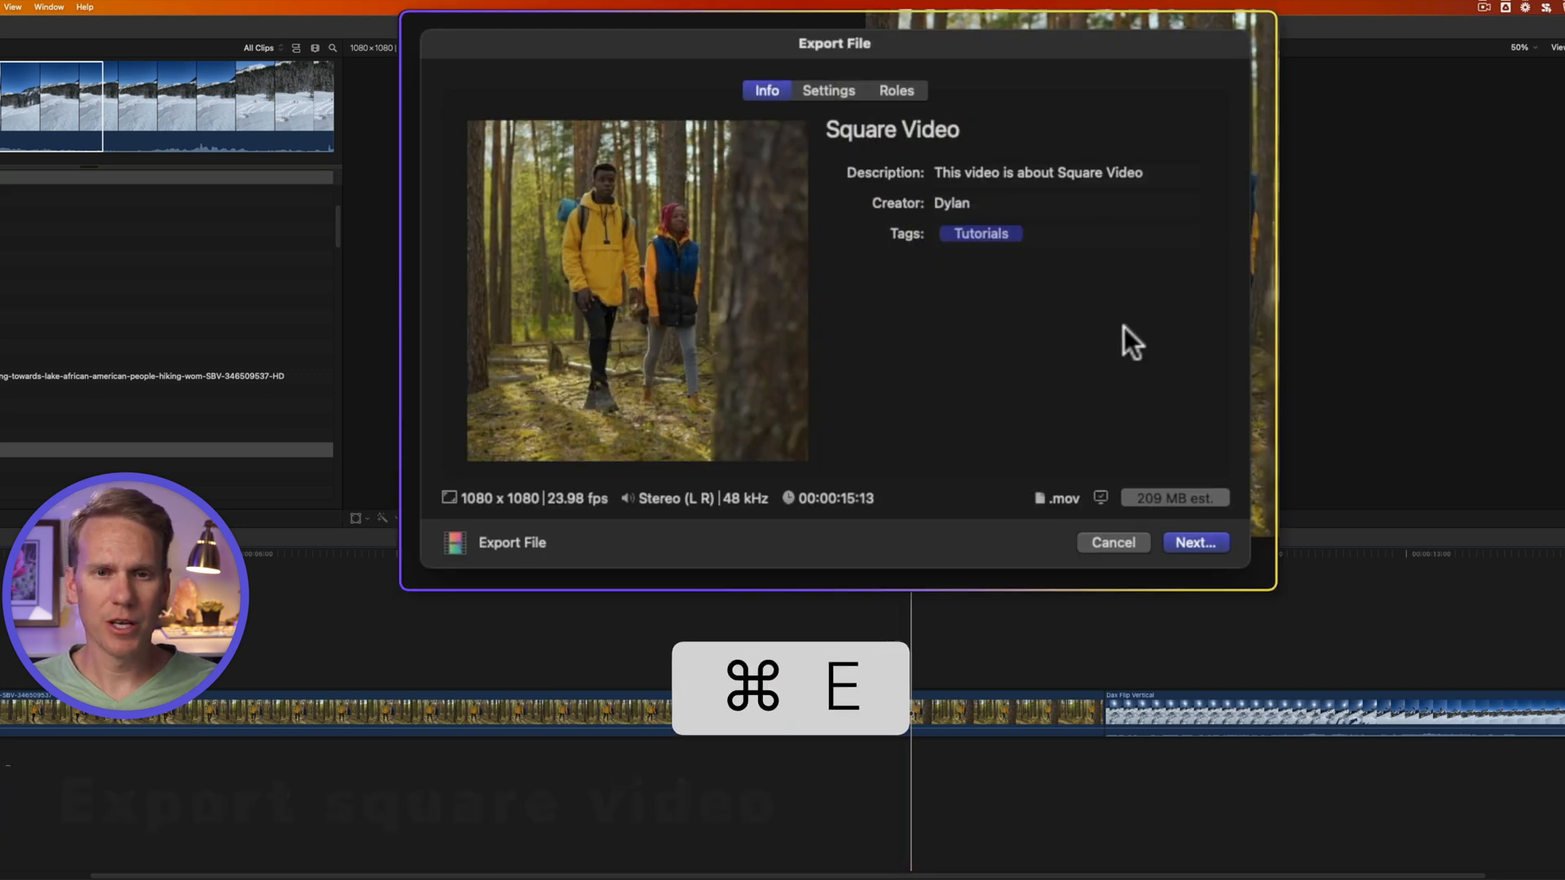
pyautogui.click(829, 90)
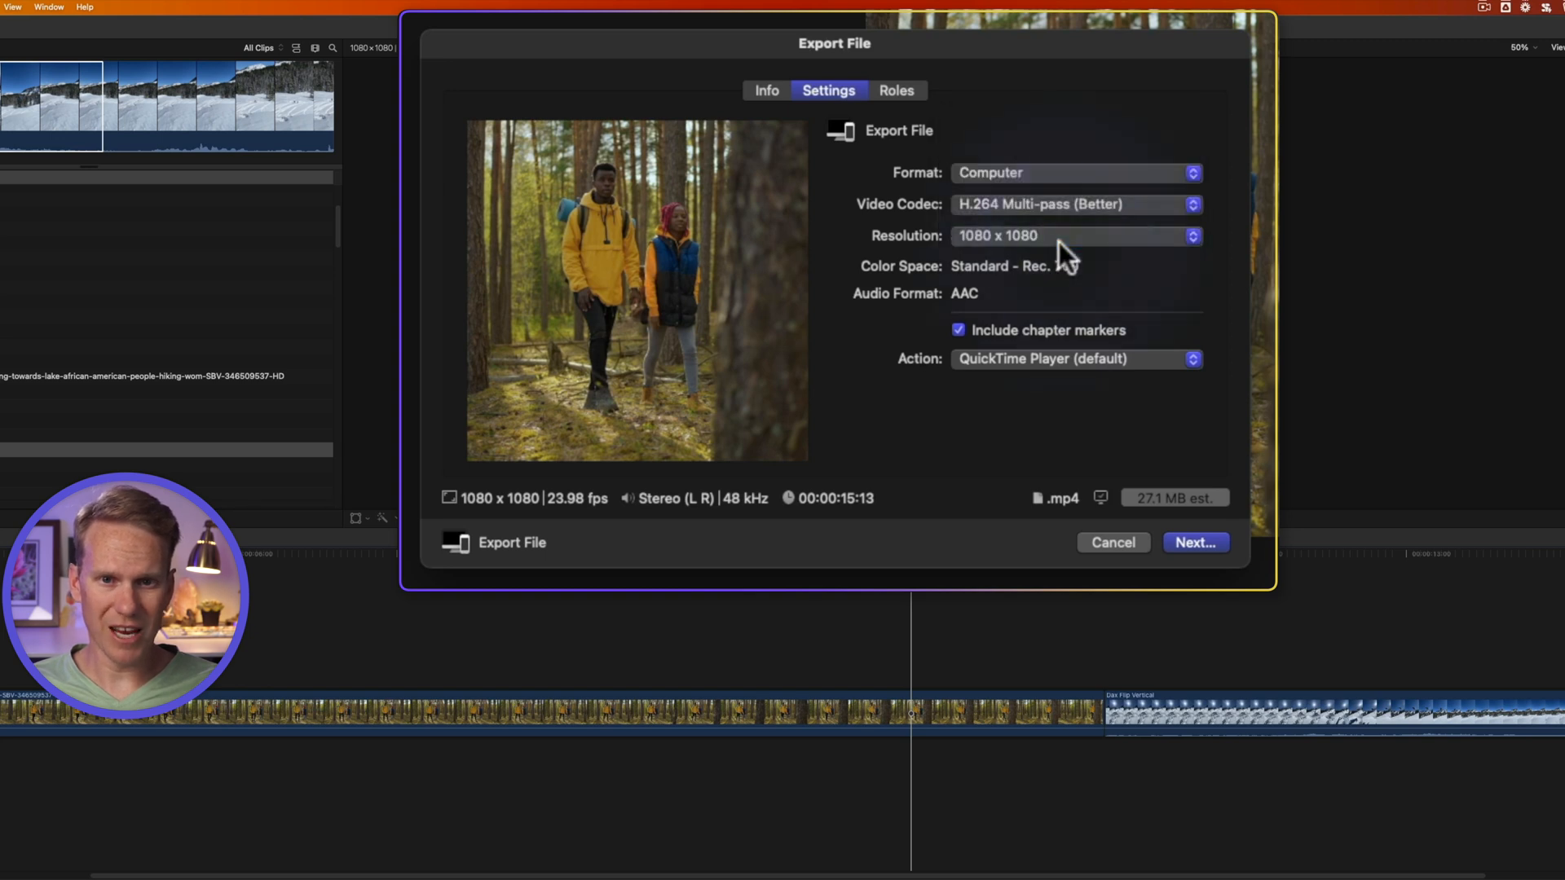
pyautogui.click(1075, 360)
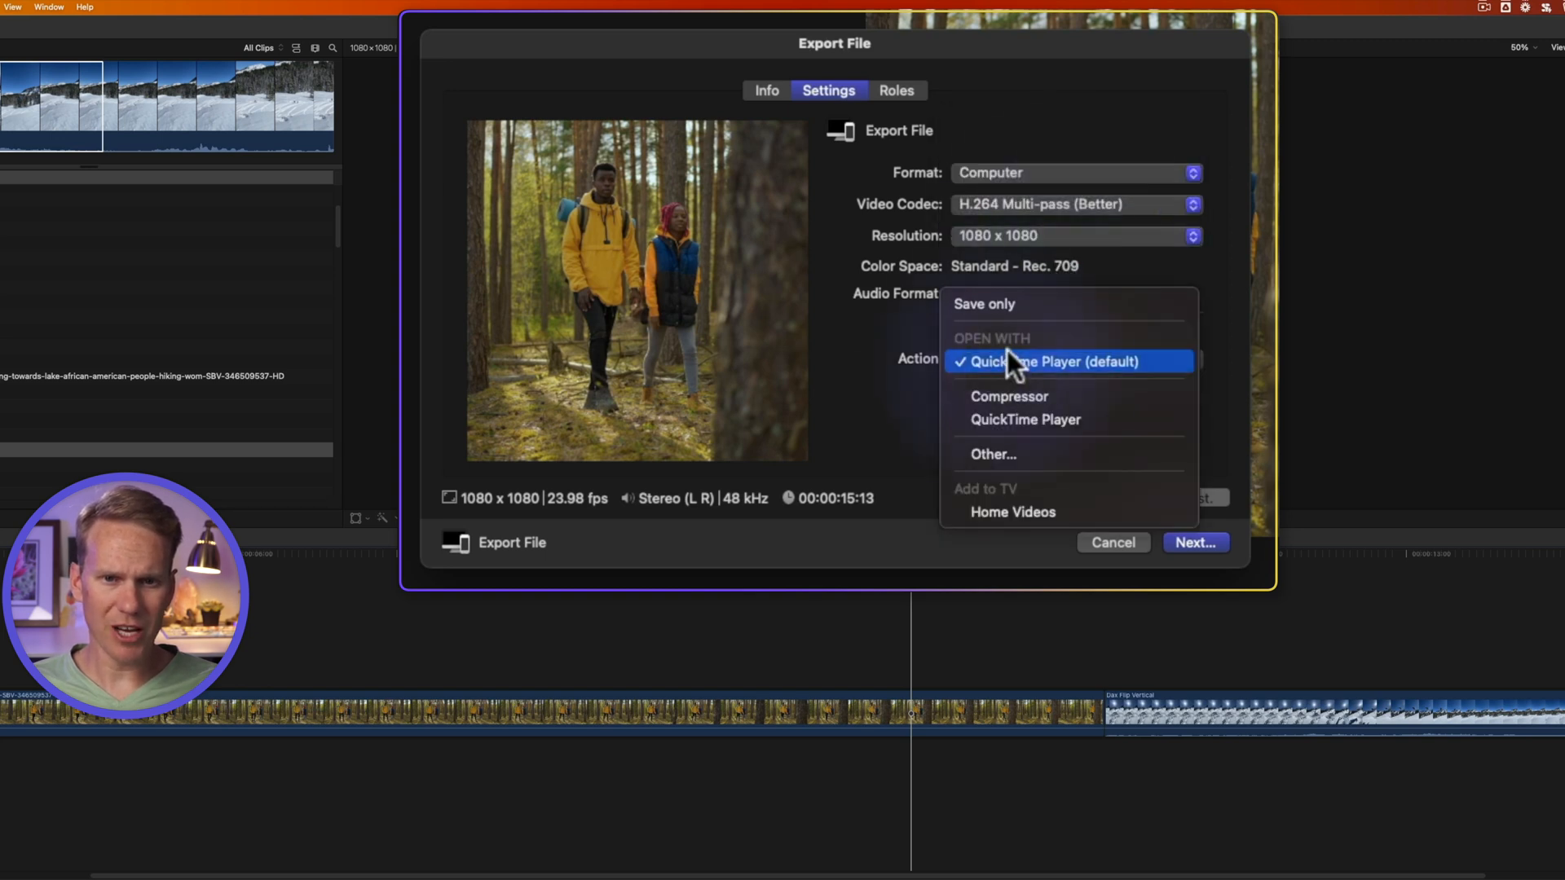
pyautogui.click(983, 304)
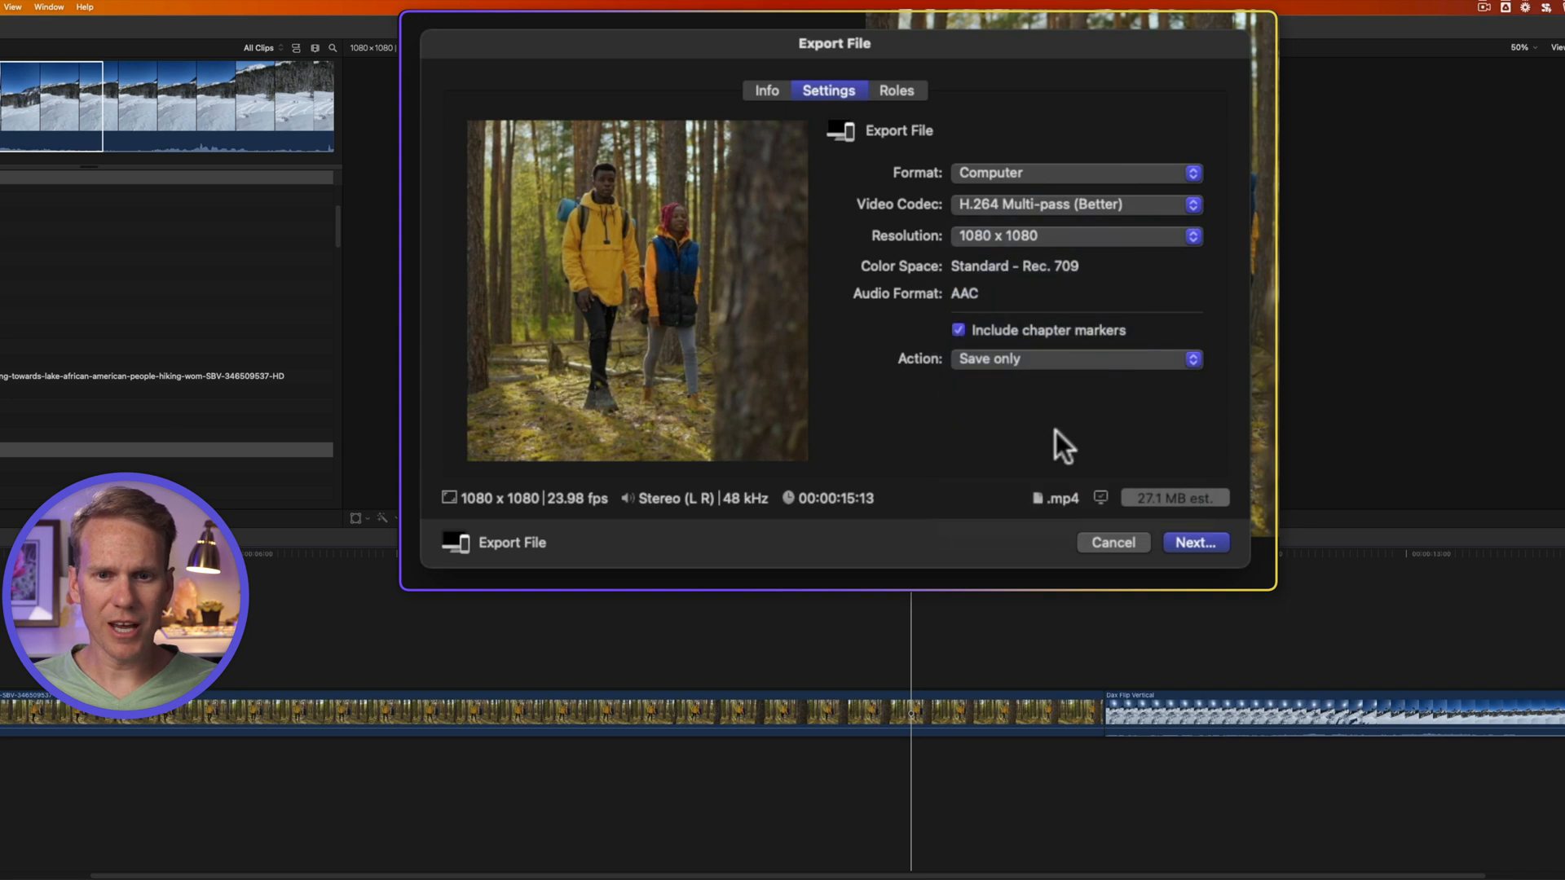
pyautogui.moveTo(984, 458)
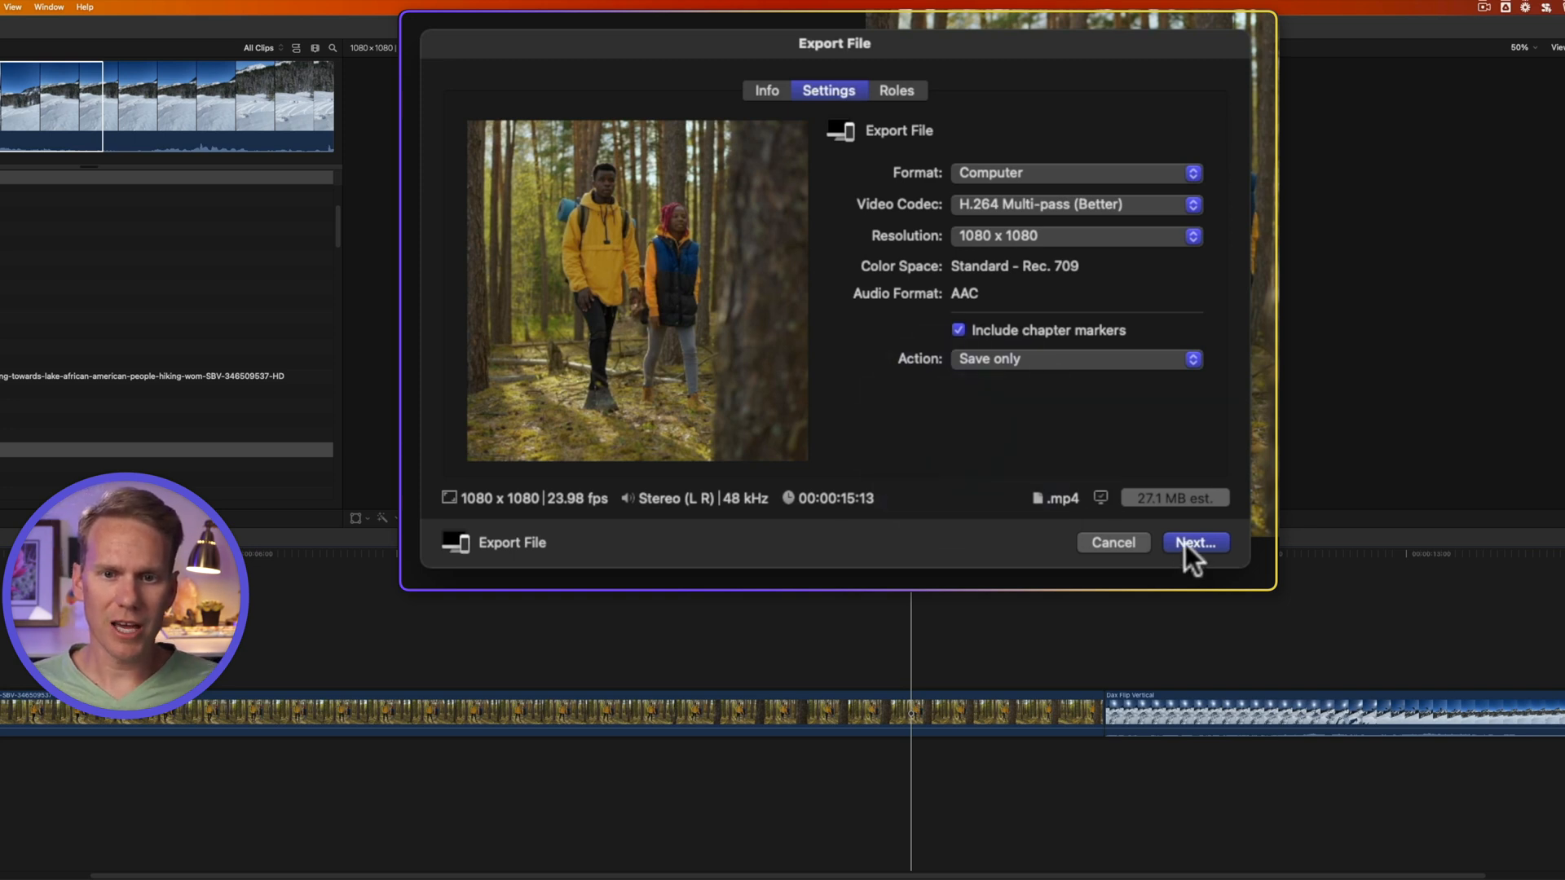
pyautogui.click(1196, 542)
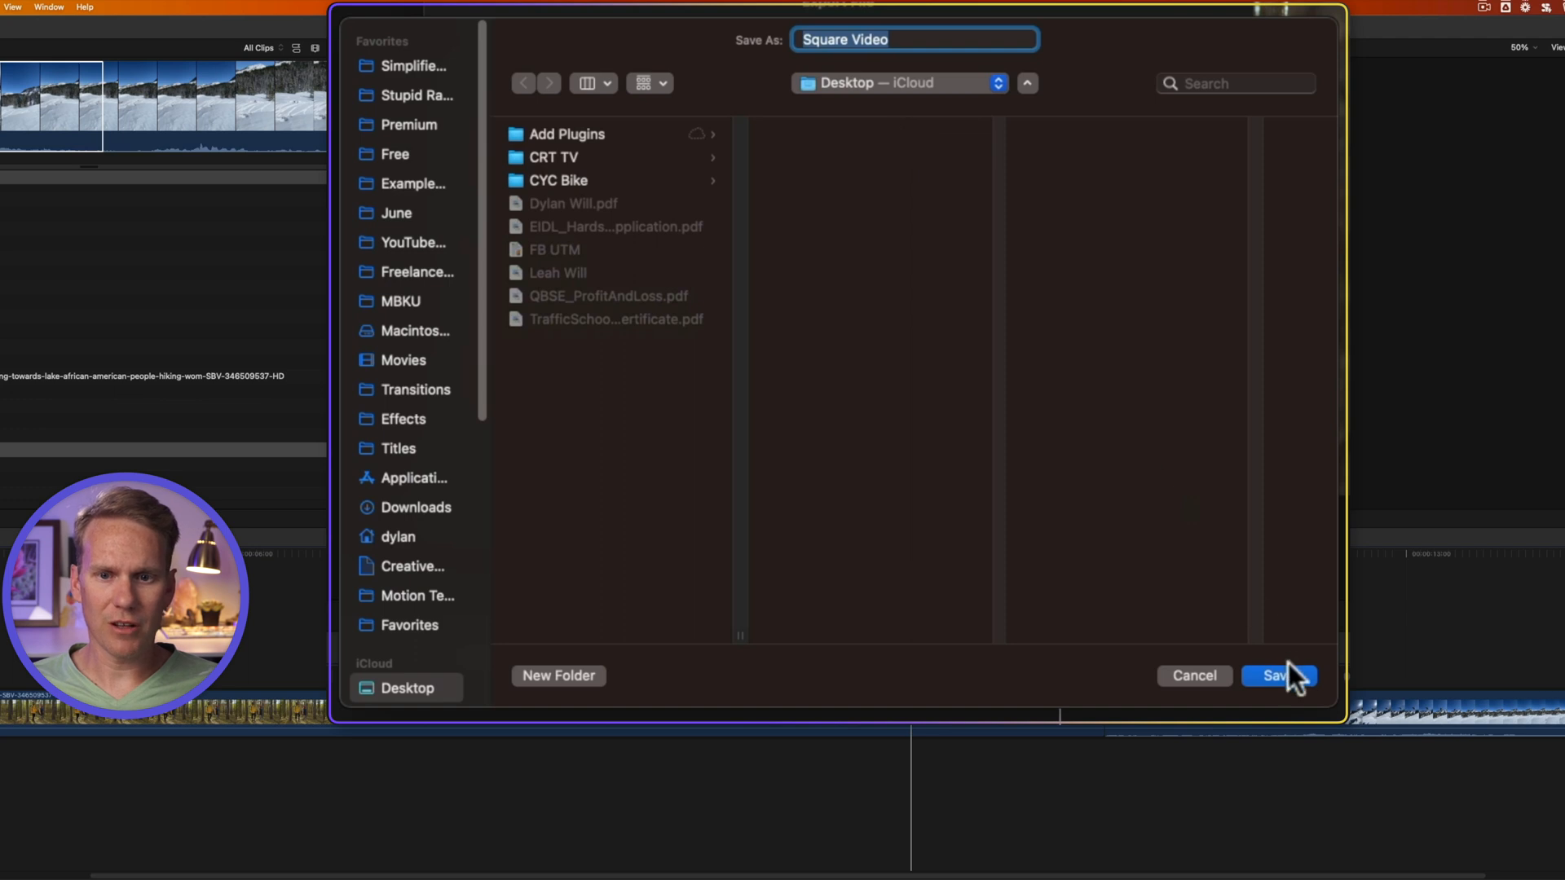
pyautogui.click(1278, 675)
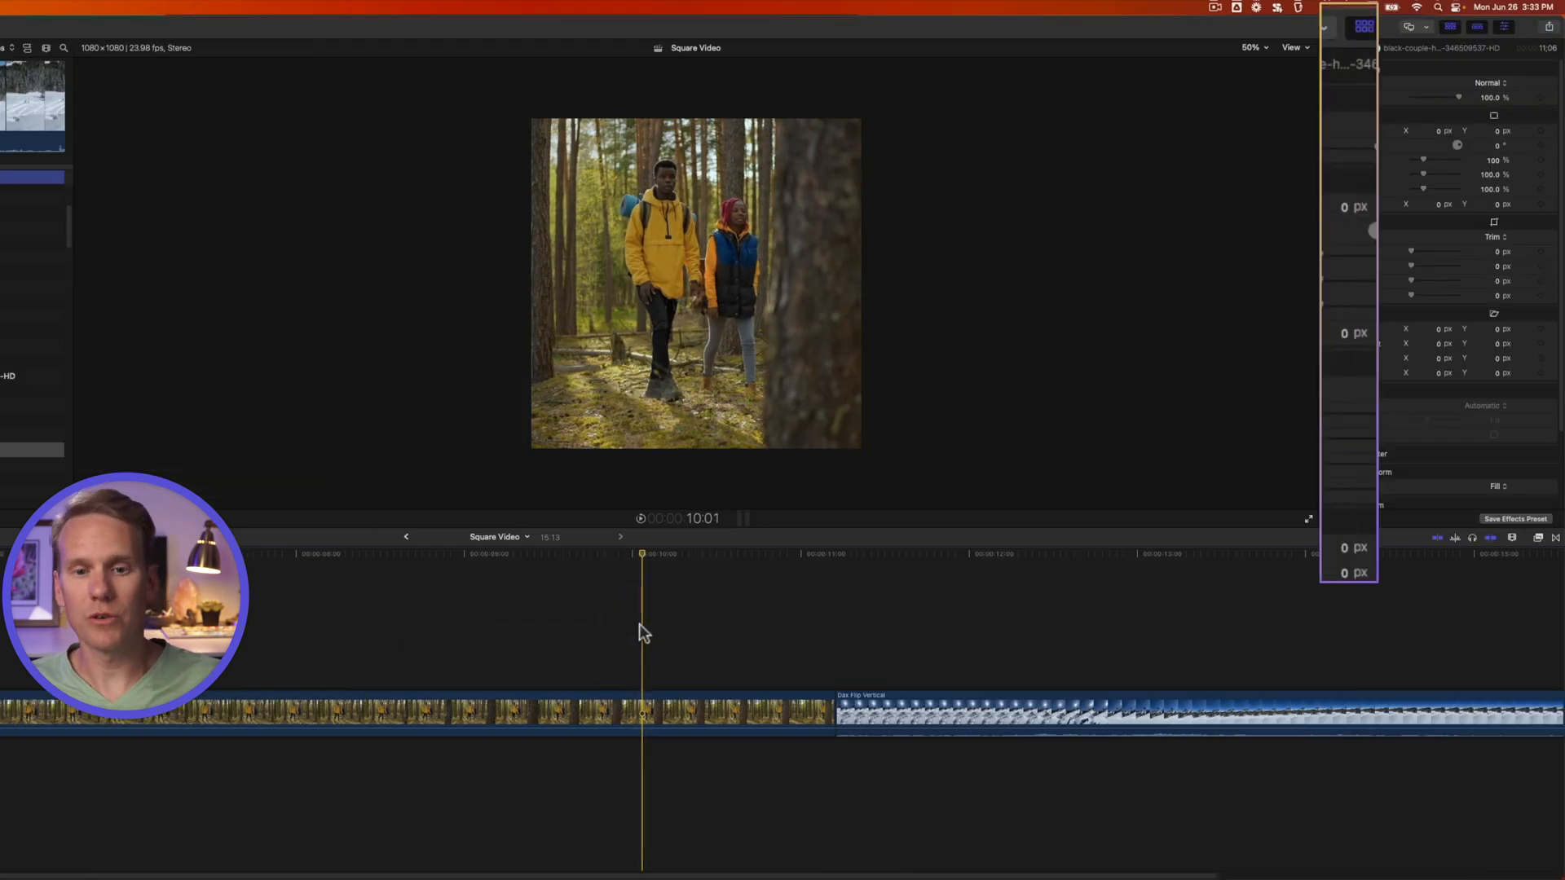
# Step: Add a save-only Export File 1 destination at 4096x2160 and make it the default
pyautogui.click(1532, 28)
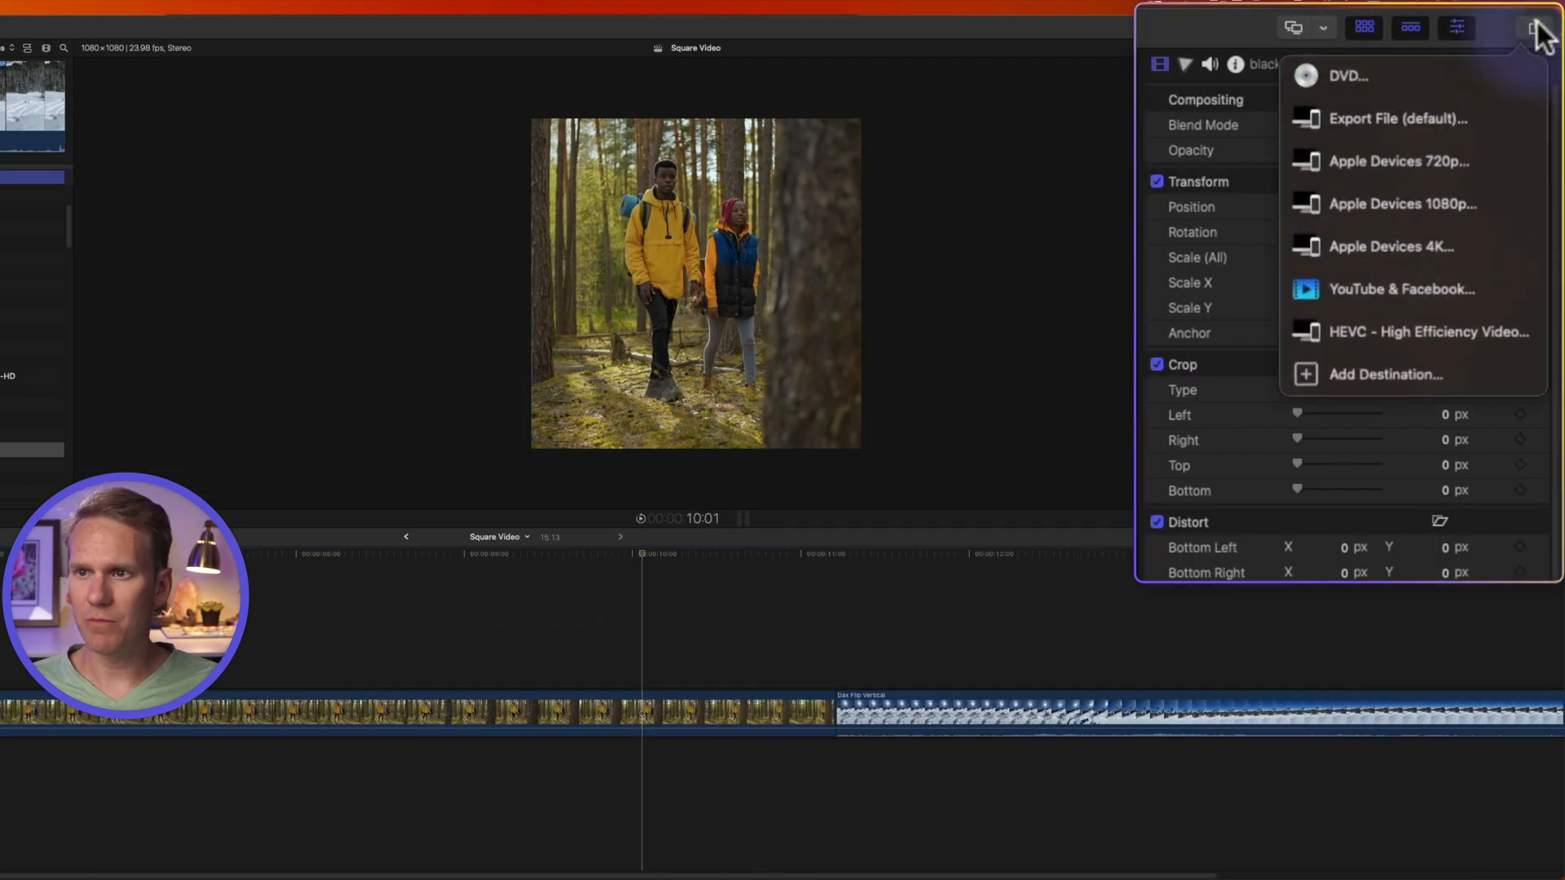
pyautogui.click(1386, 375)
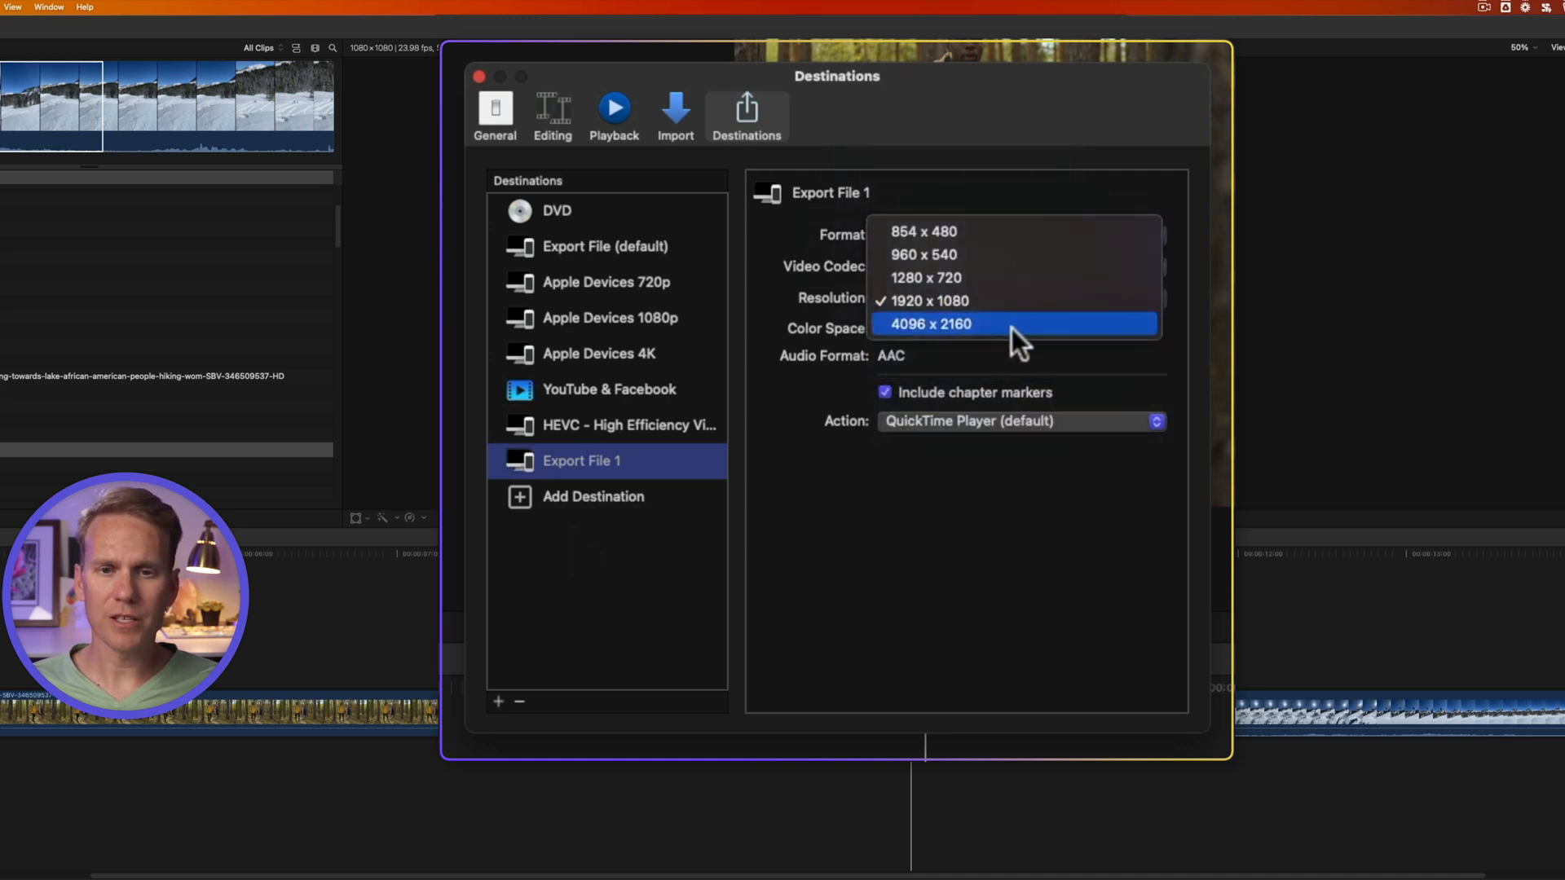
pyautogui.click(962, 323)
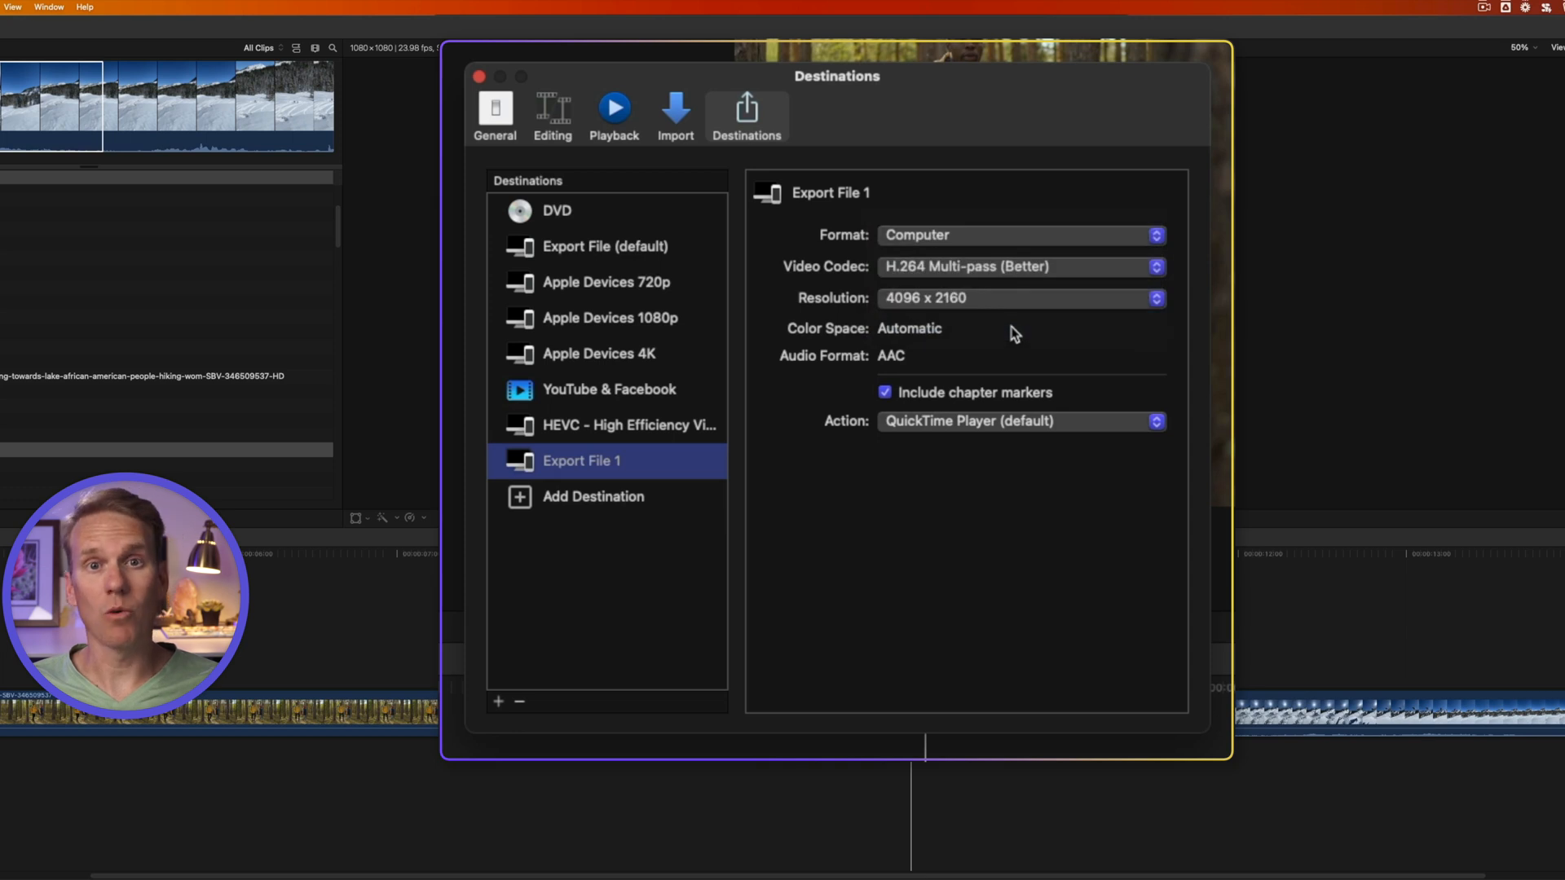
pyautogui.moveTo(957, 426)
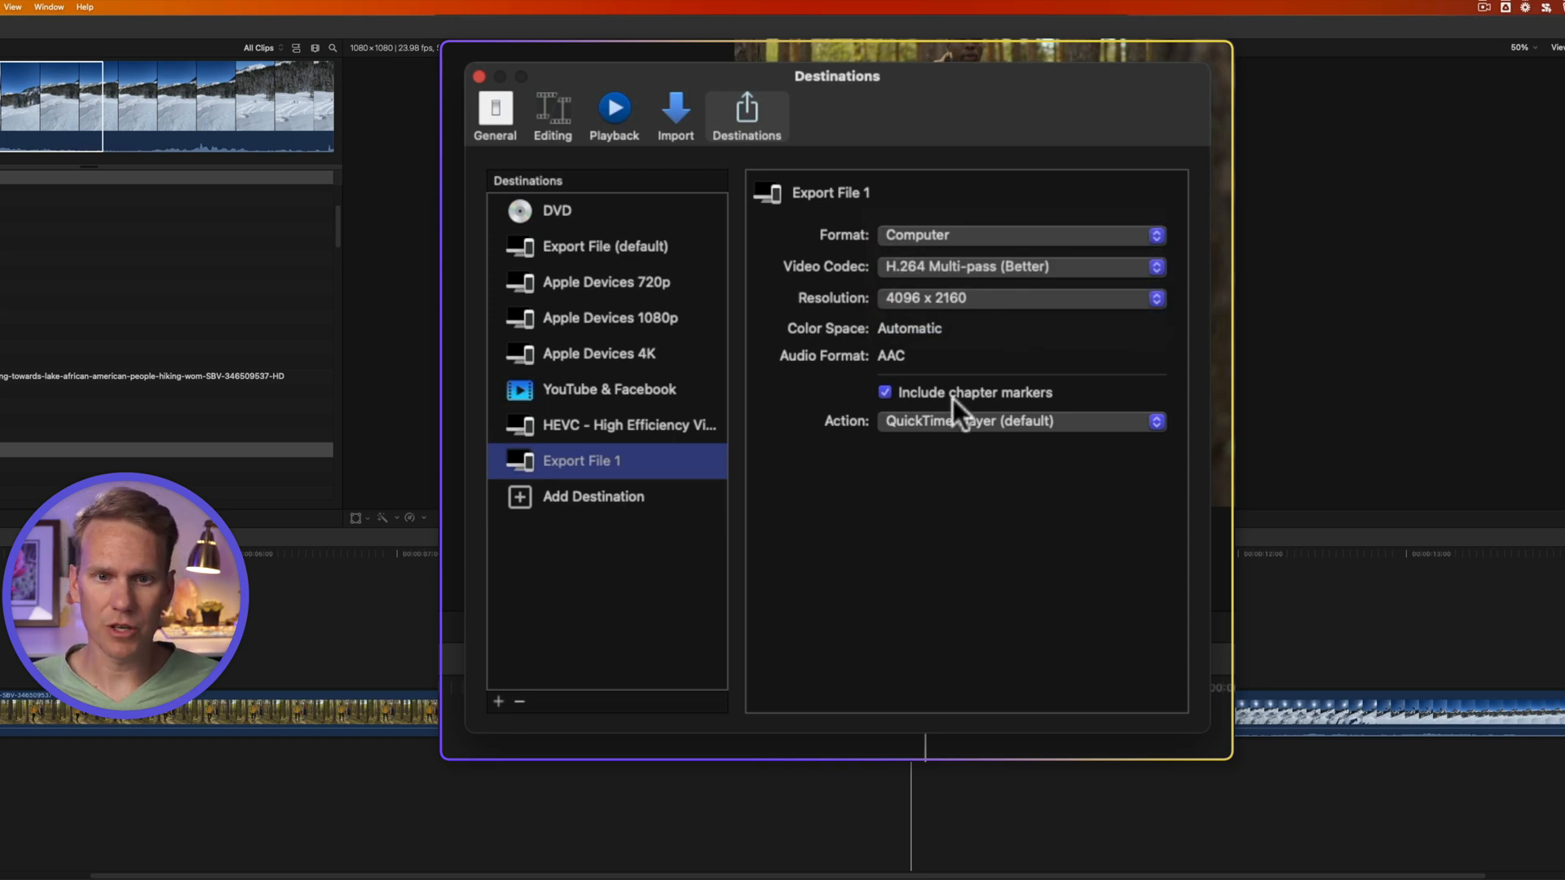
pyautogui.click(1022, 421)
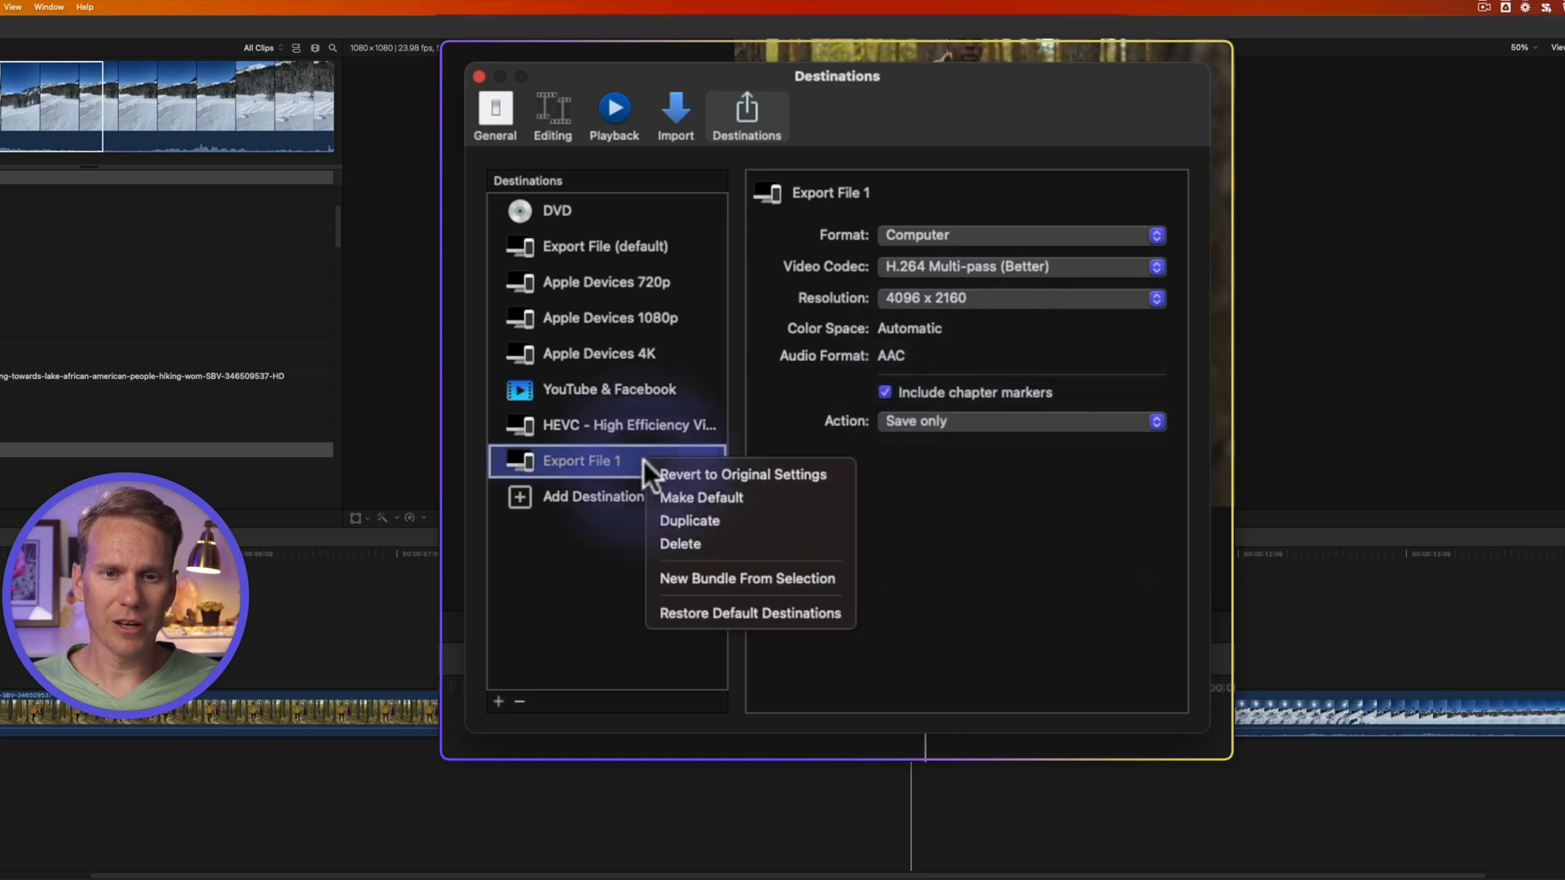
pyautogui.click(701, 497)
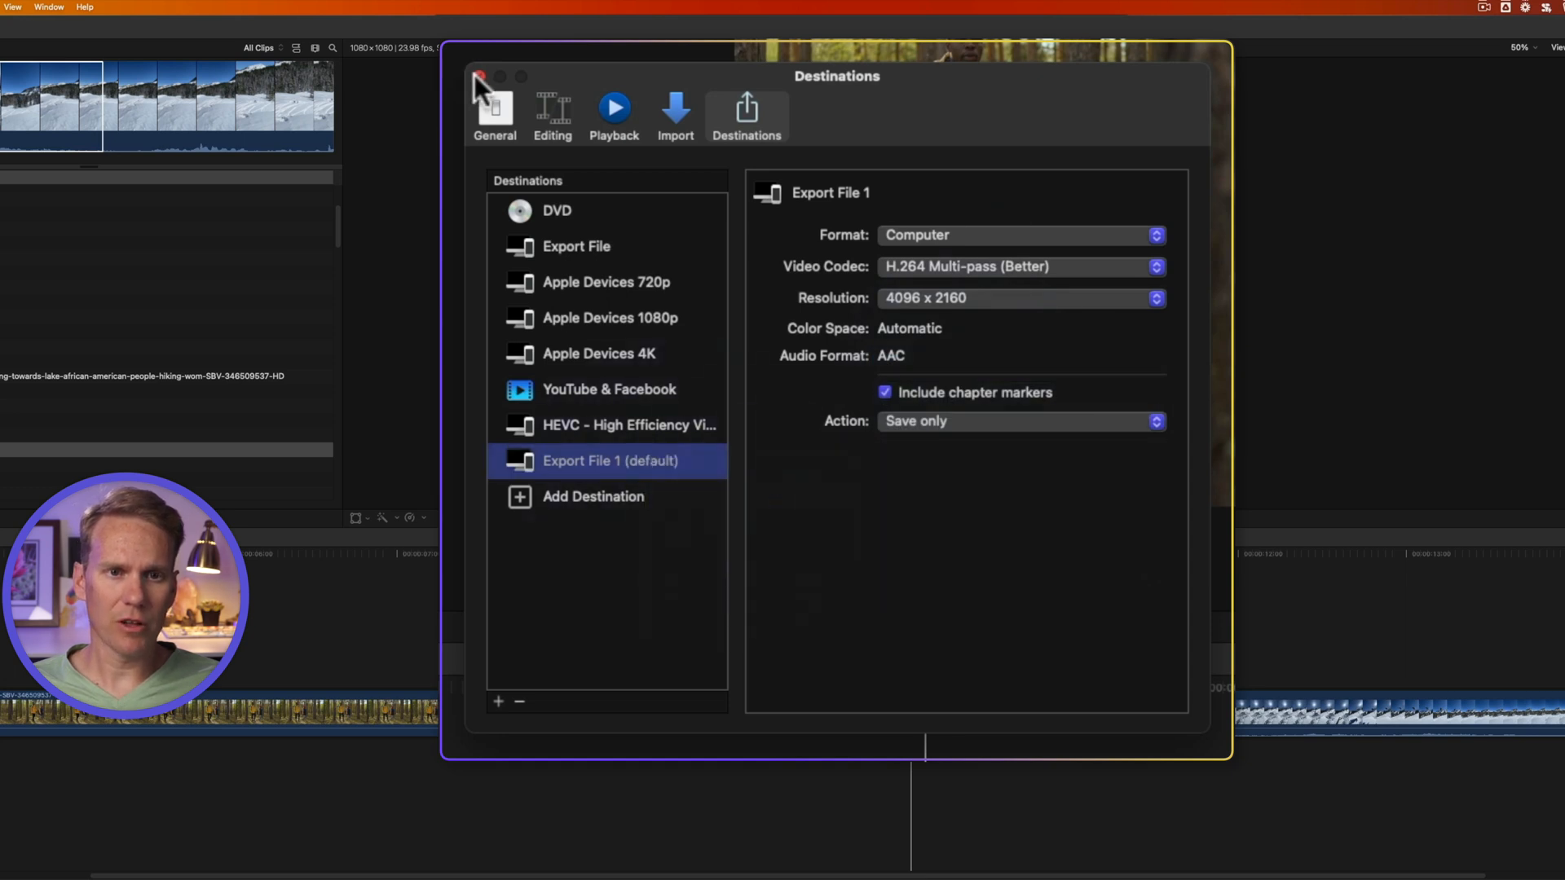
pyautogui.click(478, 74)
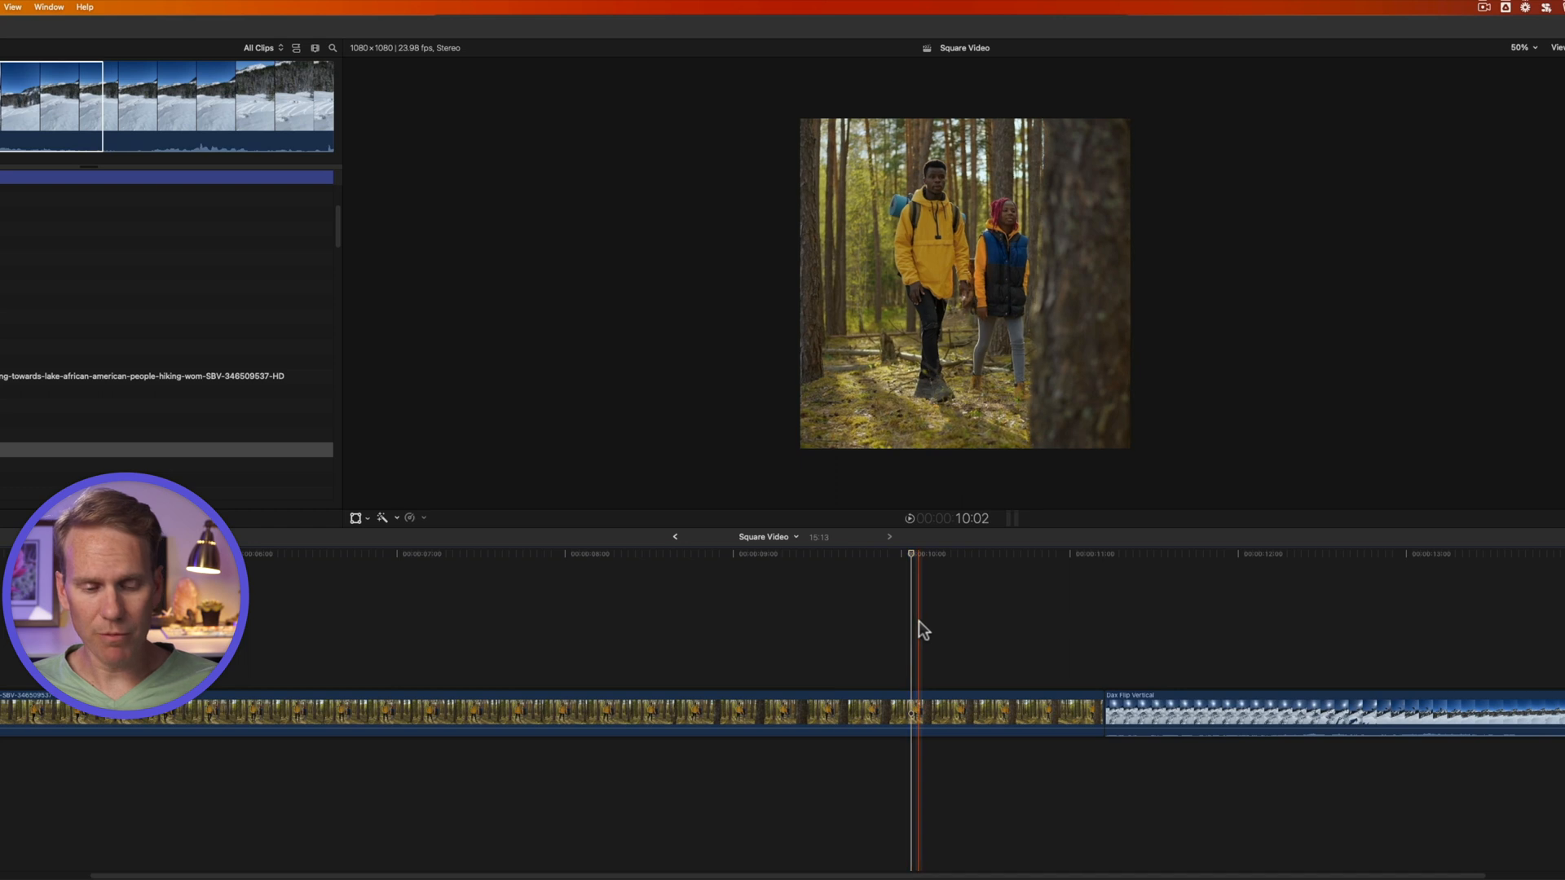
# Step: Export Square Video through default Export File 1 as a 1080x1080 H.264 file
pyautogui.press('Cmd+E')
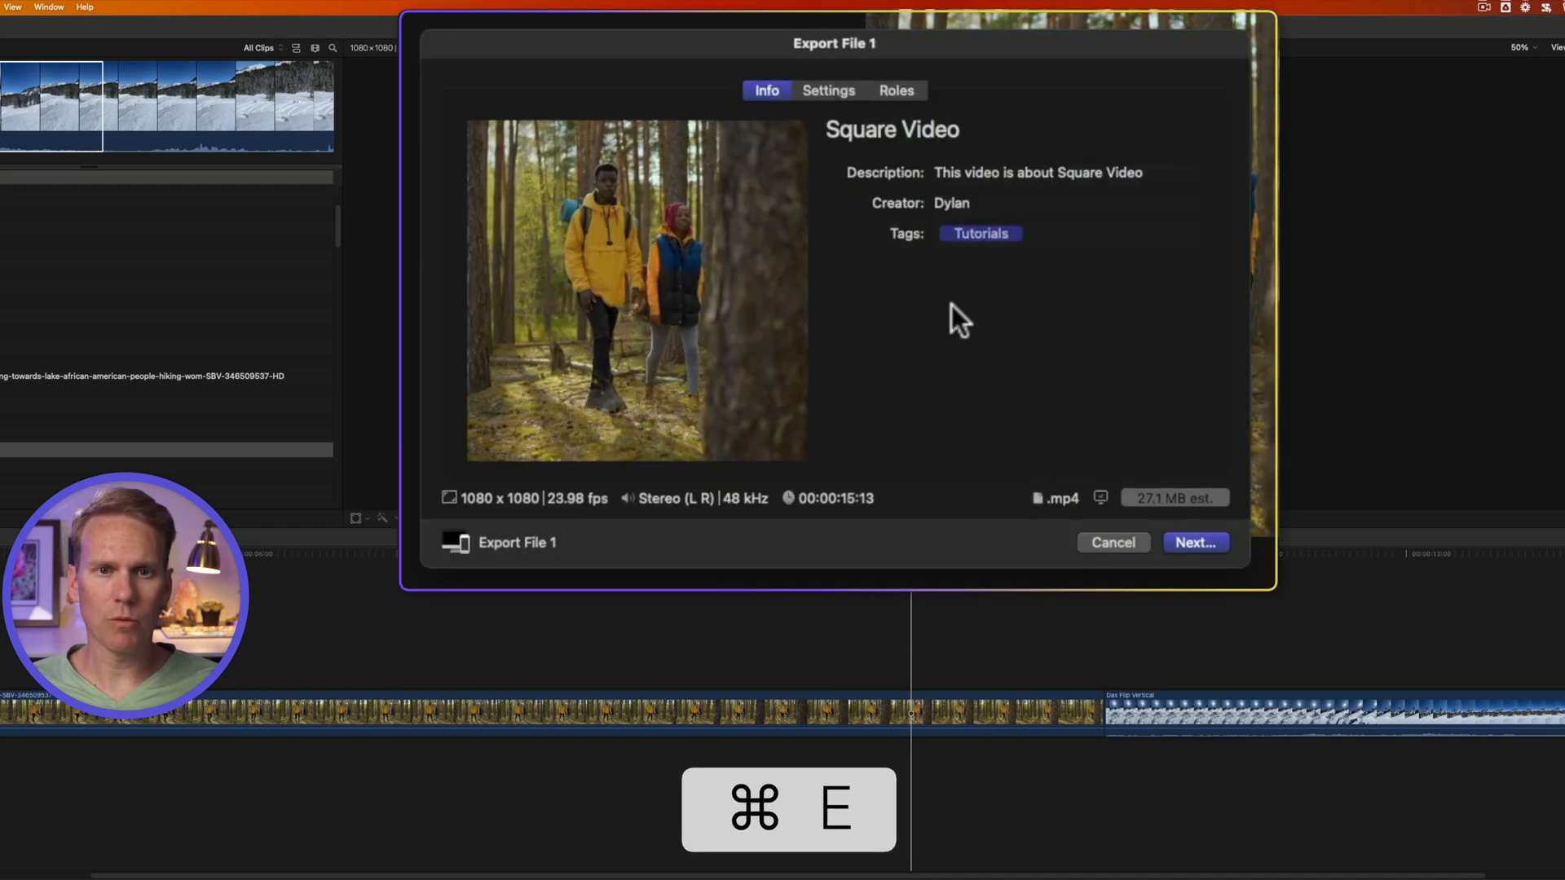
pyautogui.click(828, 90)
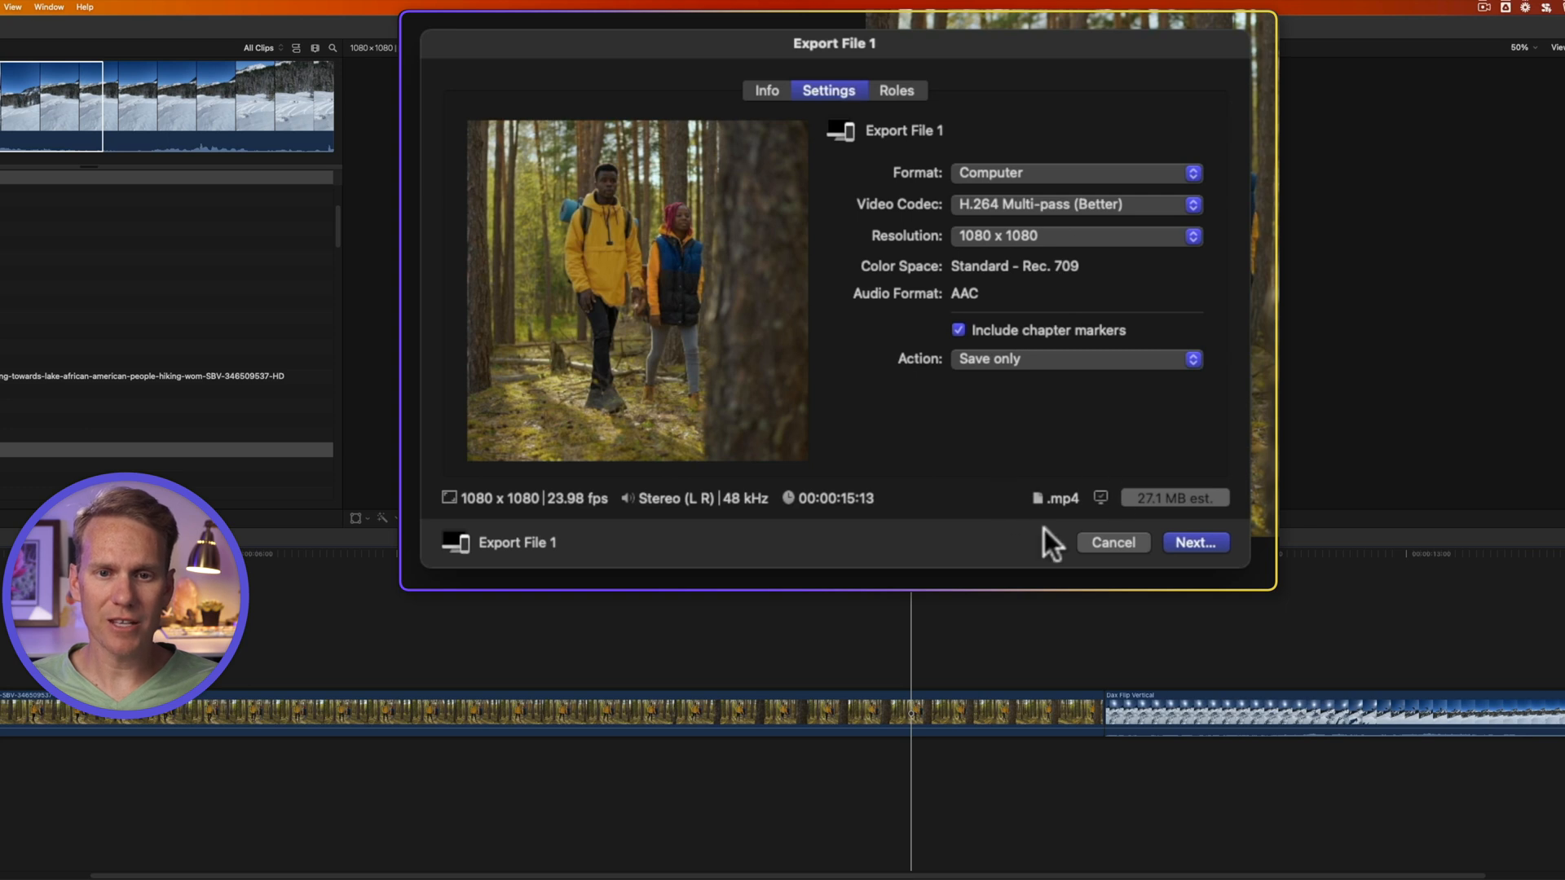
pyautogui.moveTo(1116, 408)
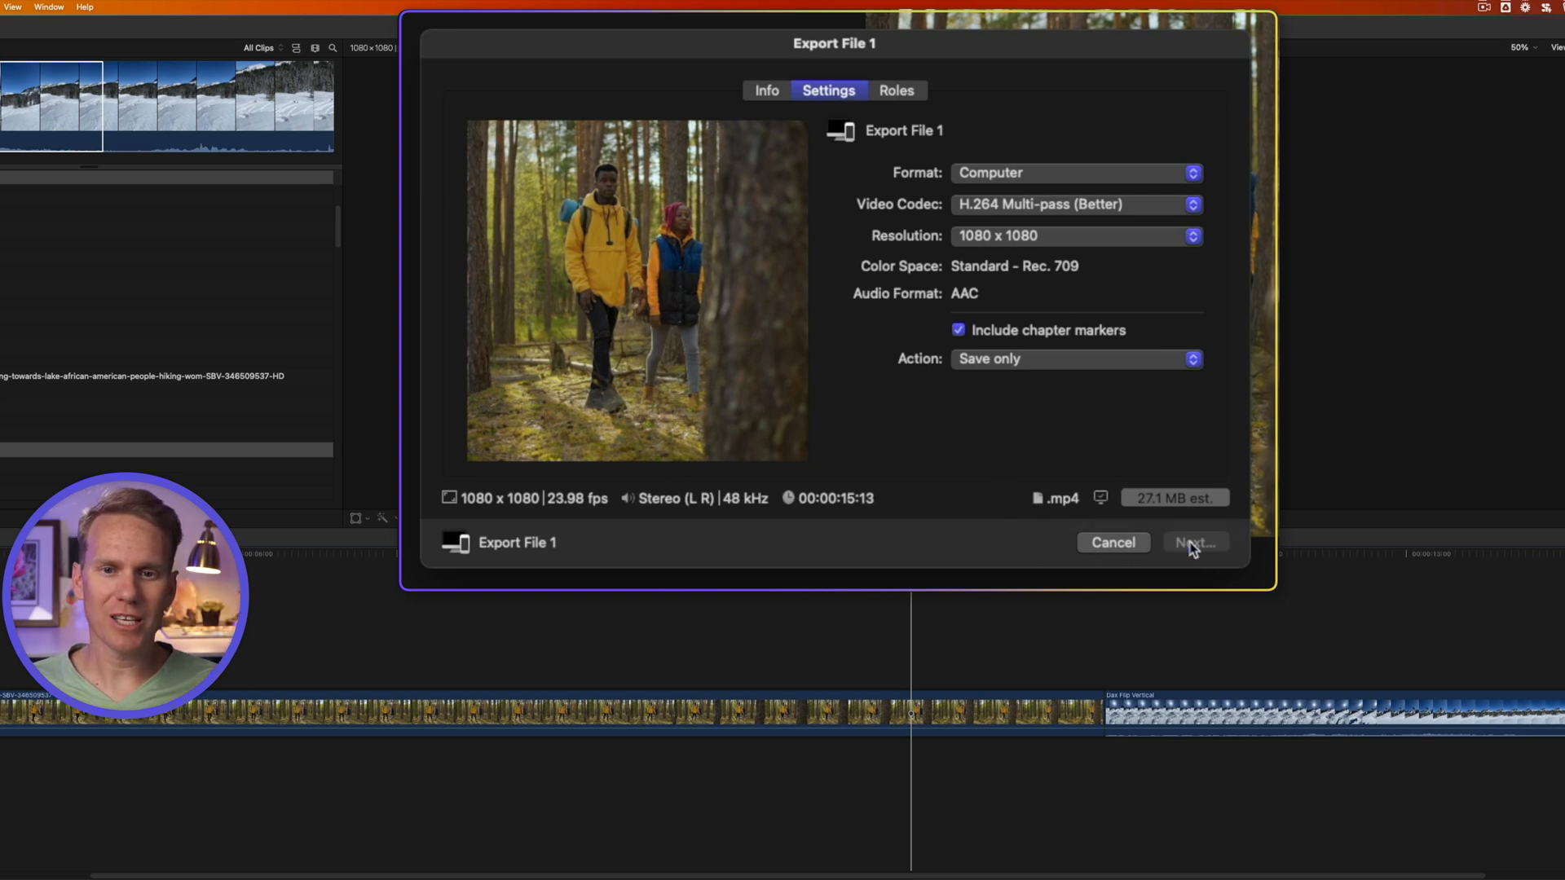
pyautogui.click(1113, 542)
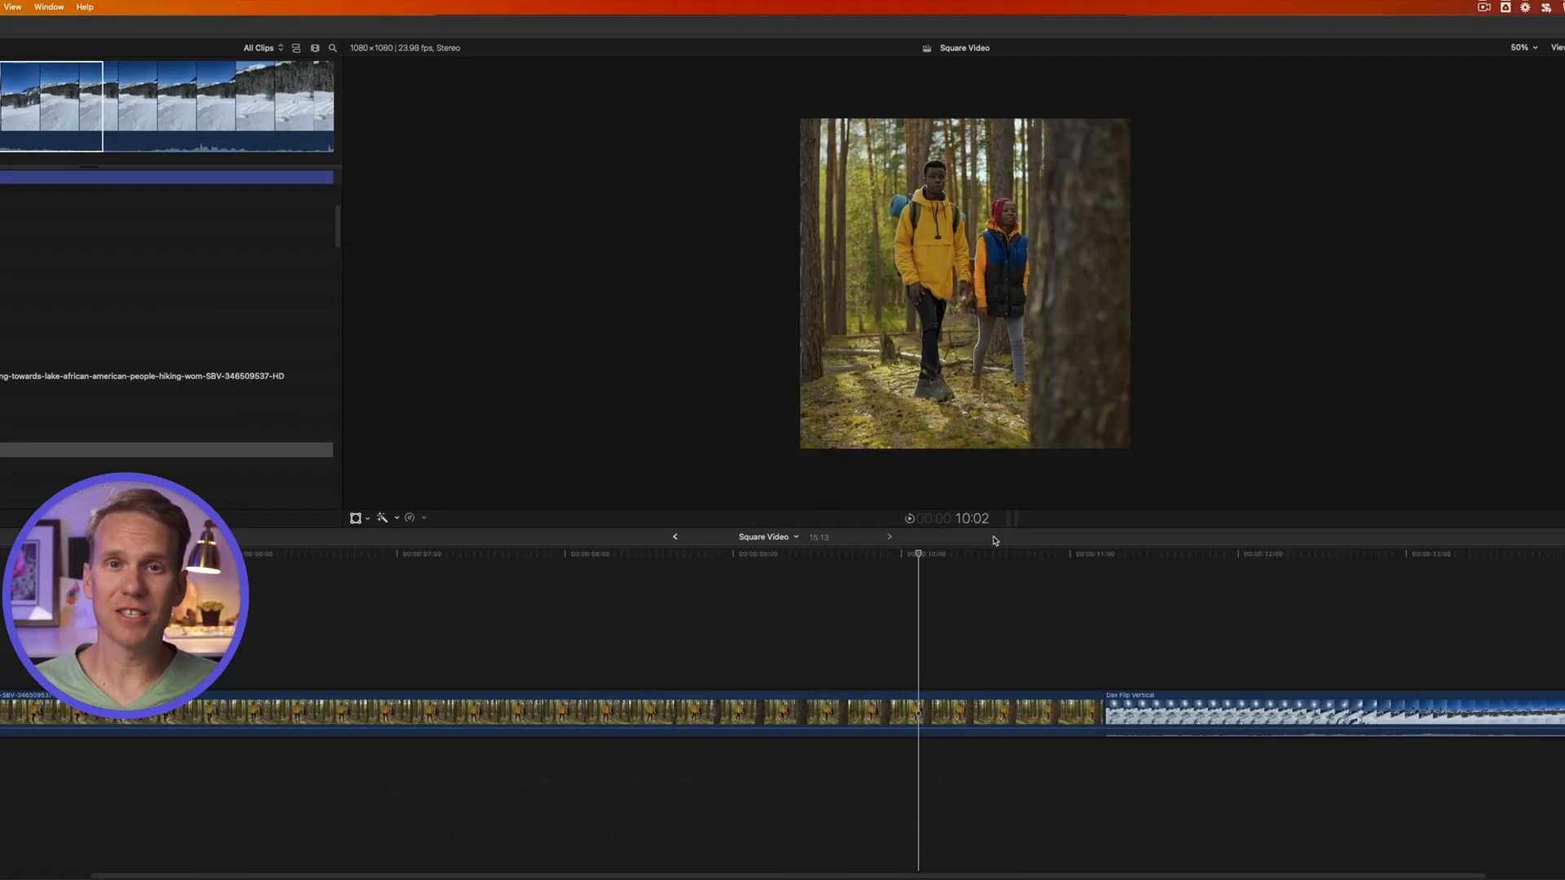
# Step: Create a project named Vertical Video using the Vertical format at 1080x1920
pyautogui.press('cmd+n')
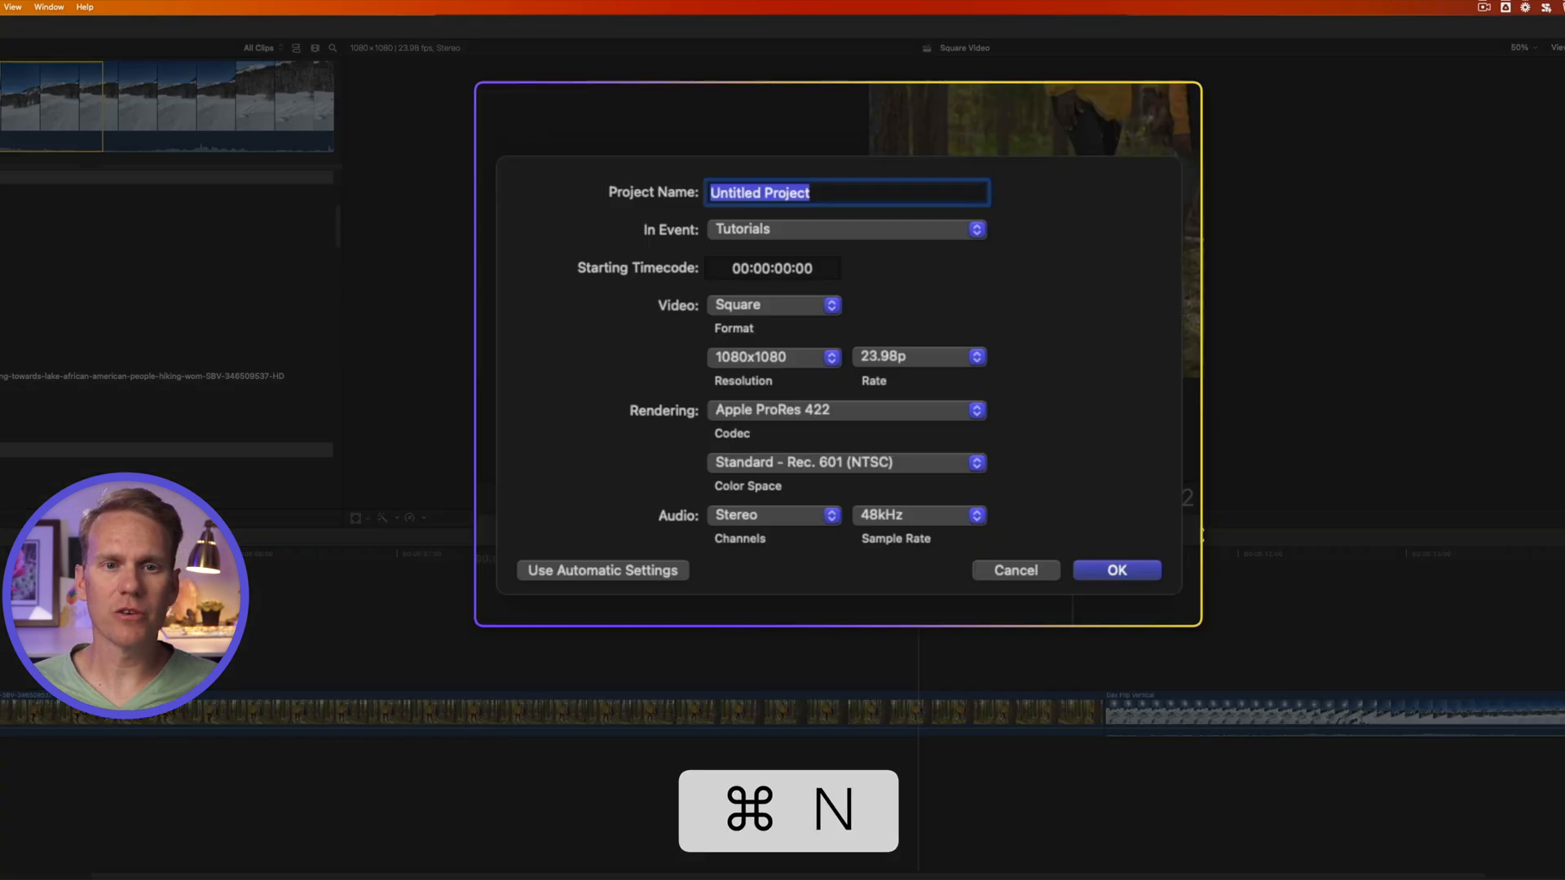
pyautogui.write('Vertical Video')
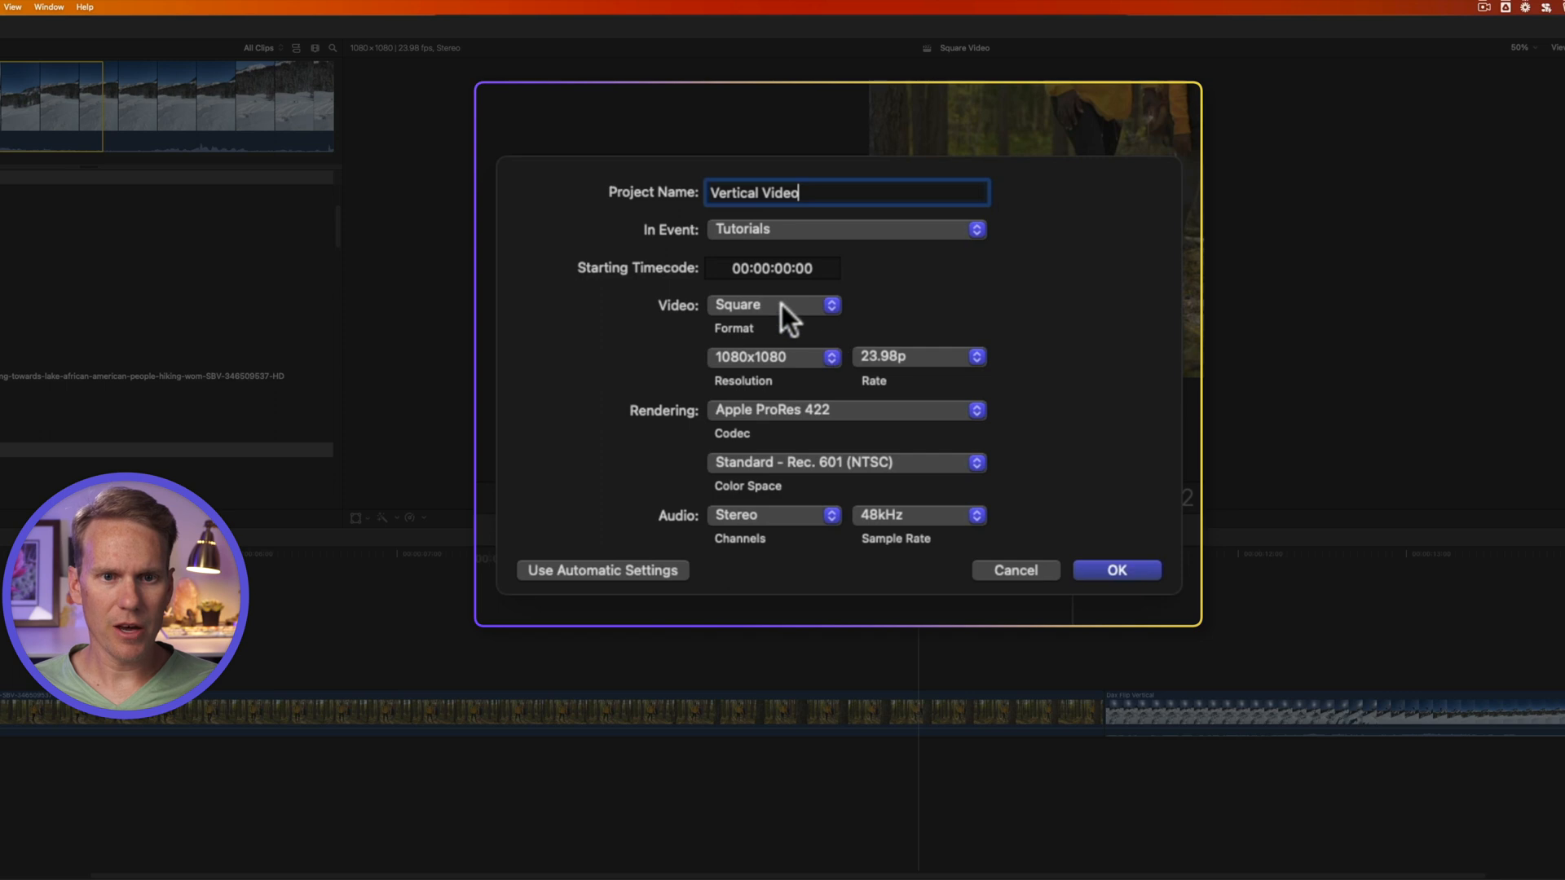
pyautogui.click(774, 304)
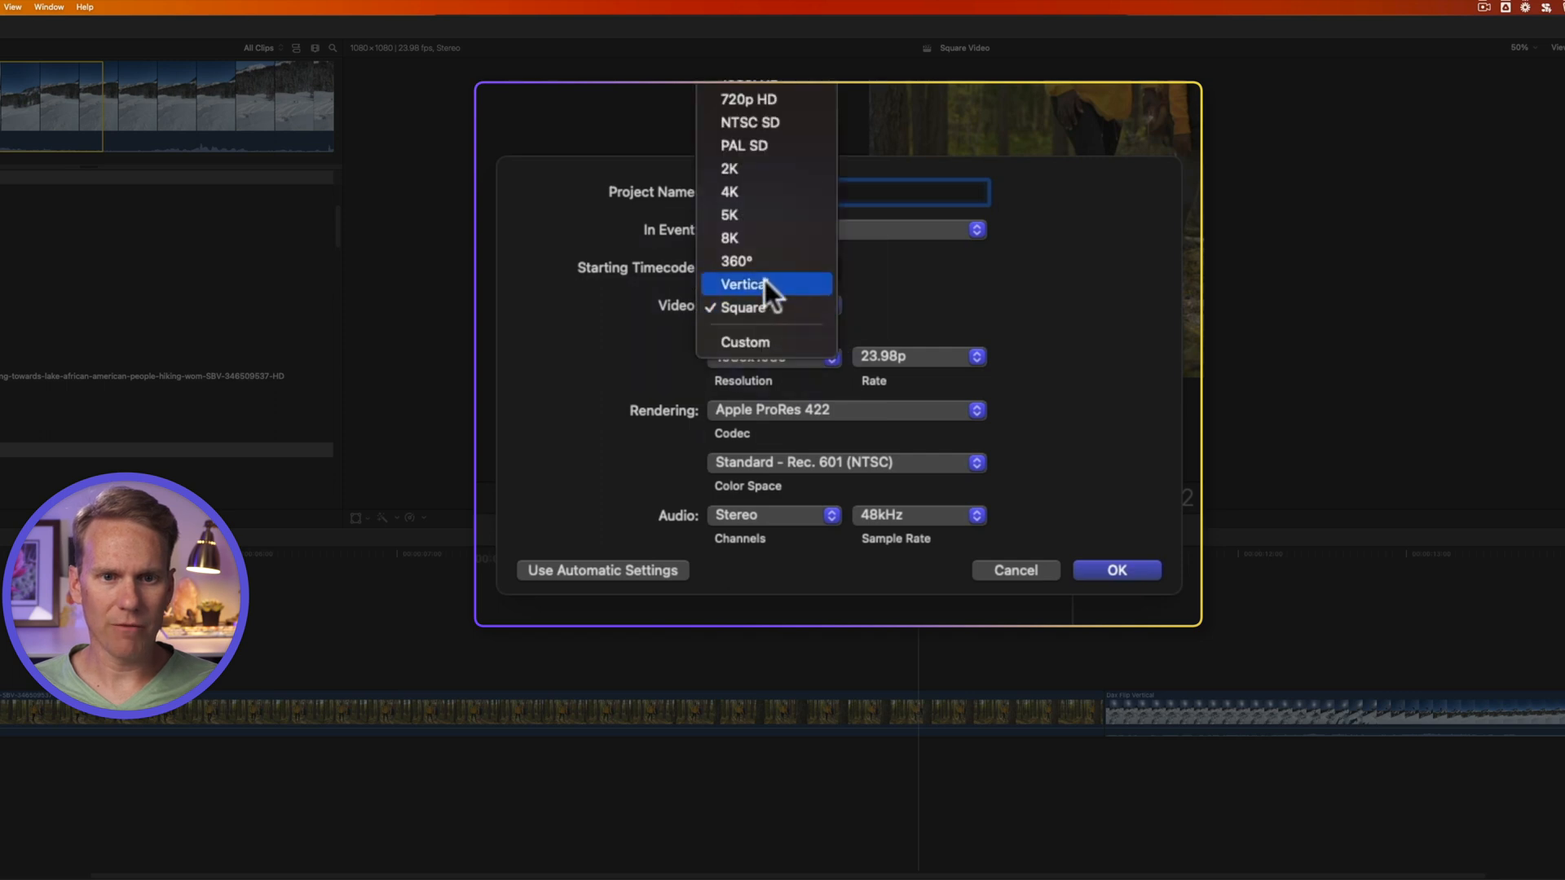
pyautogui.click(749, 284)
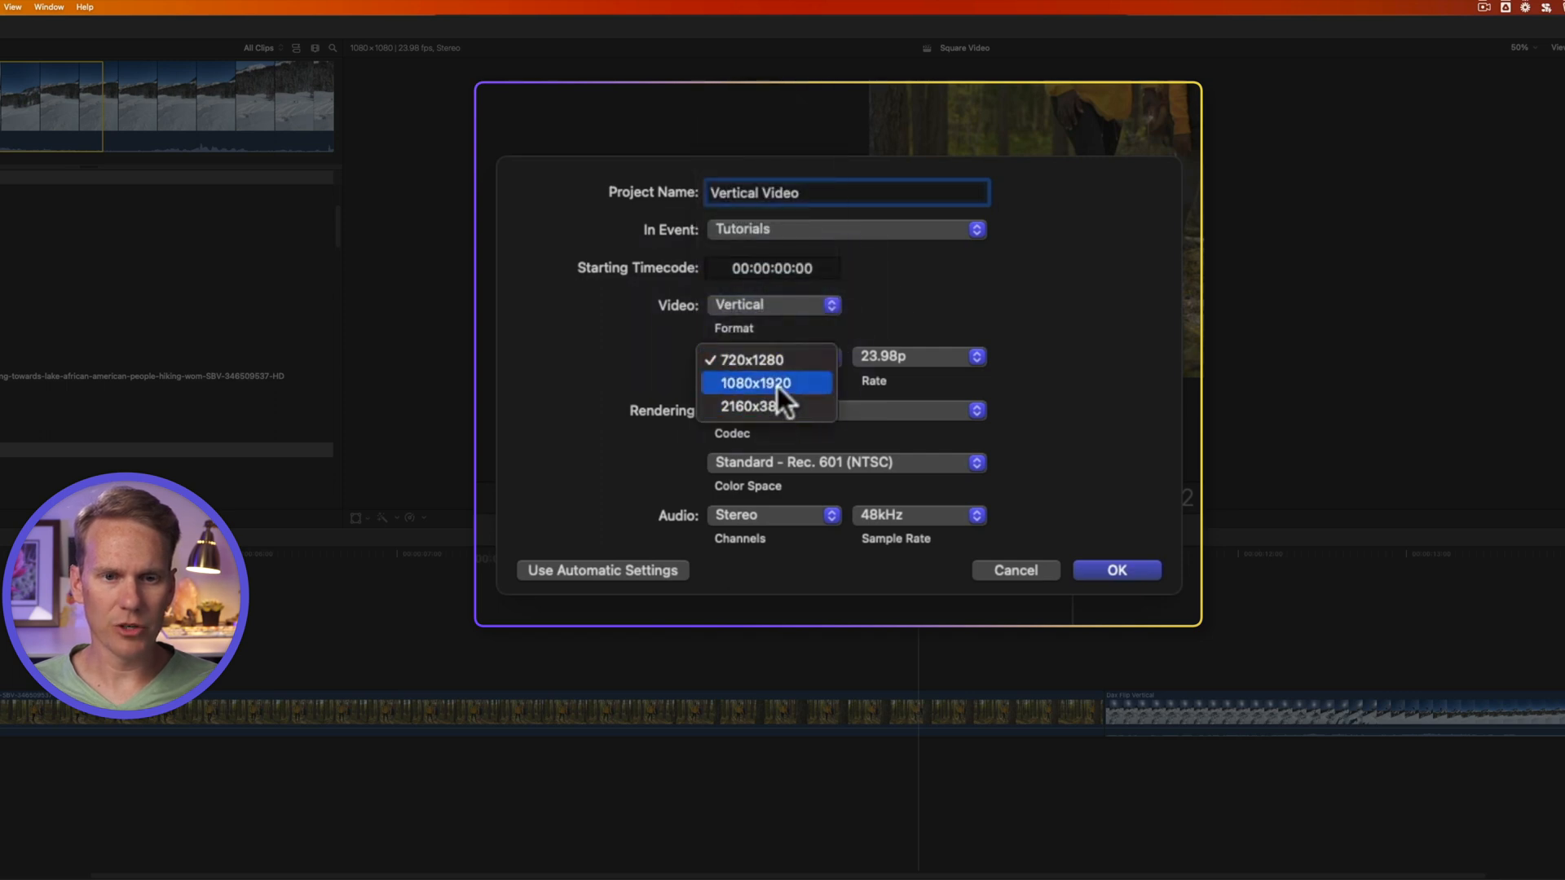
pyautogui.click(752, 382)
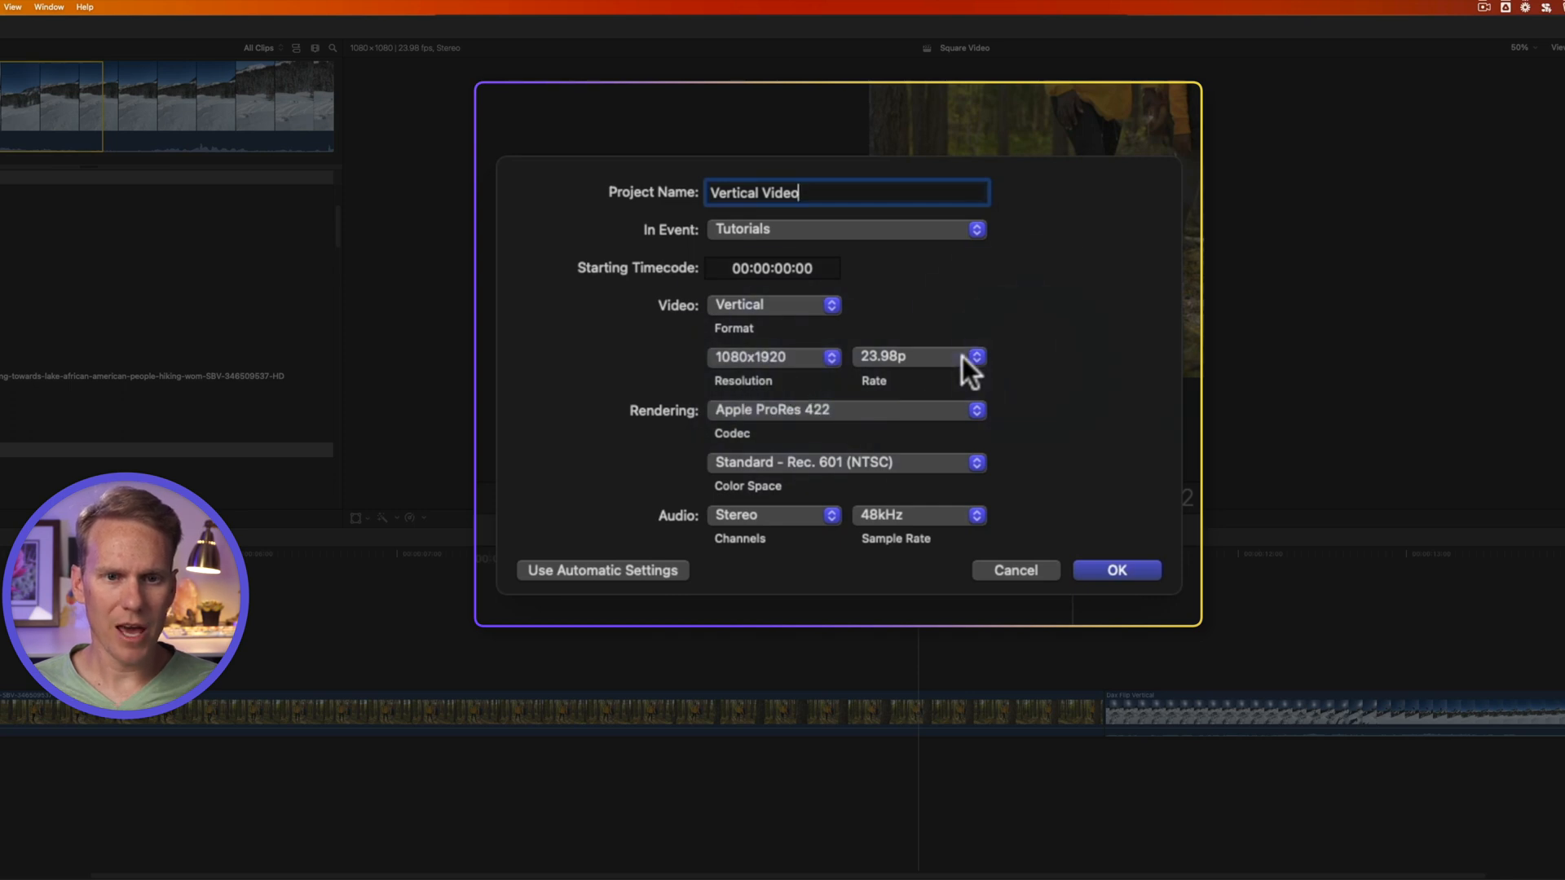
pyautogui.moveTo(793, 335)
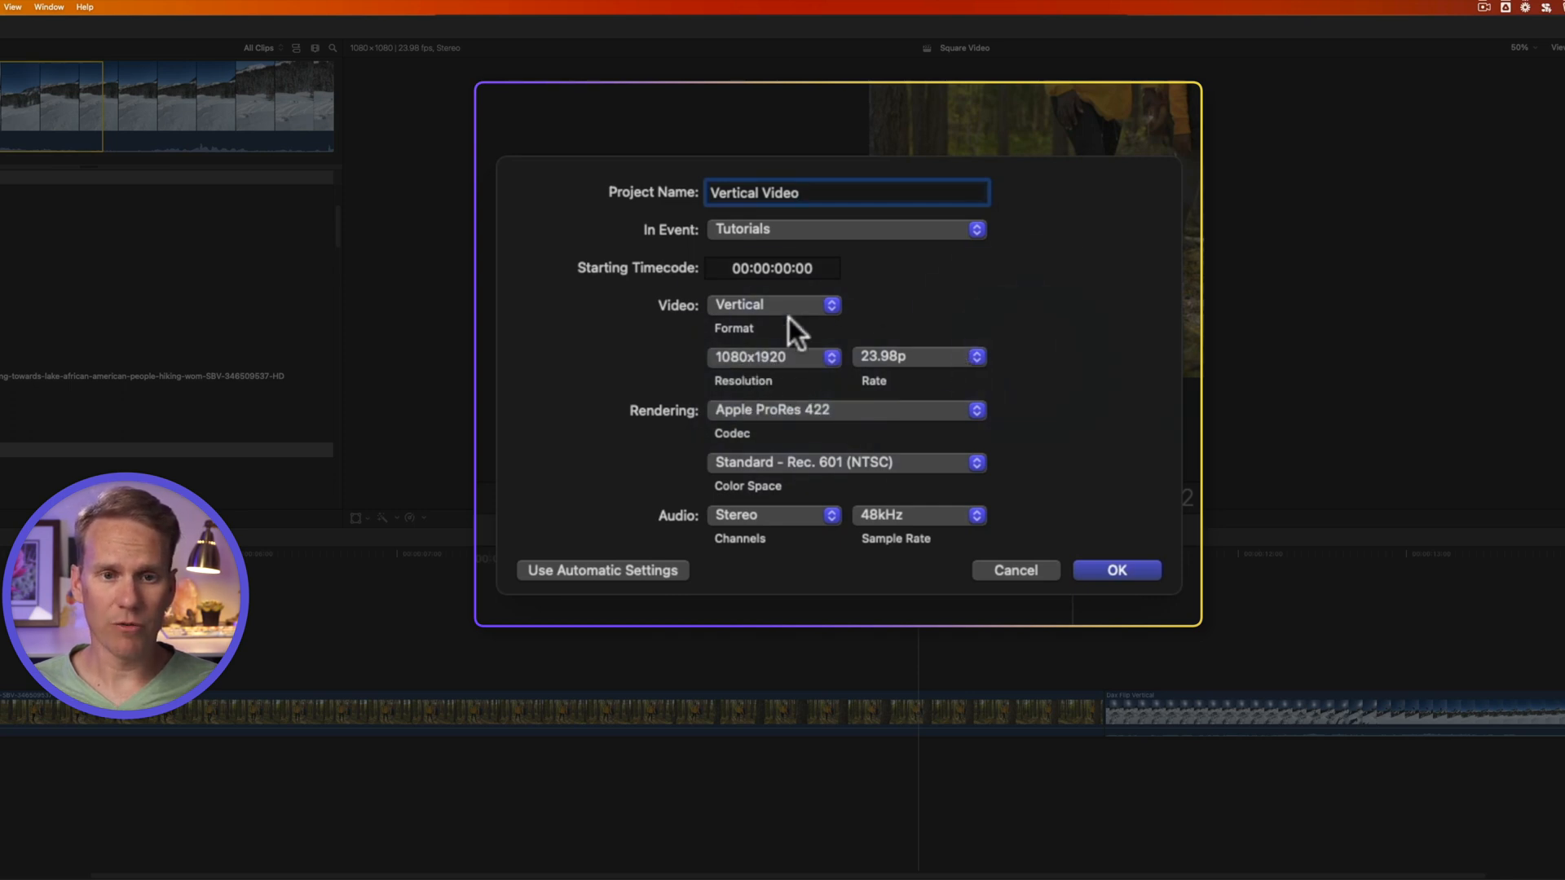
pyautogui.click(774, 305)
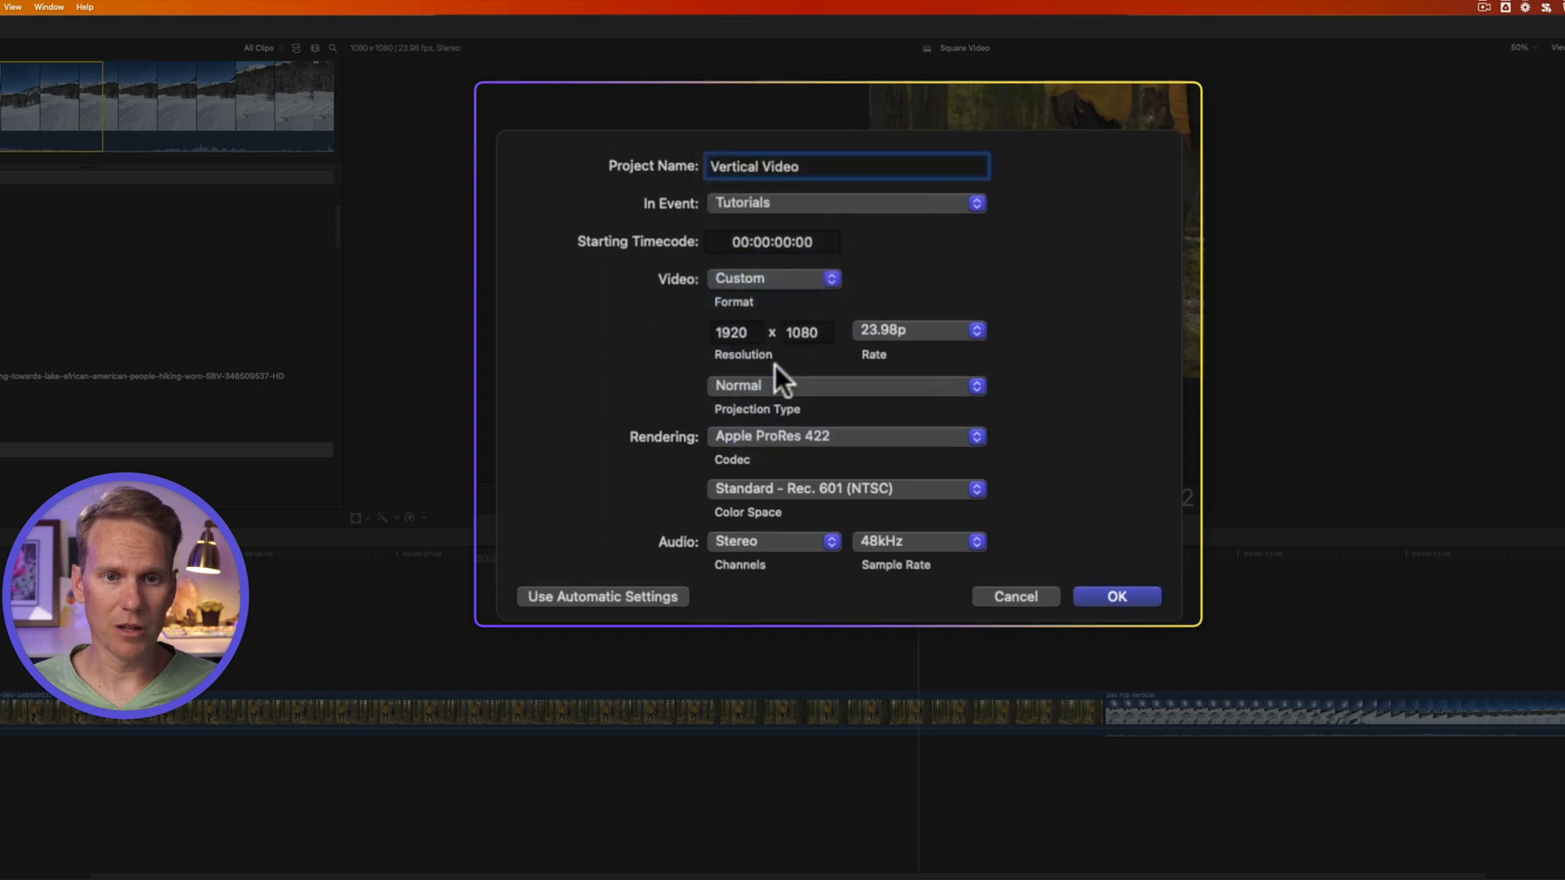
pyautogui.click(774, 279)
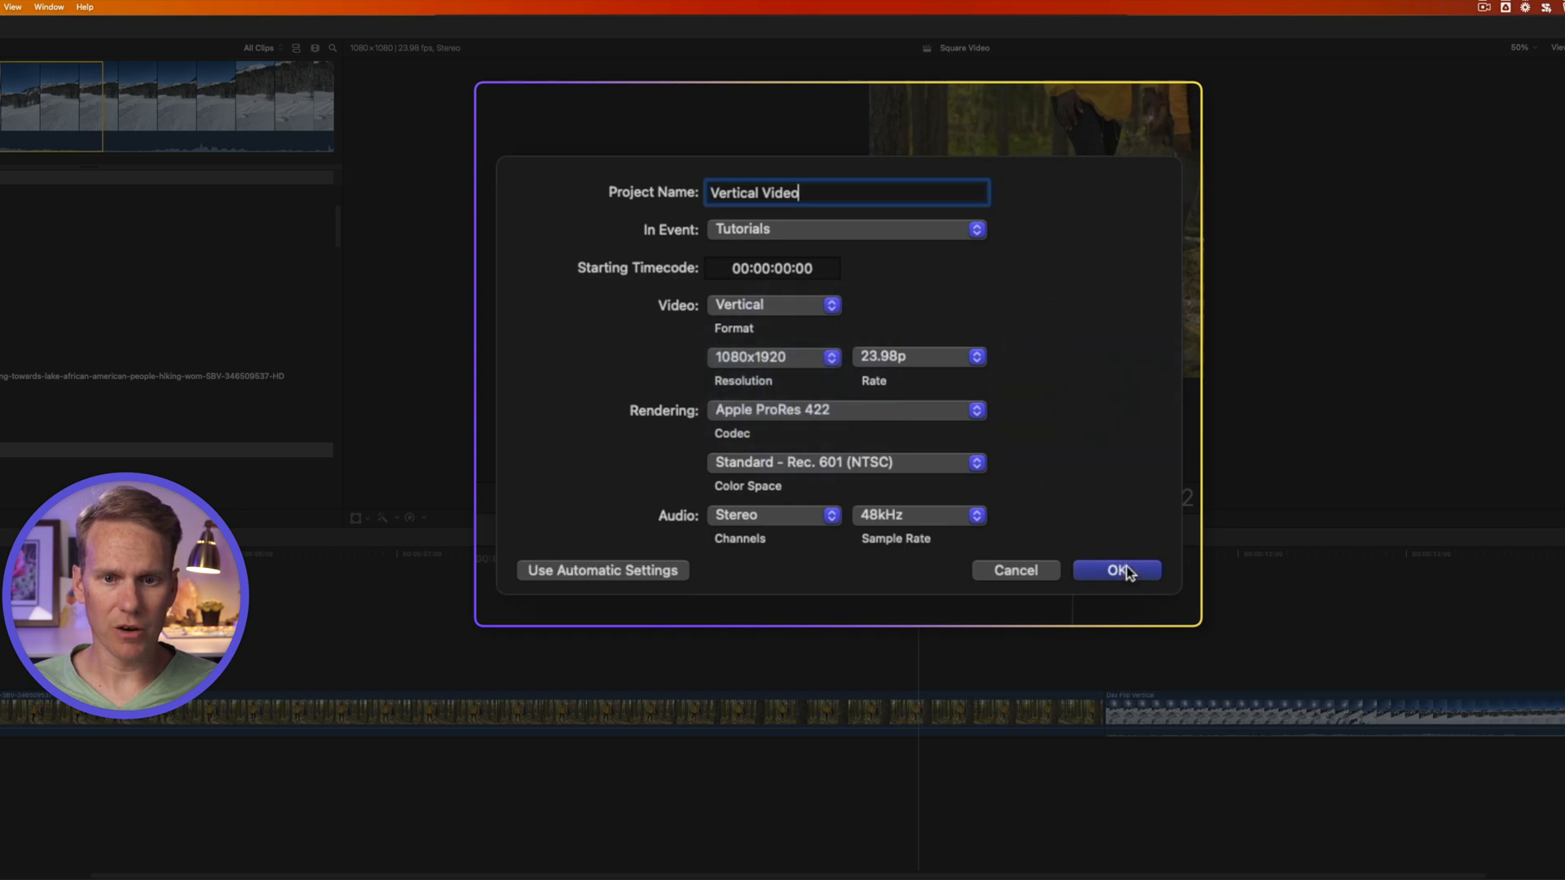
pyautogui.click(1117, 569)
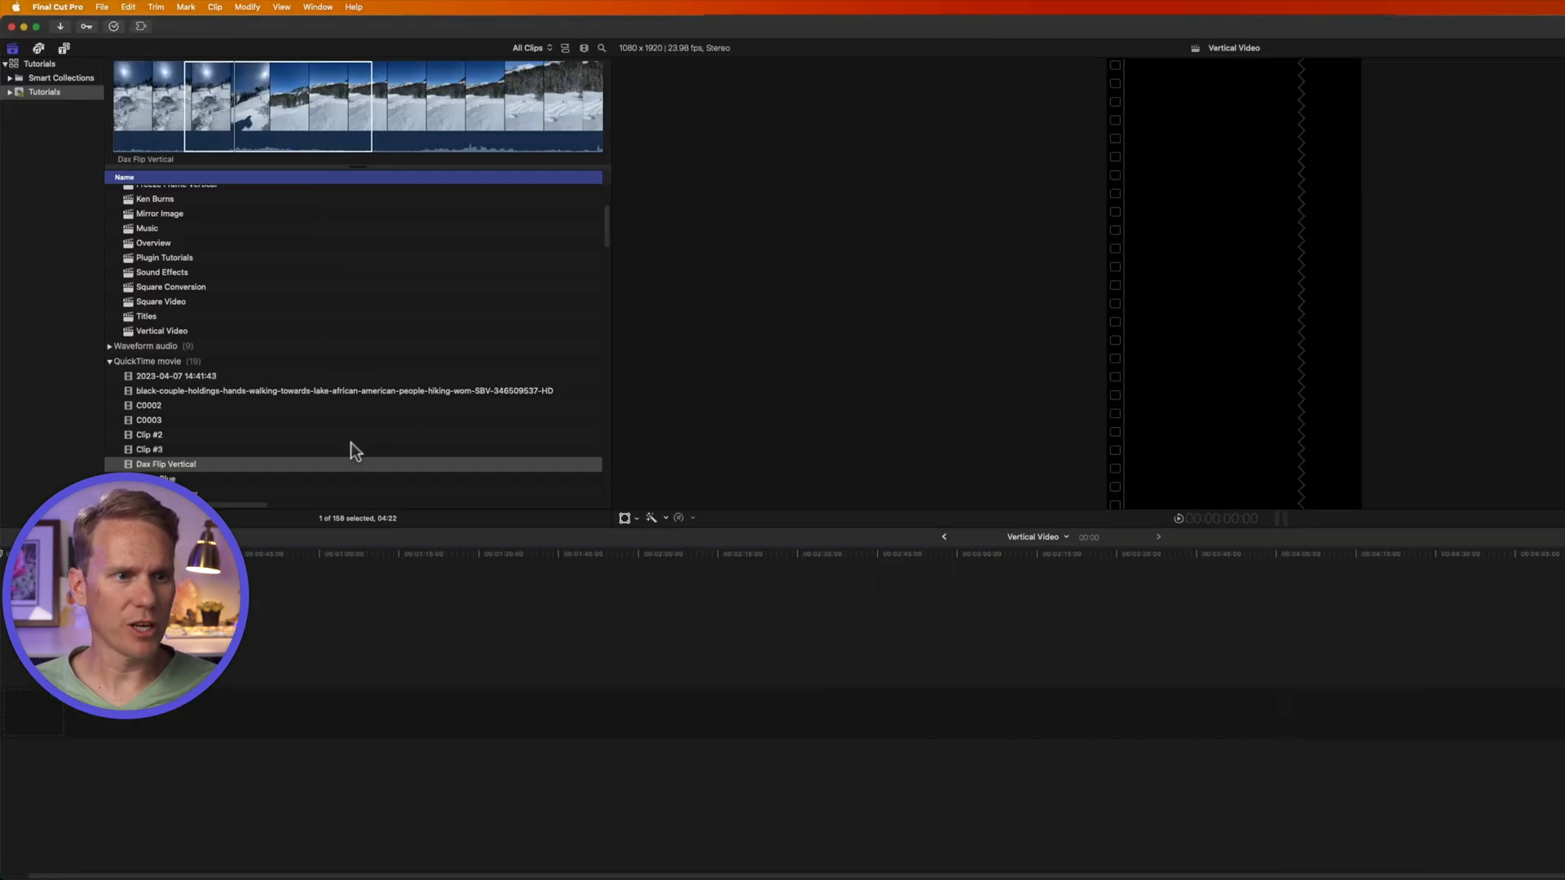
# Step: Change the hiking clip's Spatial Conform Type from Fit to Fill
pyautogui.click(164, 463)
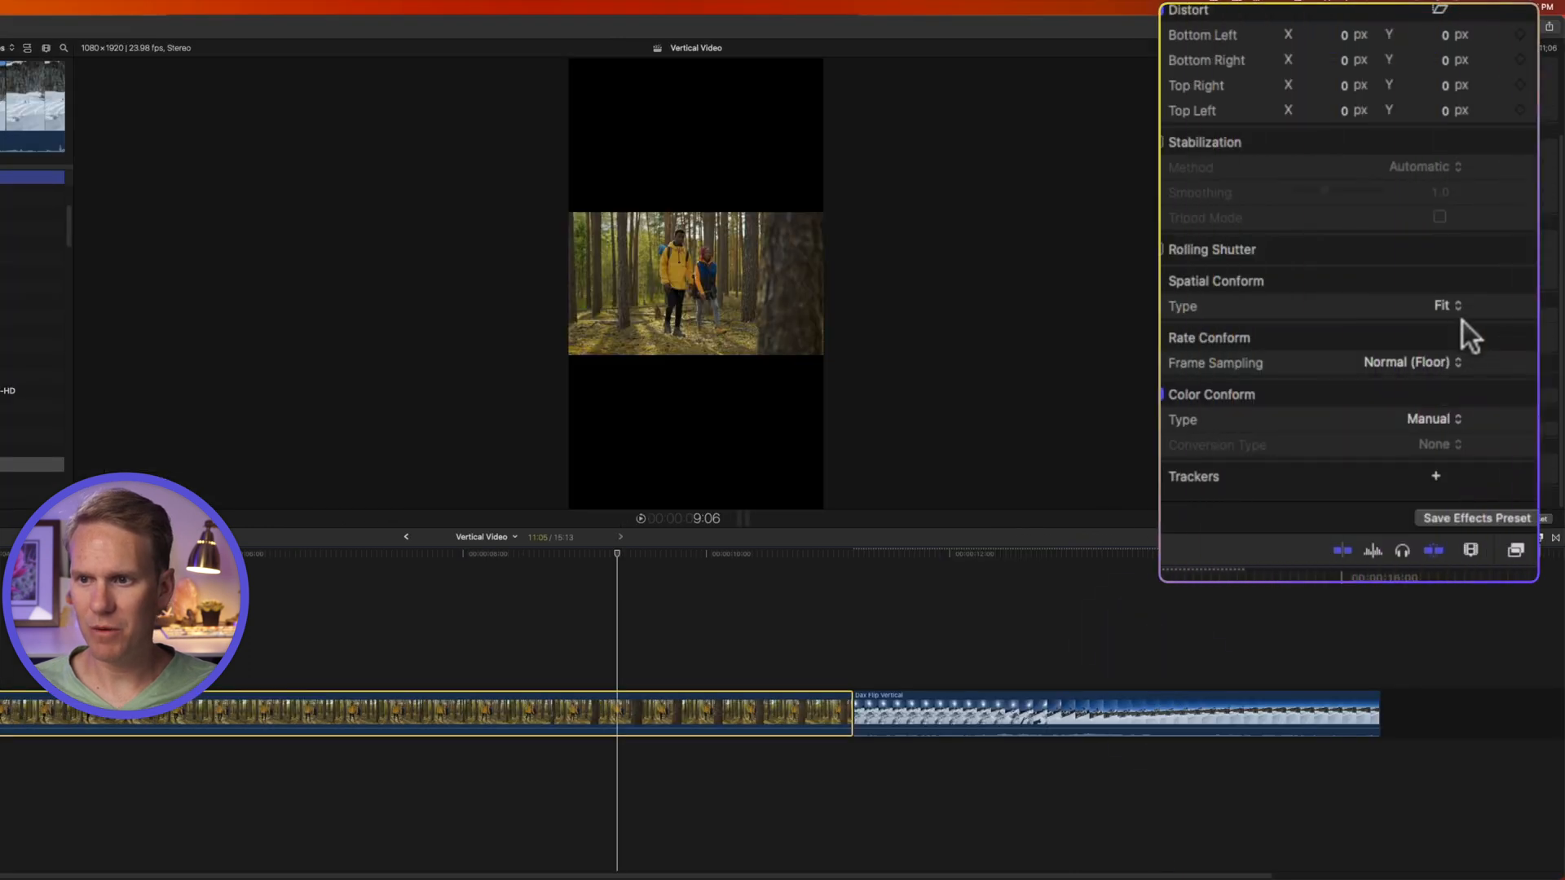
pyautogui.click(1441, 306)
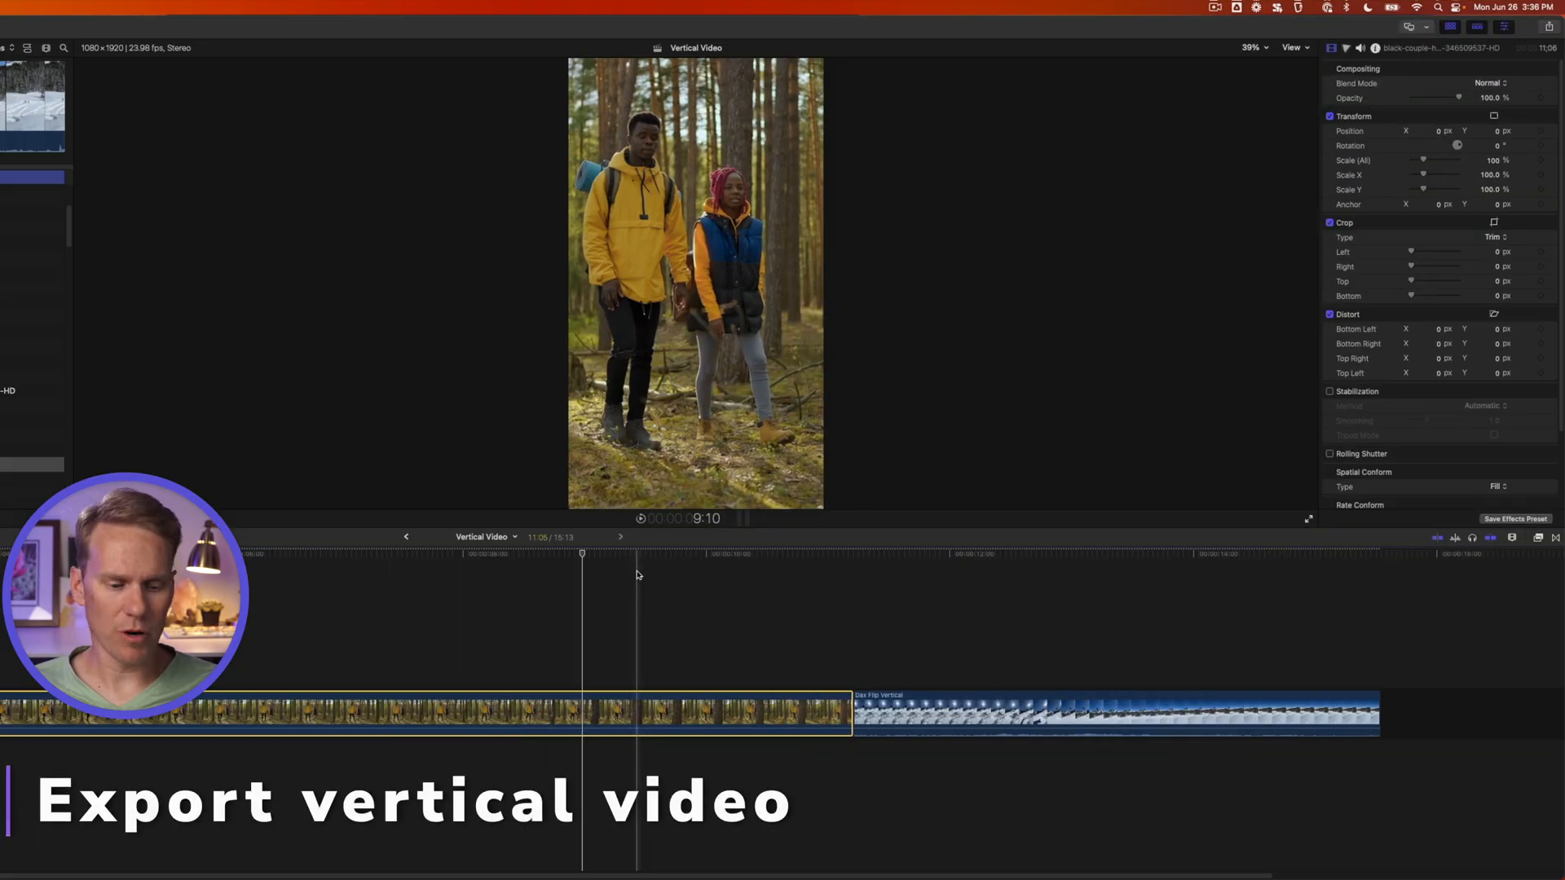
# Step: Export Vertical Video with Cmd+E as a 1080x1920 H.264 file
pyautogui.press('cmd+e')
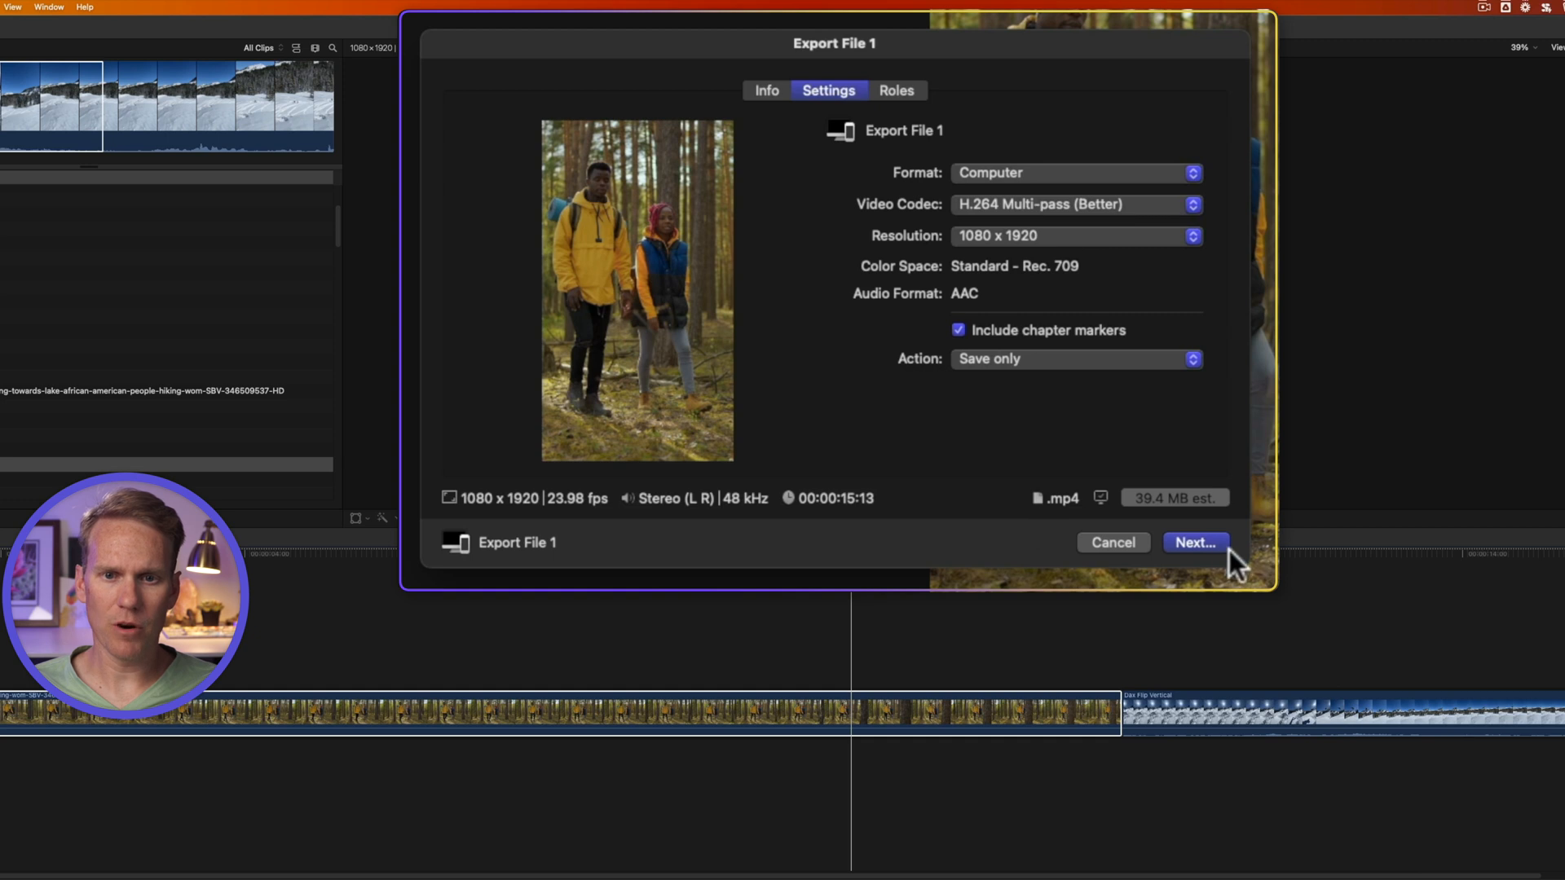
pyautogui.click(1196, 542)
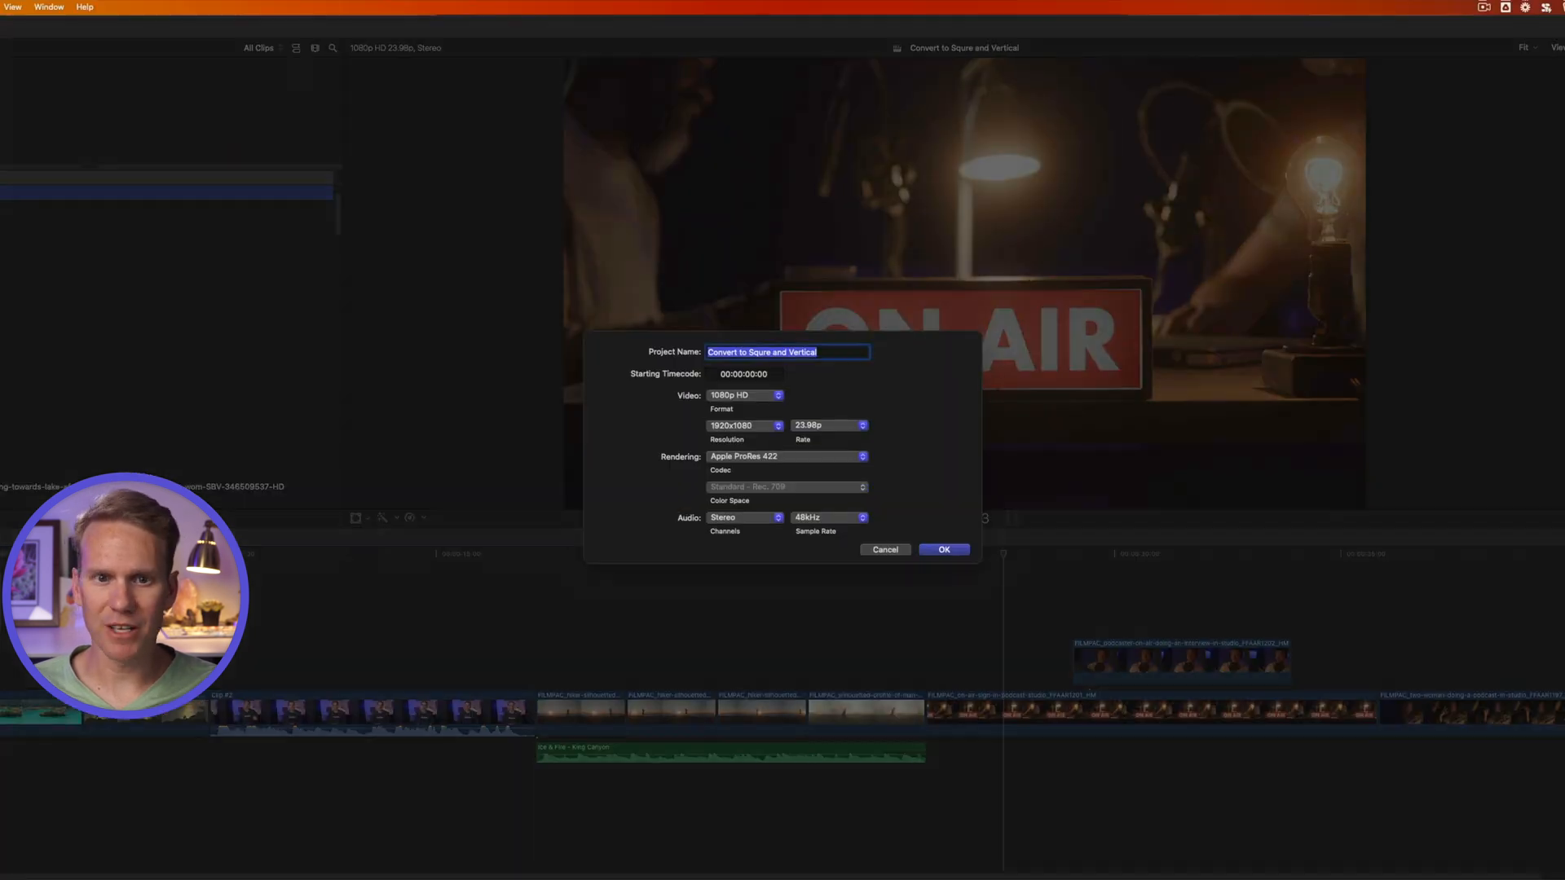
# Step: Duplicate Convert to Squre and Vertical as 'Convert Vertical Video', Vertical 1080x1920 with Smart Conform
pyautogui.click(944, 549)
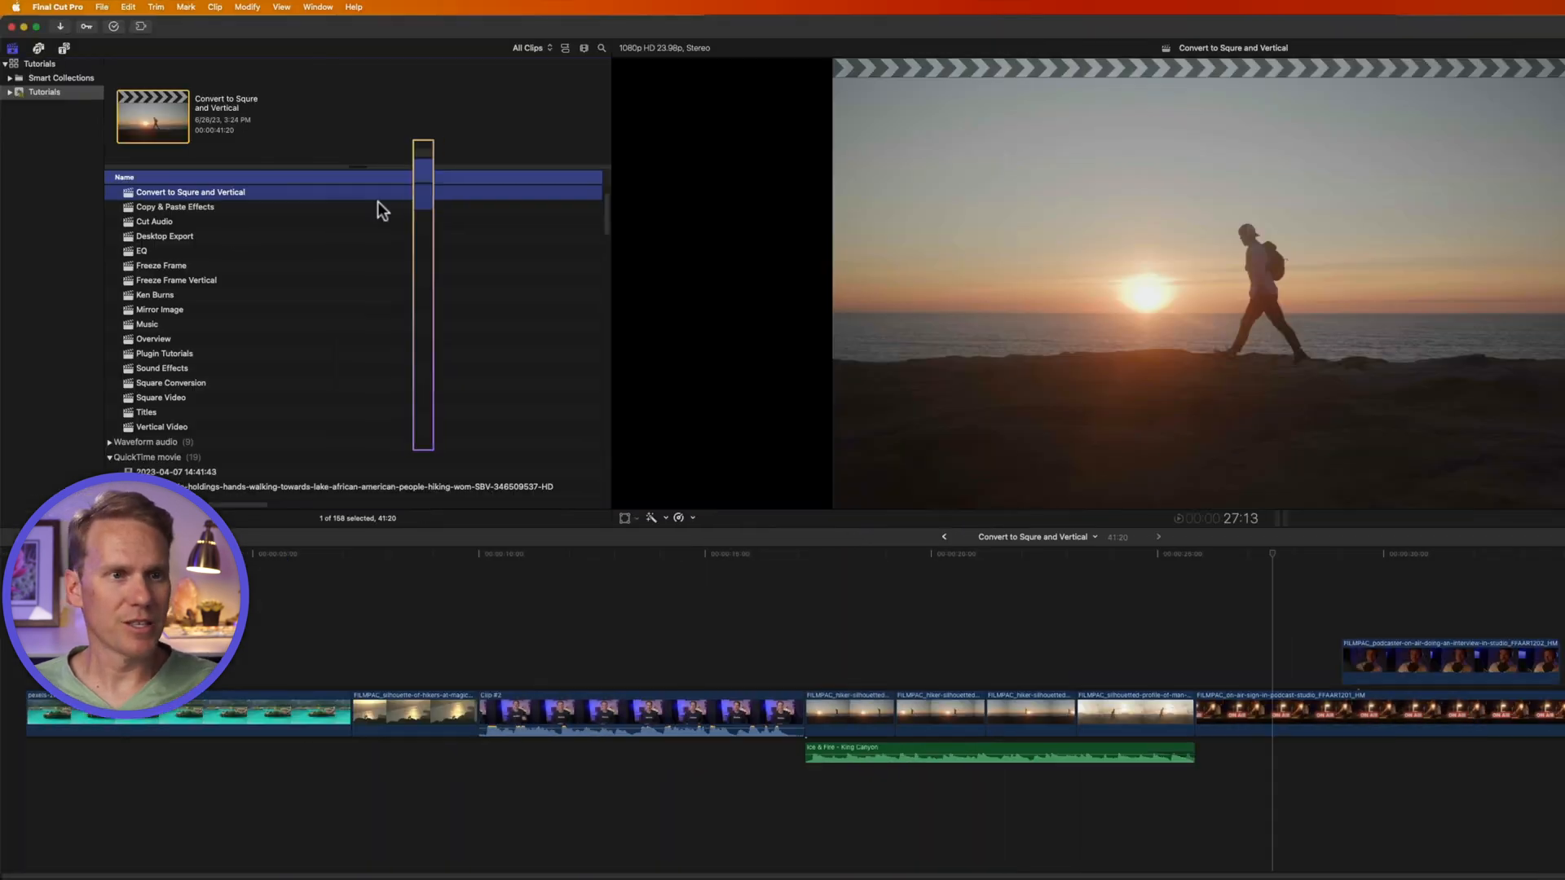
pyautogui.rightClick(190, 192)
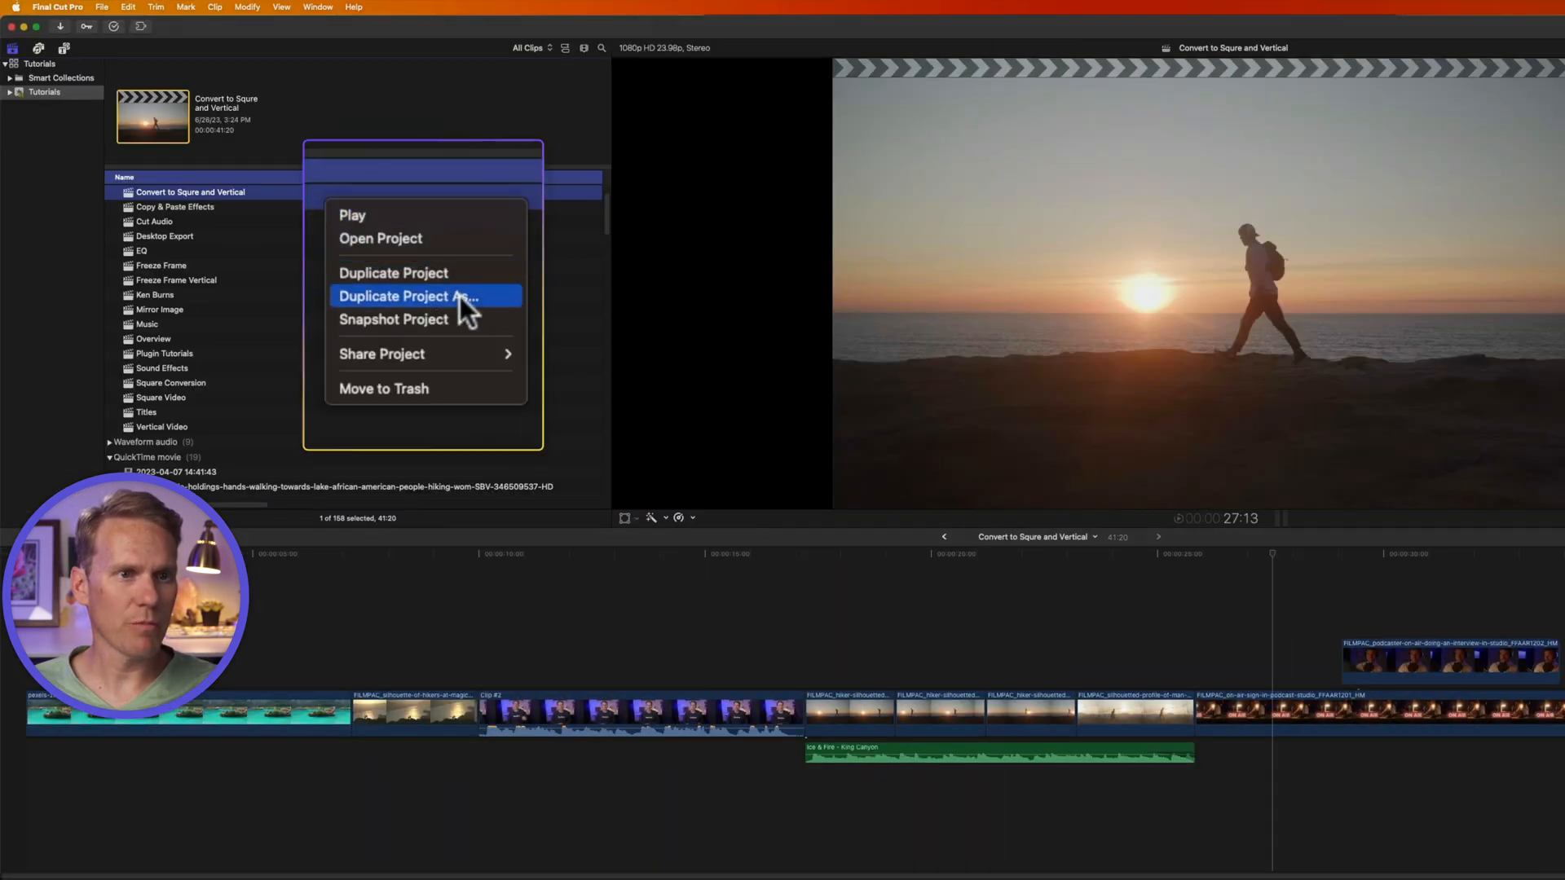
pyautogui.click(406, 296)
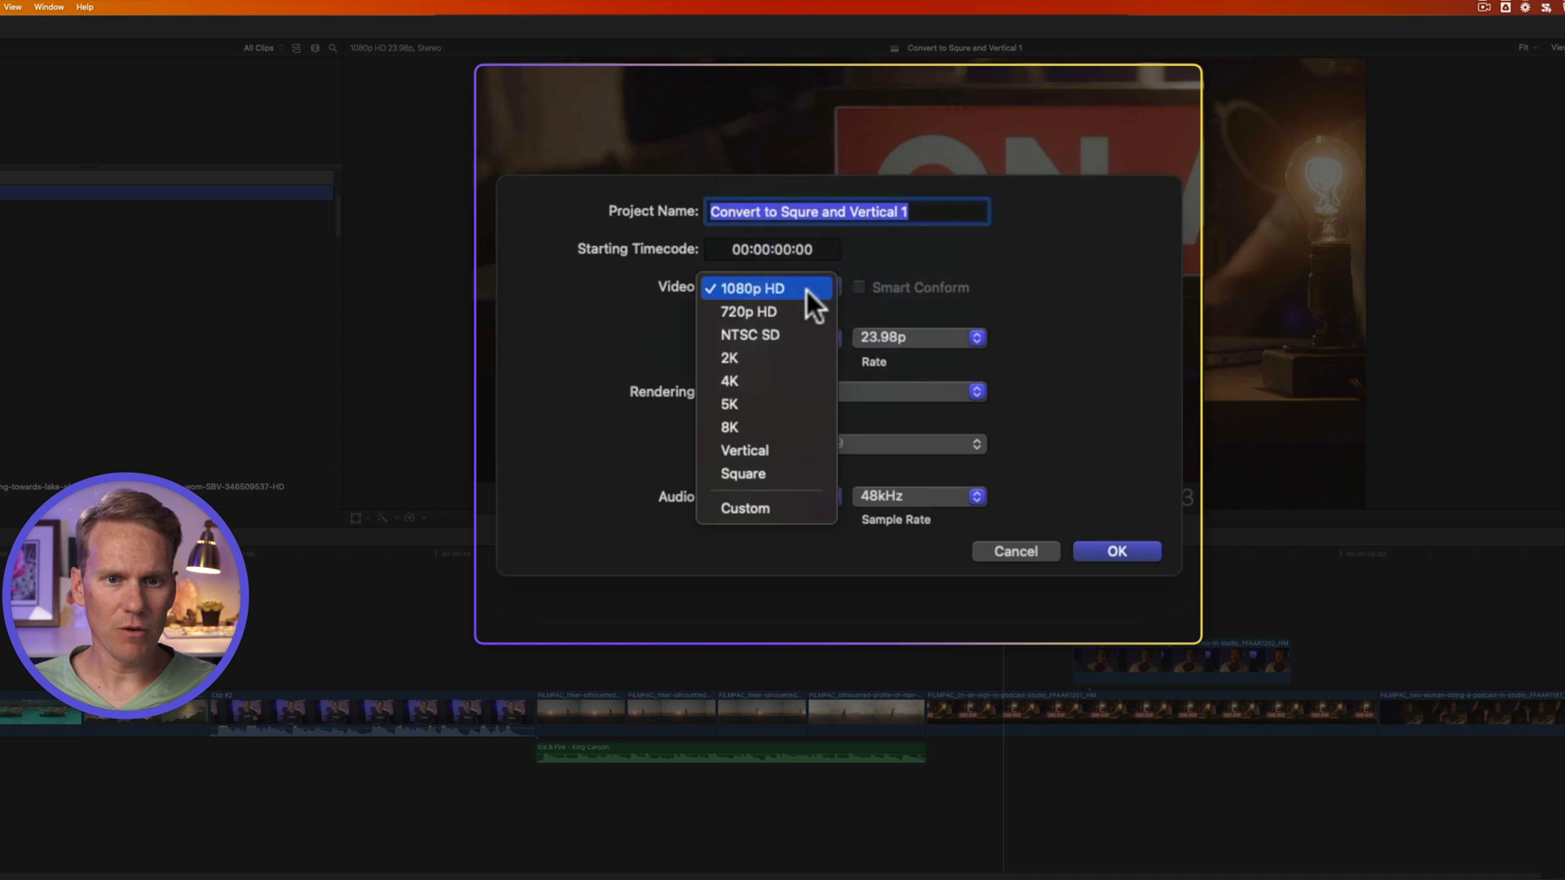
pyautogui.click(744, 451)
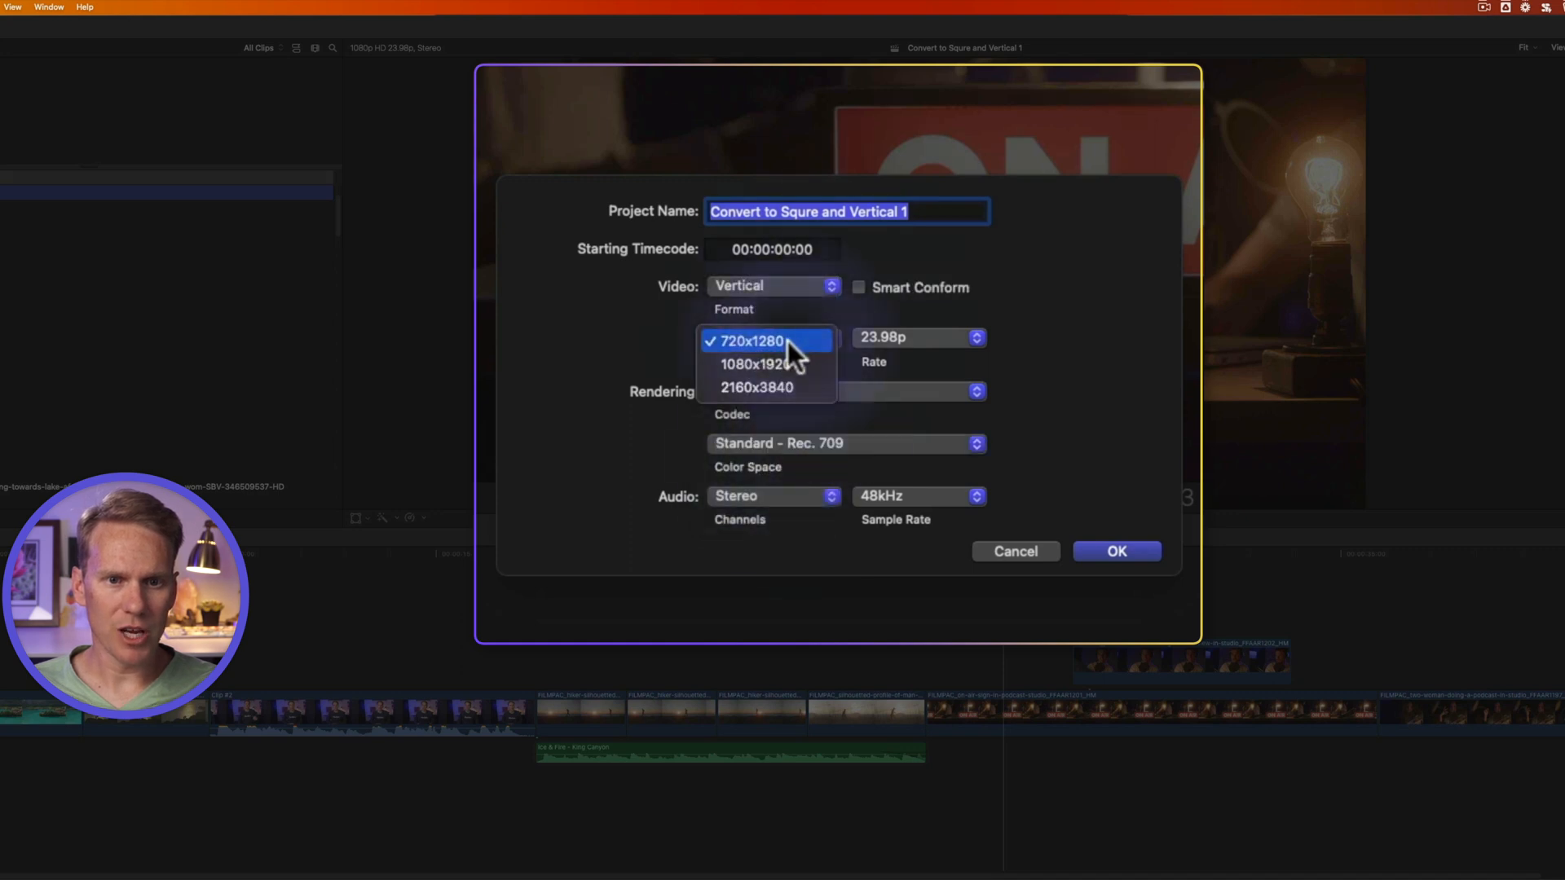
pyautogui.click(756, 363)
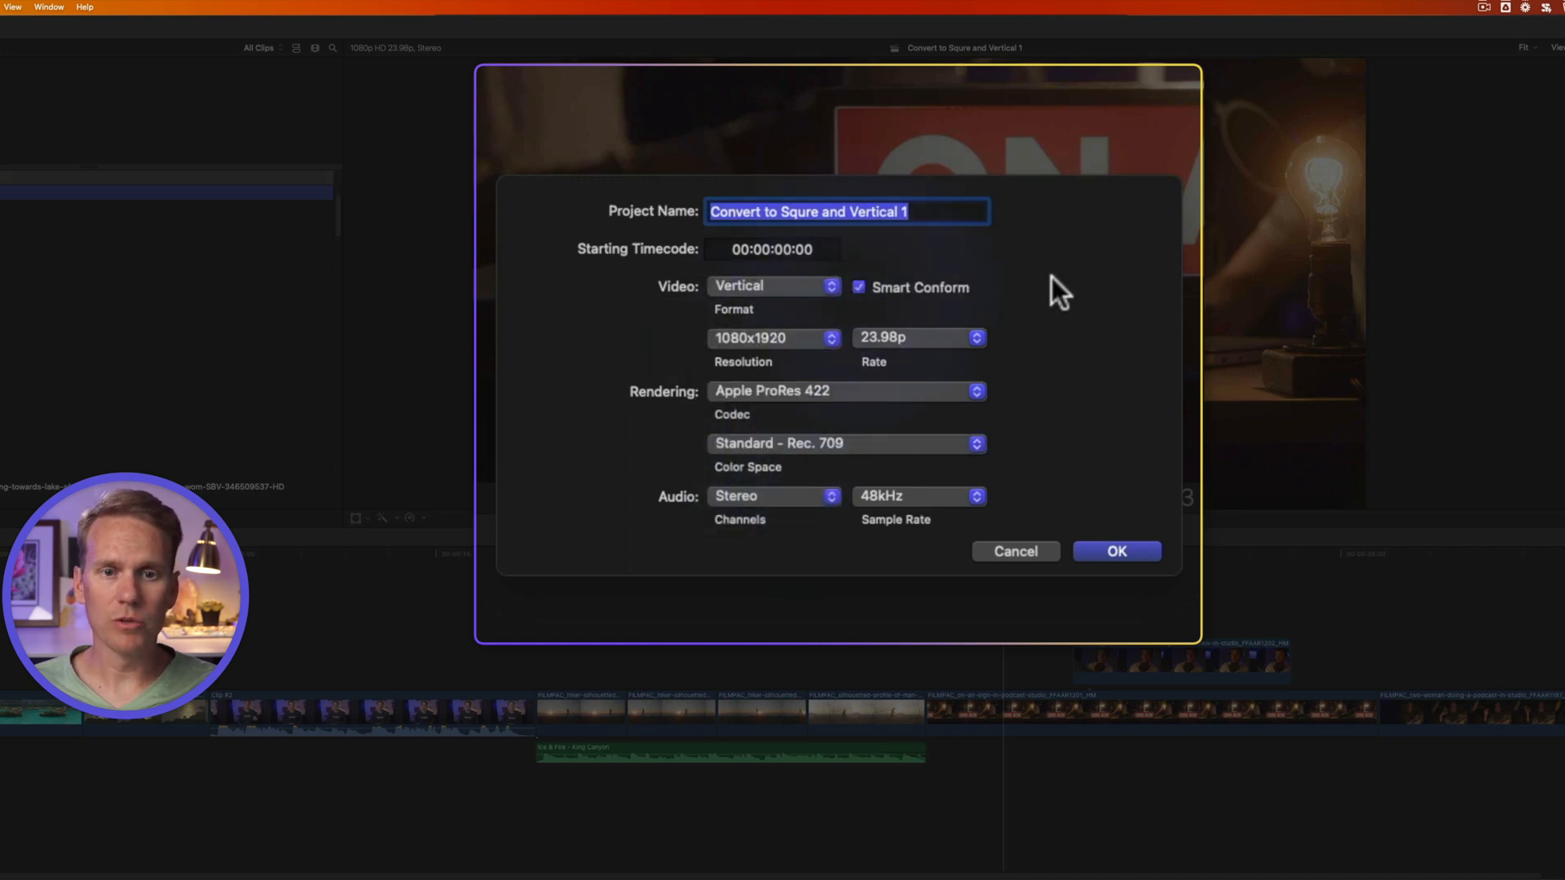
pyautogui.moveTo(1016, 236)
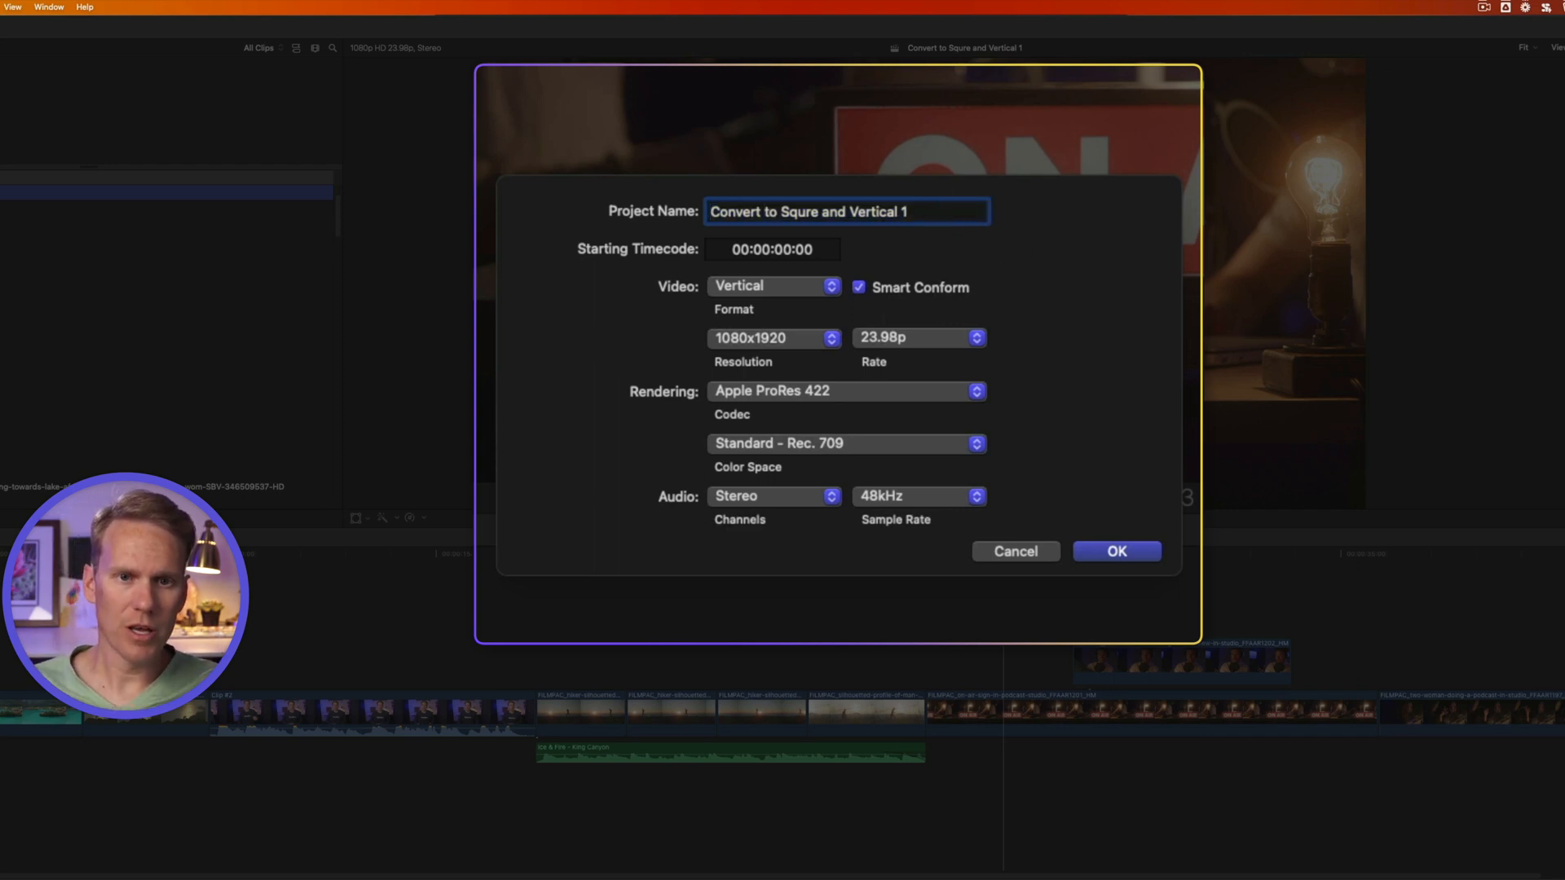
pyautogui.write('Convert  Vertical Video')
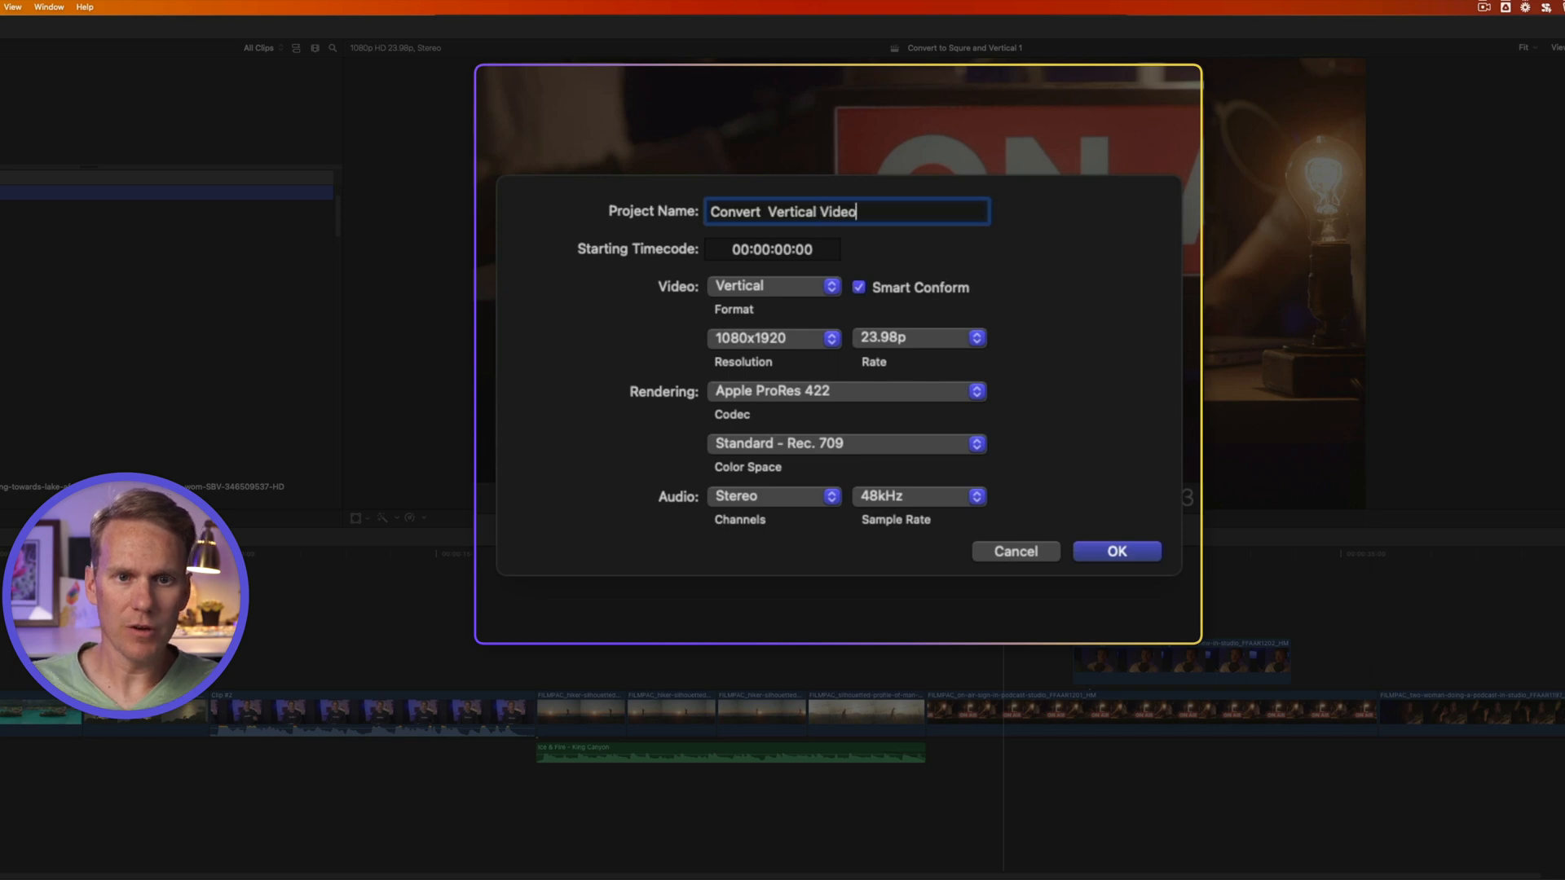
pyautogui.click(1116, 551)
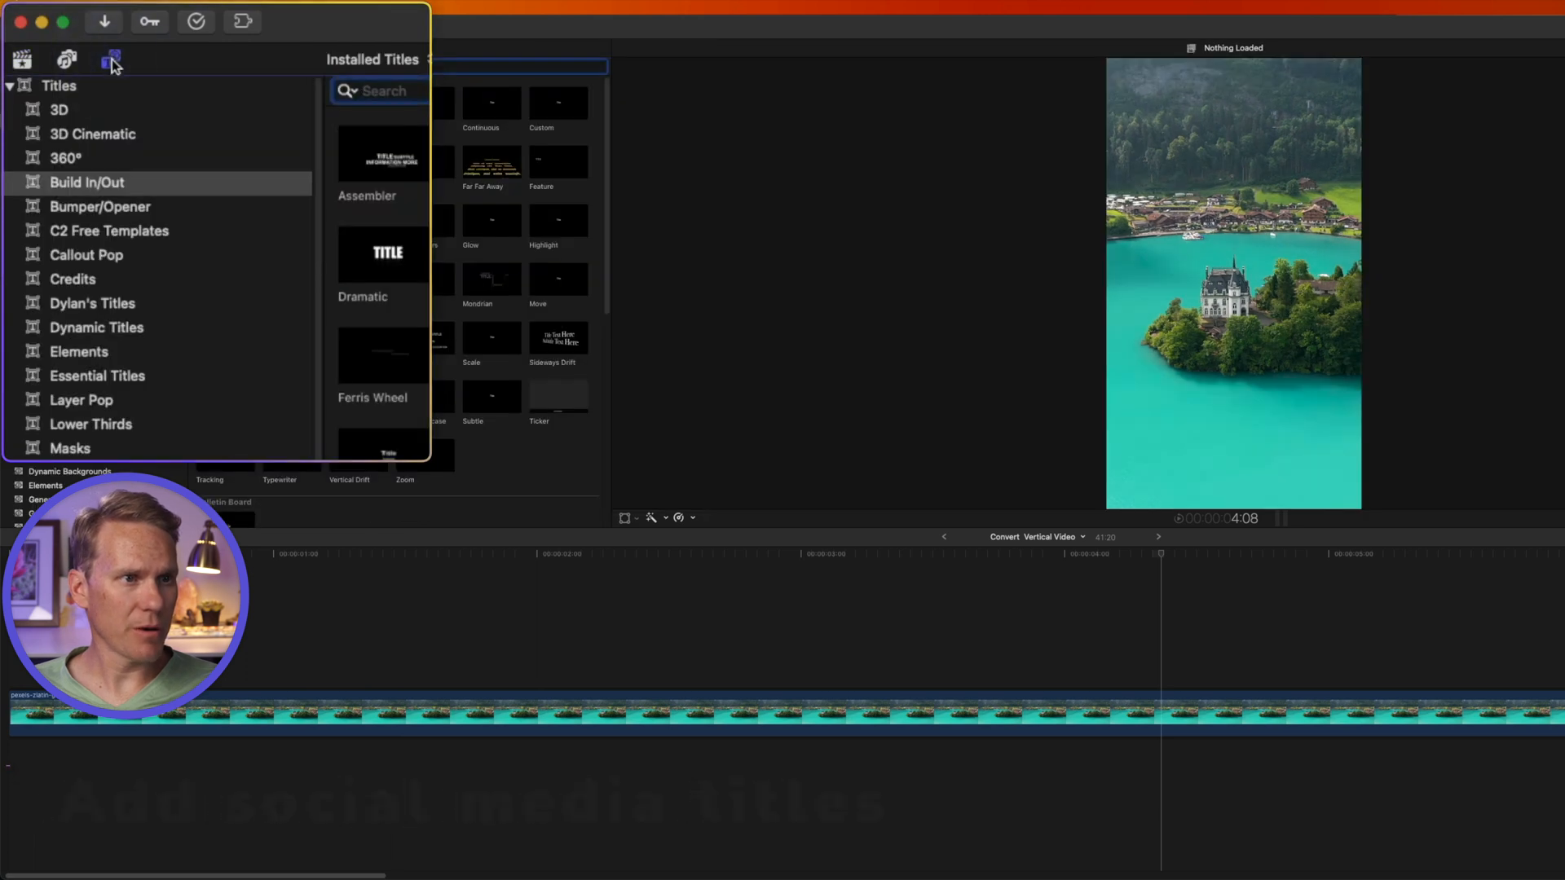
# Step: Browse the installed titles to the Social Media Thirds set in the Titles sidebar
pyautogui.click(112, 375)
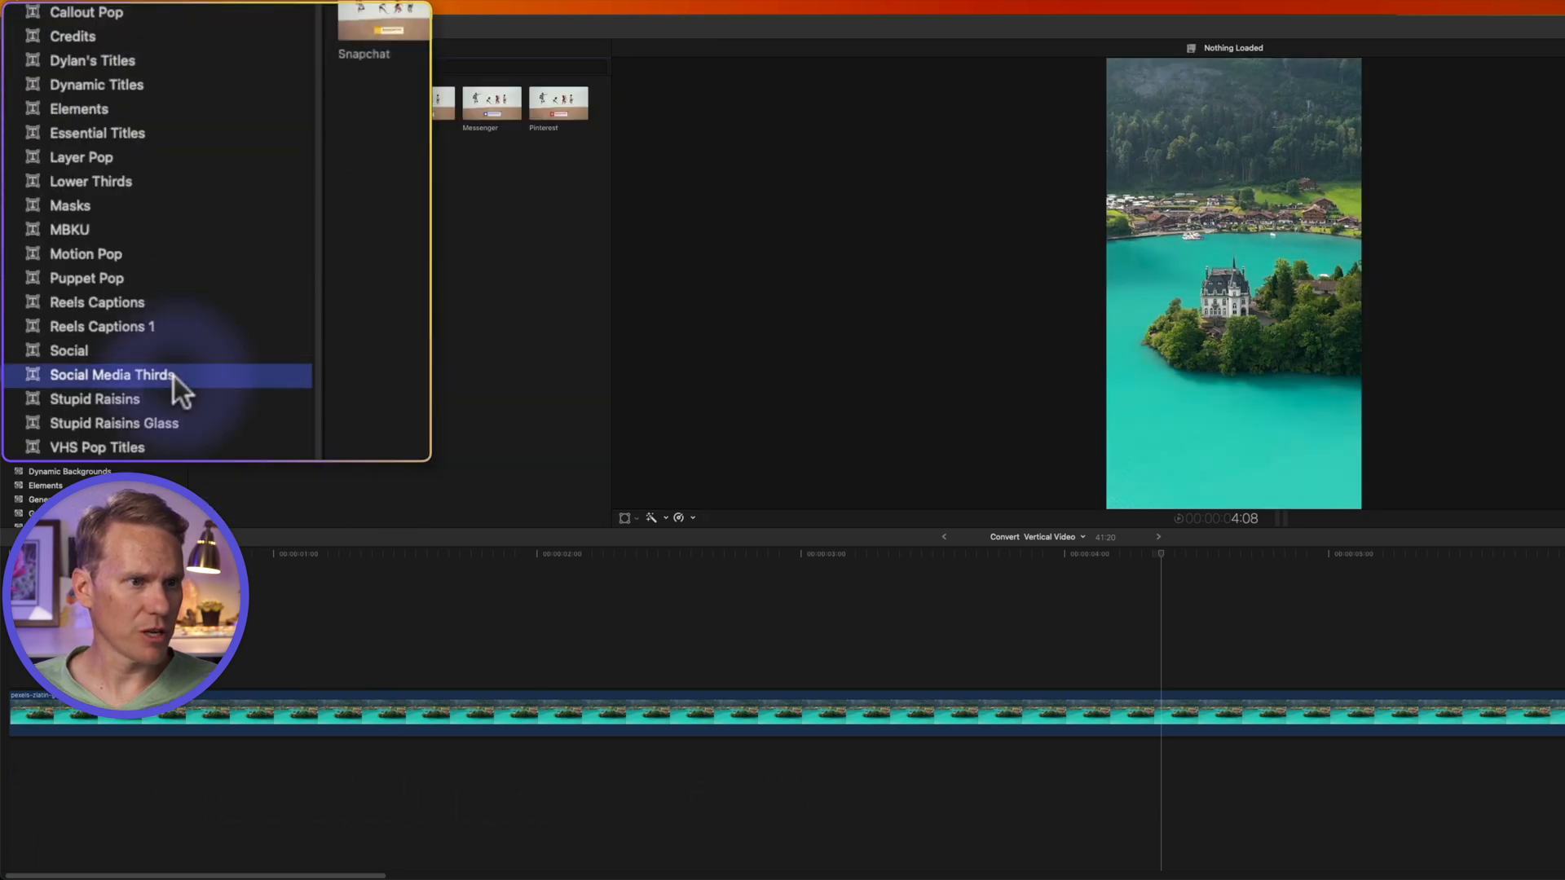
pyautogui.click(111, 375)
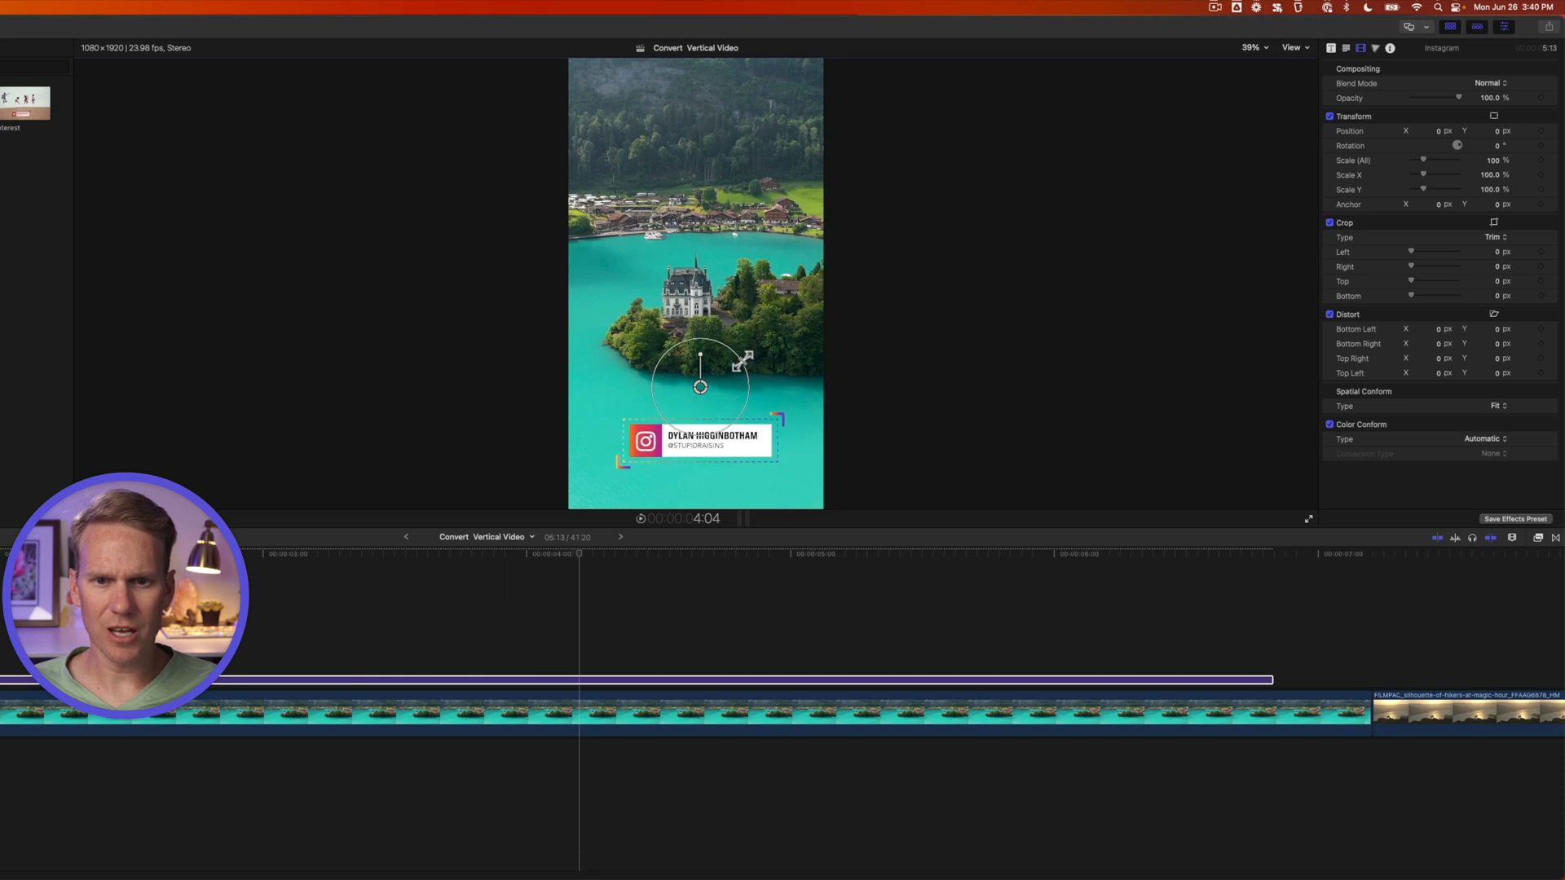
# Step: Replace the Instagram title's name Dylan Higginbotham with STUPID RAISINS
pyautogui.moveTo(698, 360); pyautogui.dragTo(692, 365)
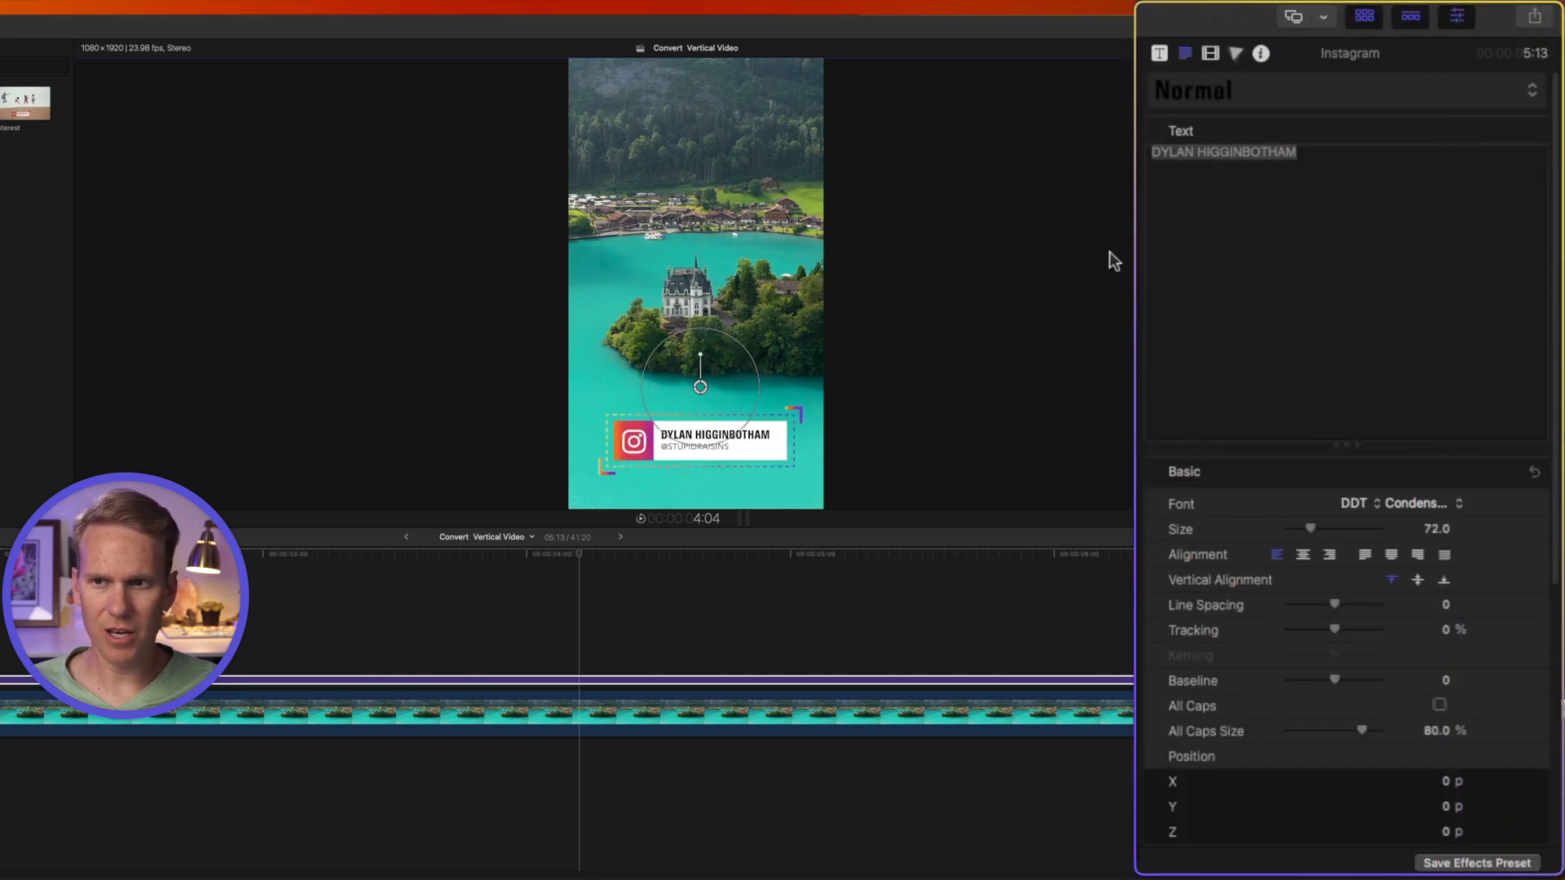
pyautogui.write('STUPID RAISINS')
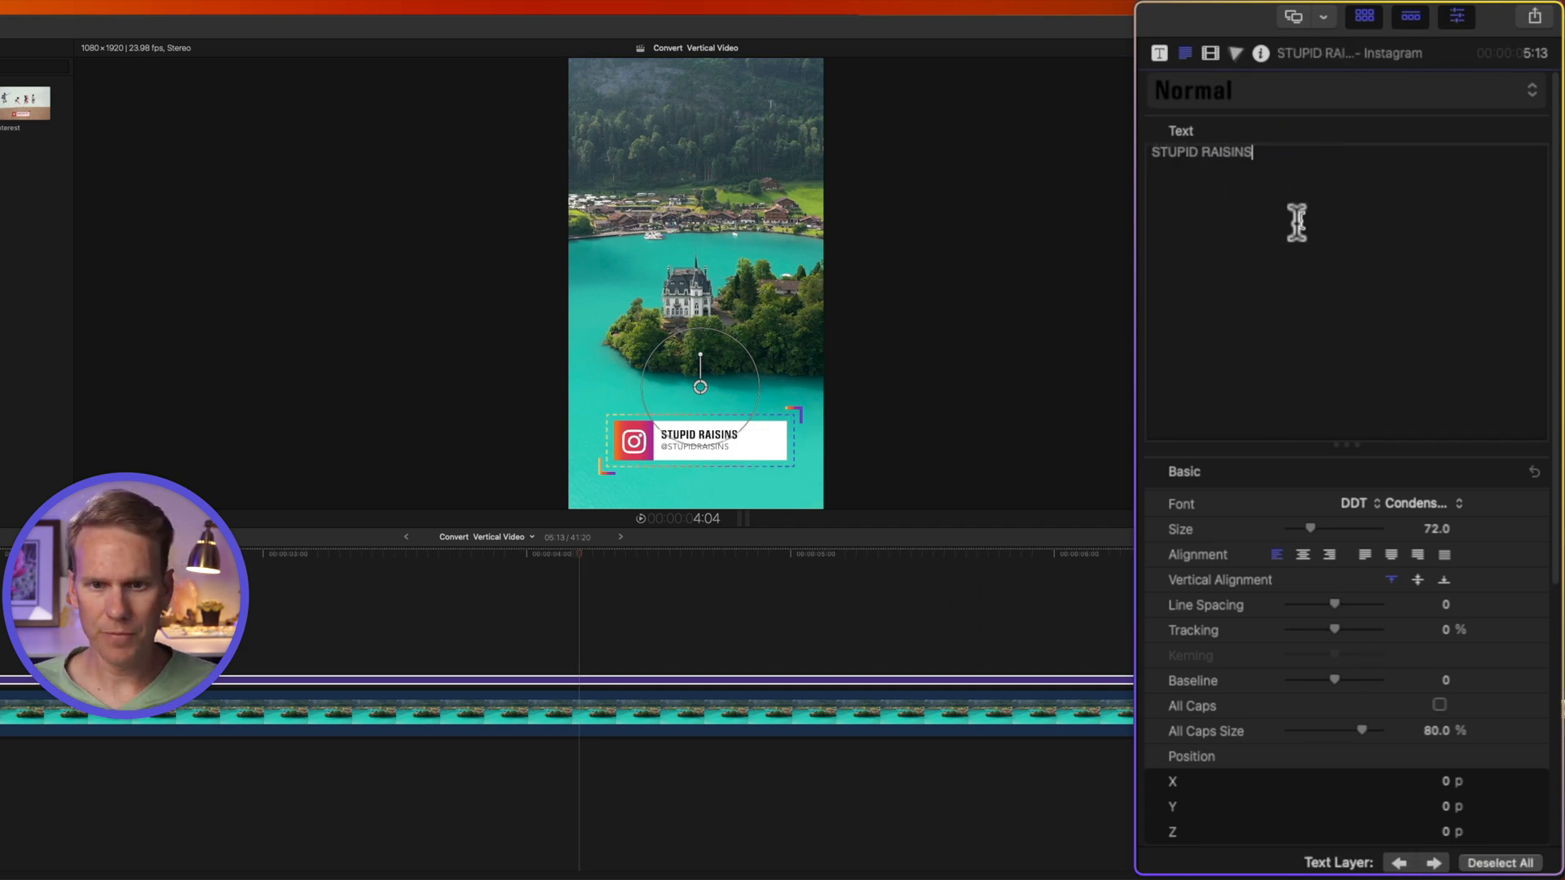
pyautogui.click(1157, 52)
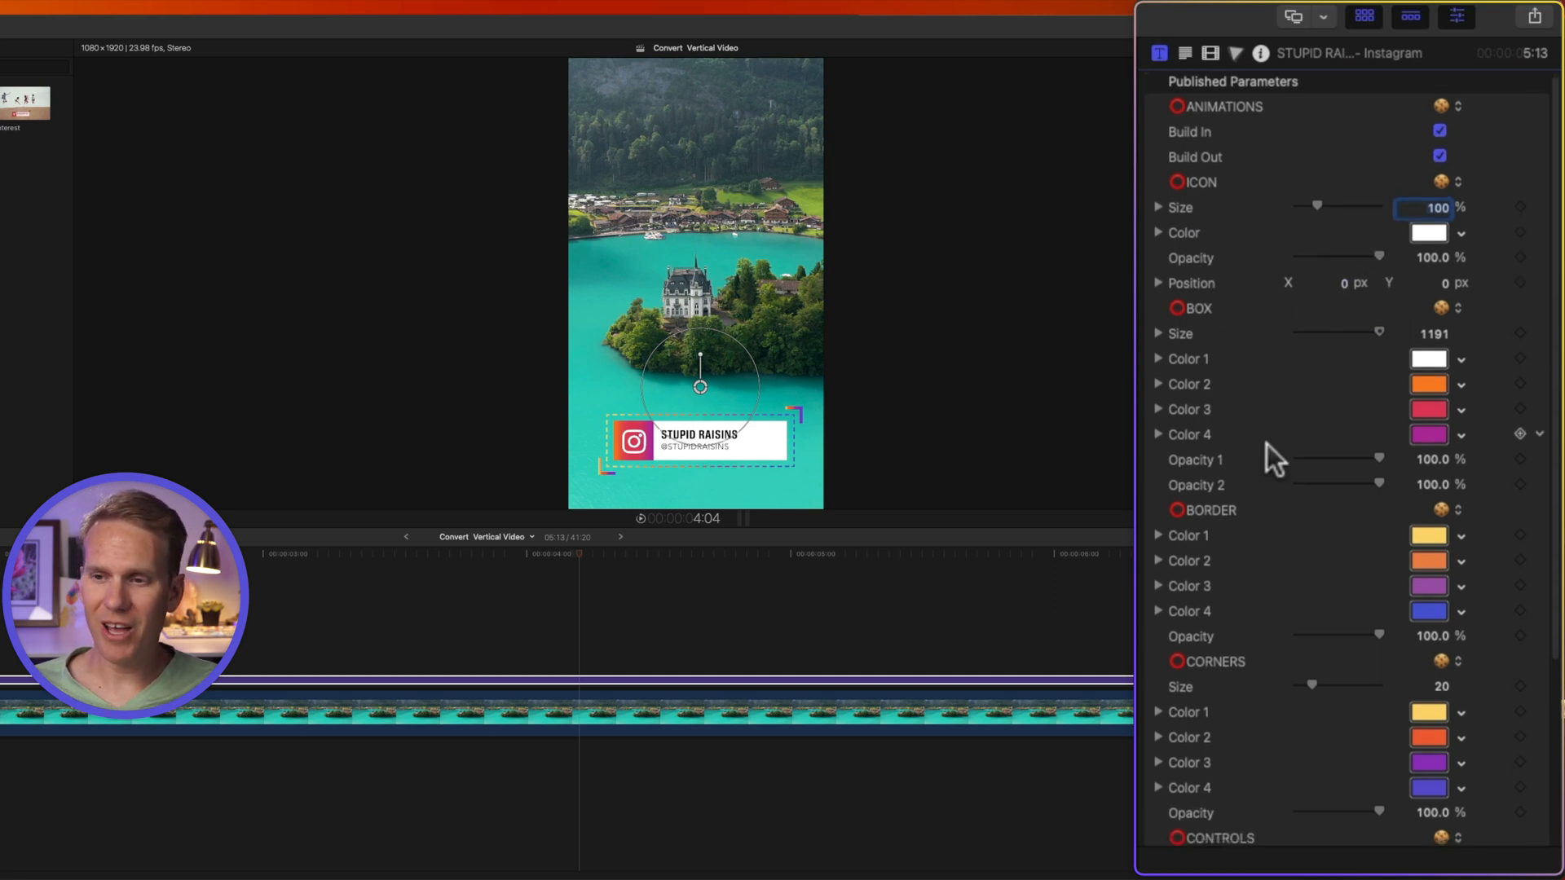
pyautogui.scroll(-3)
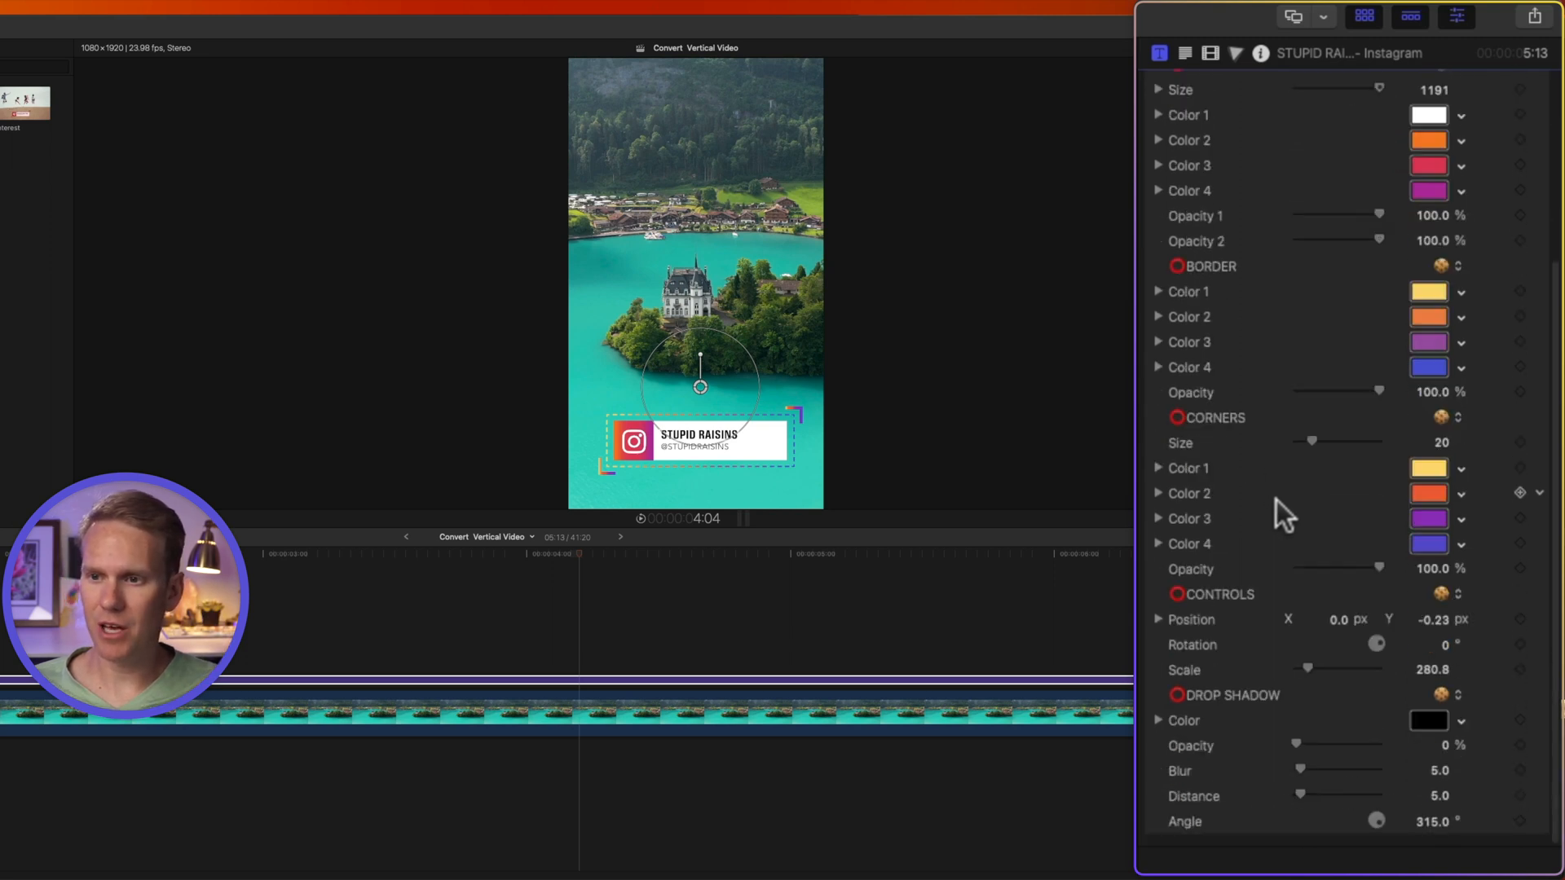
pyautogui.moveTo(1277, 745); pyautogui.dragTo(1302, 746)
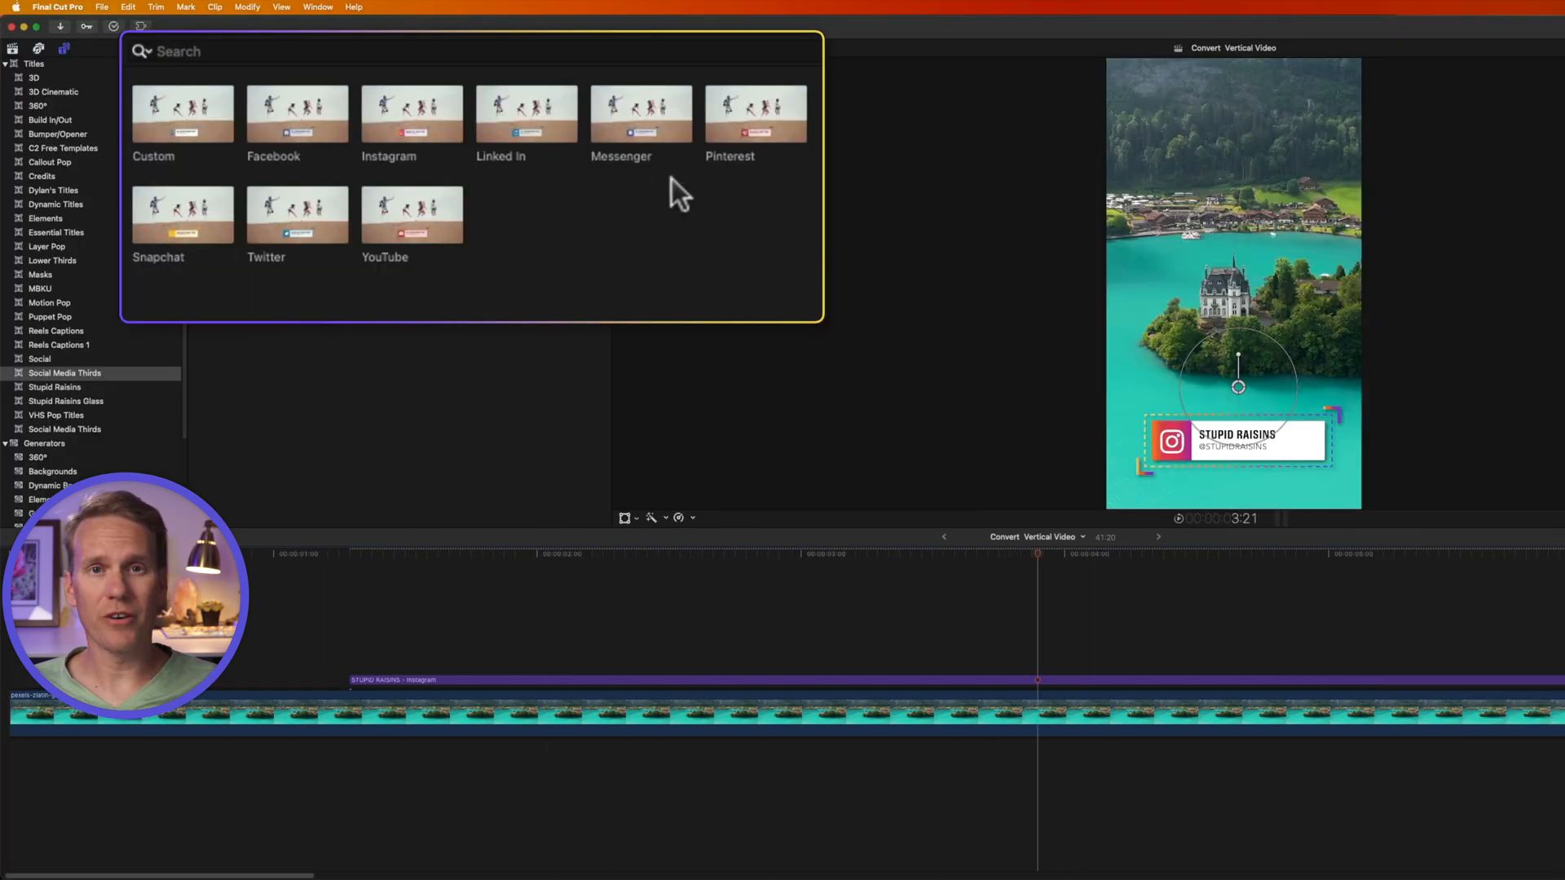
# Step: Preview the Custom title from the Social Media Thirds set
pyautogui.click(181, 114)
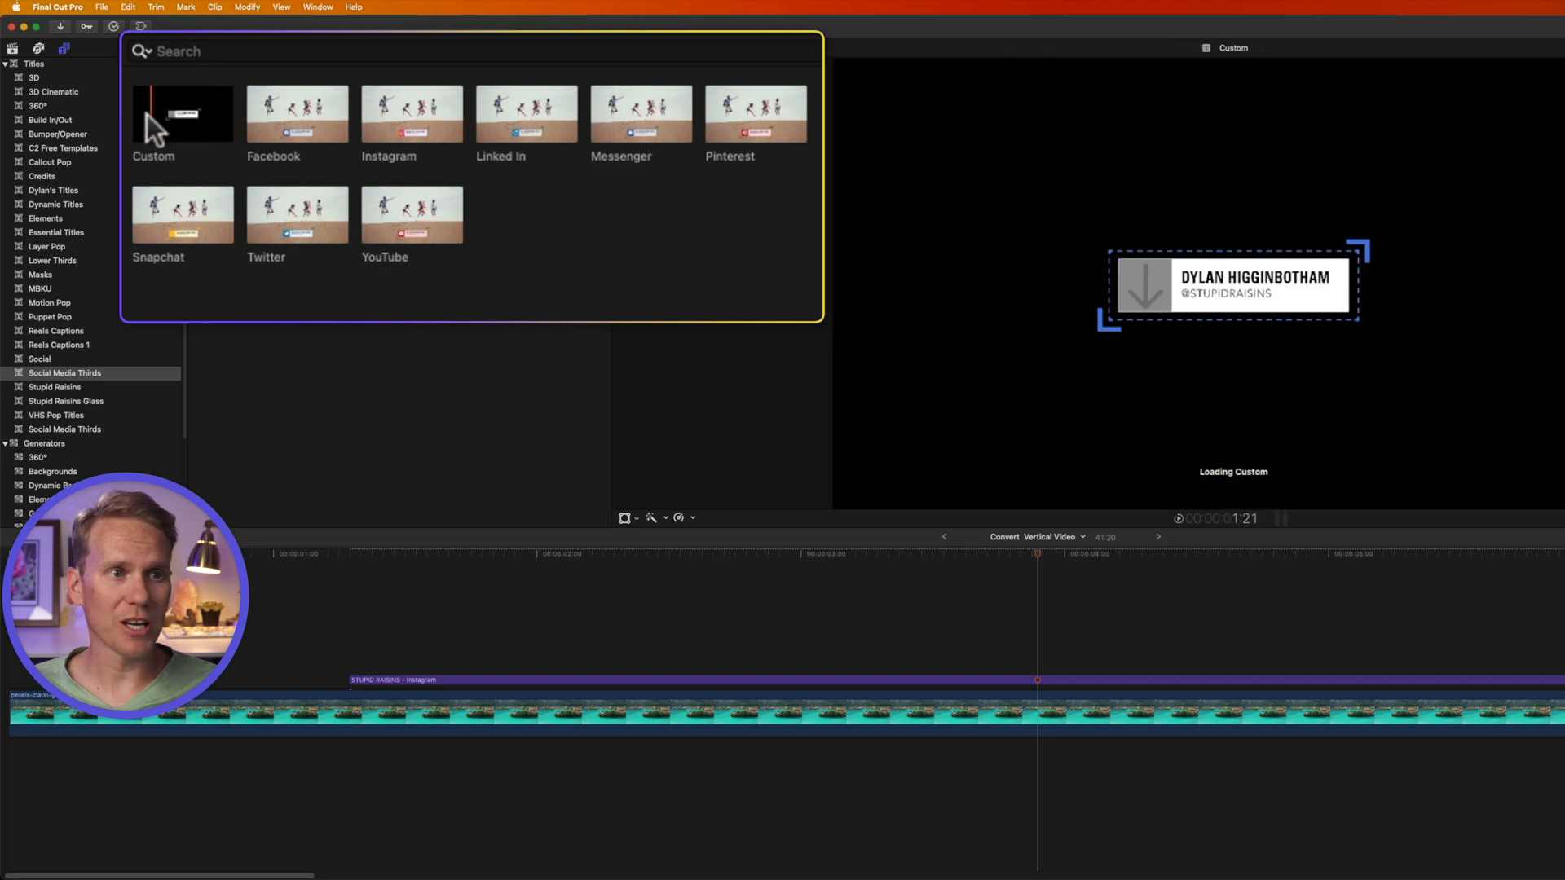
pyautogui.moveTo(169, 123)
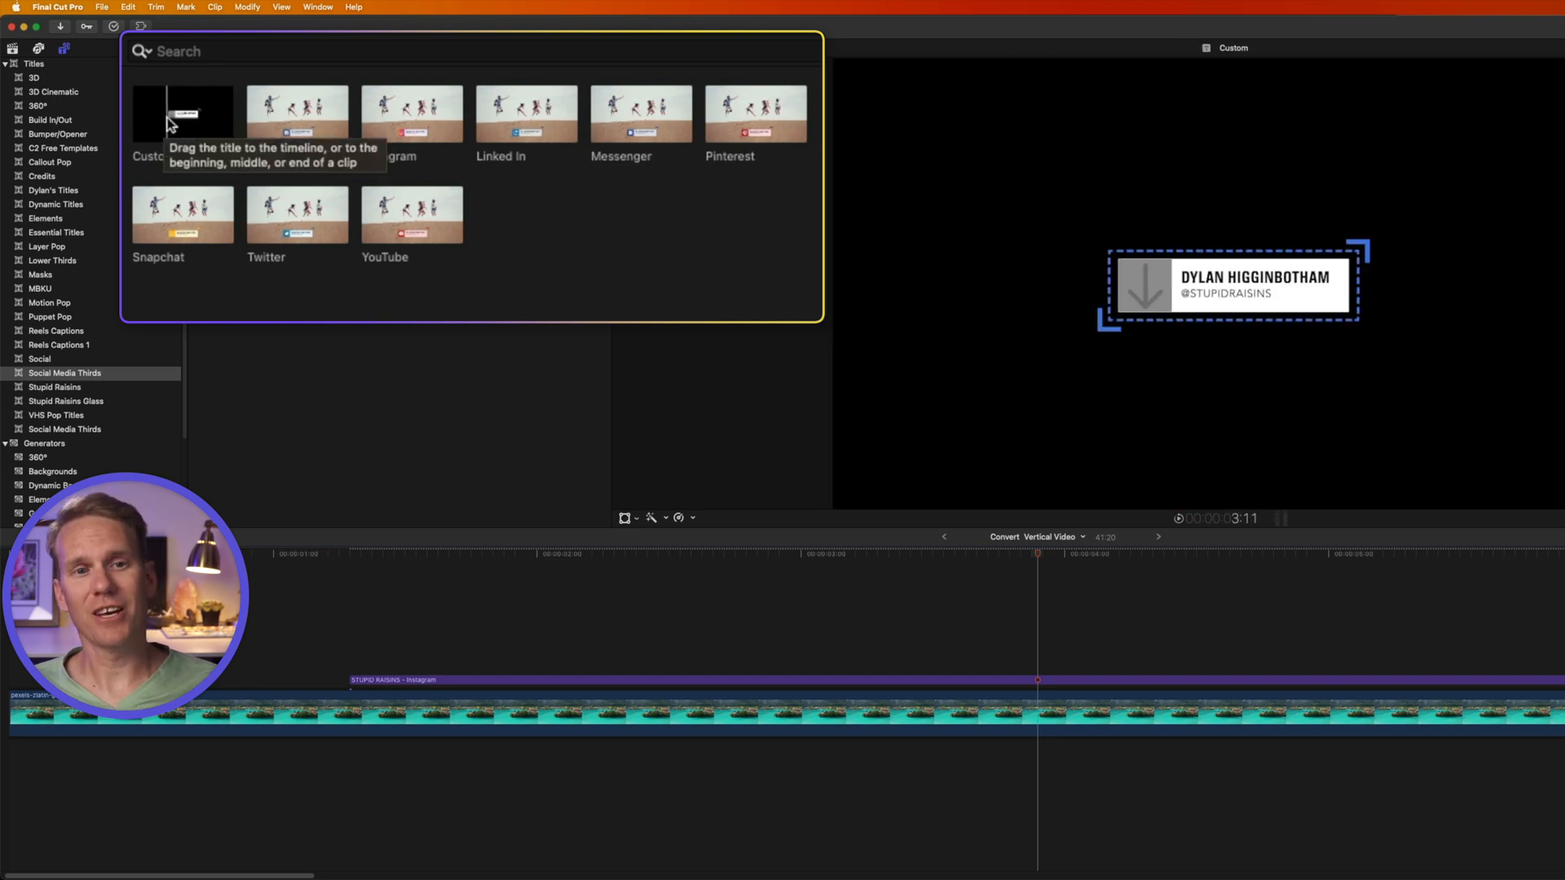